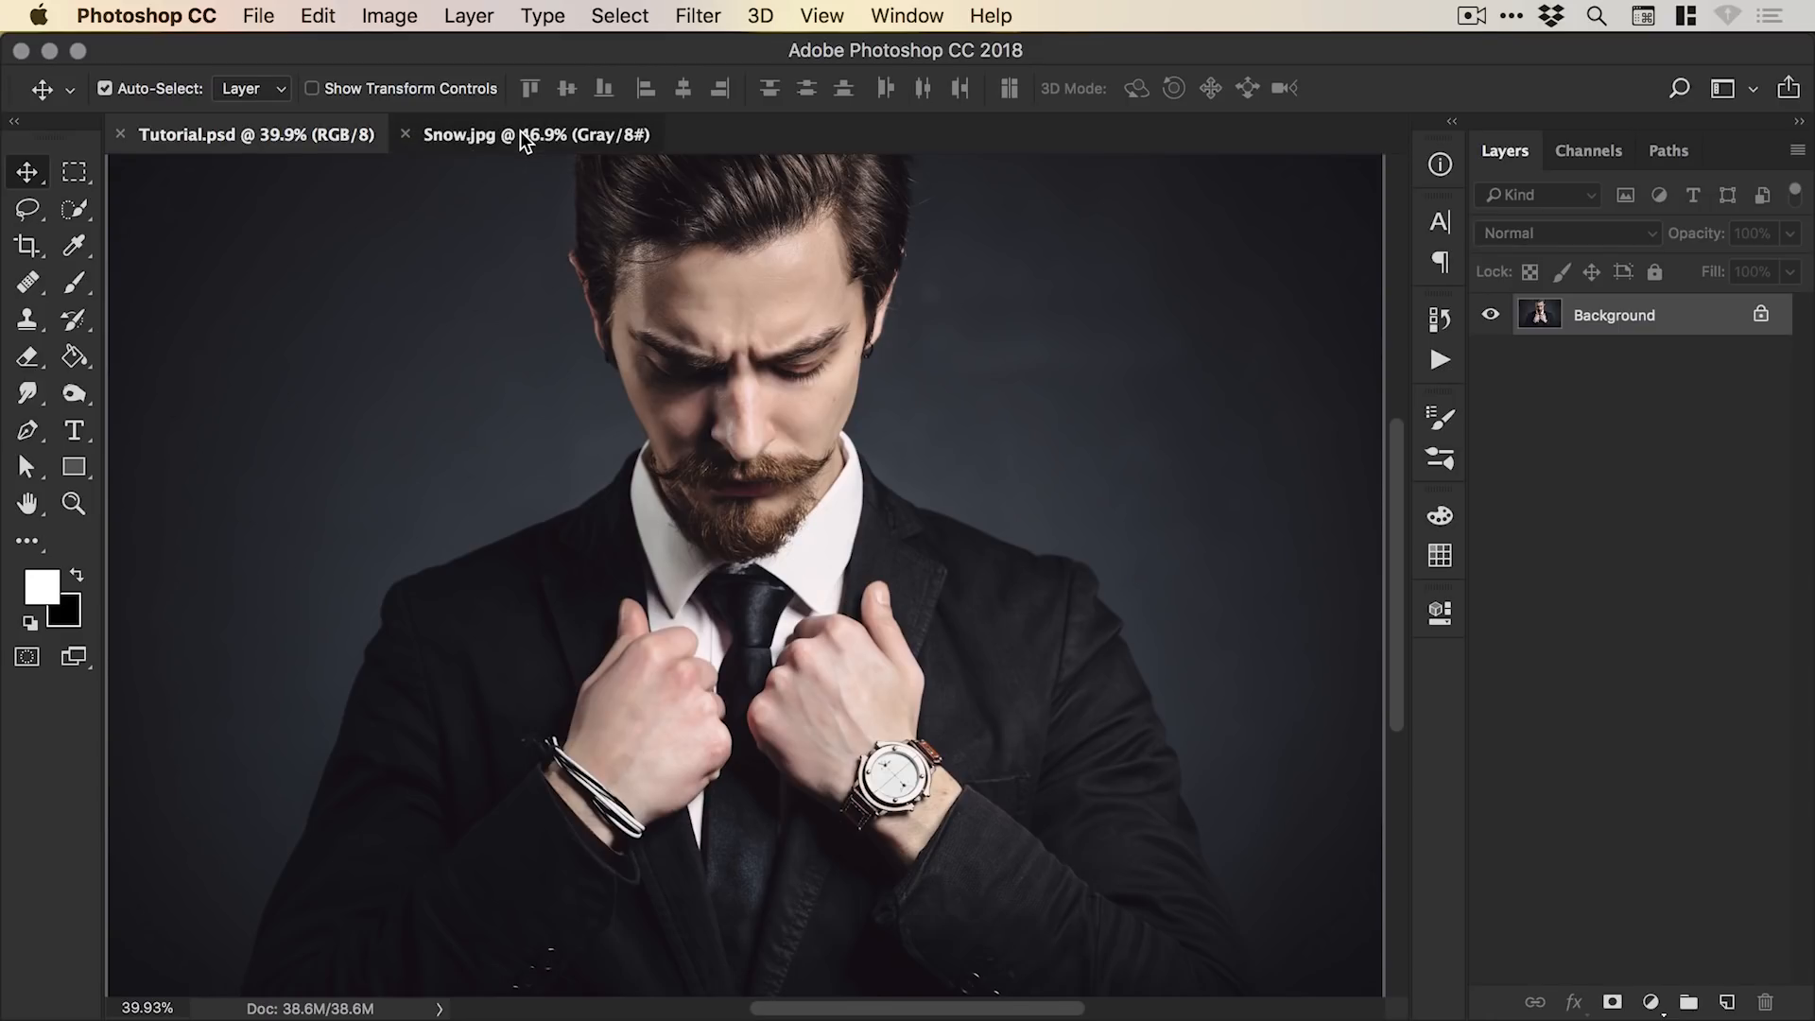
Bring the Snow.jpg document to the front instead of the bearded man's portrait.
left_click(486, 134)
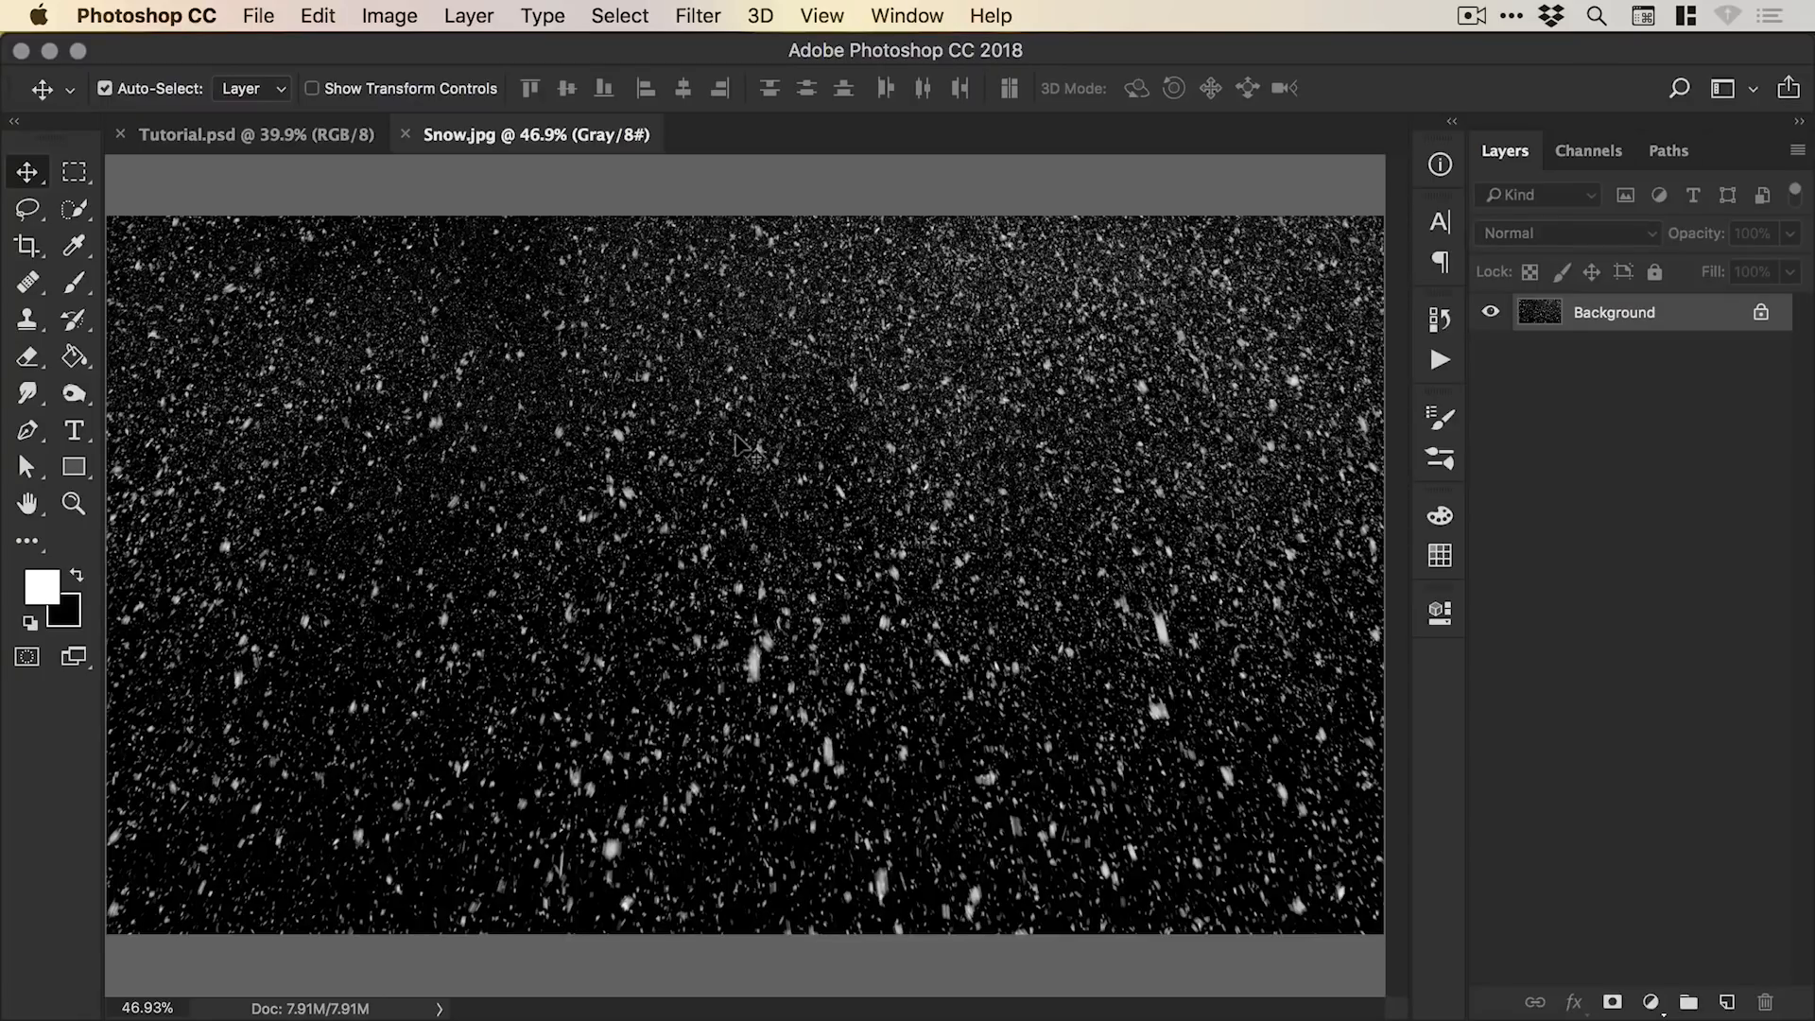
mouse_move(839, 422)
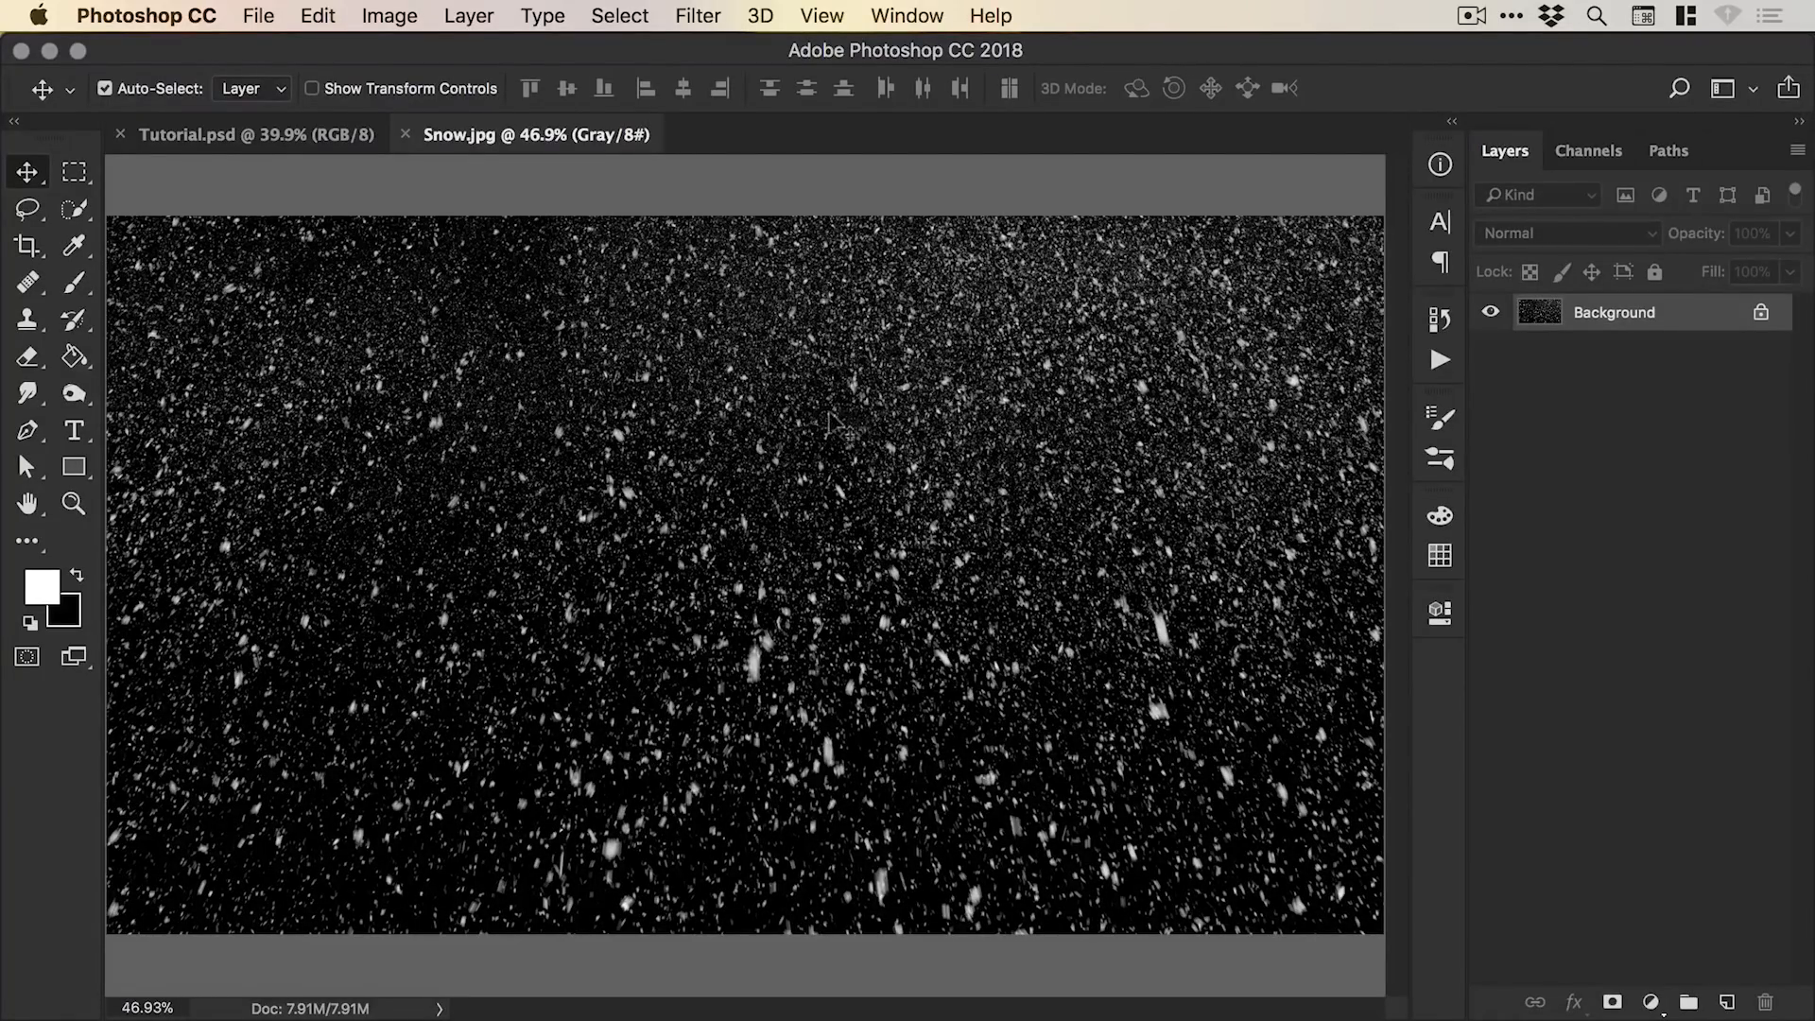
mouse_move(752, 463)
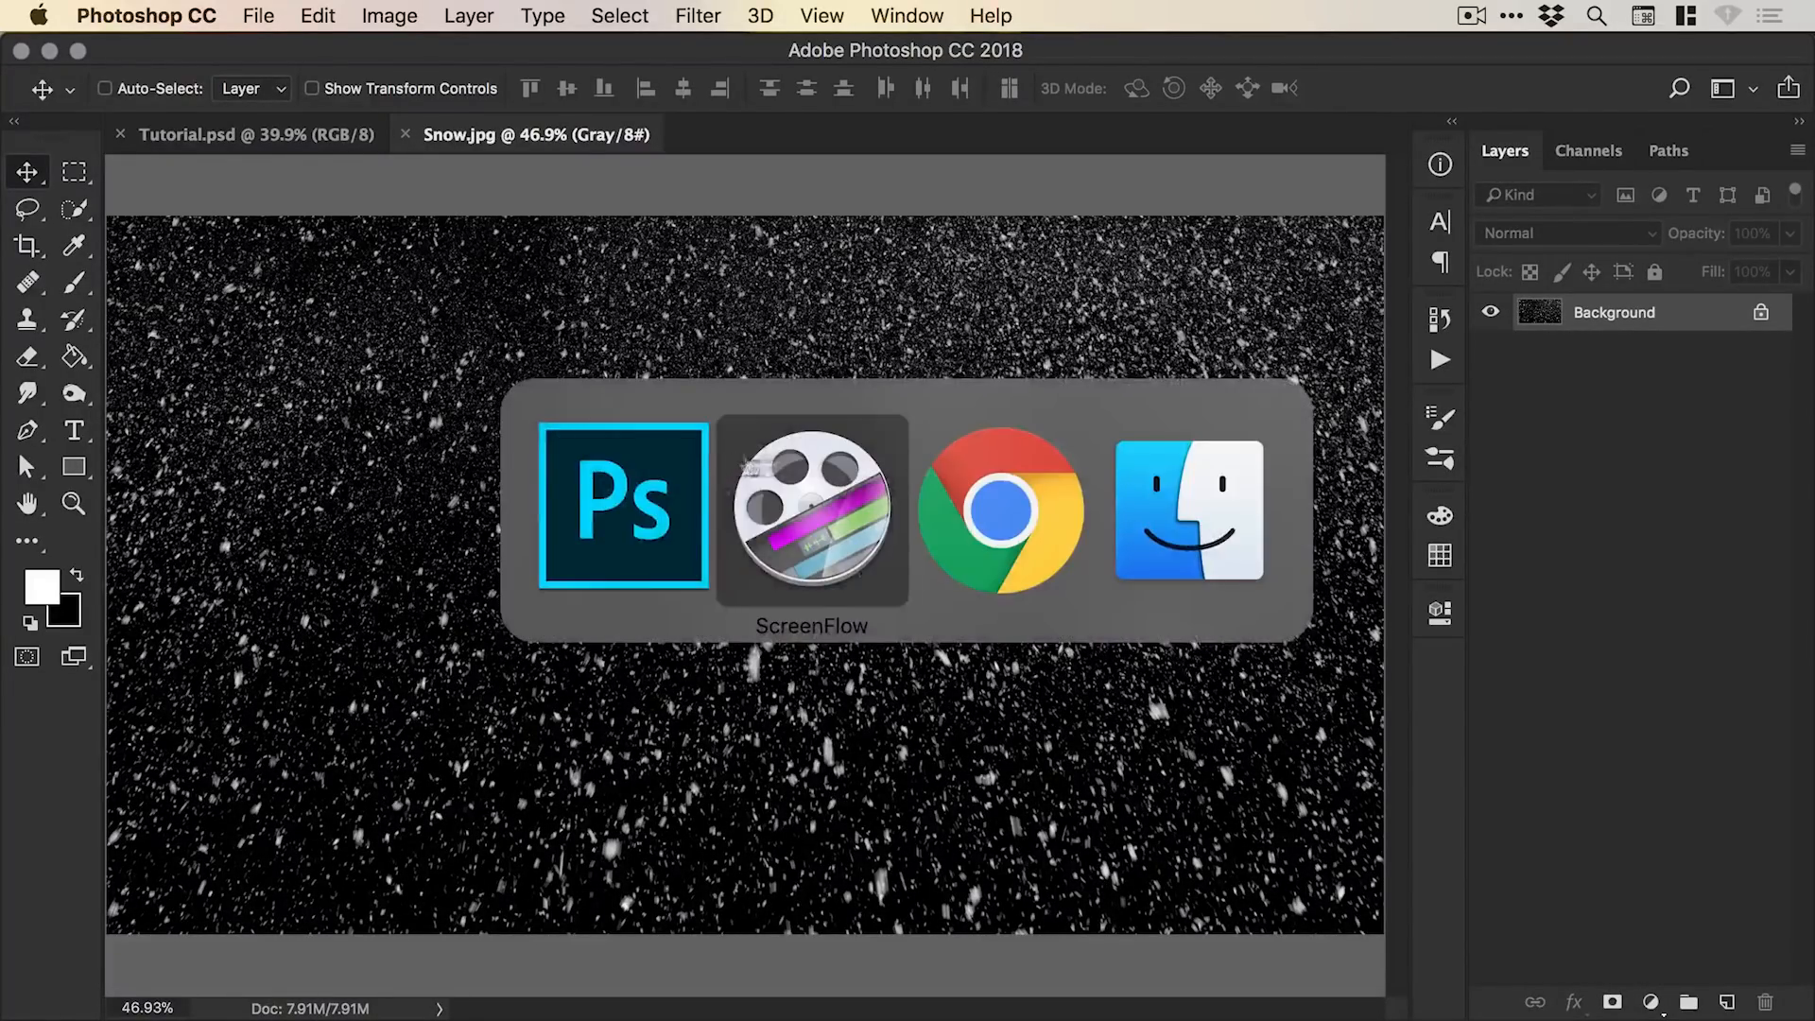
left_click(1002, 509)
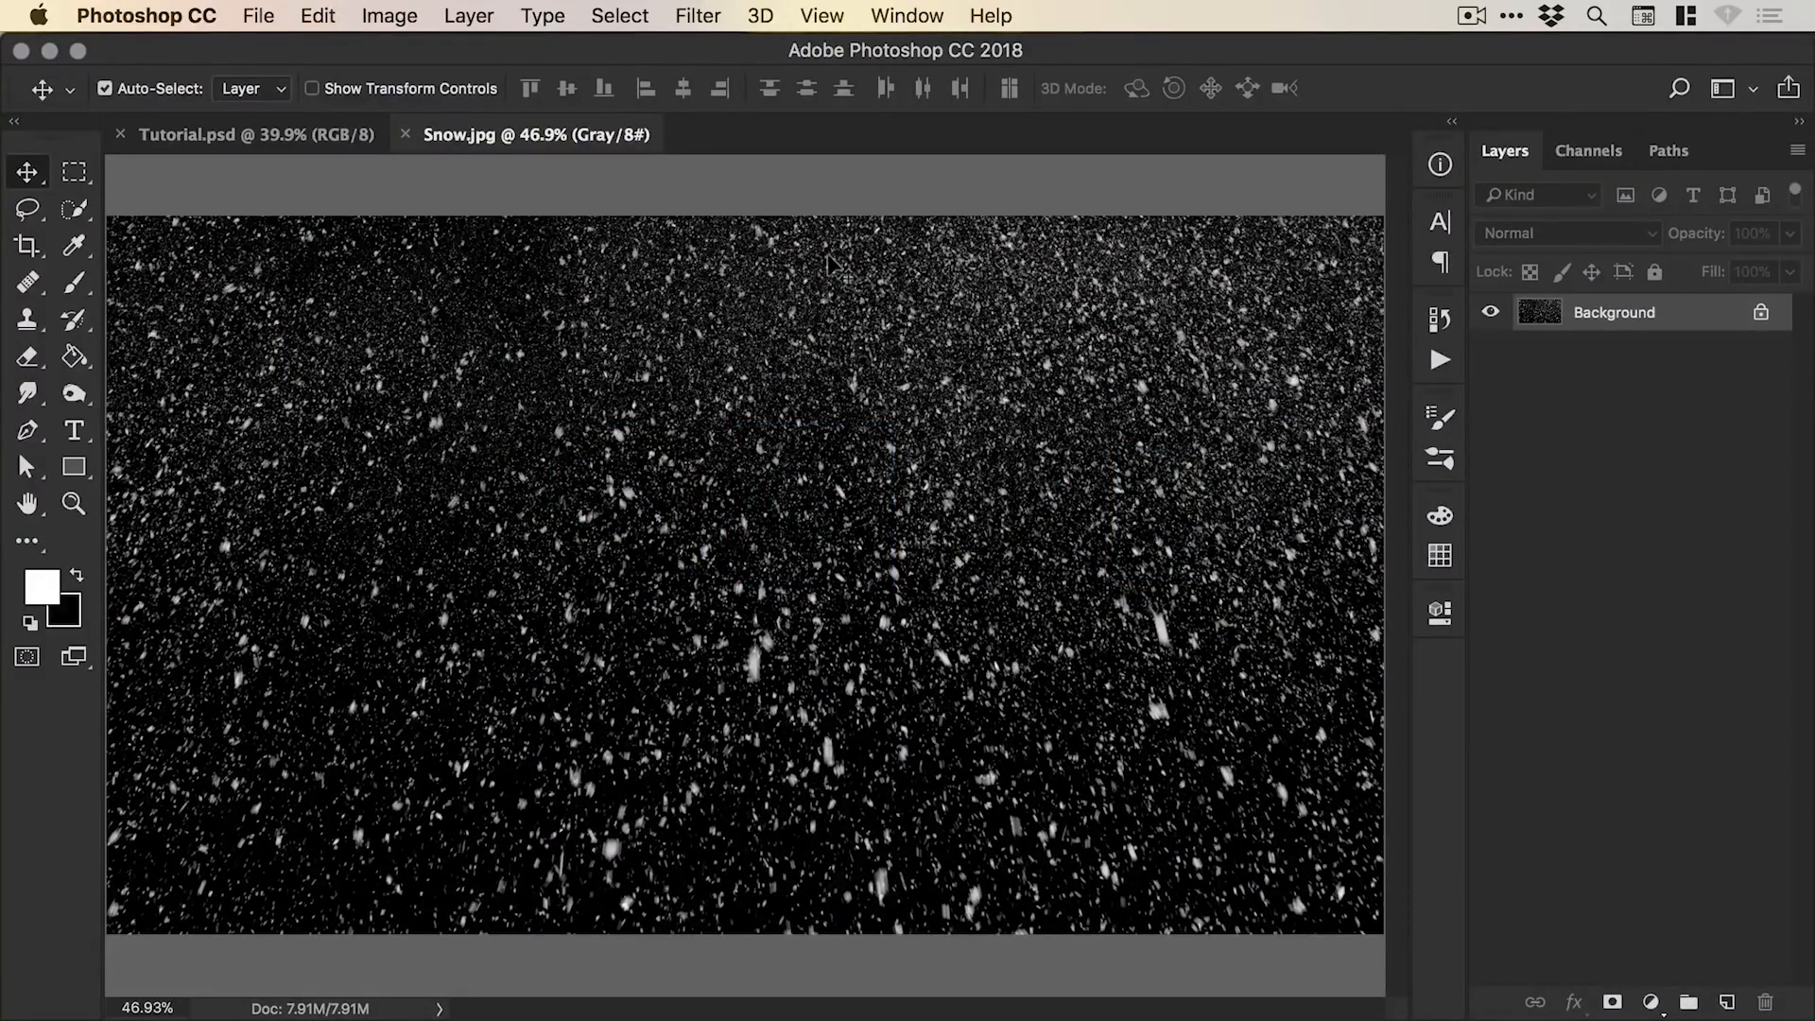
mouse_move(595, 25)
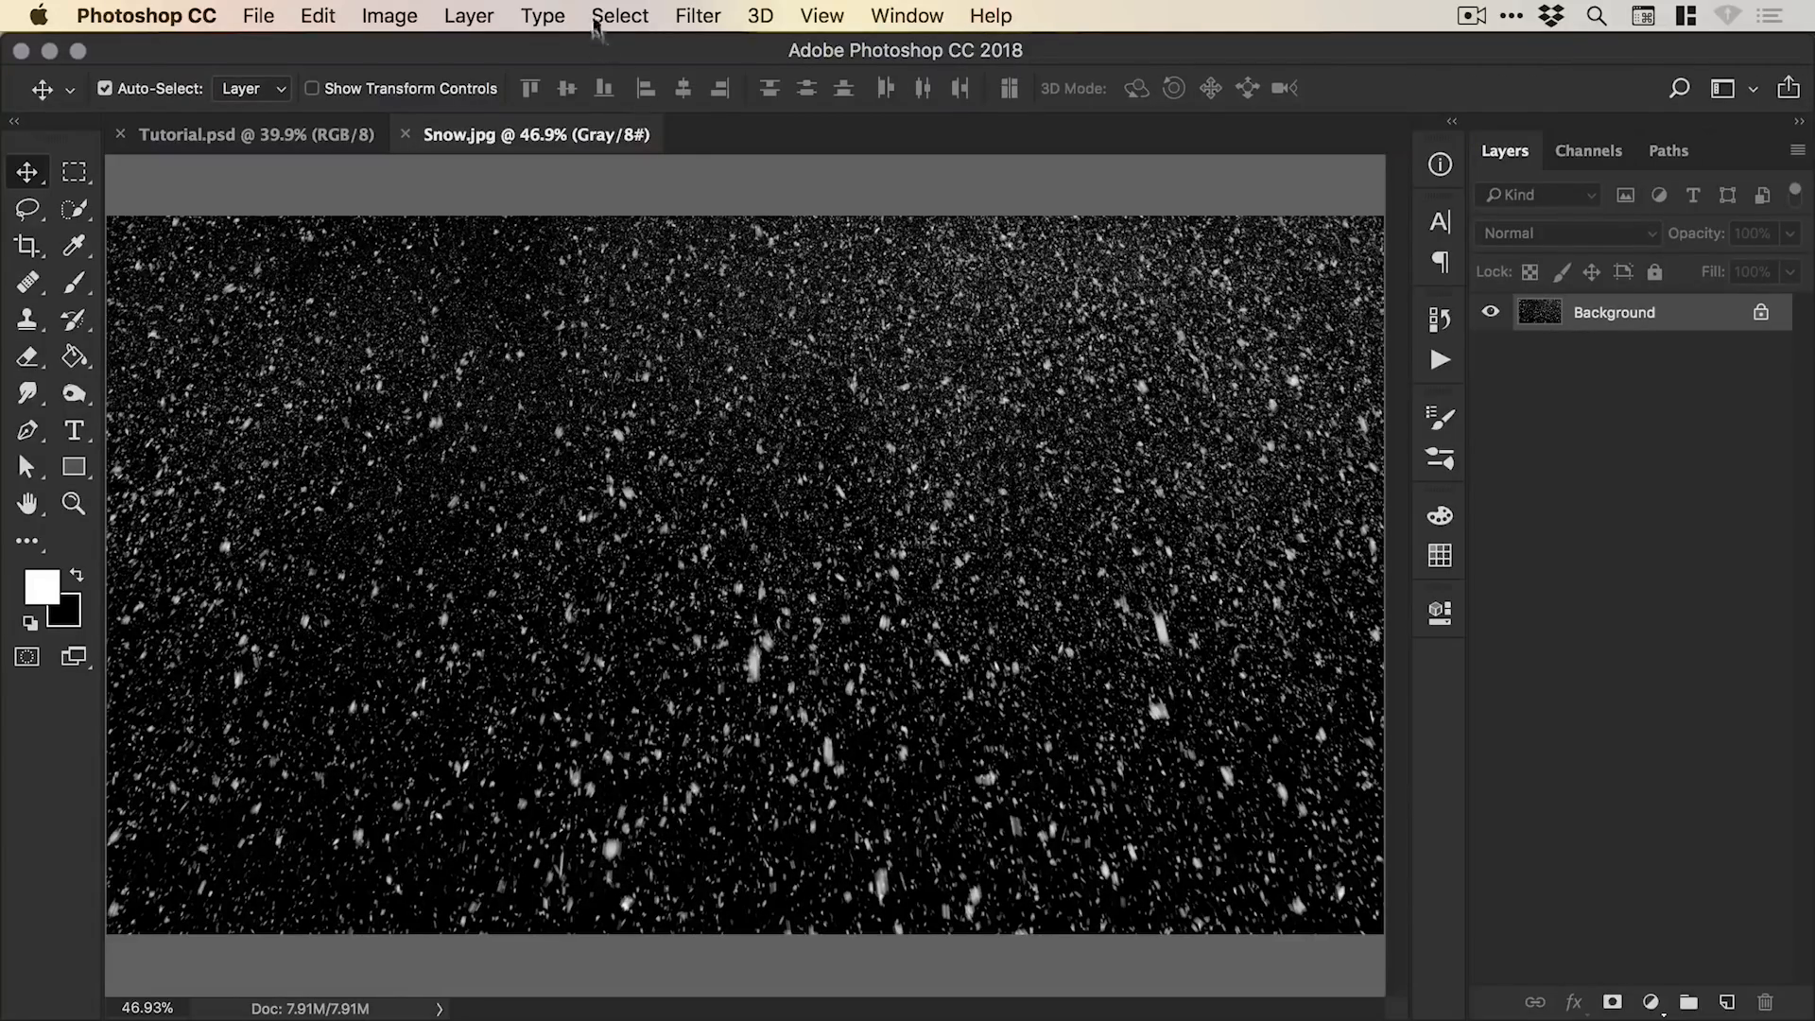
Copy the whole snow image into the portrait as a hidden layer named Snow.
left_click(620, 15)
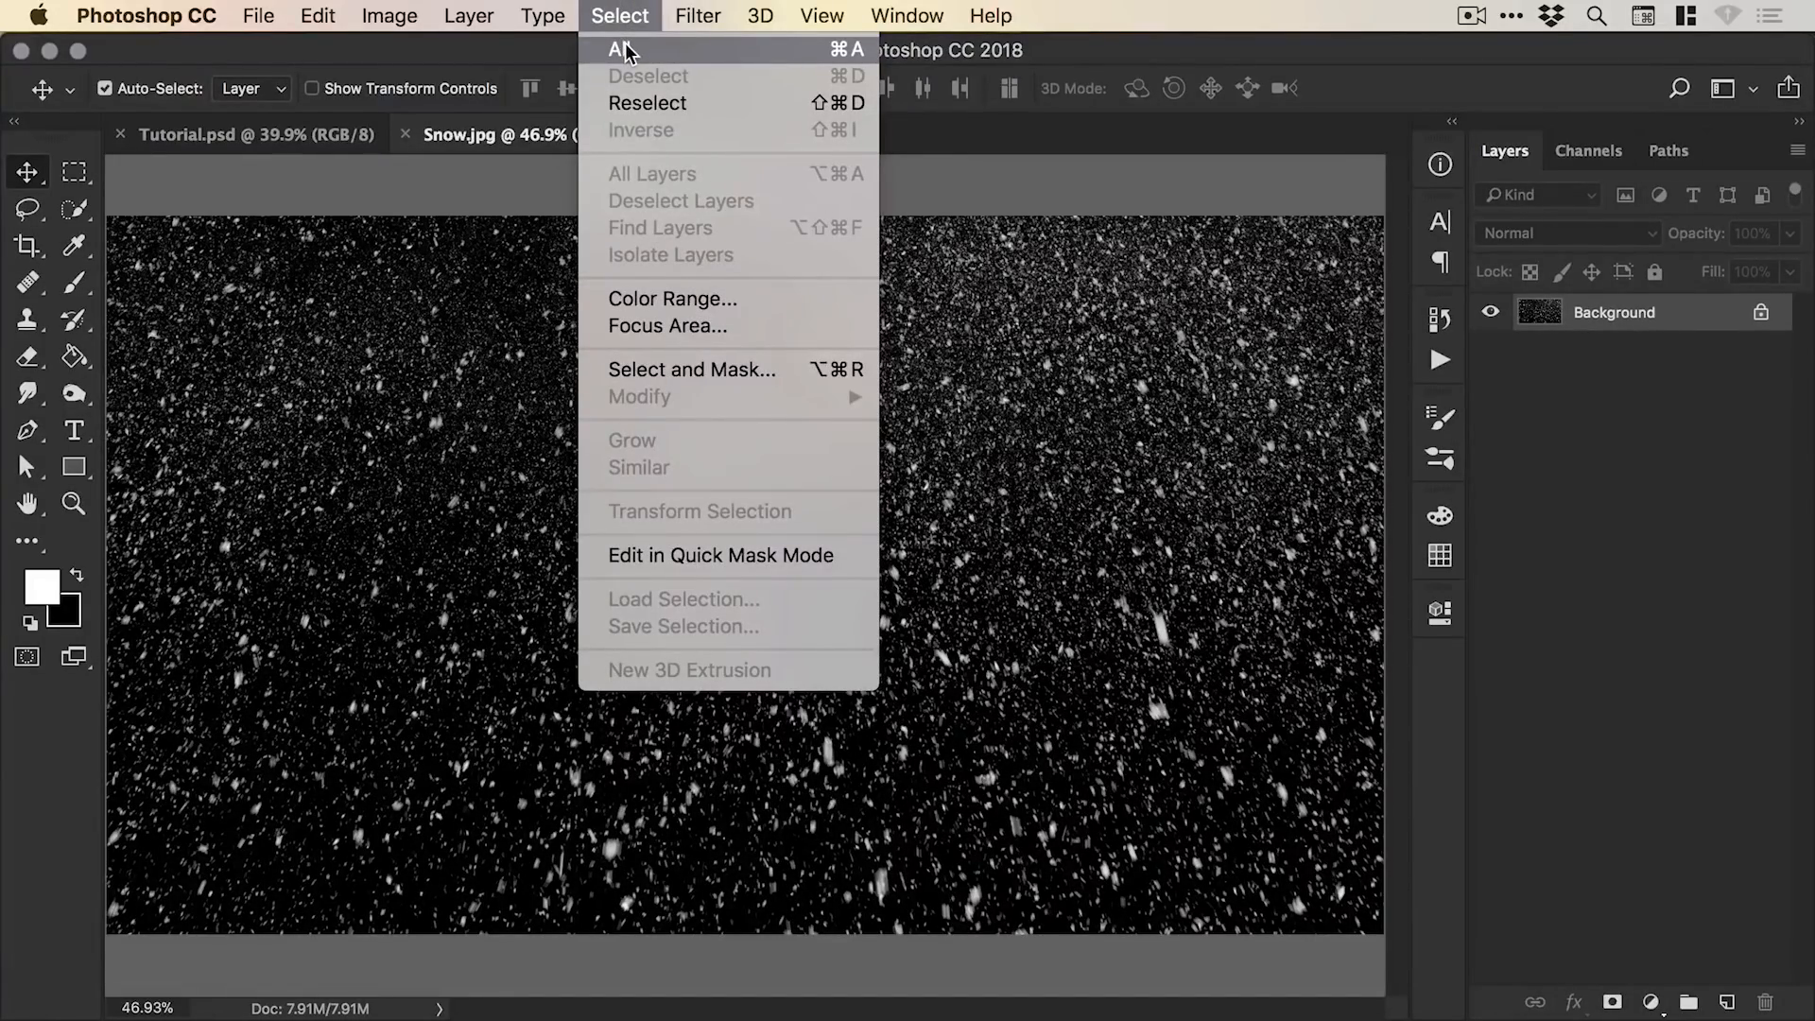
left_click(620, 49)
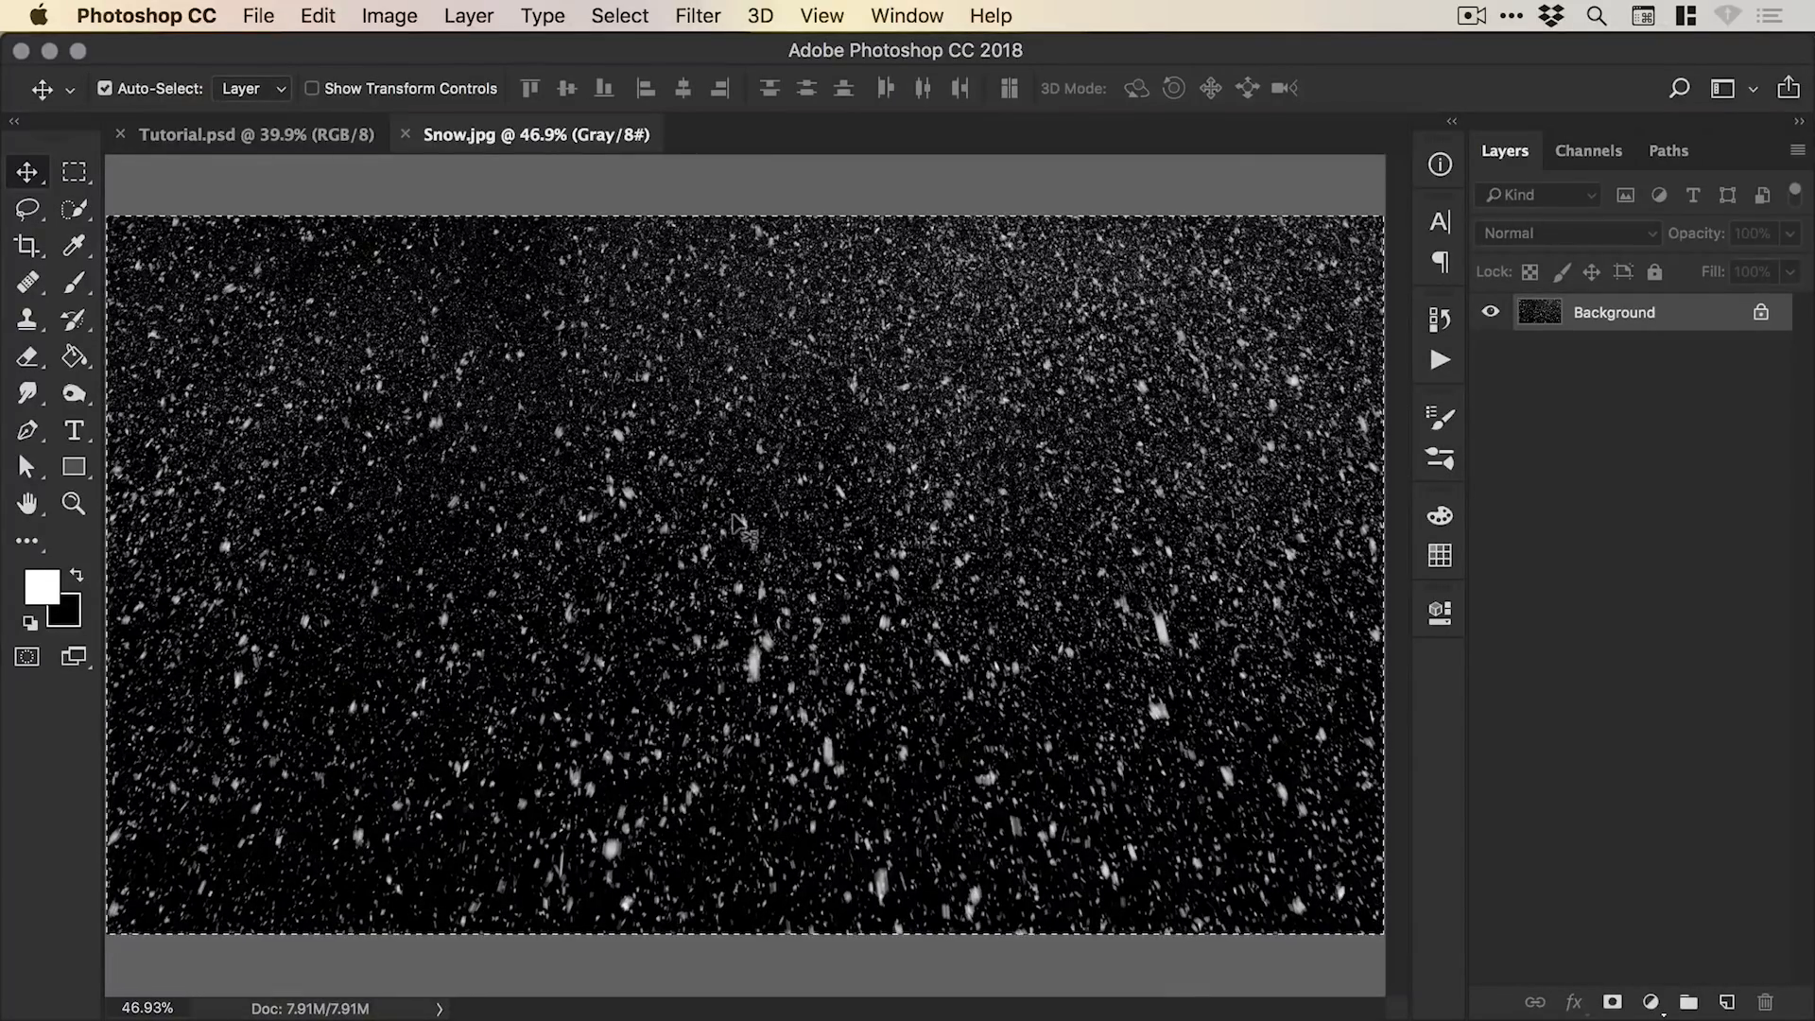
left_click(316, 15)
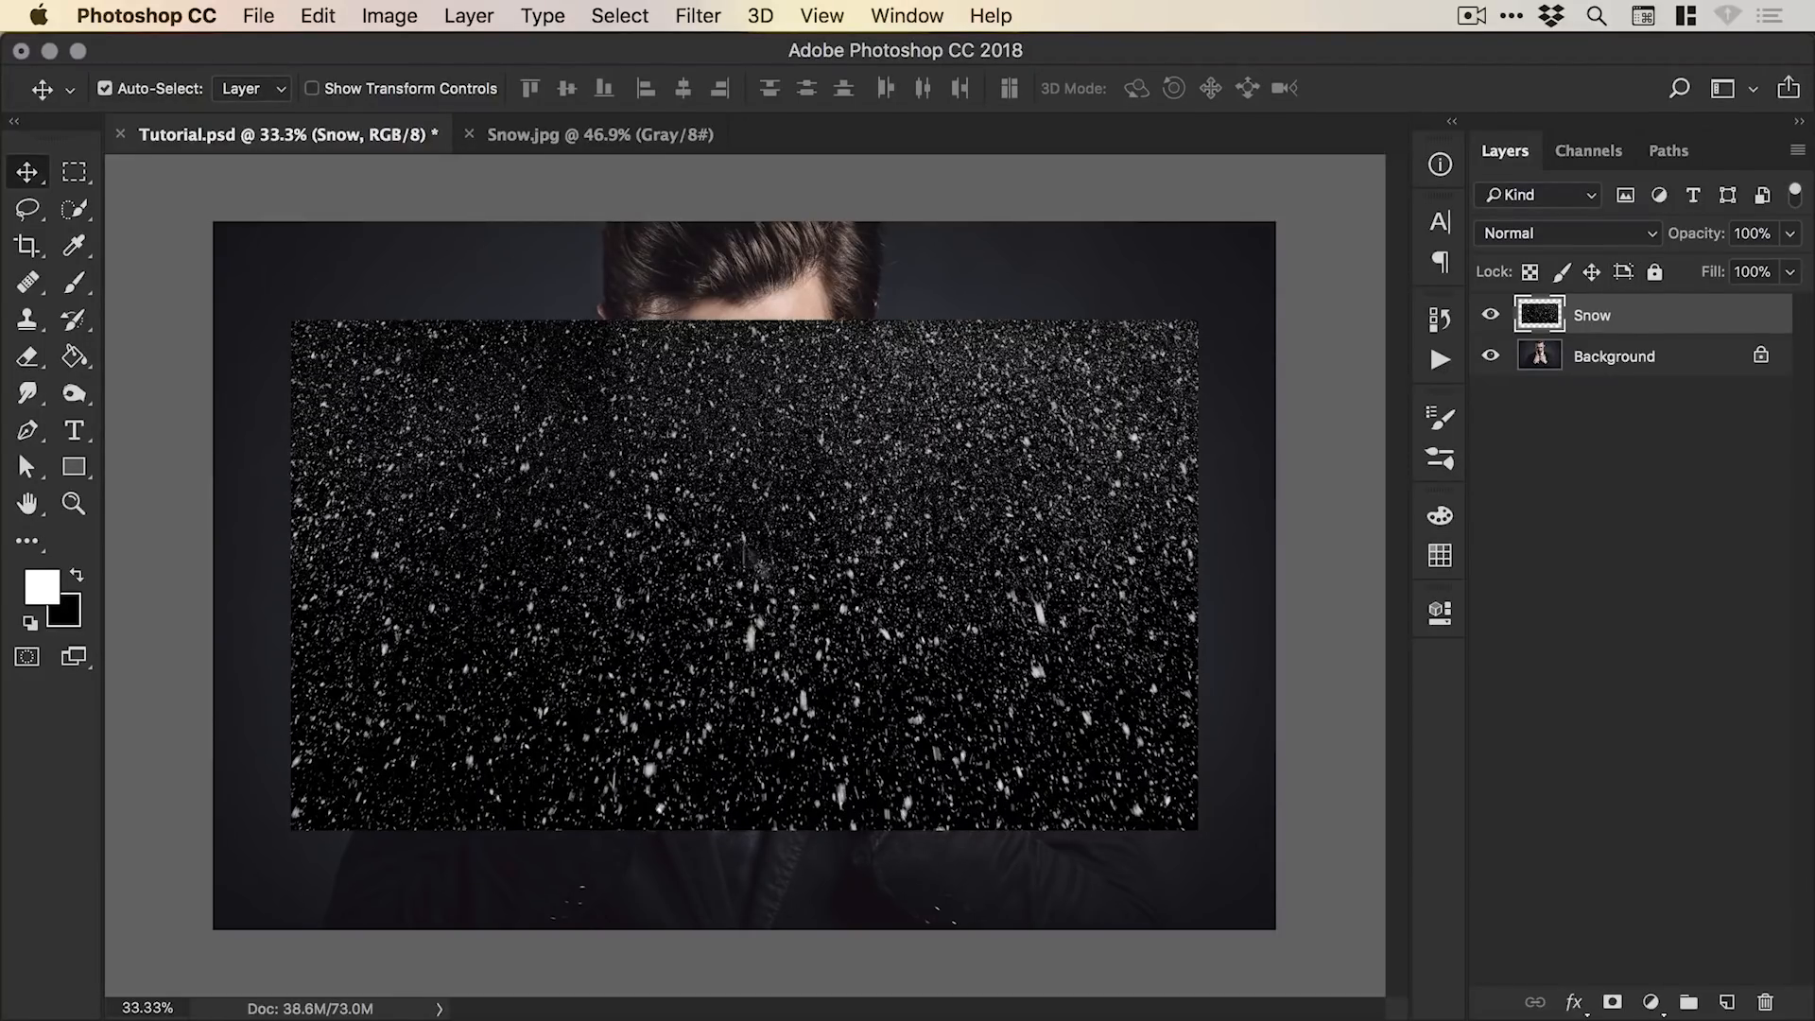
left_click(1491, 315)
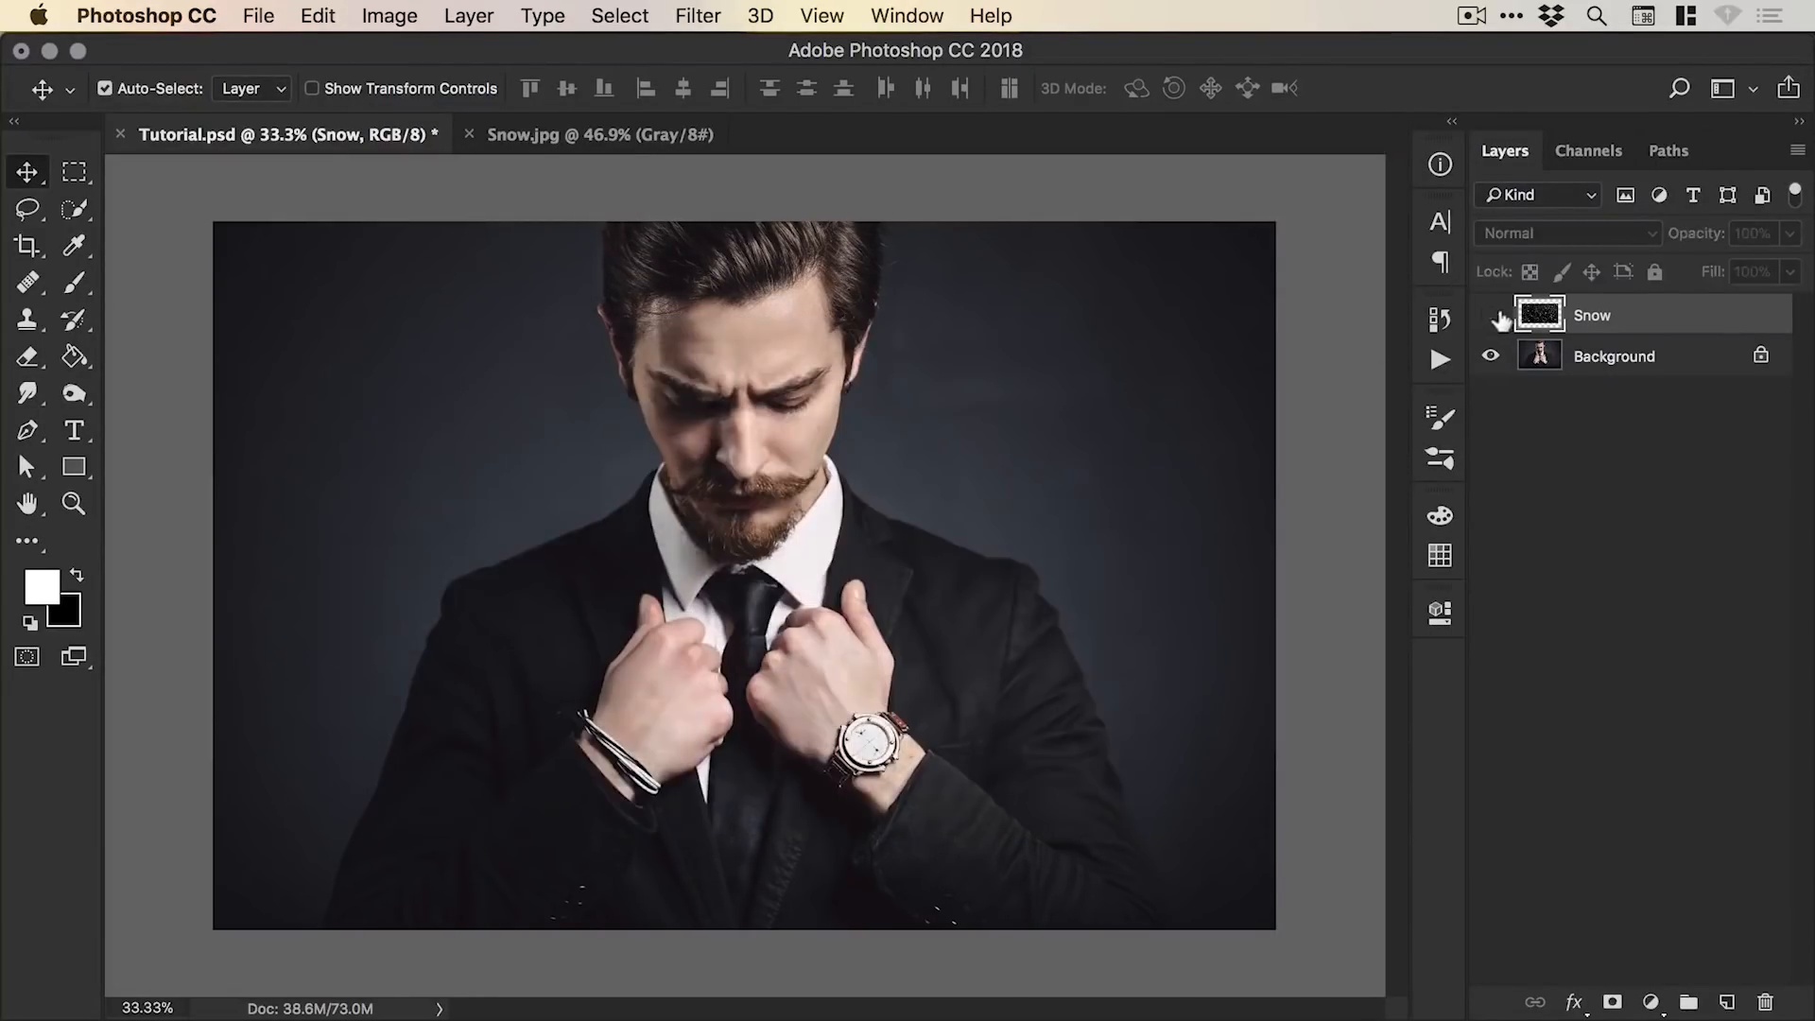
Show the Snow layer and free-transform it to about 227% so it covers the canvas.
left_click(1492, 316)
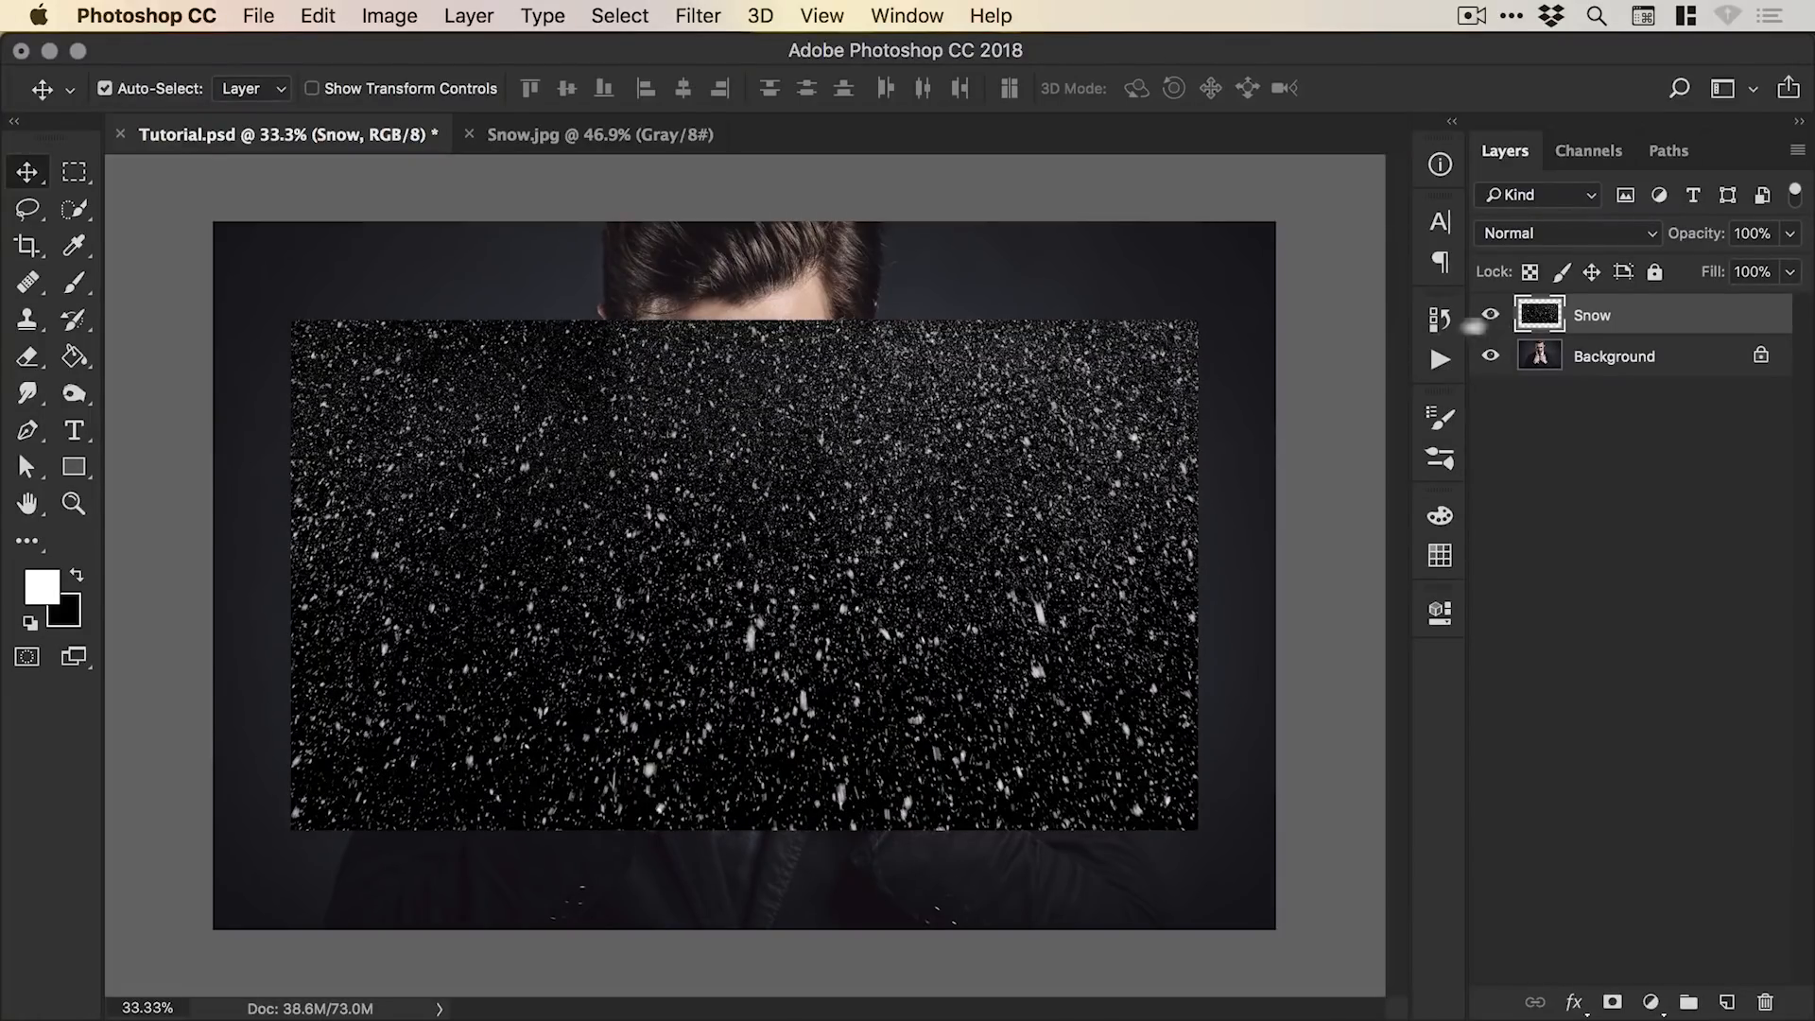
left_click(316, 15)
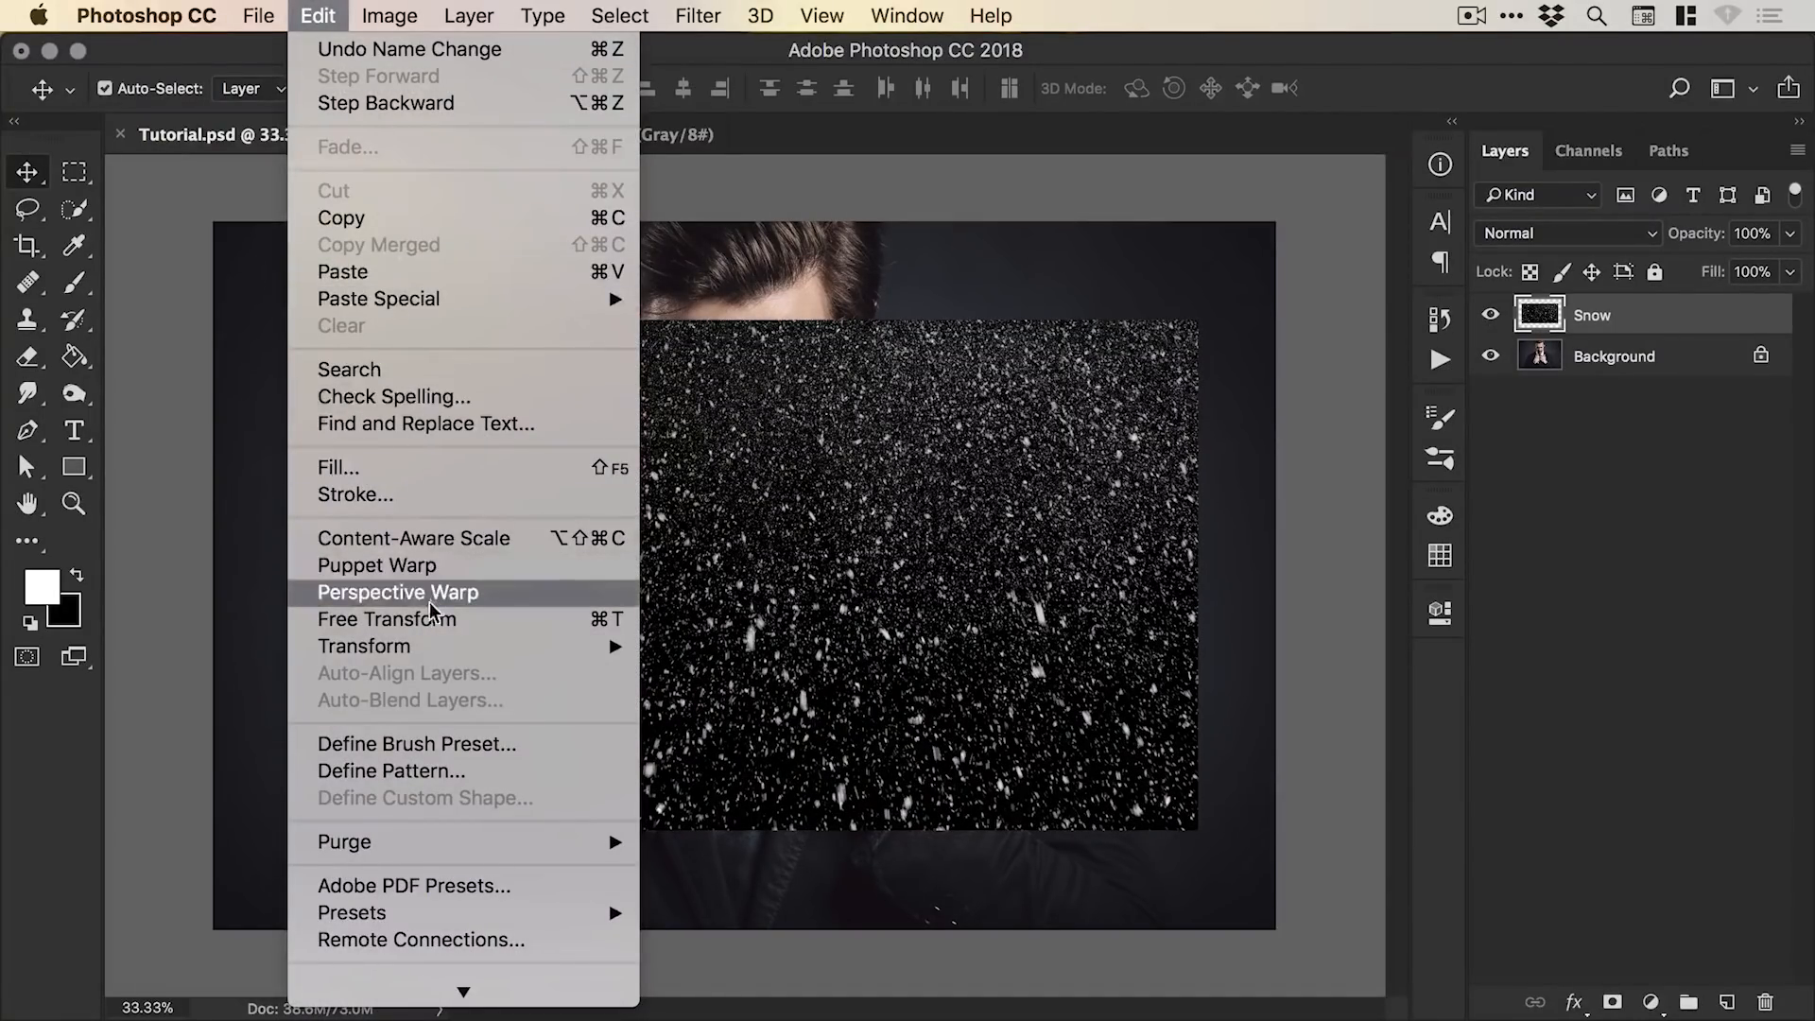
left_click(386, 619)
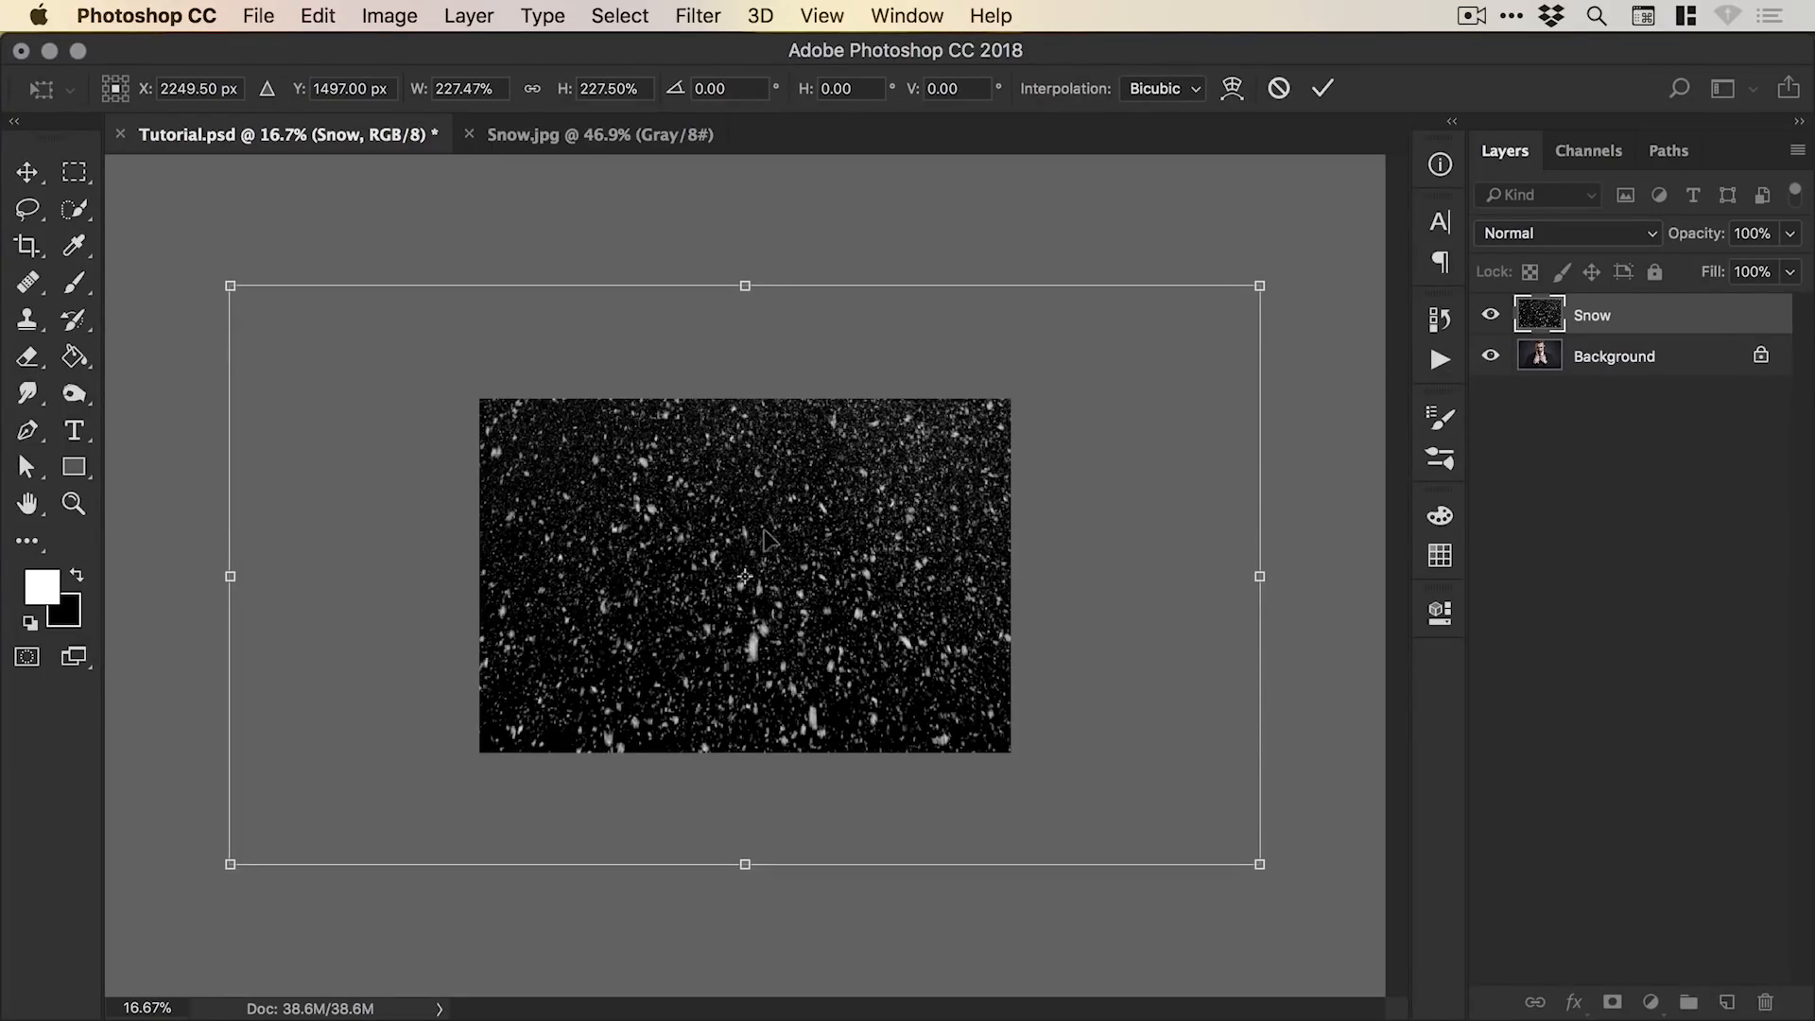
mouse_move(777, 534)
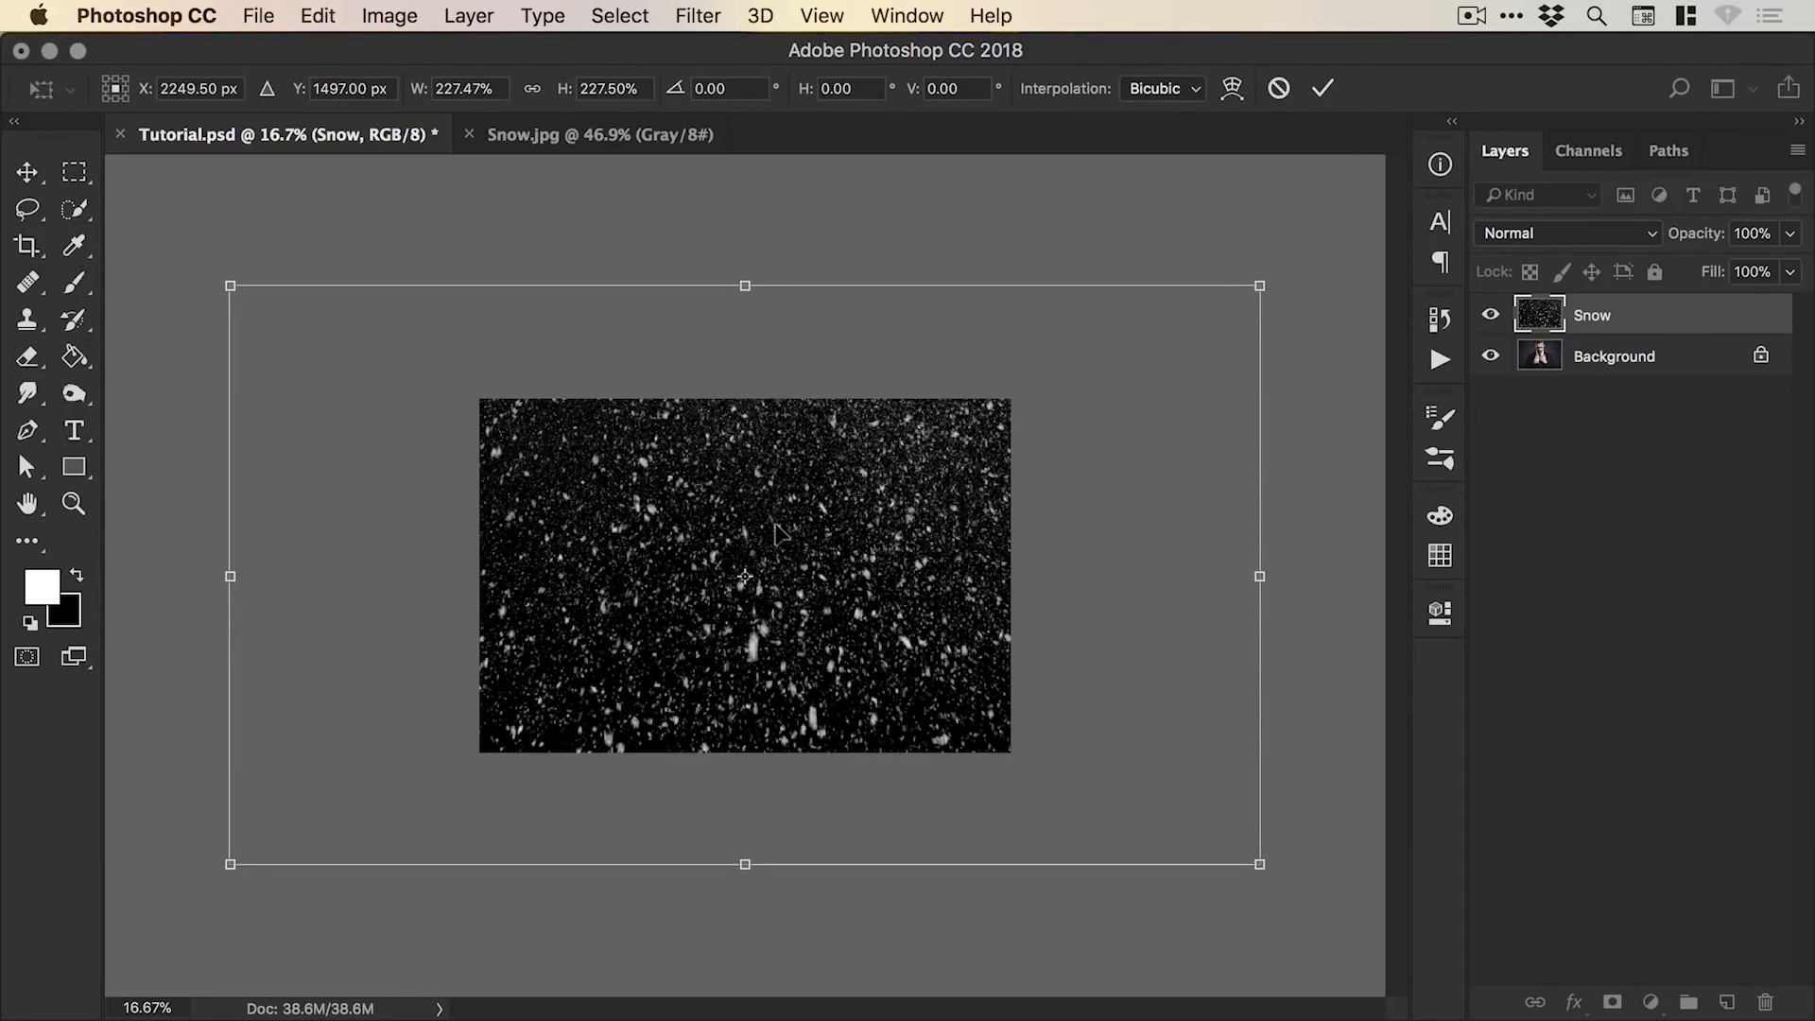
left_click(1321, 89)
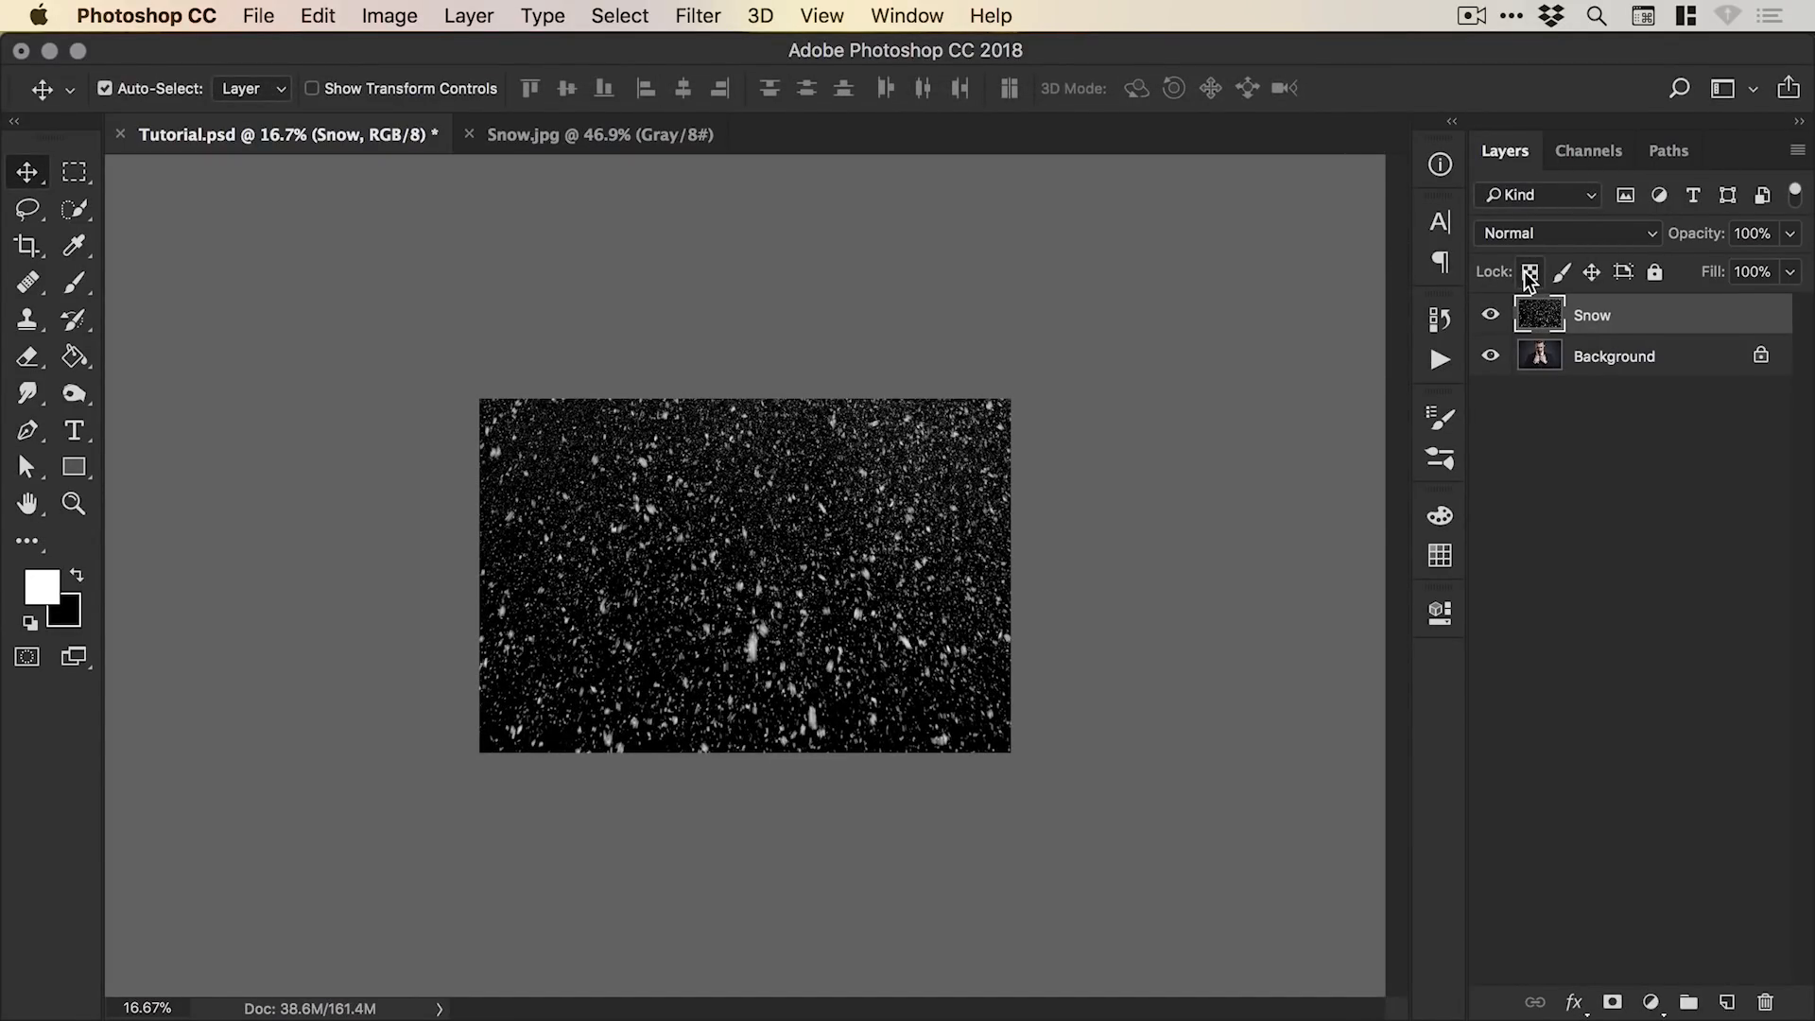
mouse_move(1550, 244)
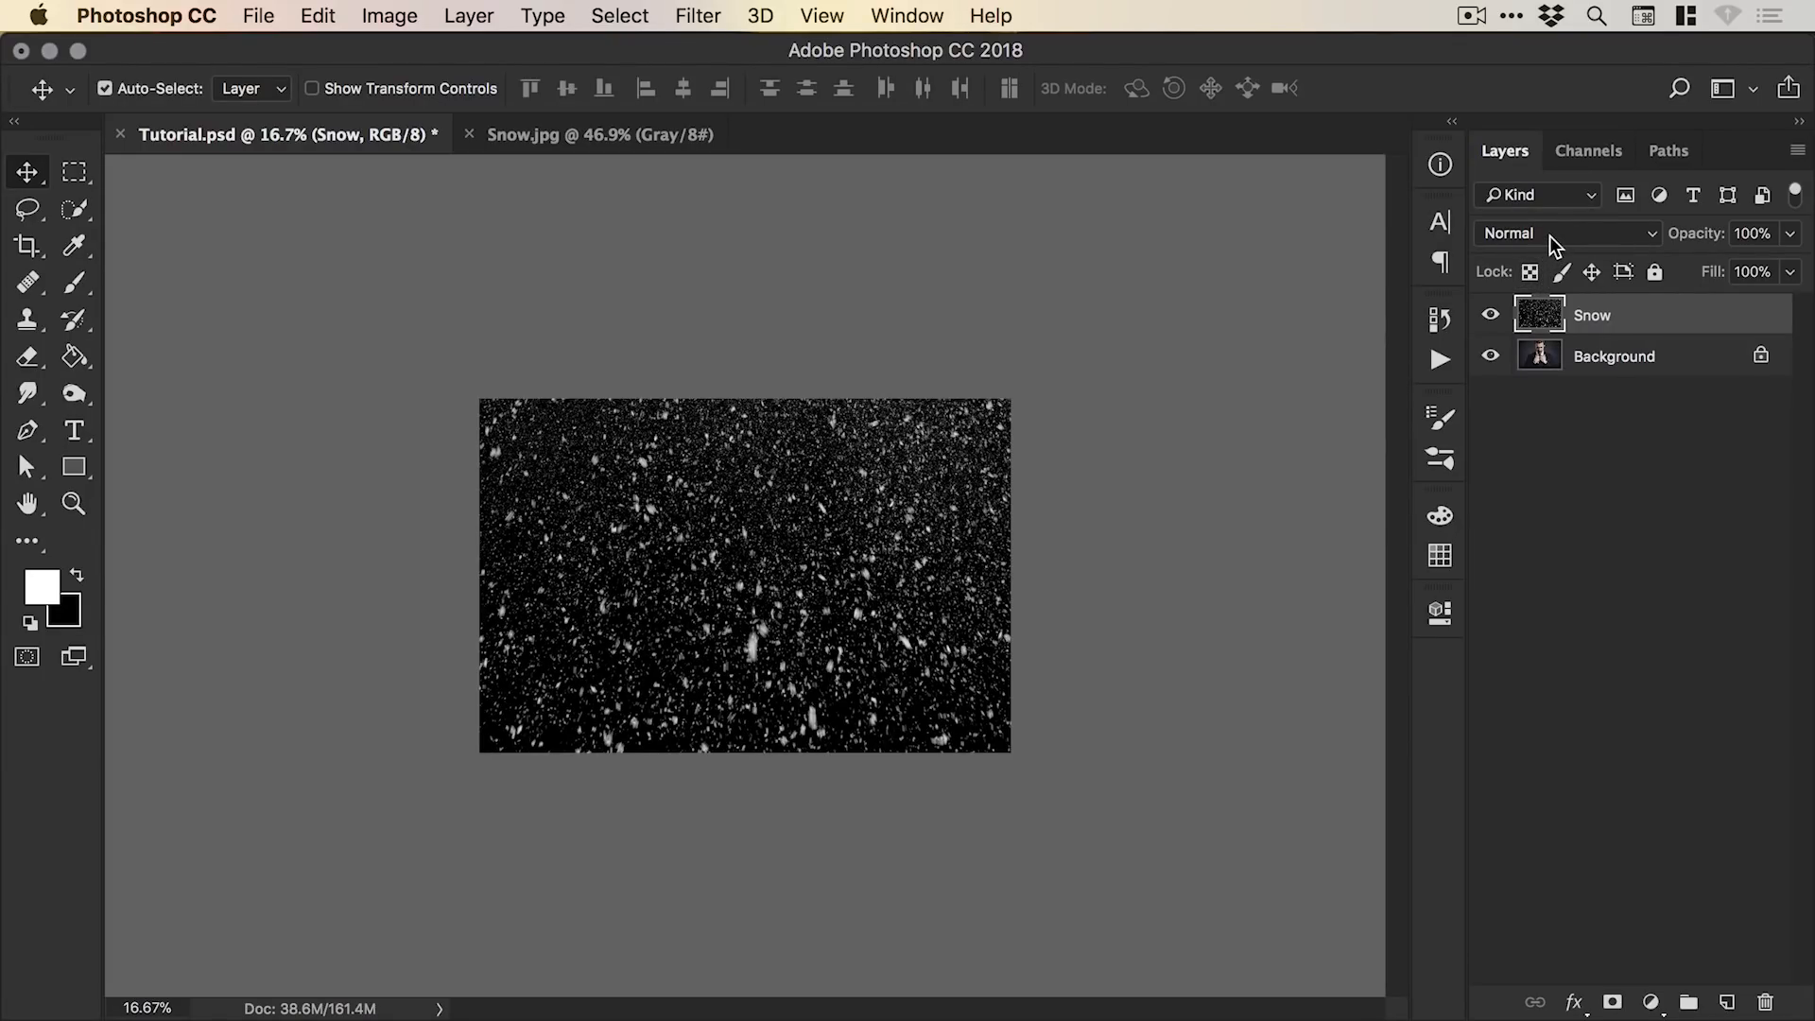
Set the Snow layer to Screen blending, briefly trying Lighten, so only white flakes show.
left_click(1569, 233)
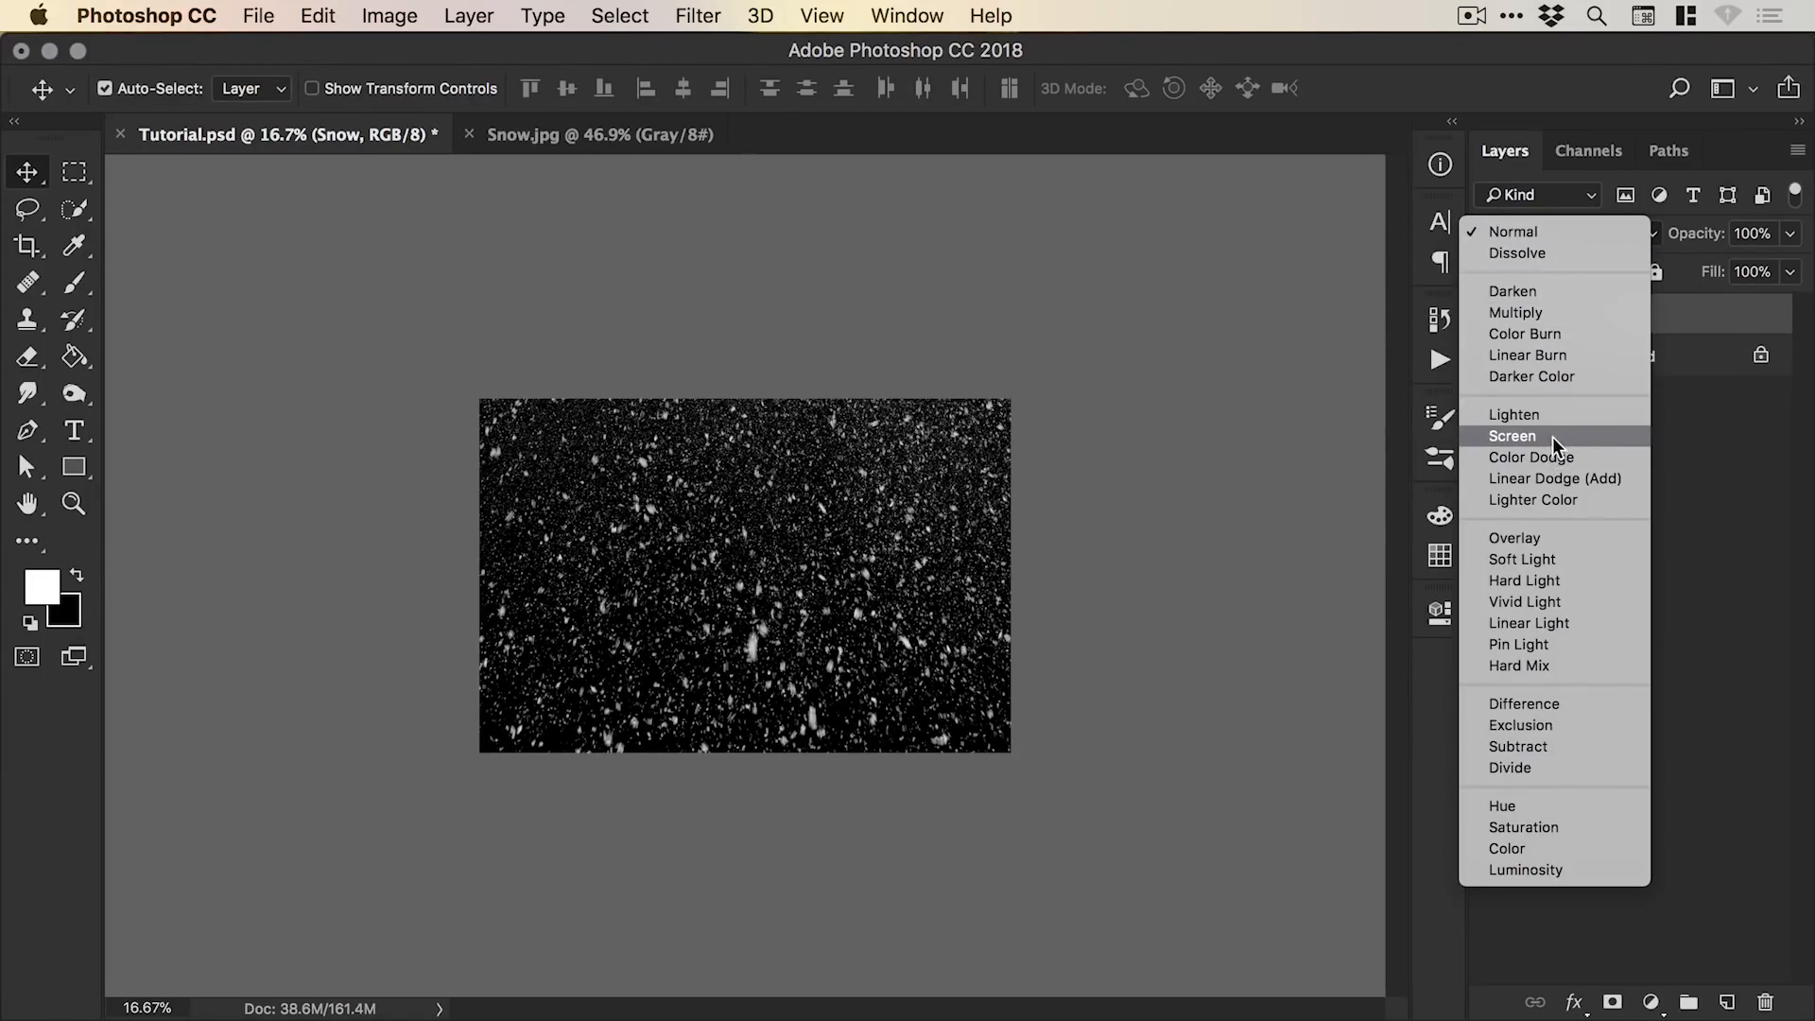
left_click(1512, 437)
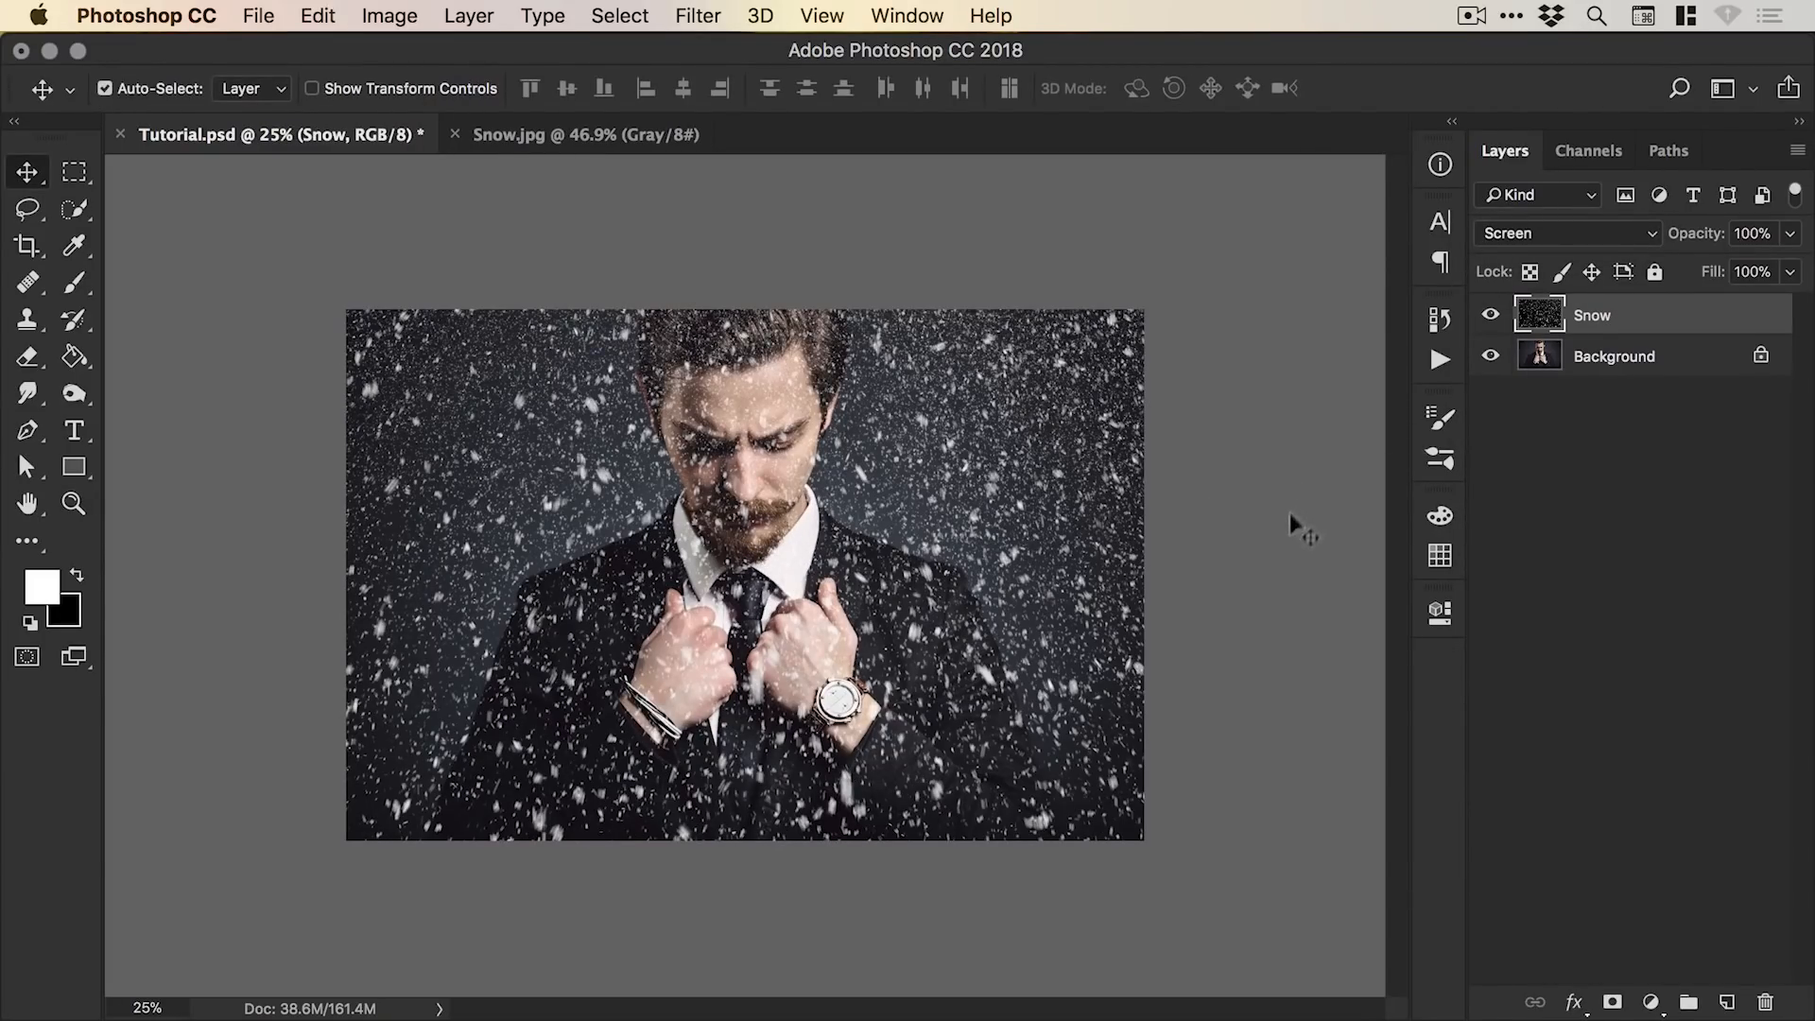
mouse_move(1261, 556)
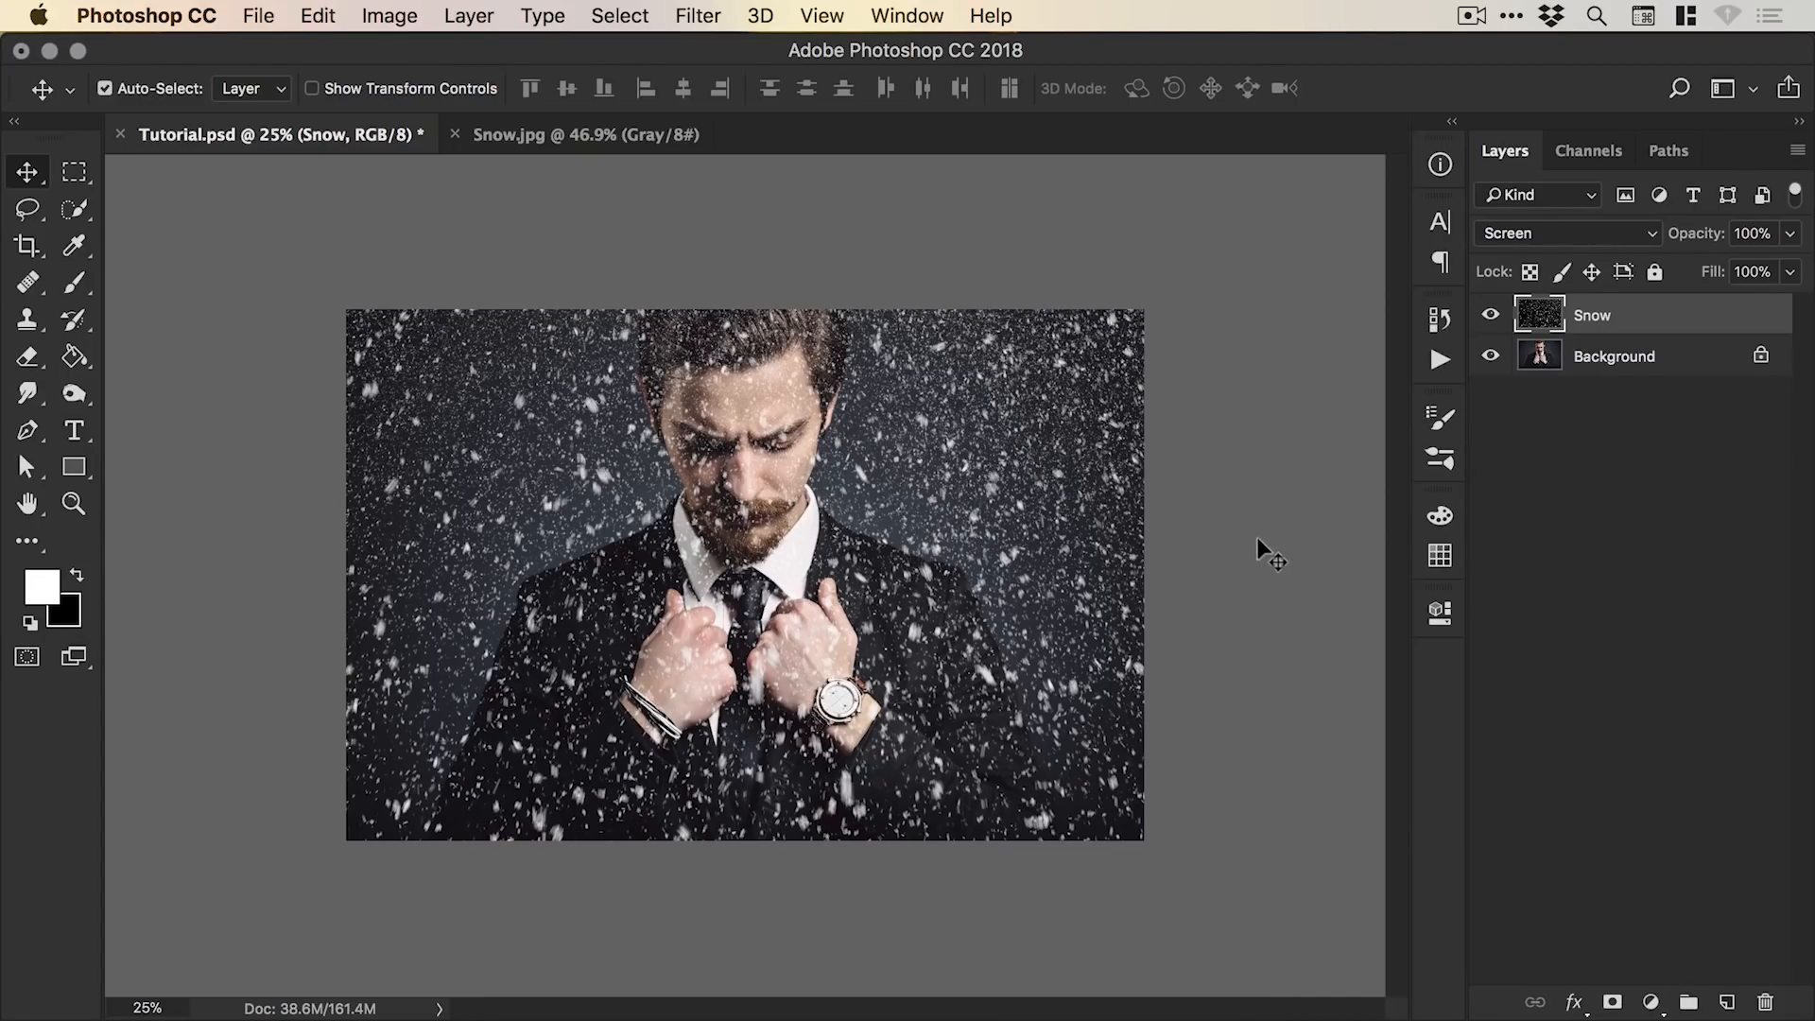
left_click(1569, 232)
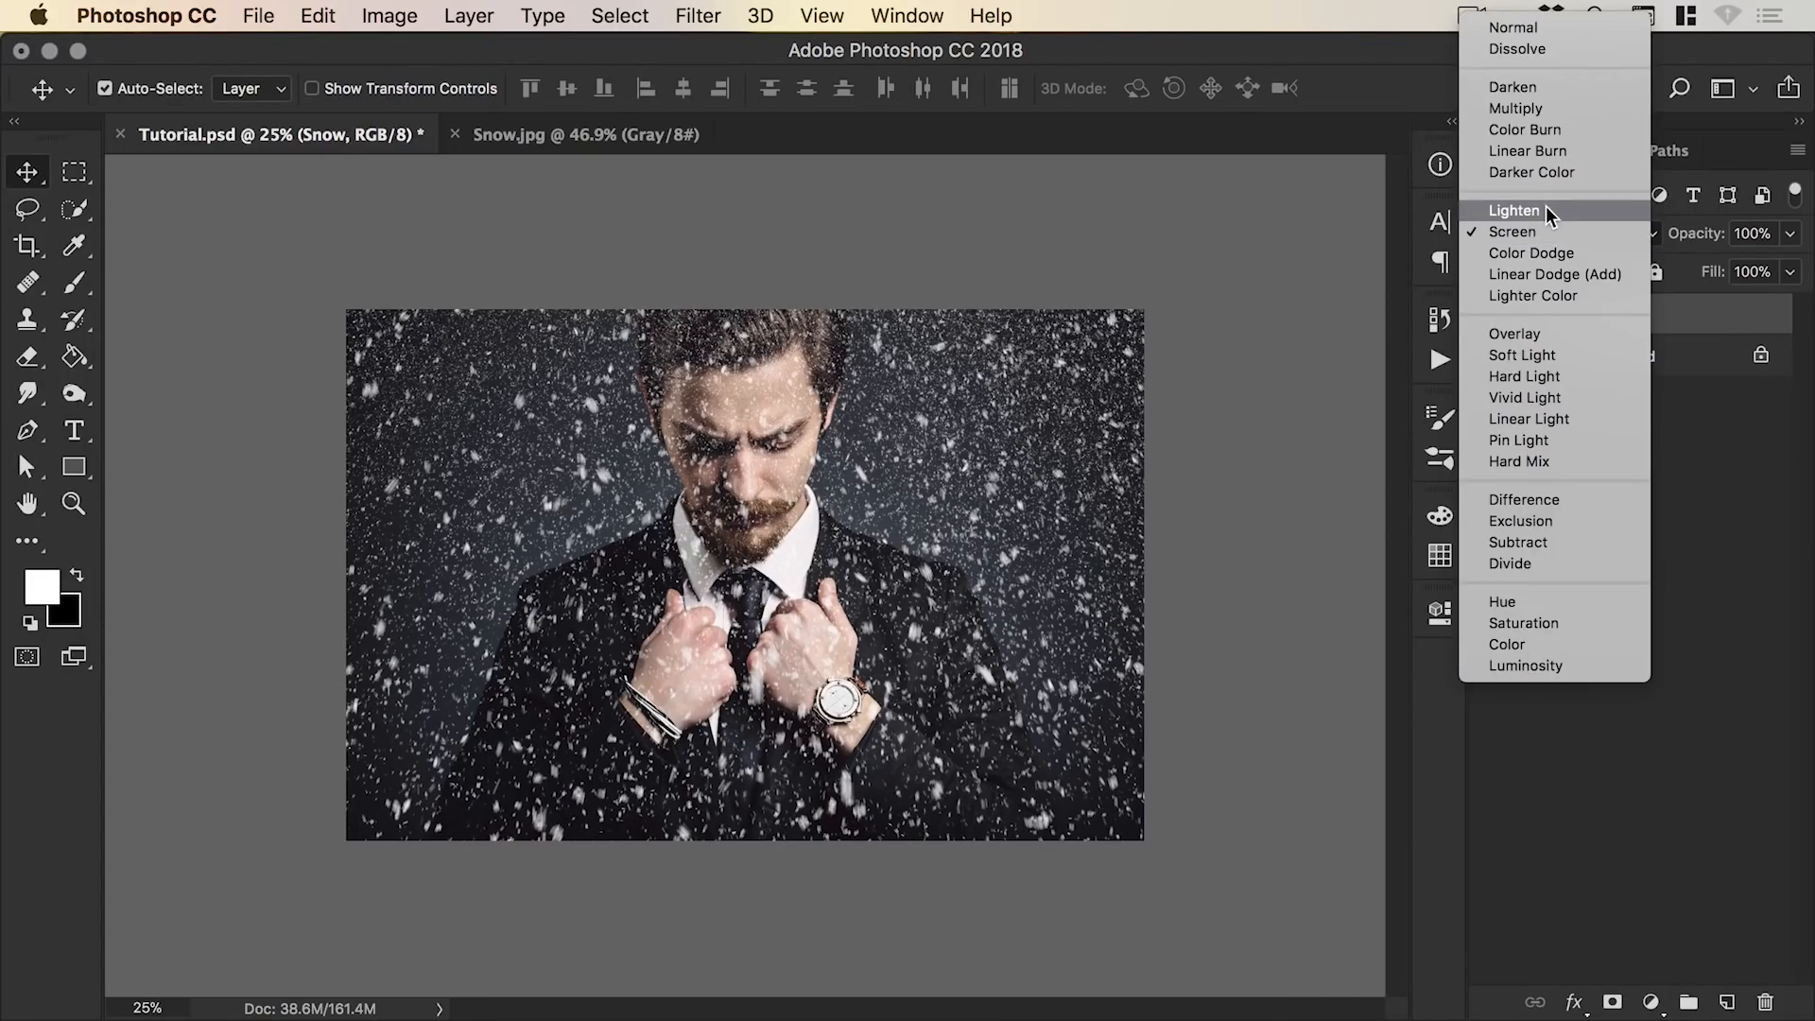
left_click(1516, 210)
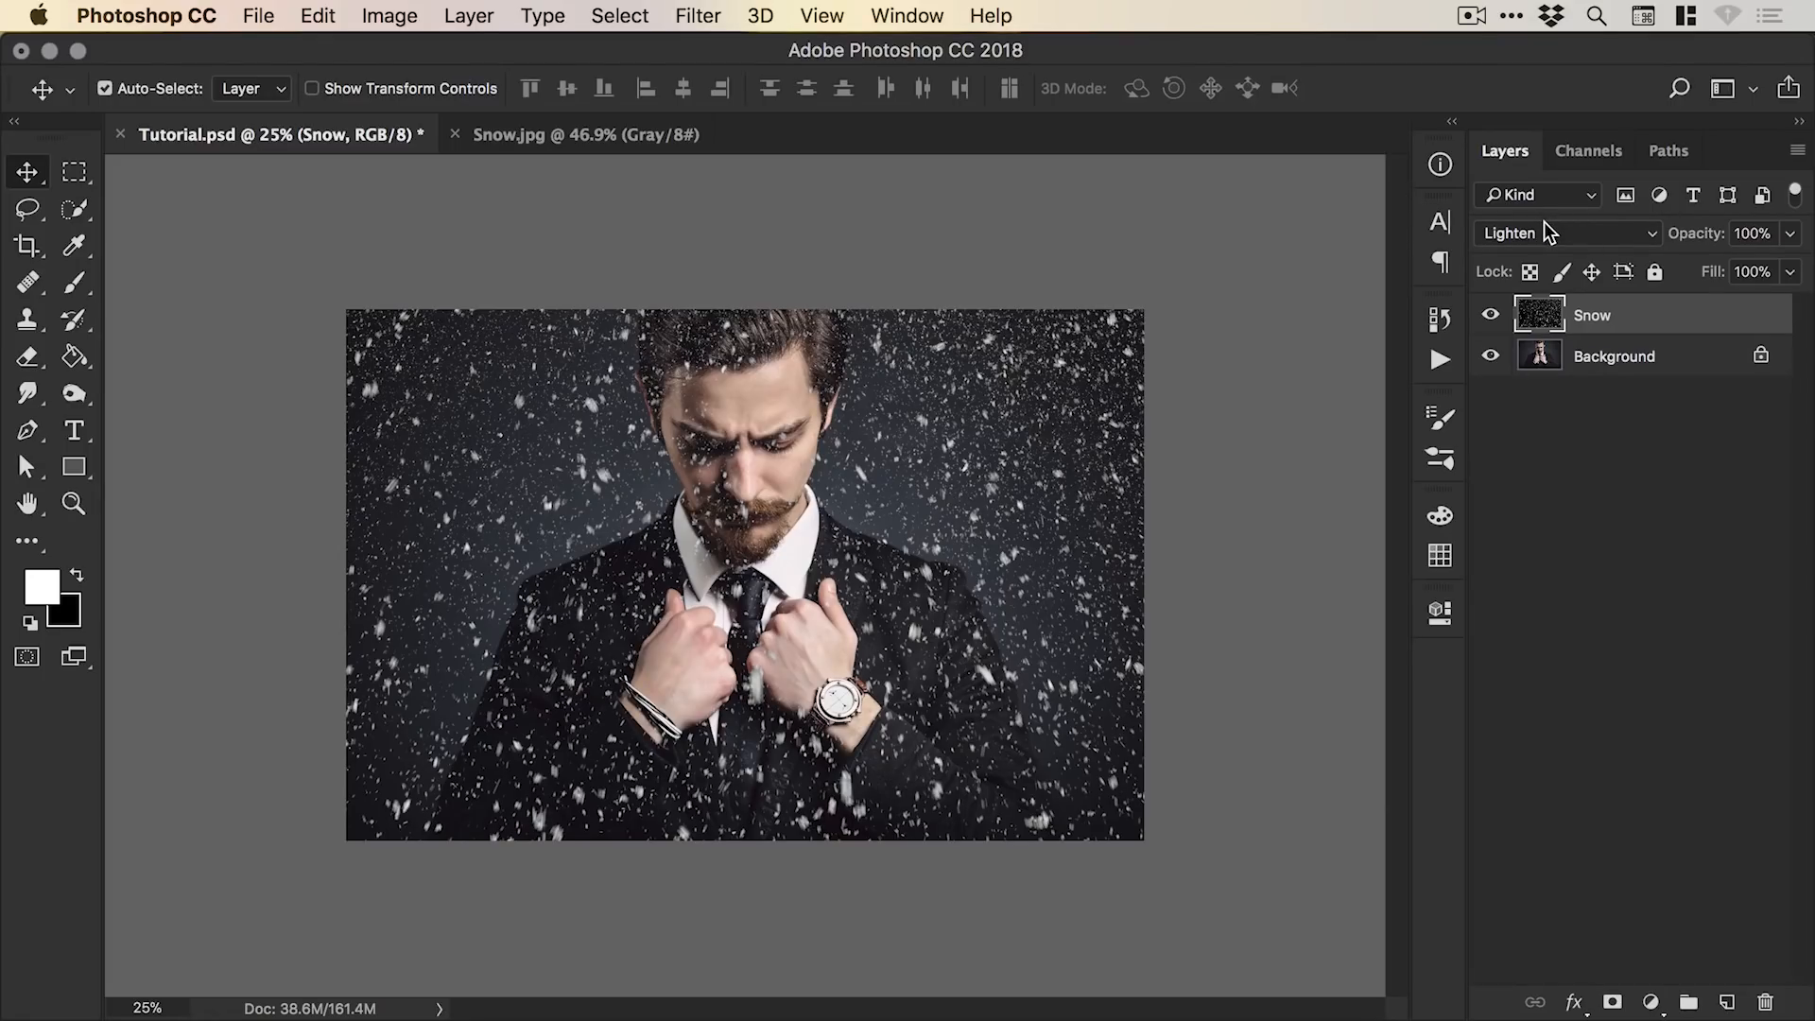
left_click(1564, 232)
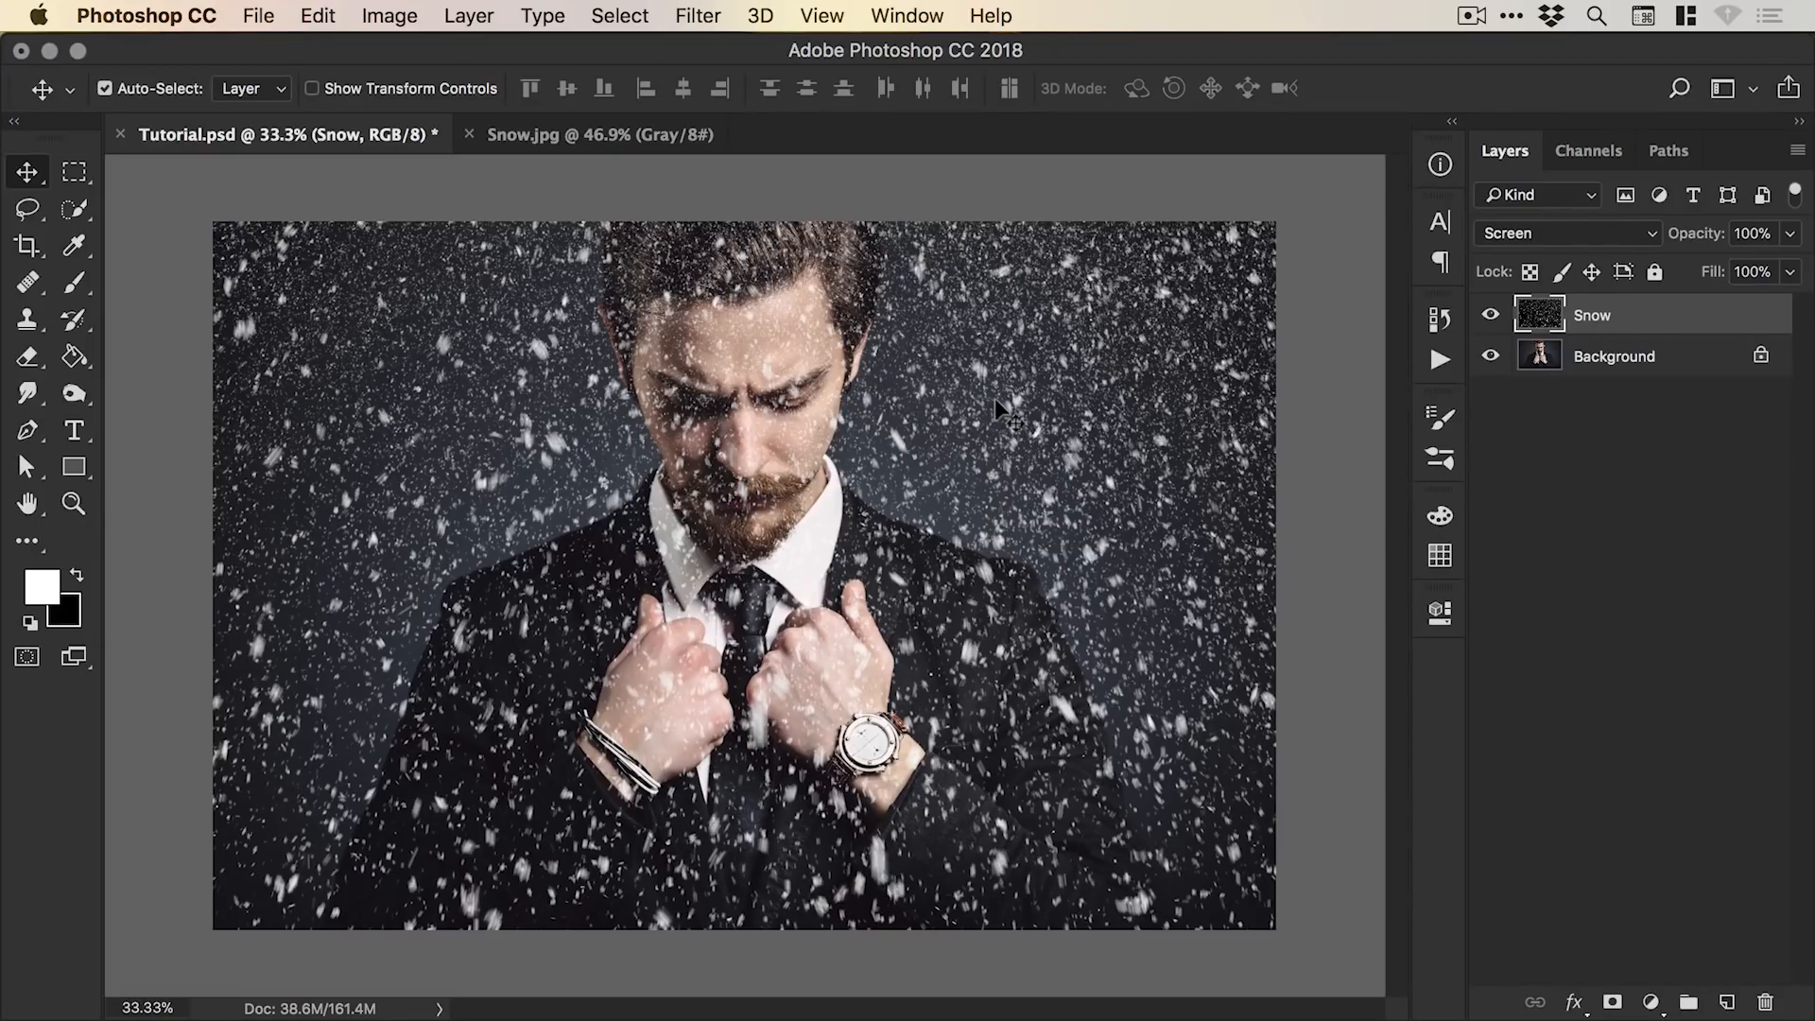
mouse_move(1612, 1002)
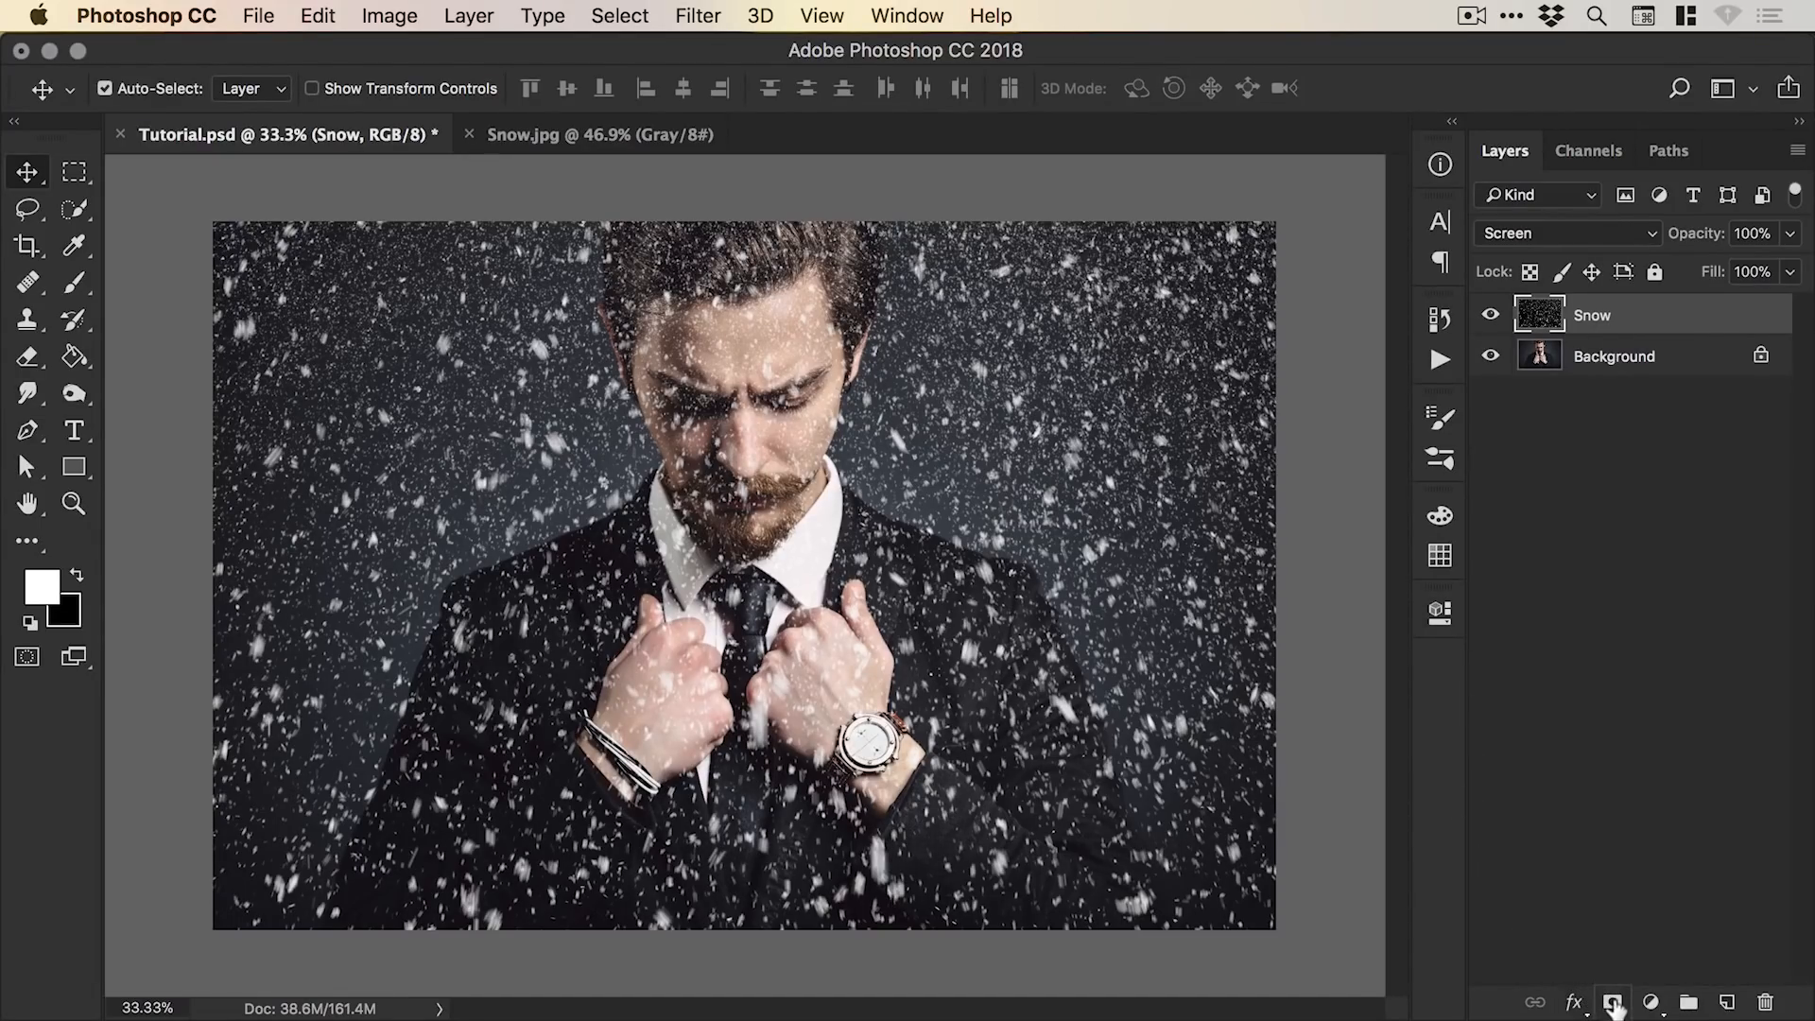
Add a mask to Snow and paint black over the man's face to thin the flakes there.
left_click(1610, 1002)
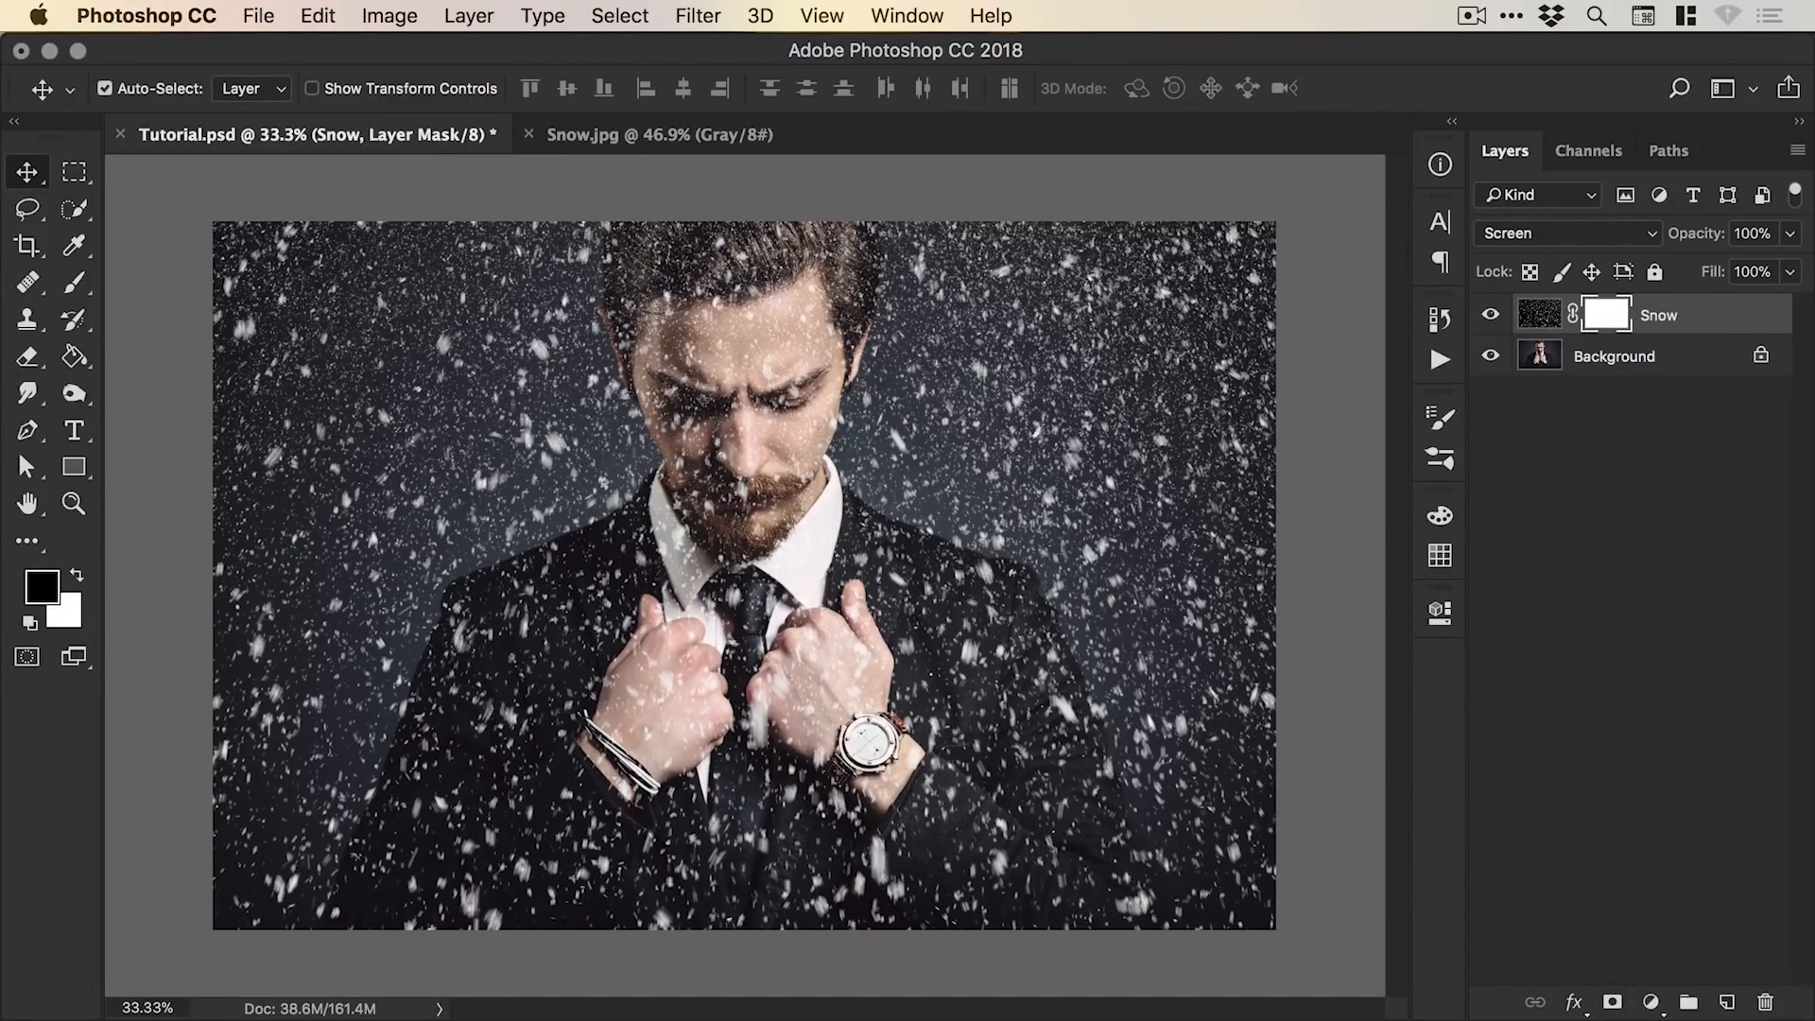
left_click(41, 584)
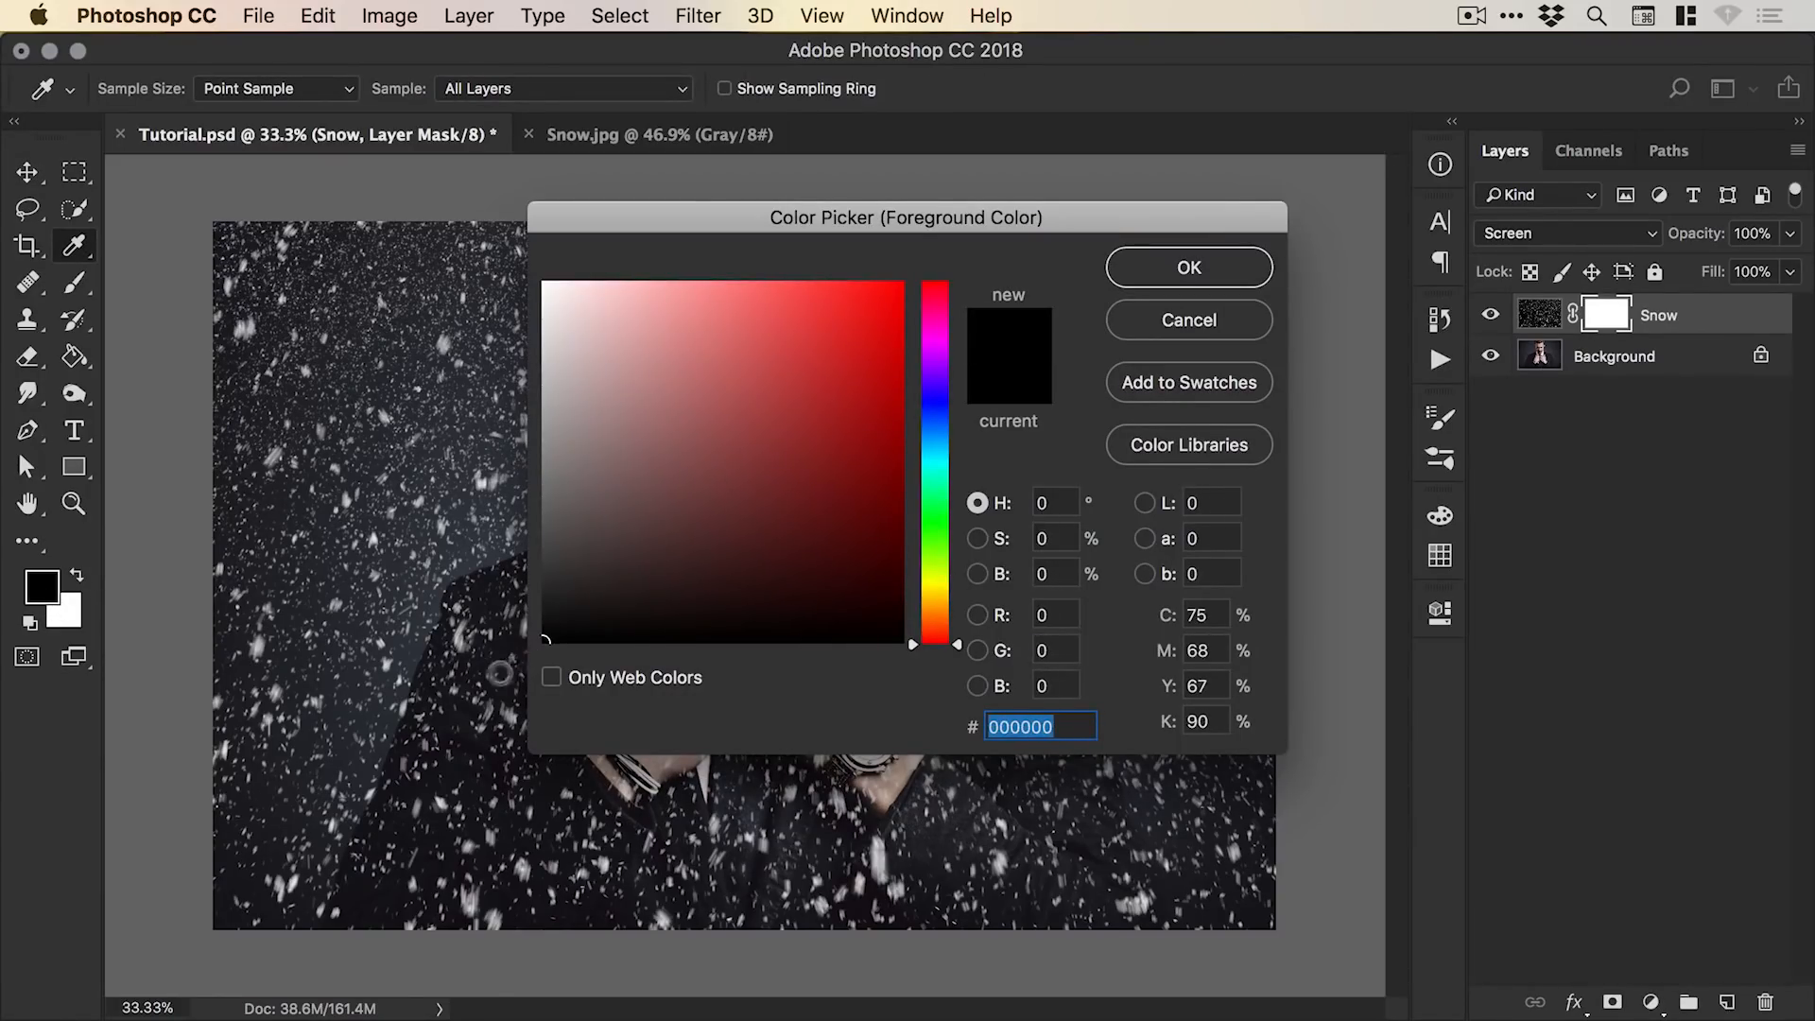
left_click(1187, 266)
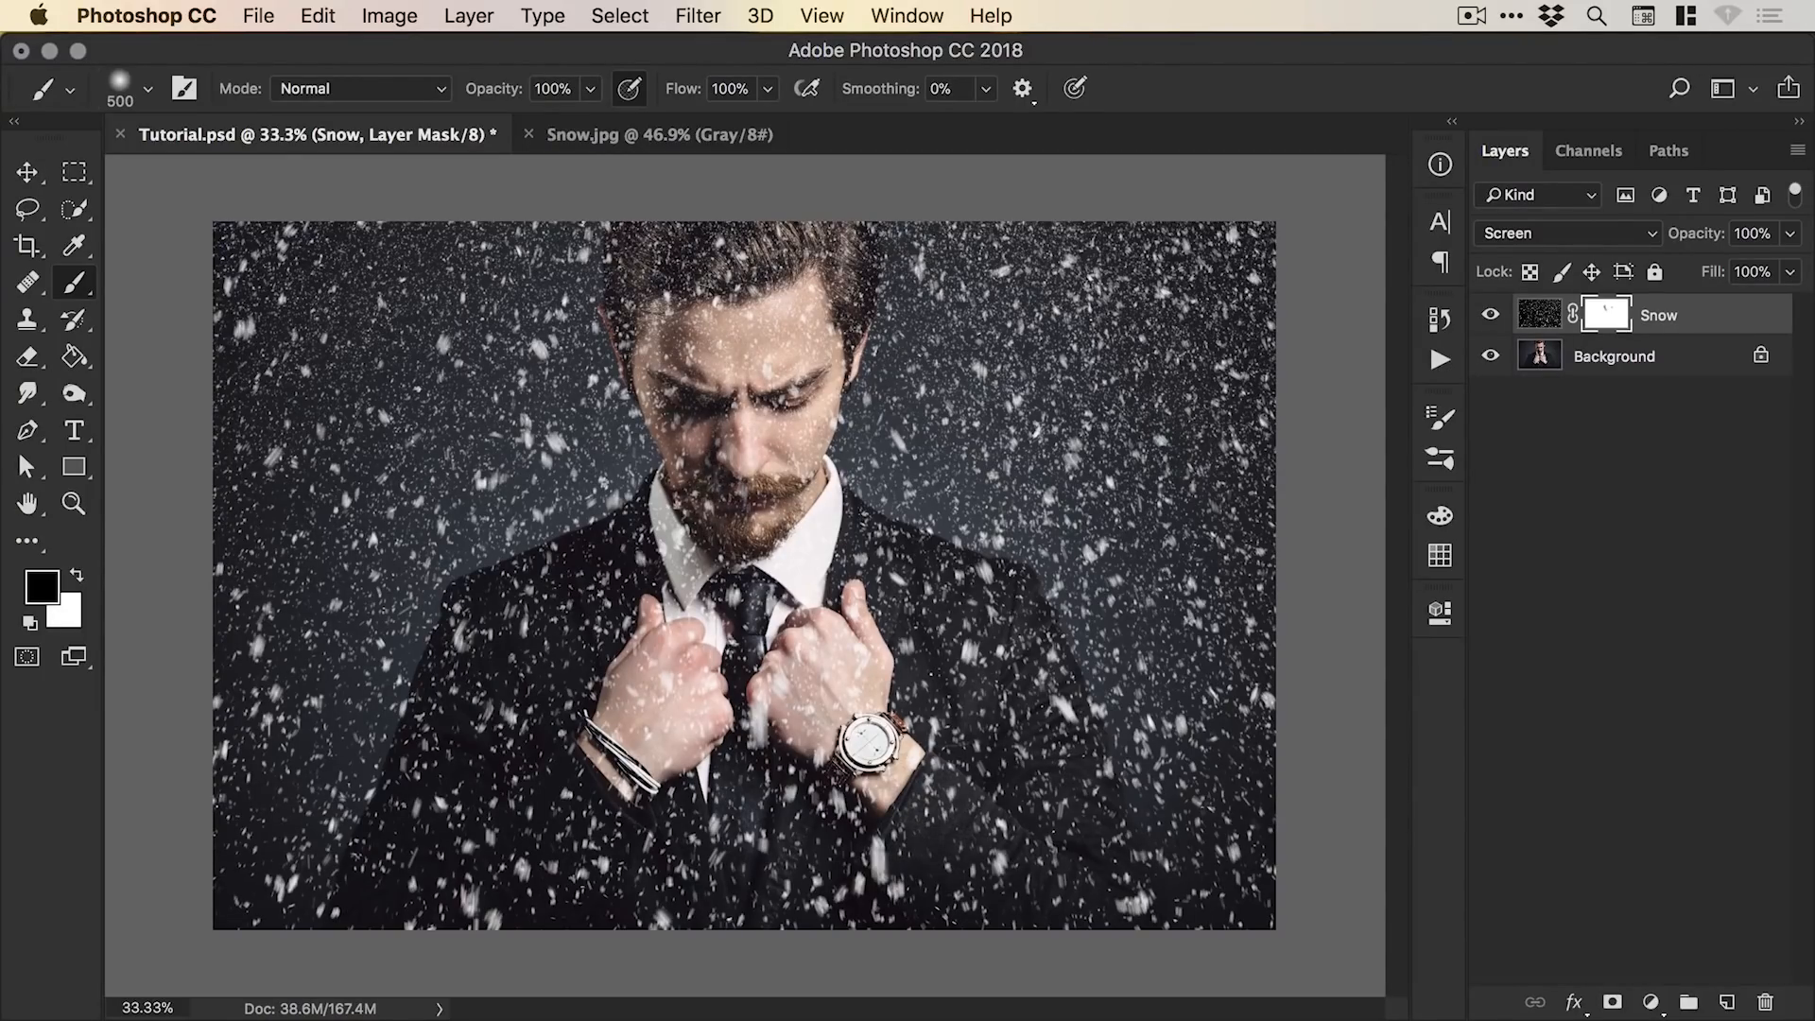
left_click(74, 503)
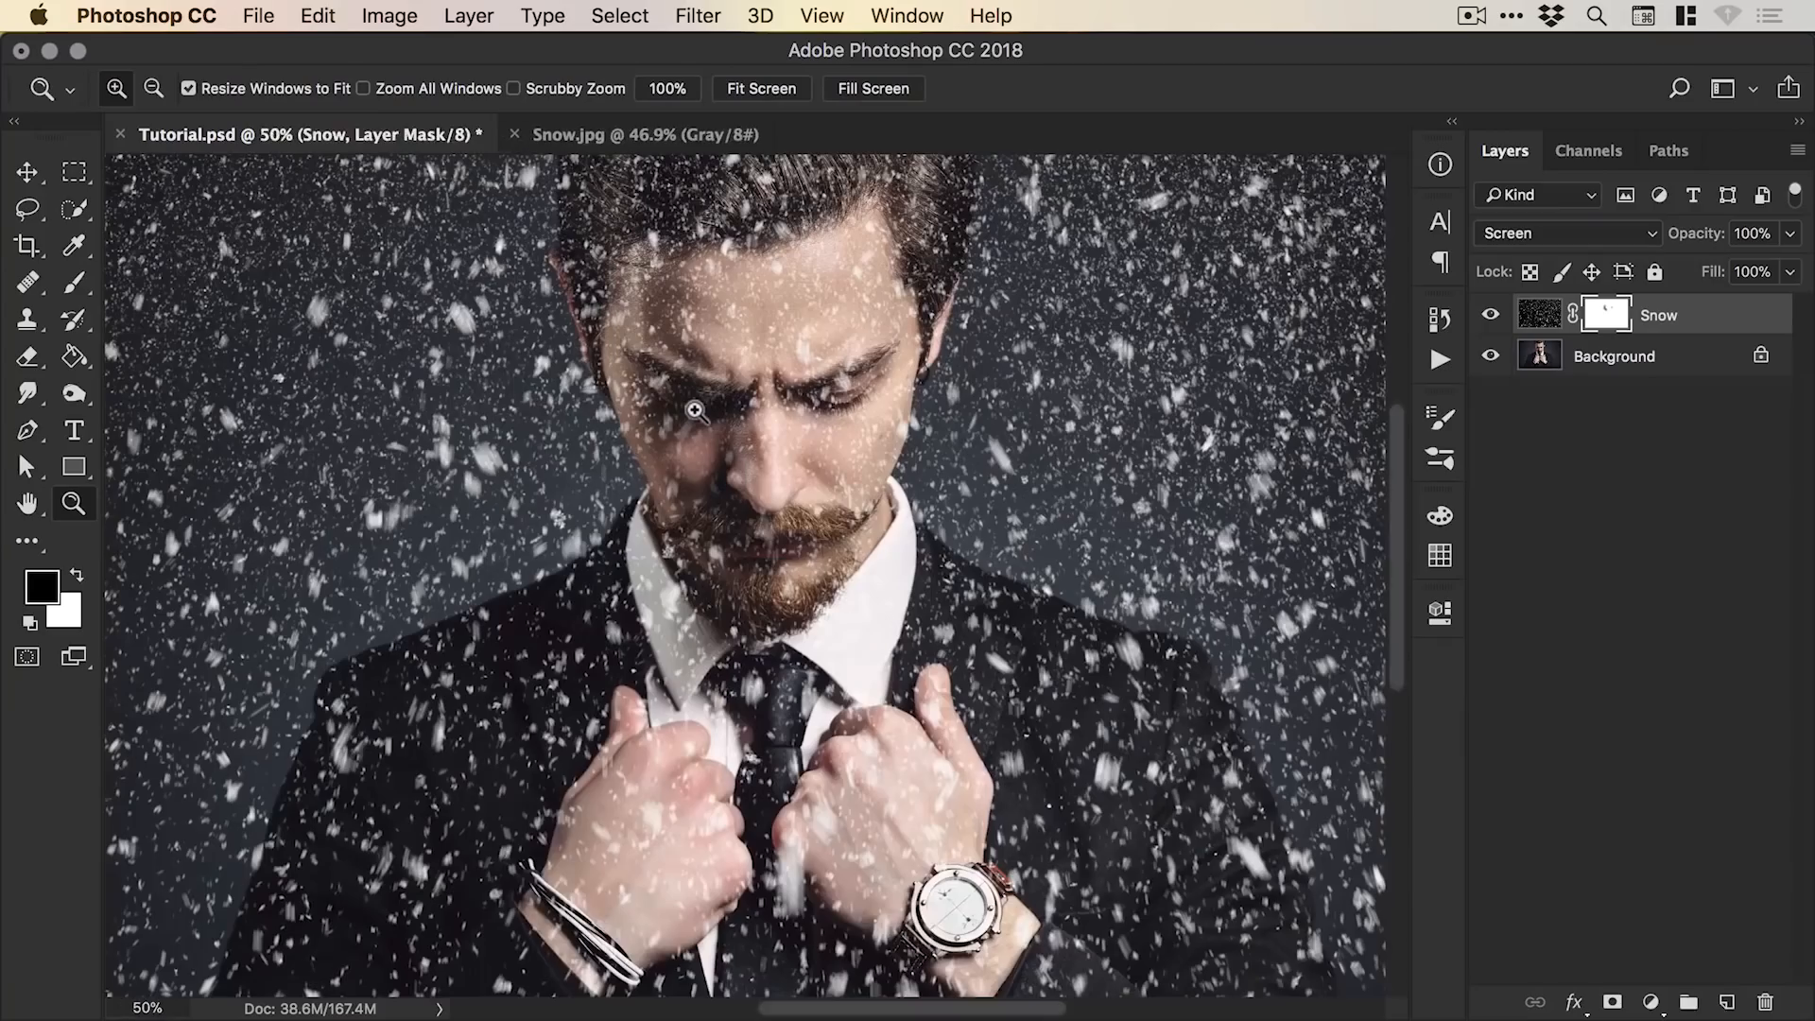
left_click(28, 429)
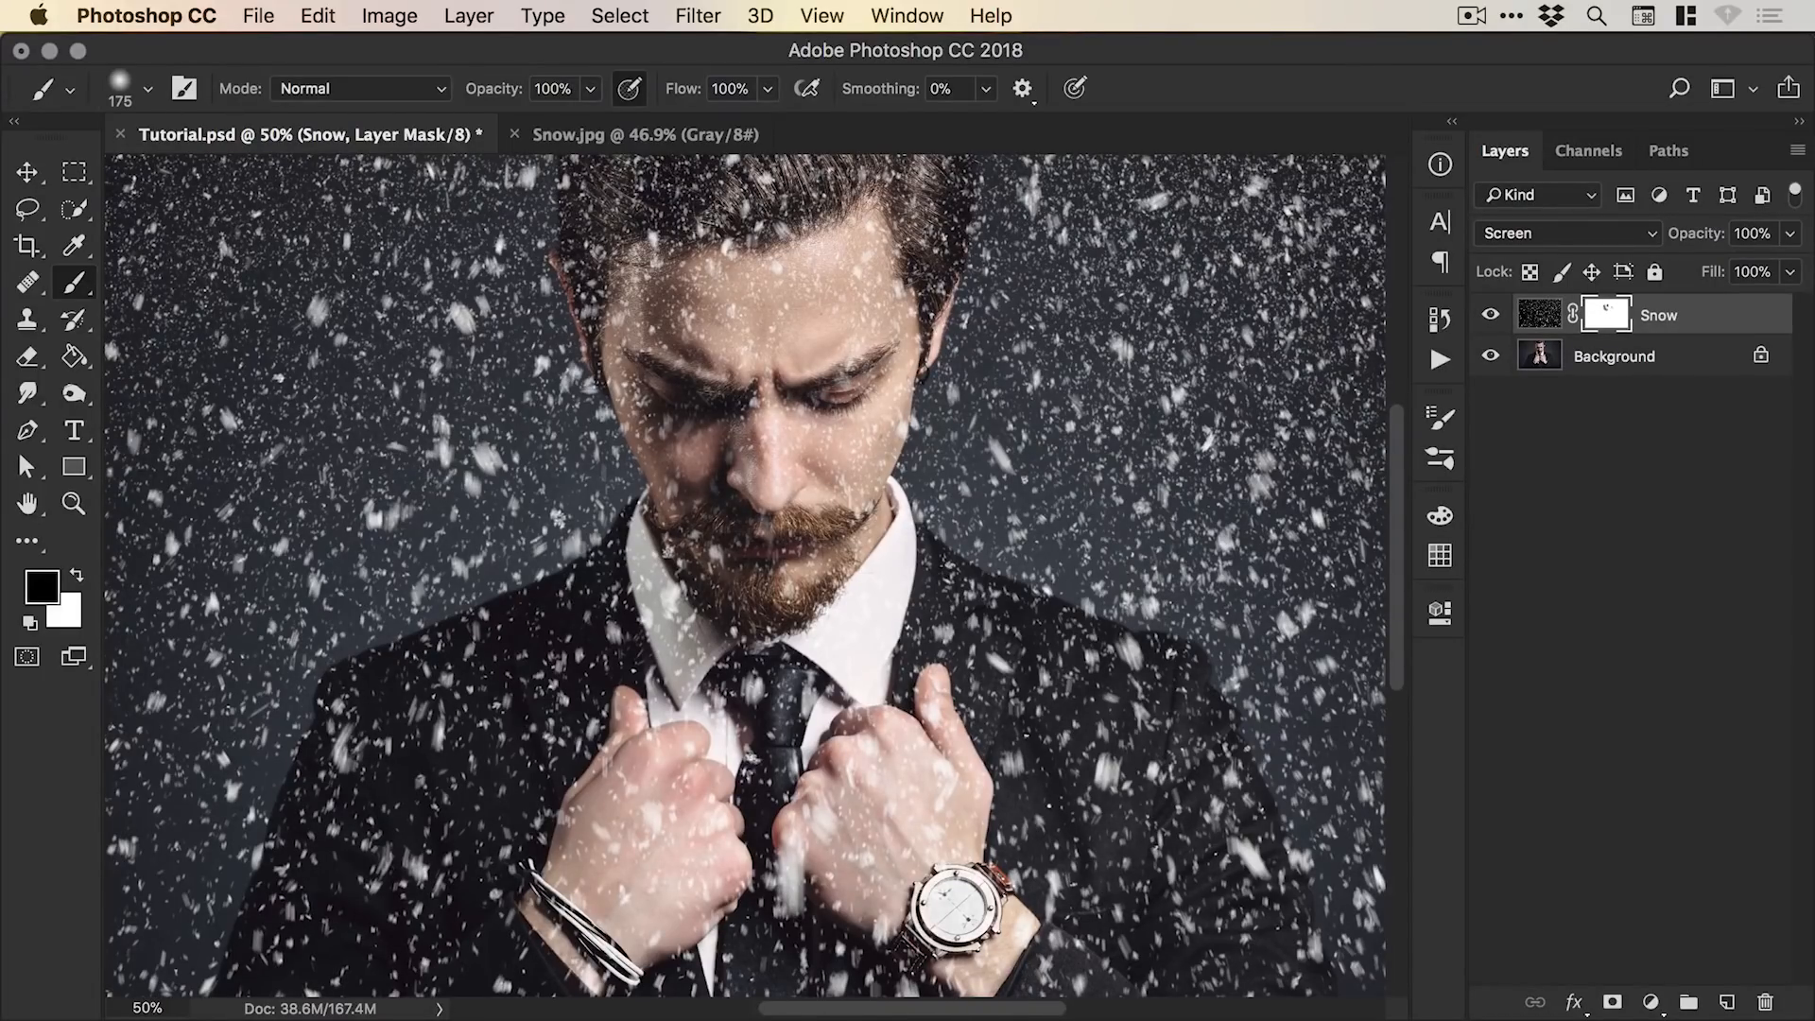
left_click(27, 172)
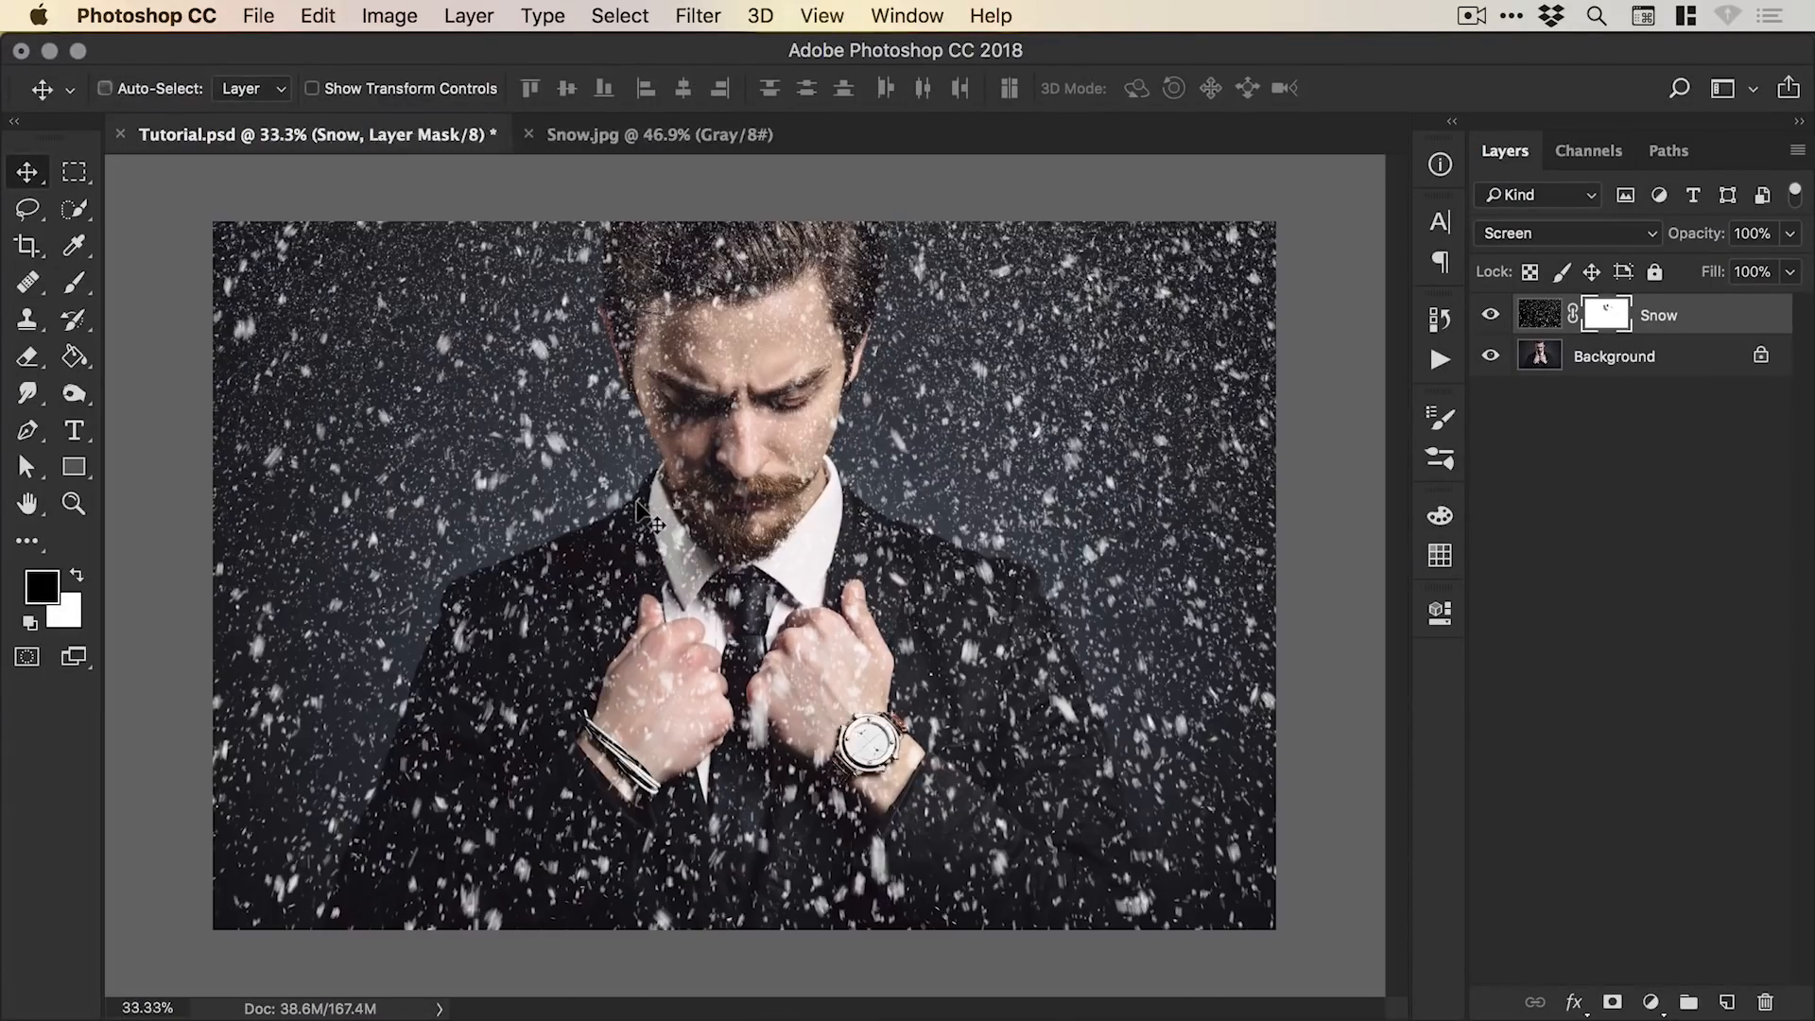
left_click(104, 89)
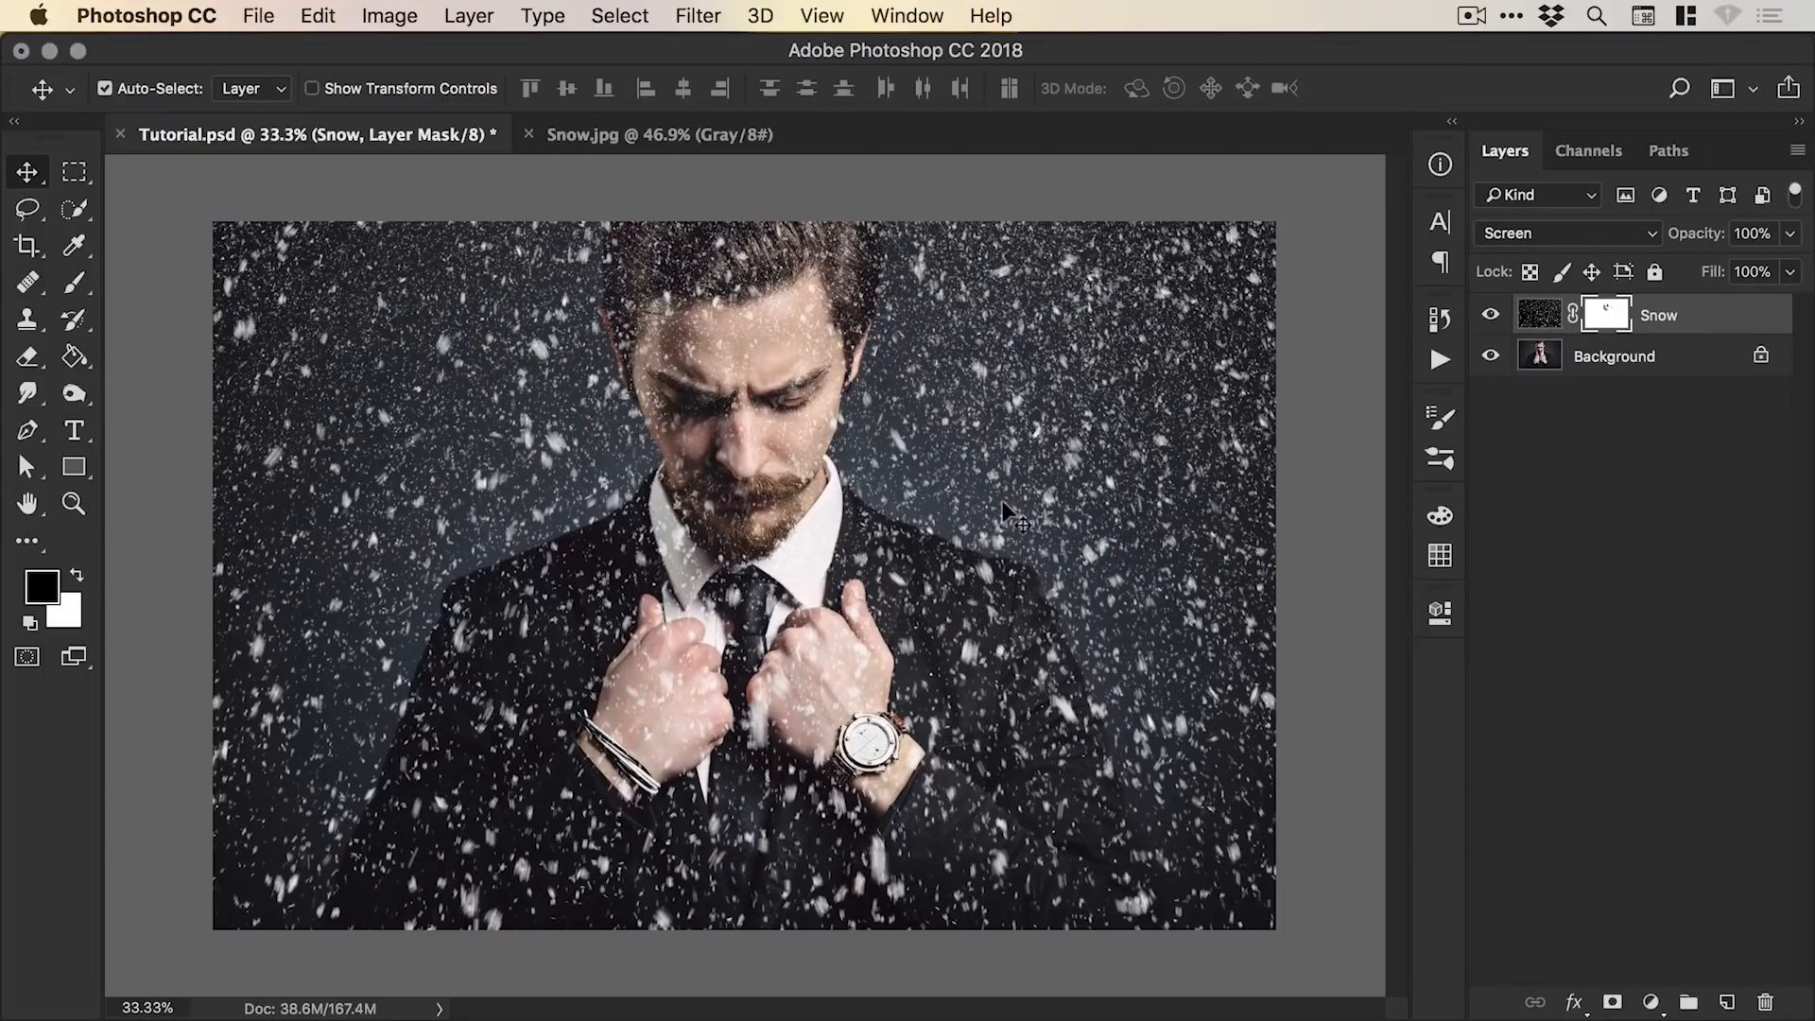
mouse_move(469, 620)
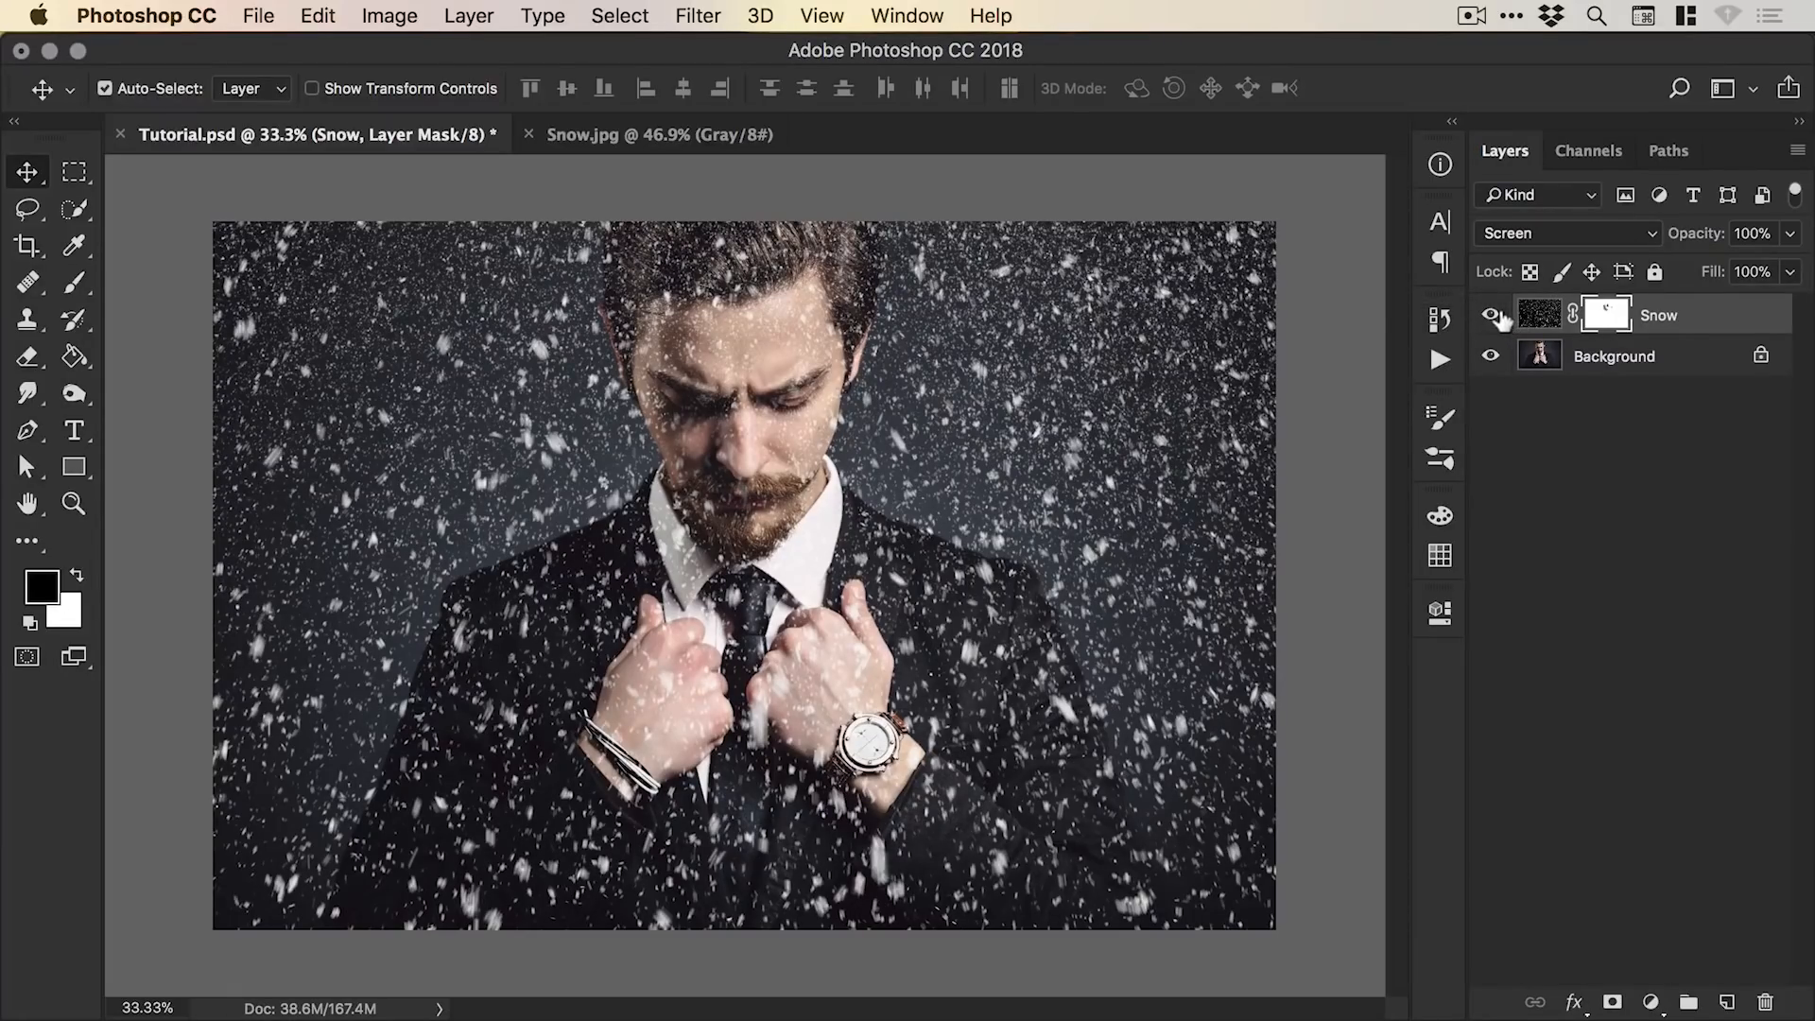
Hide Snow and duplicate it as Snow copy with its own mask above it.
left_click(1491, 315)
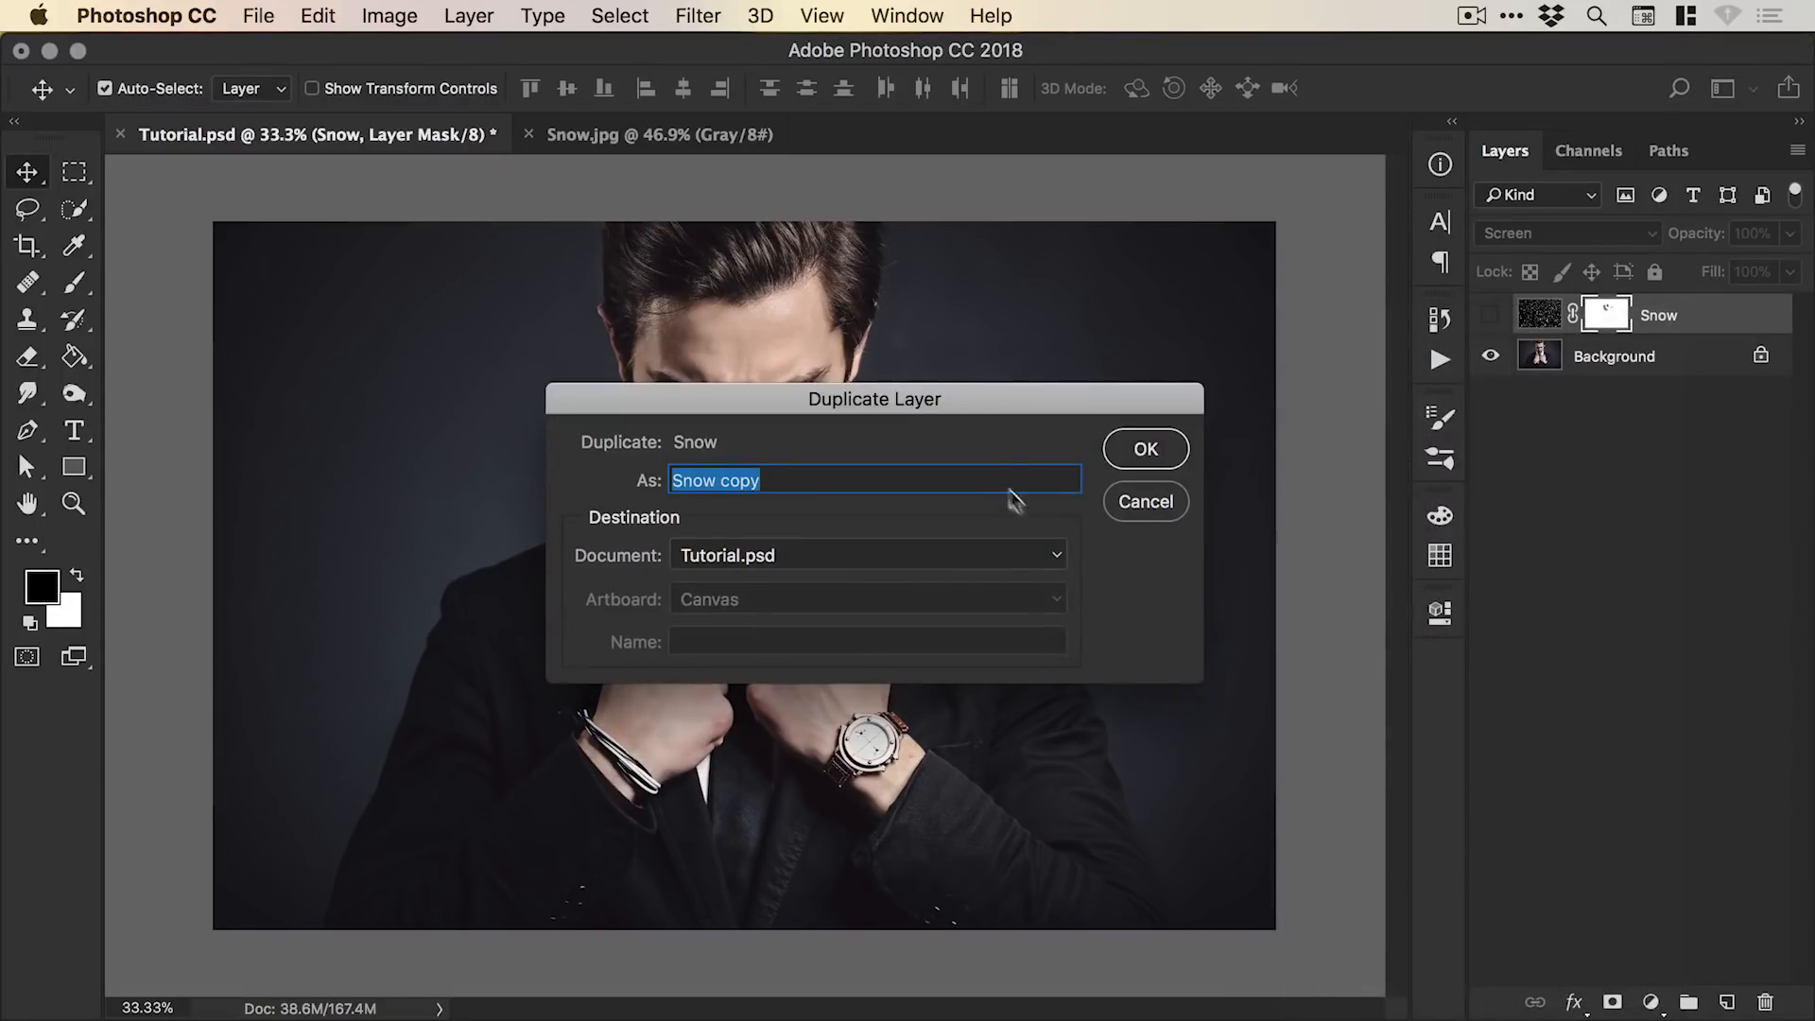
left_click(1143, 448)
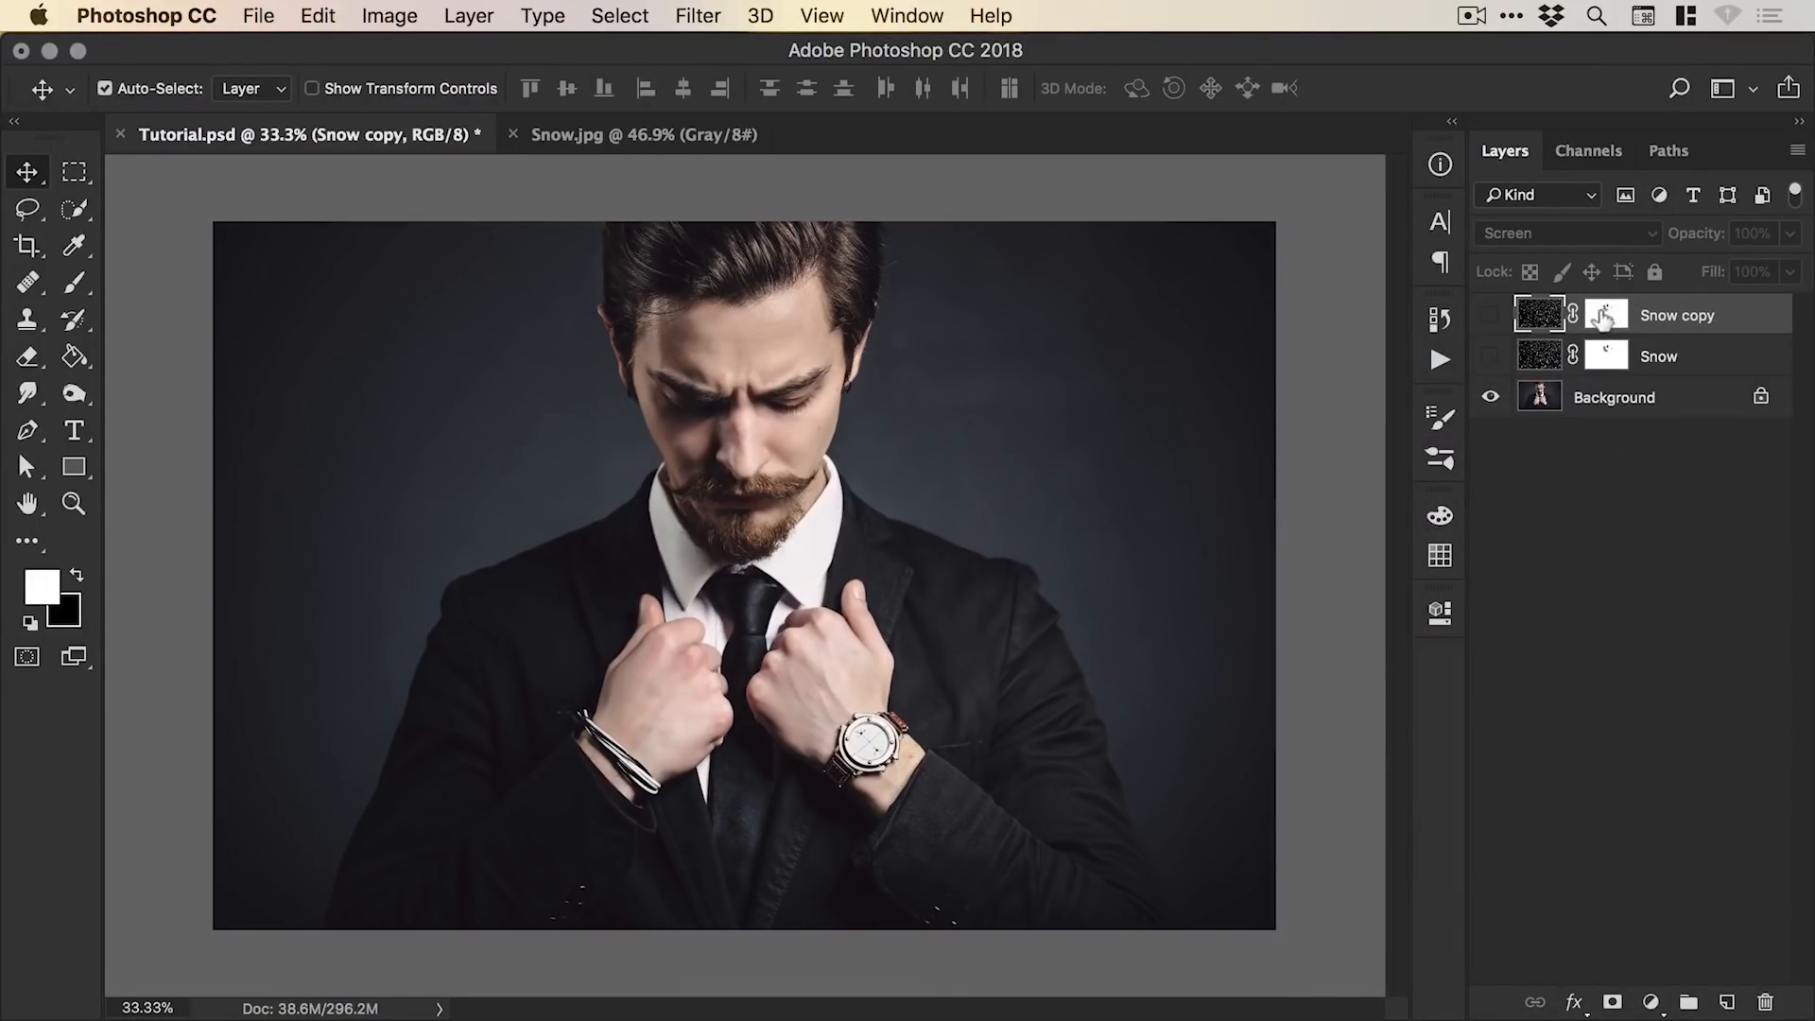
right_click(1607, 314)
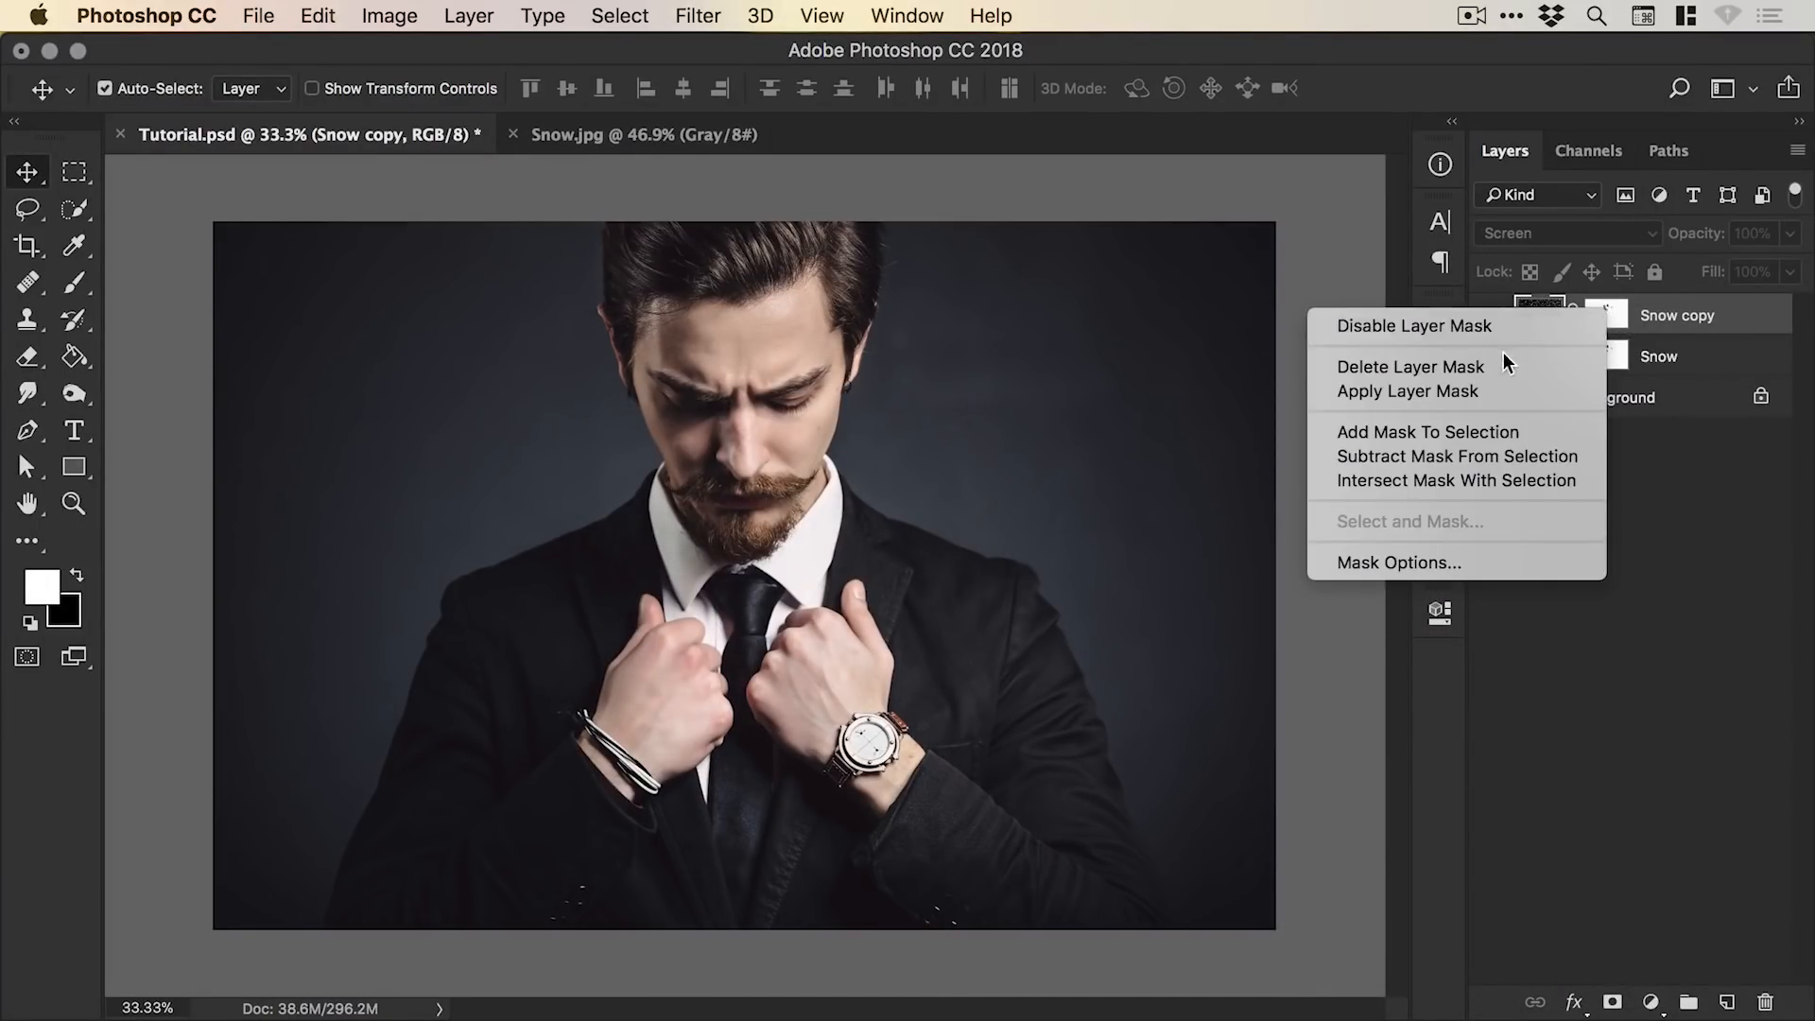
Delete Snow copy's mask, show it and shrink-tilt it into a patch over the left shoulder.
left_click(1407, 389)
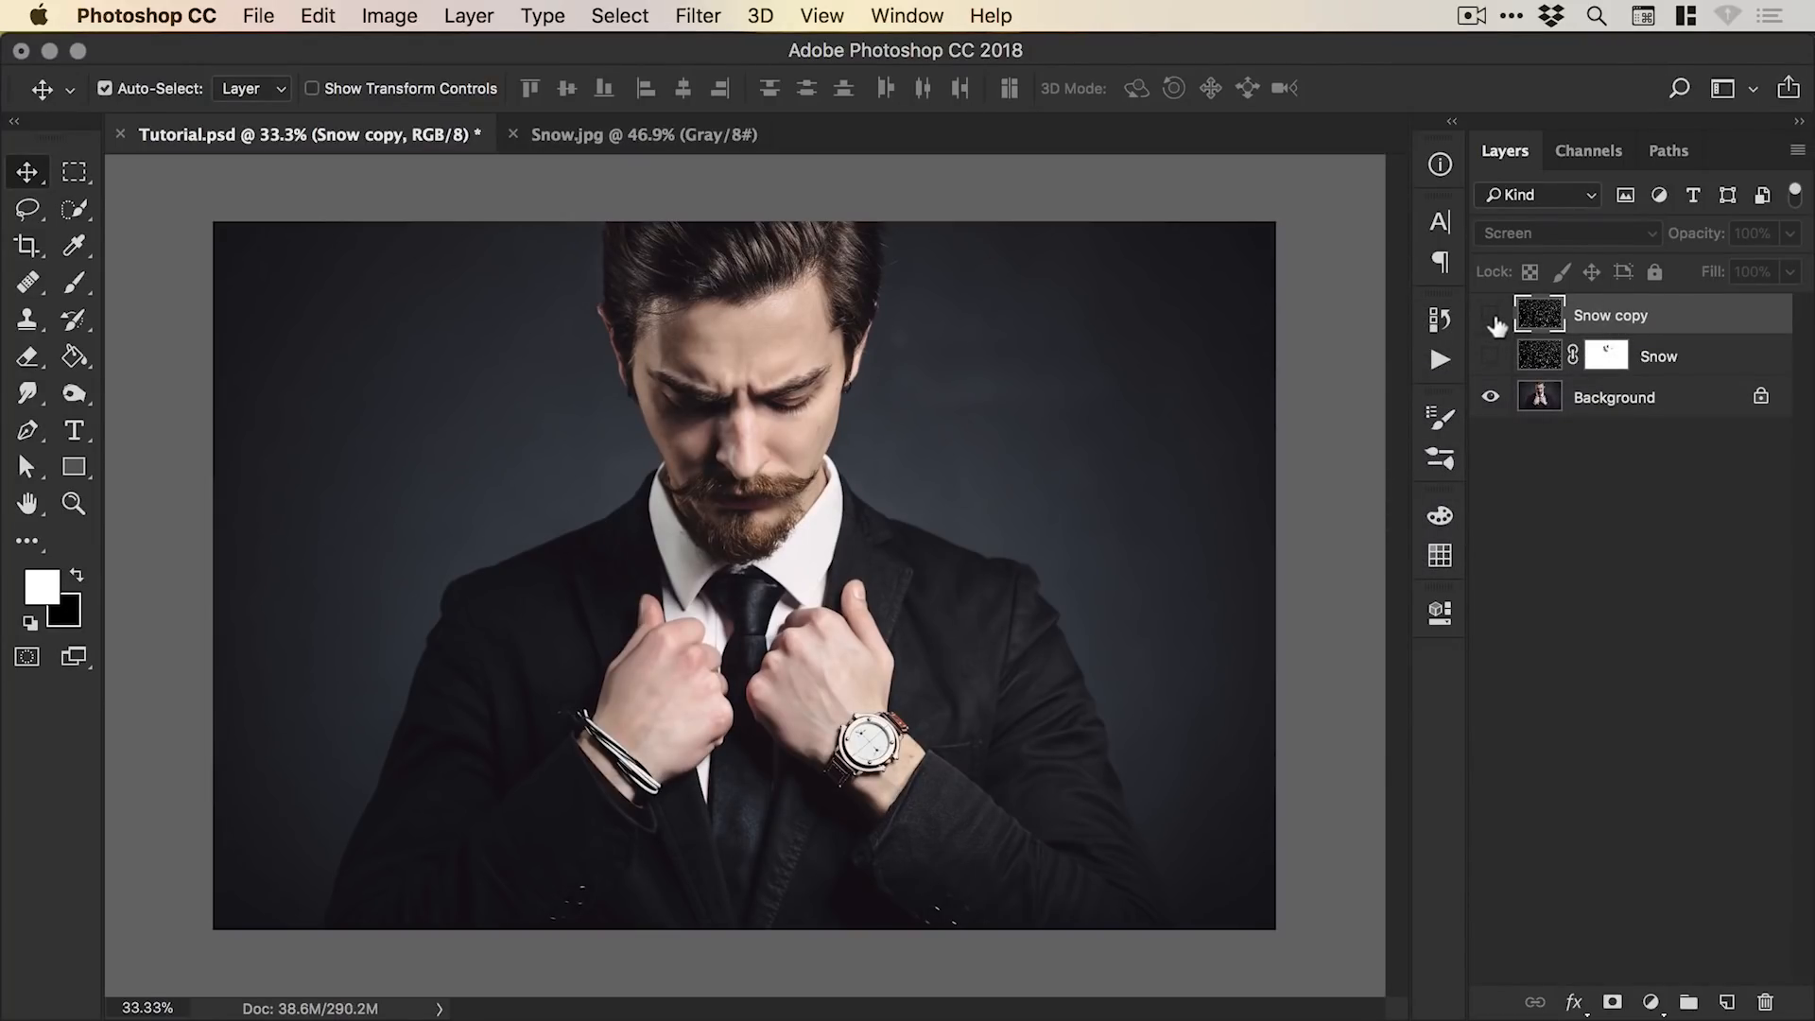
left_click(1491, 315)
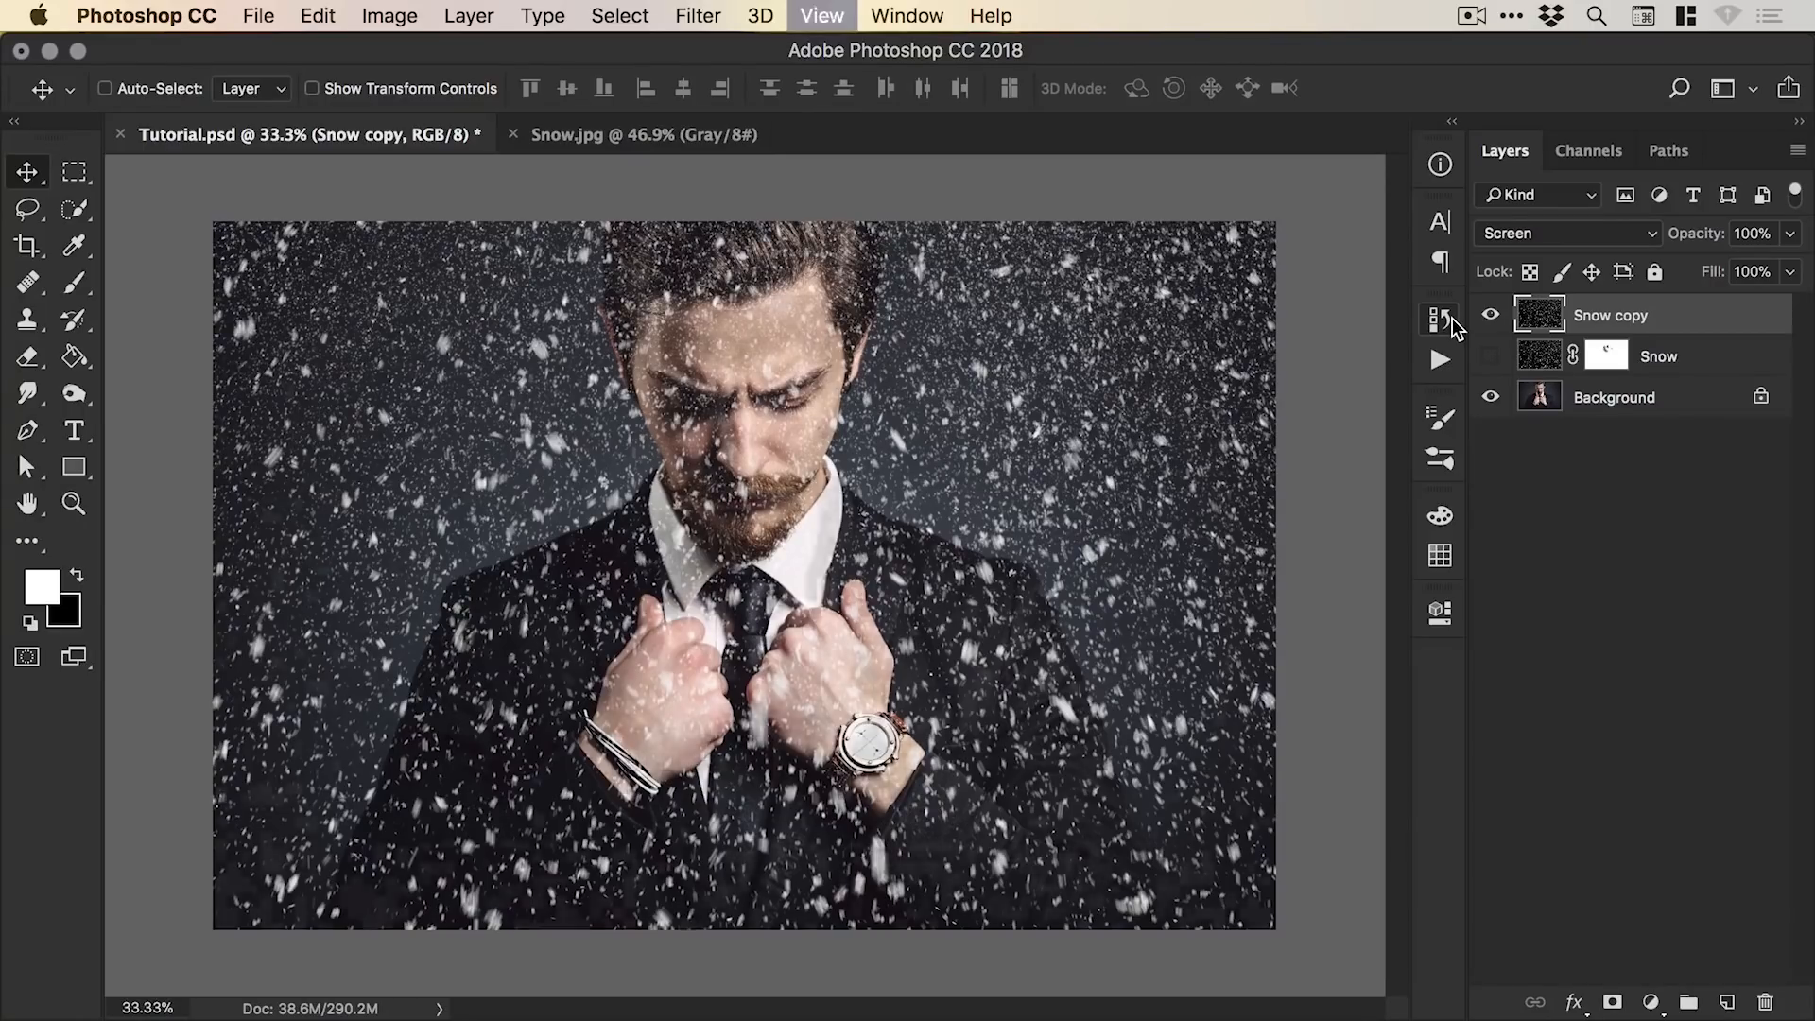
left_click(318, 15)
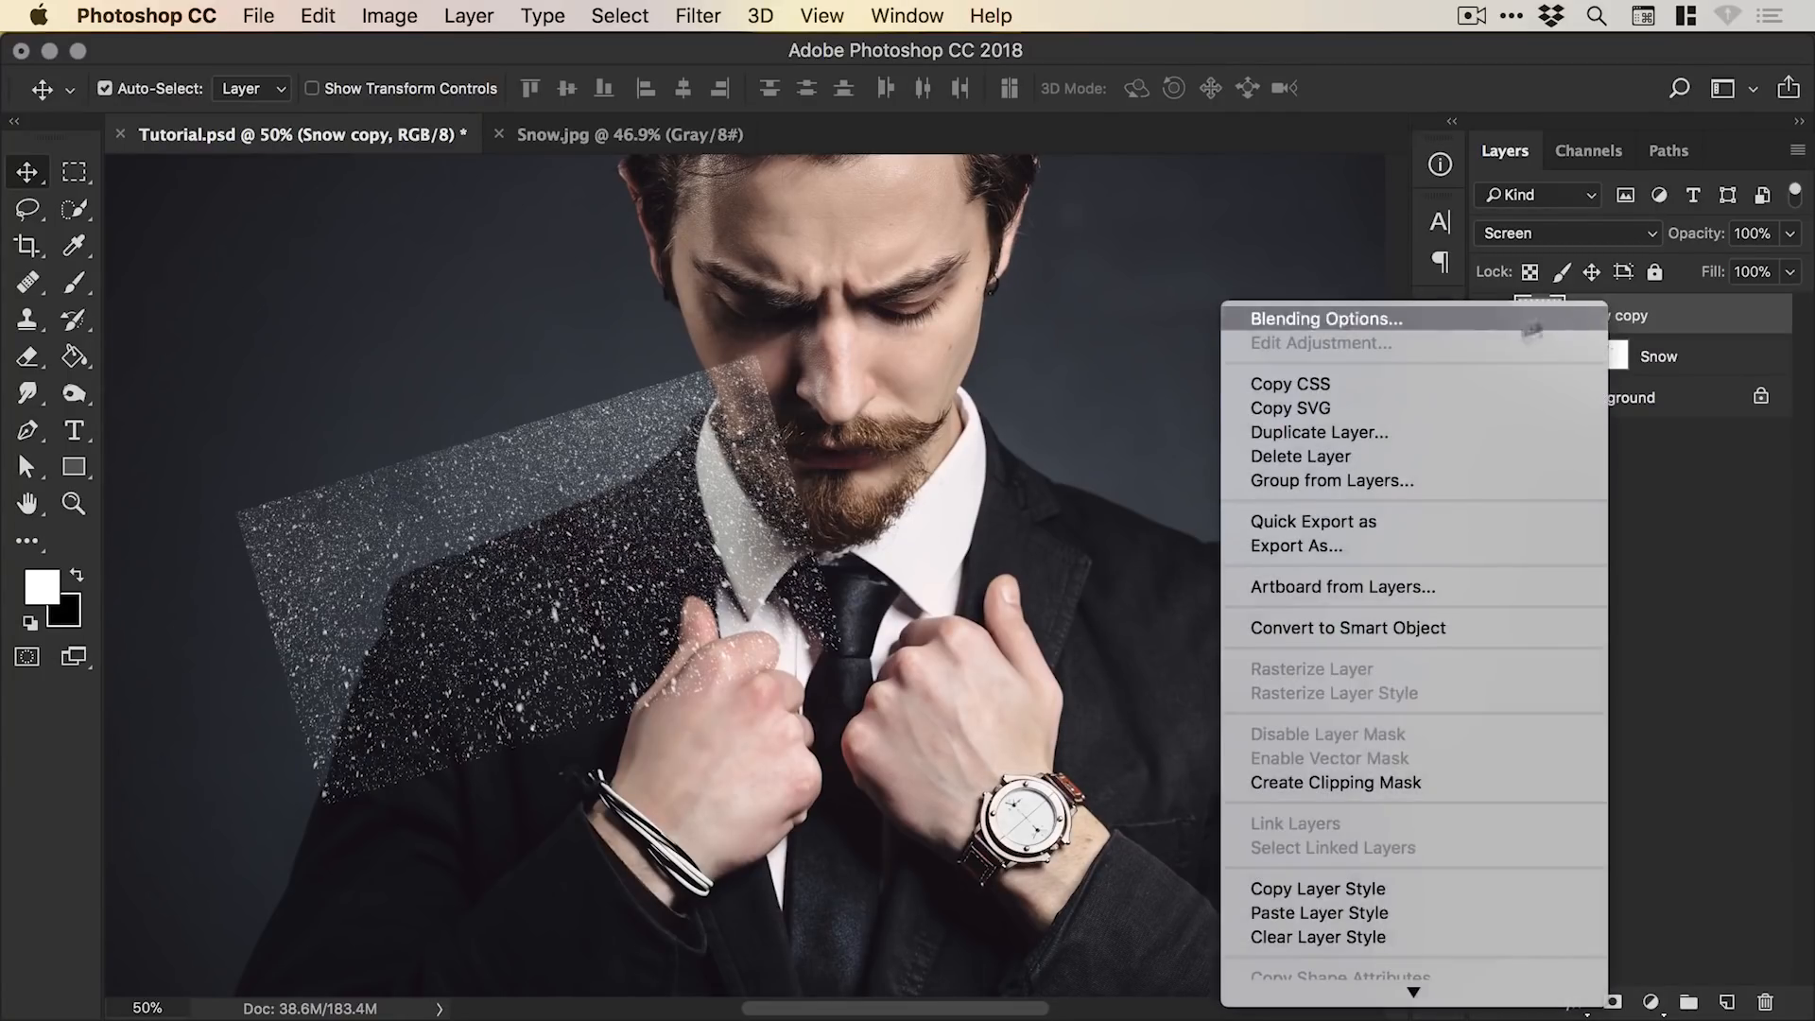
Duplicate the patch into Snow copy 2 and 3, flipped and rotated to fan over the shoulder.
left_click(1318, 431)
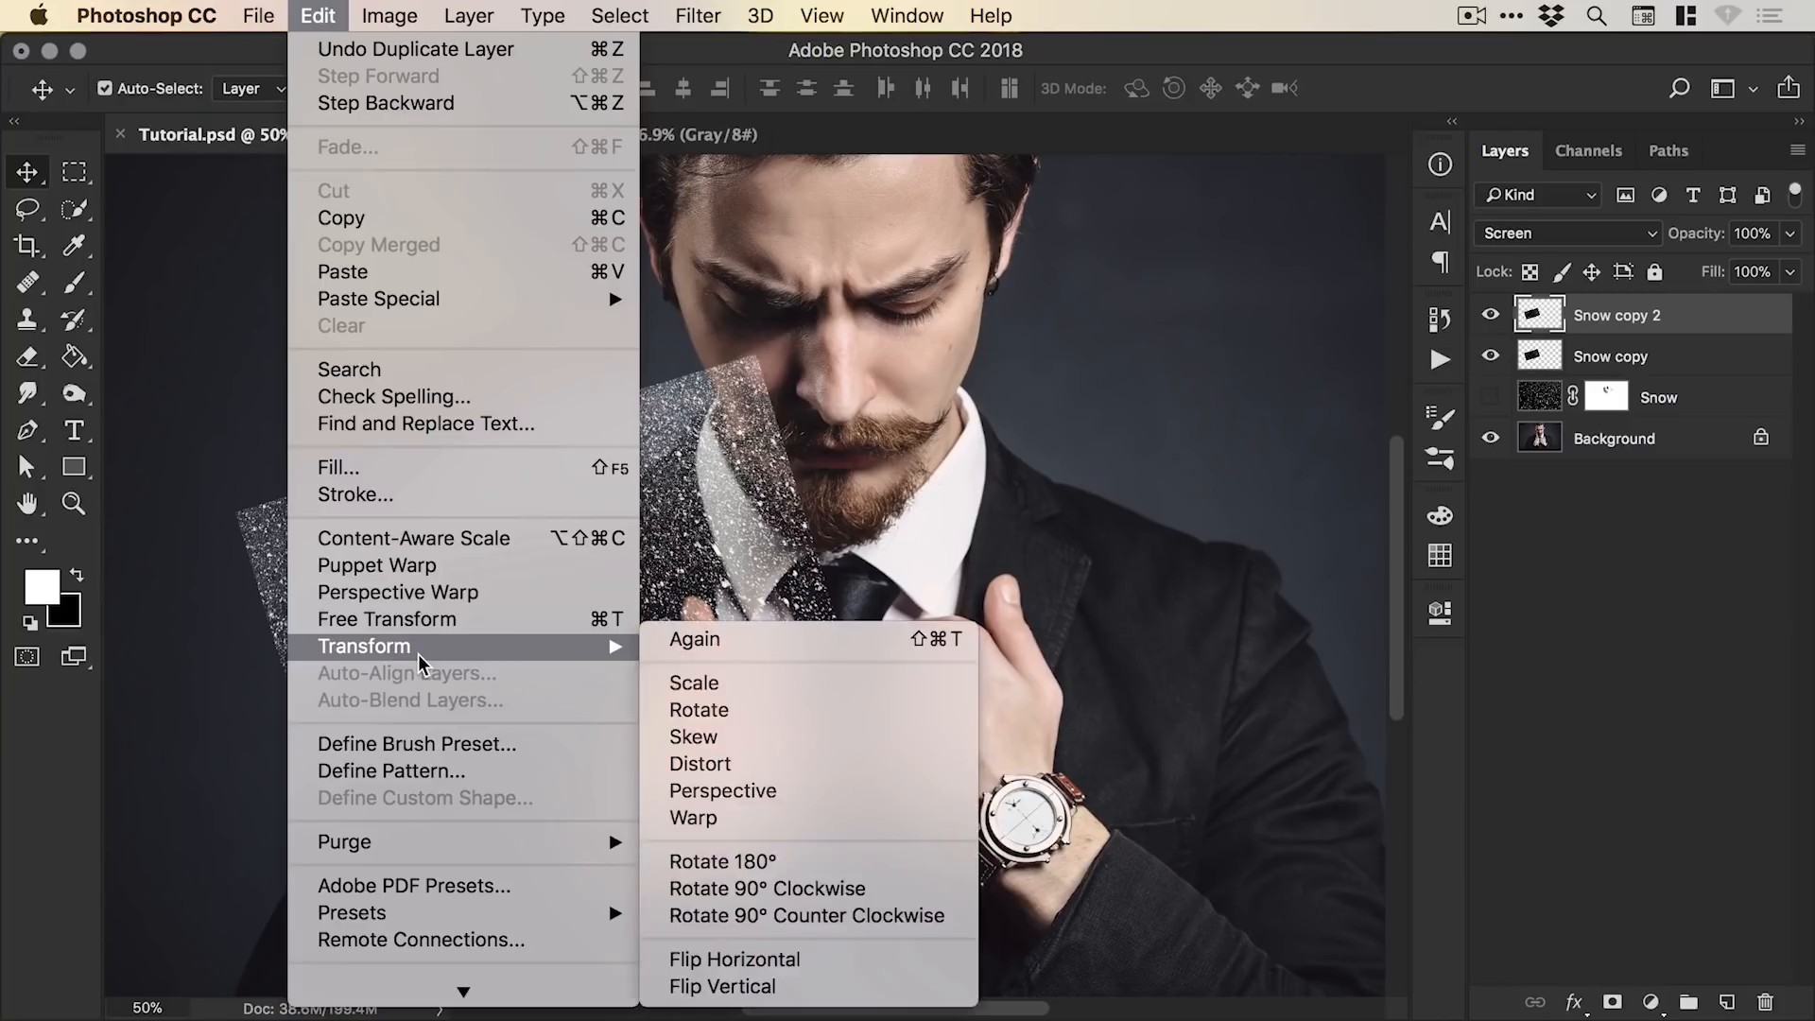
mouse_move(736, 960)
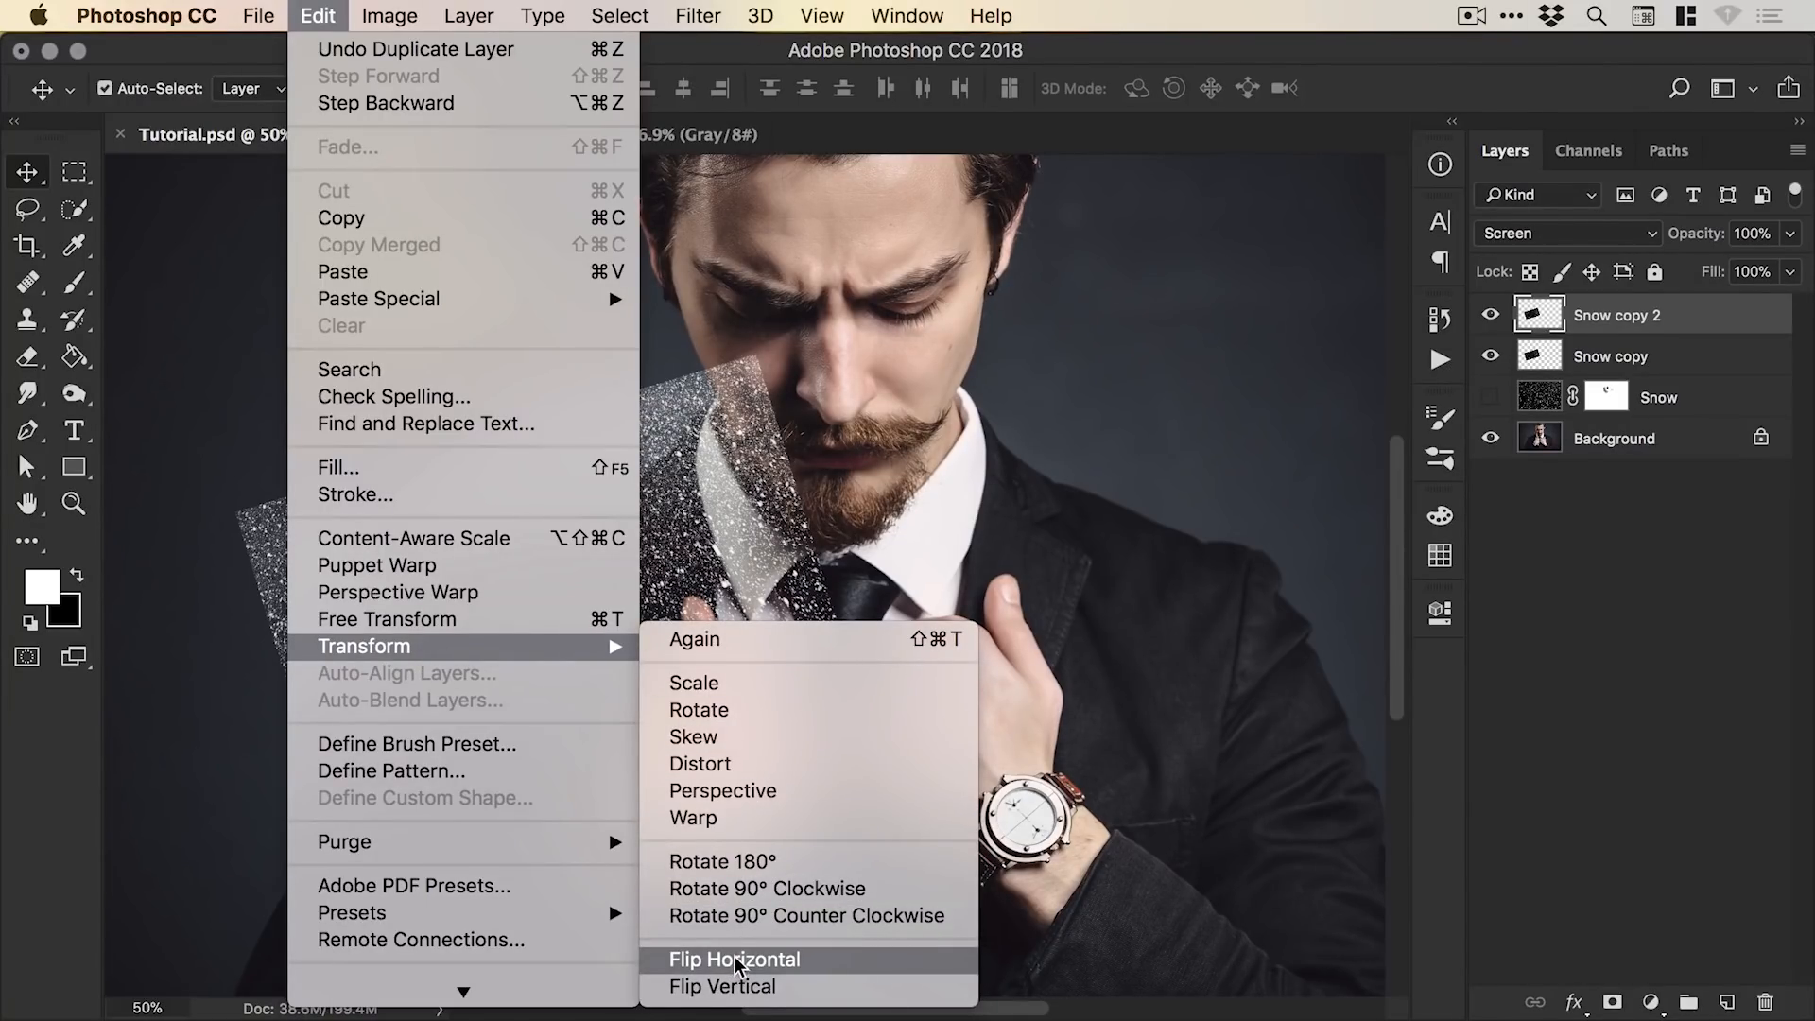
left_click(734, 958)
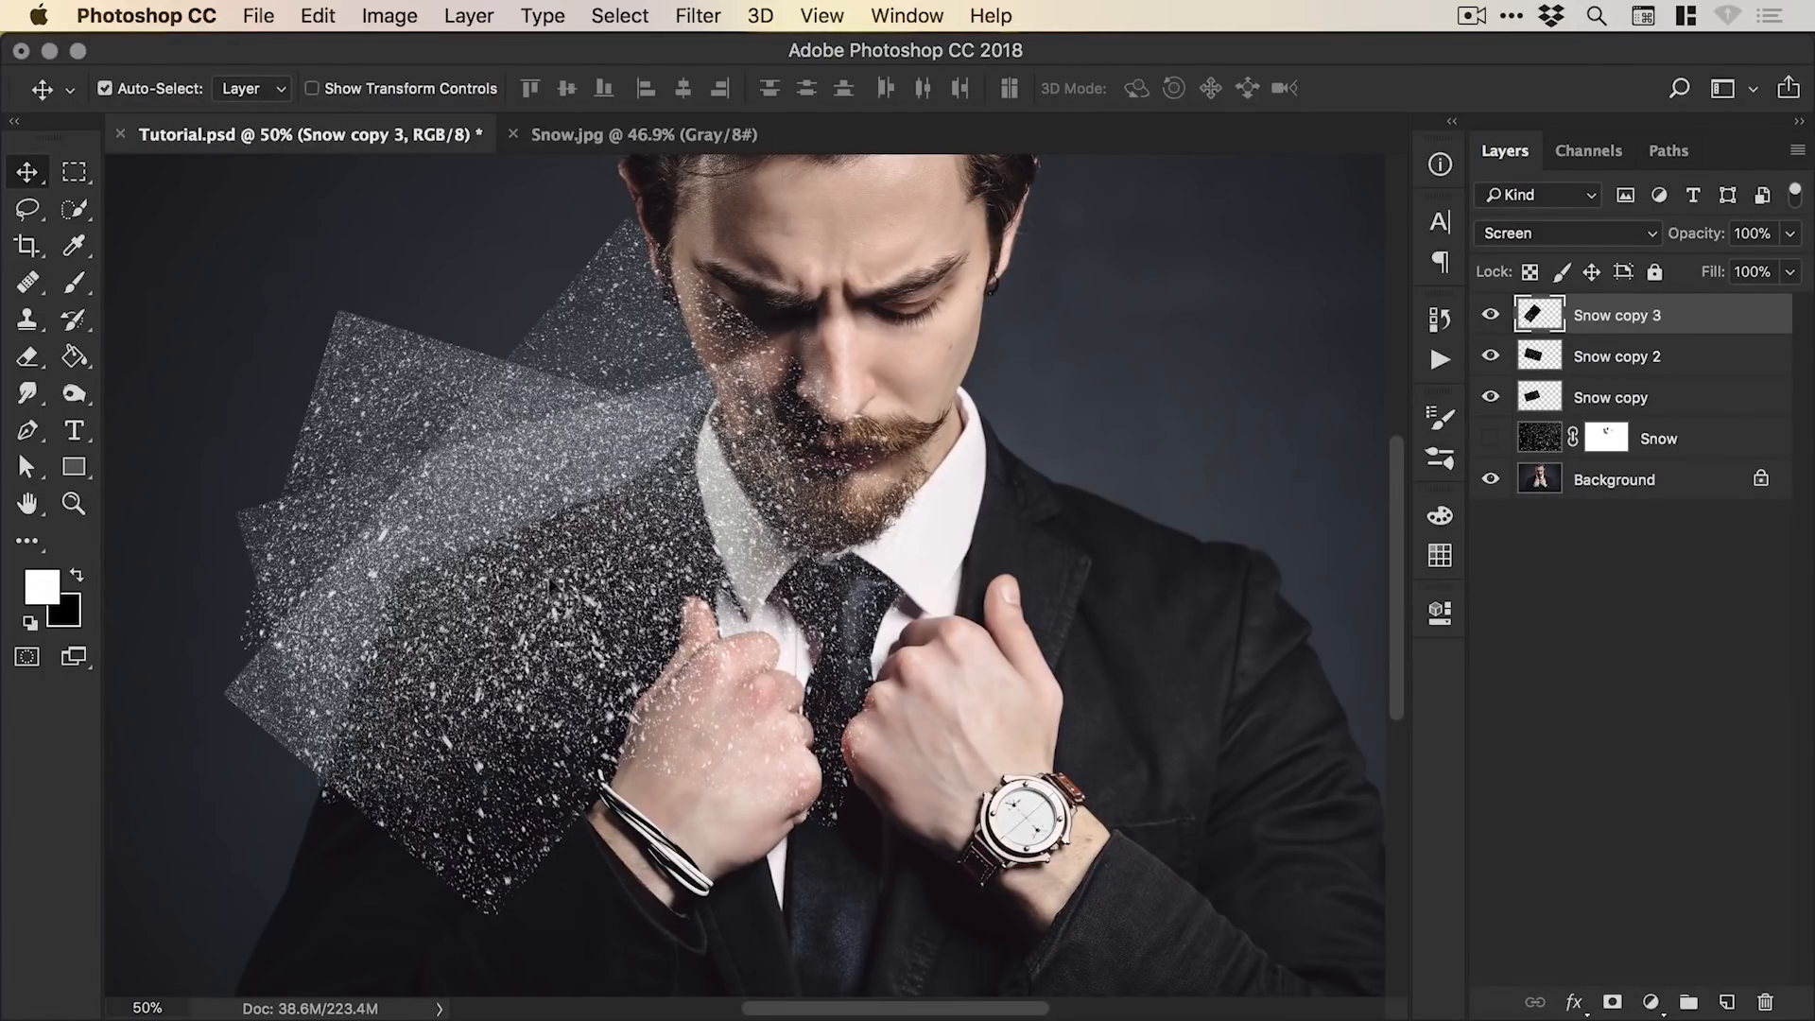
left_click(1616, 356)
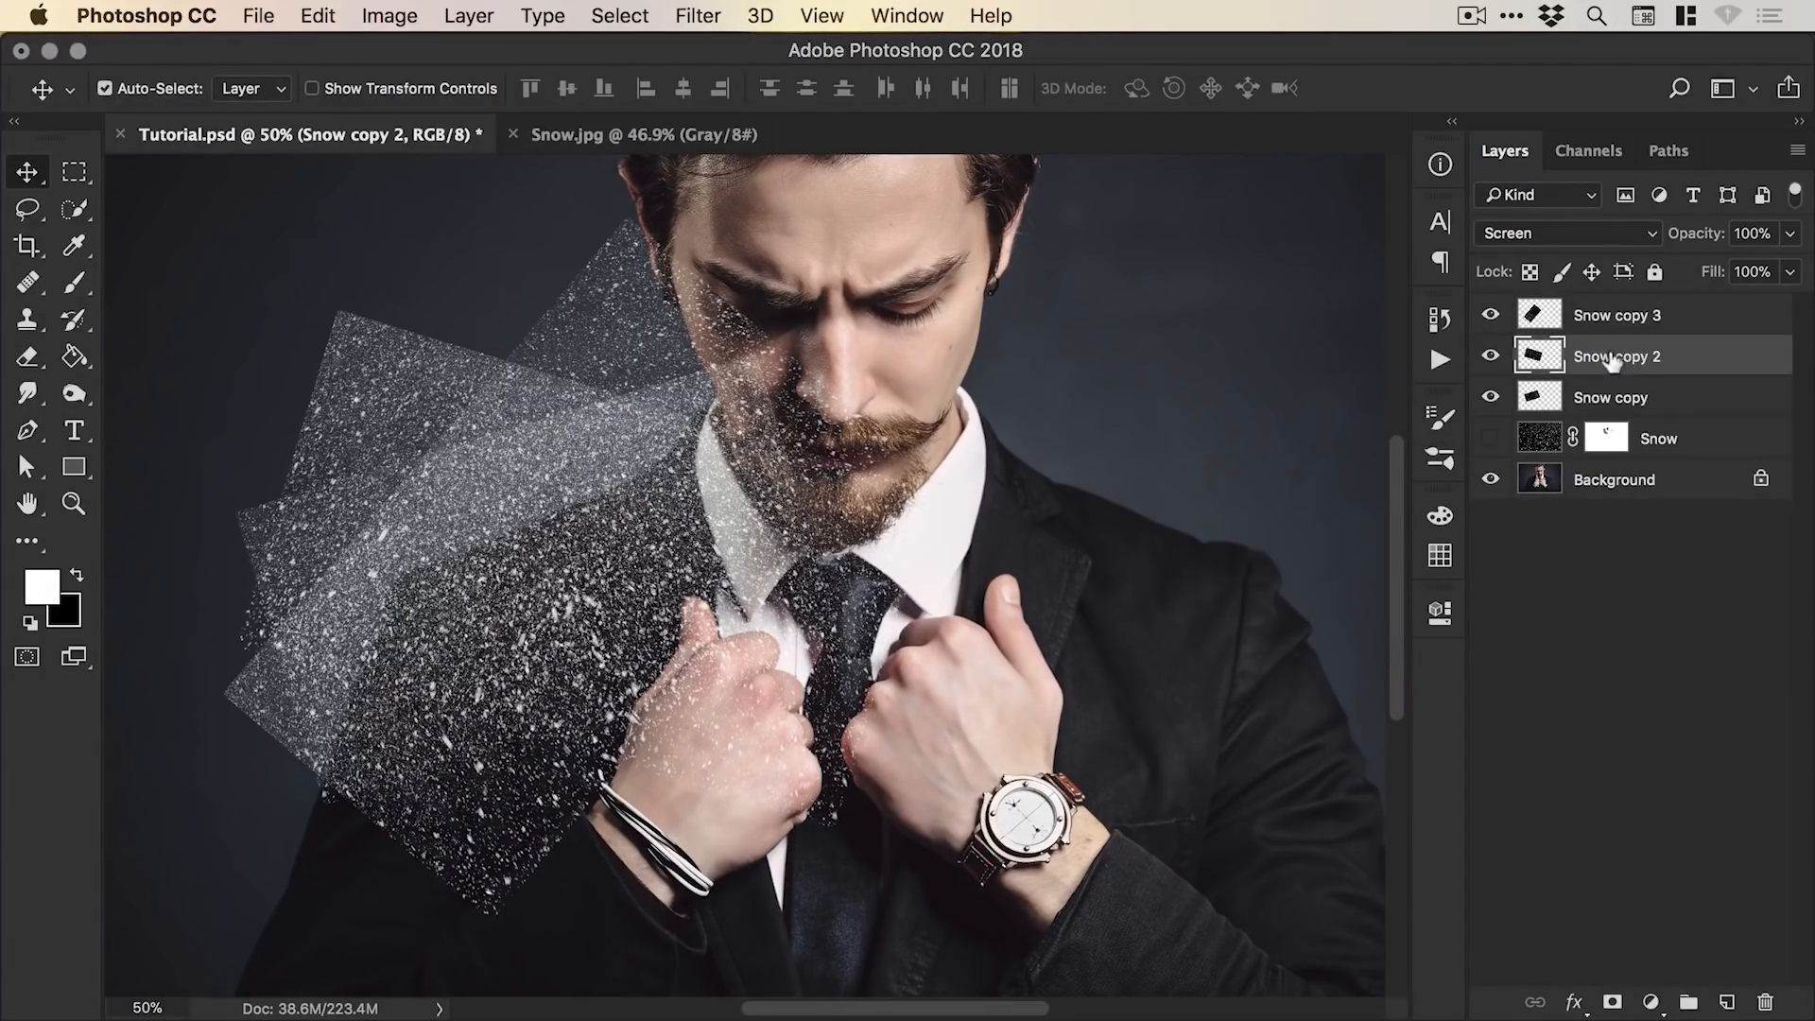
left_click(1611, 397)
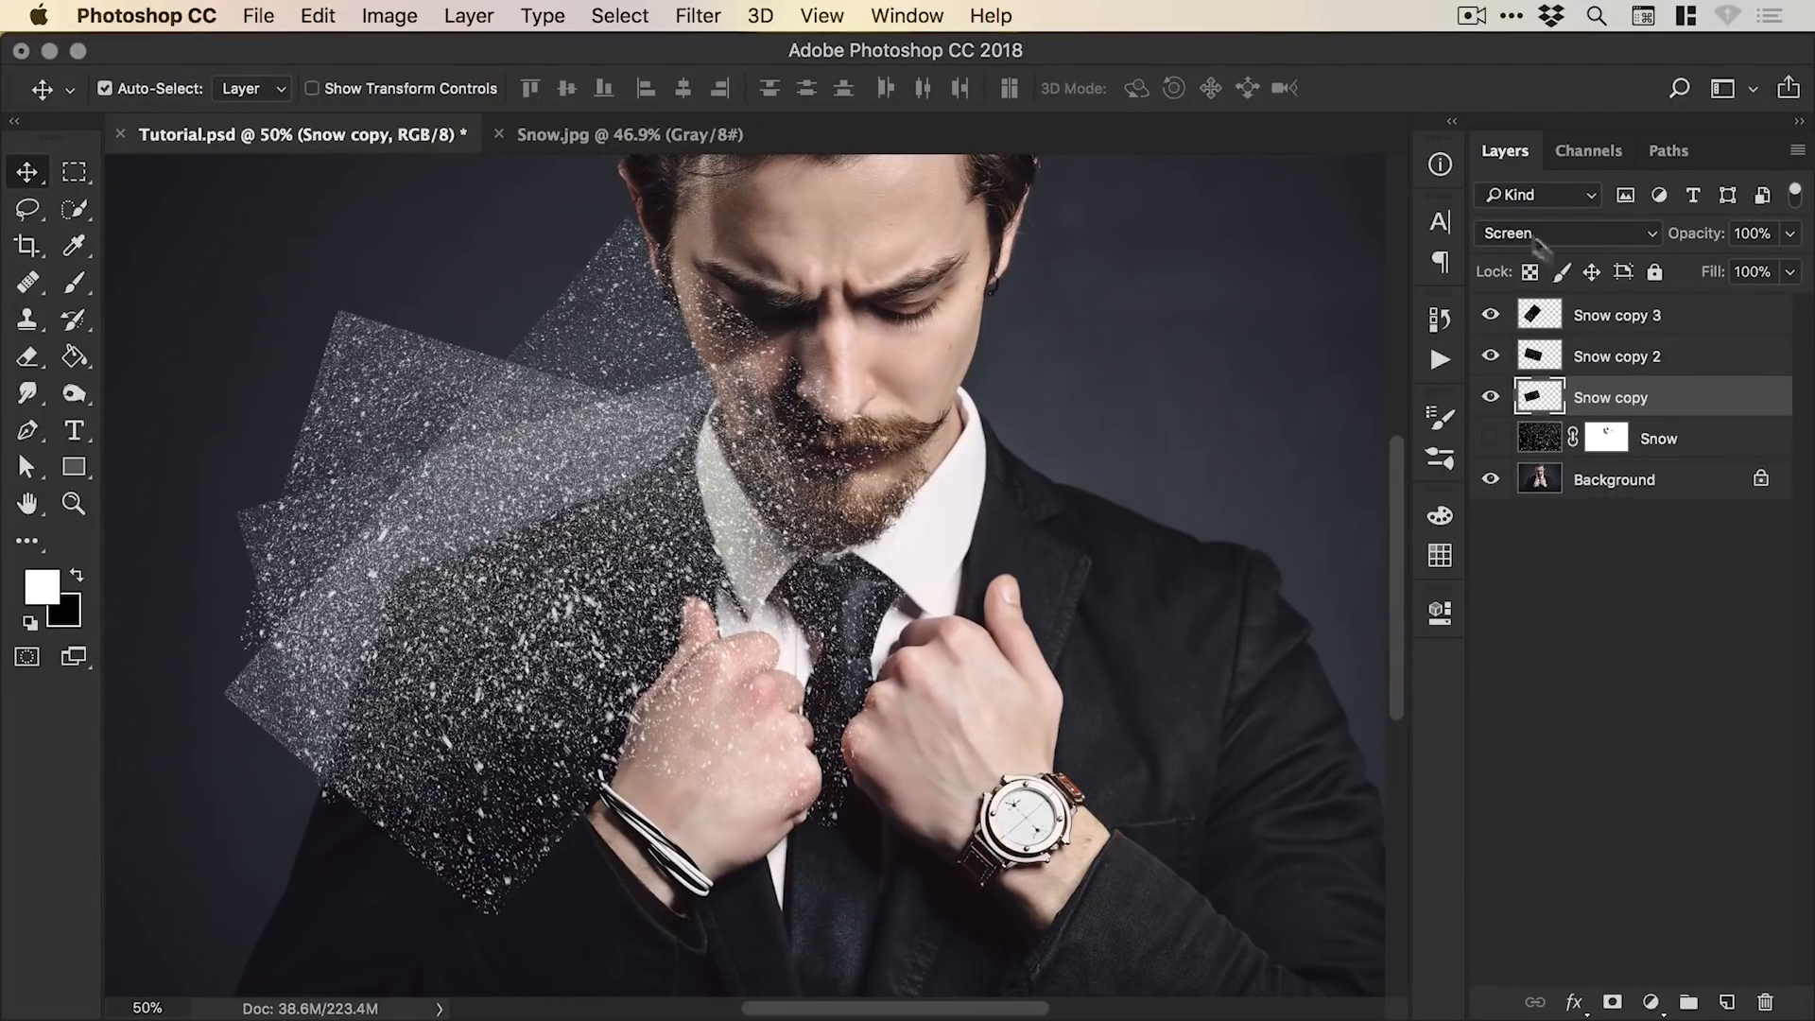
Merge the three snow patch copies into a single layer.
left_click(1617, 316)
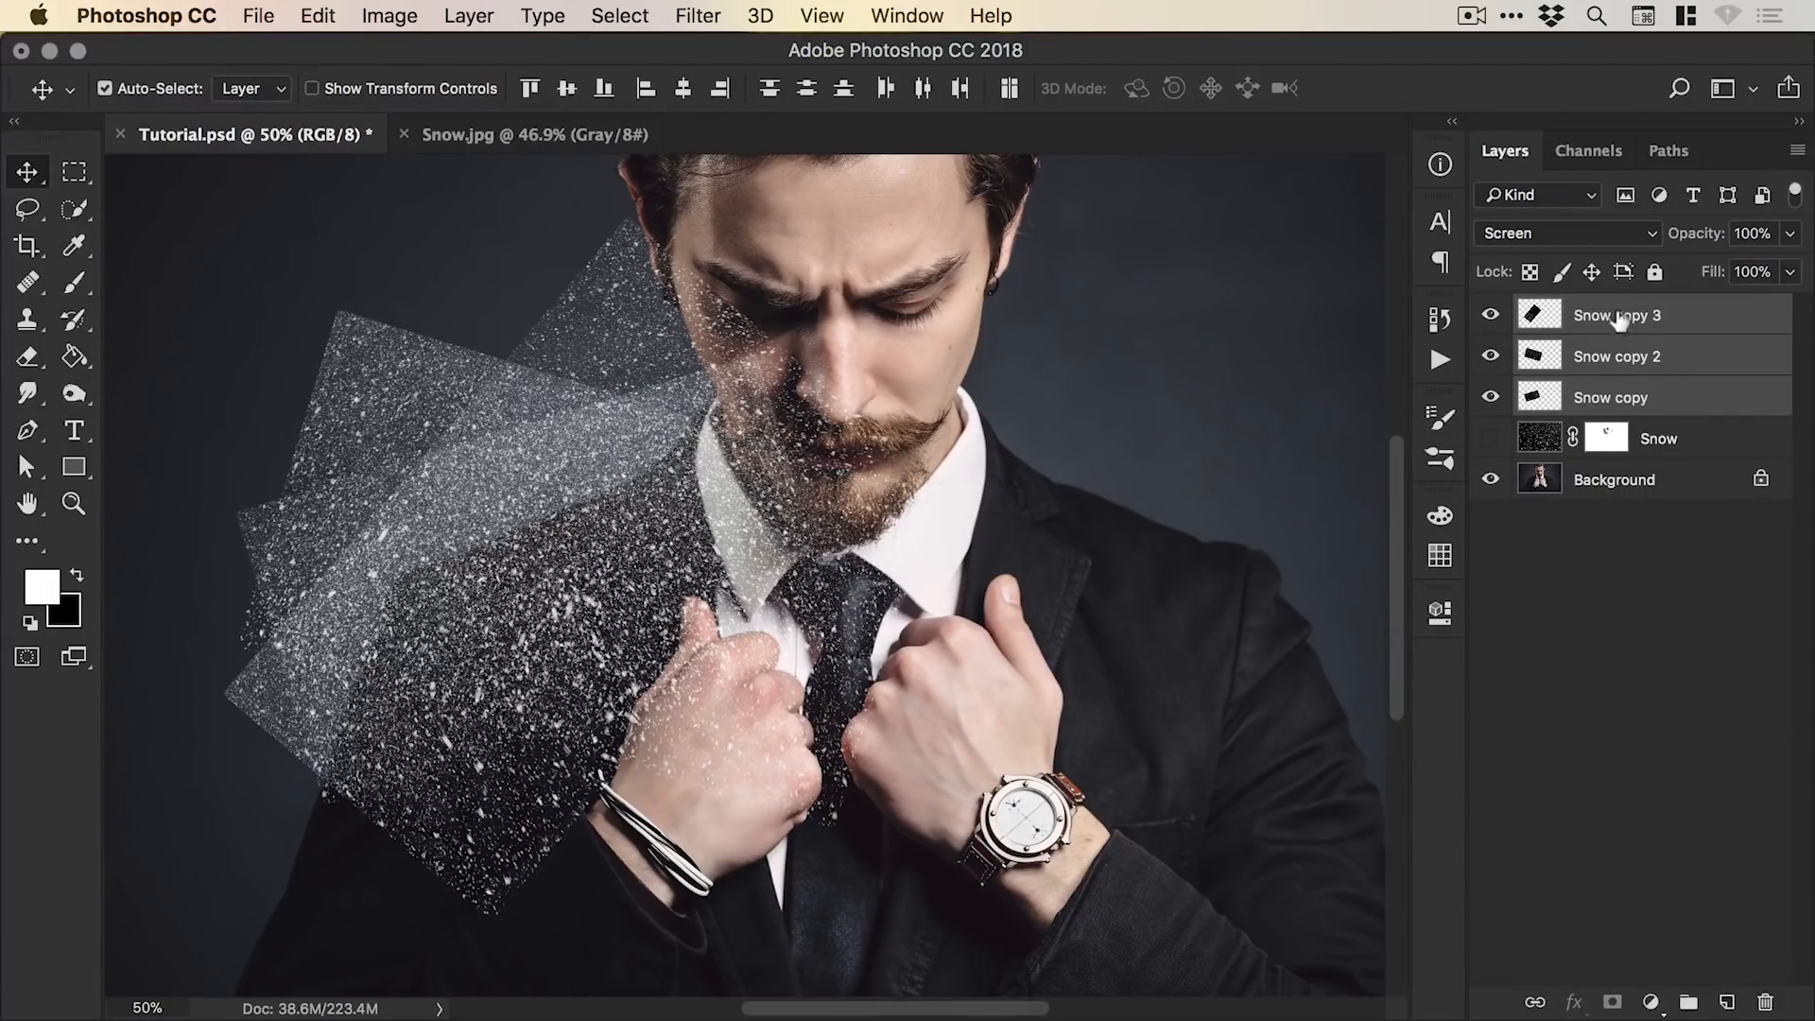
left_click(1610, 397)
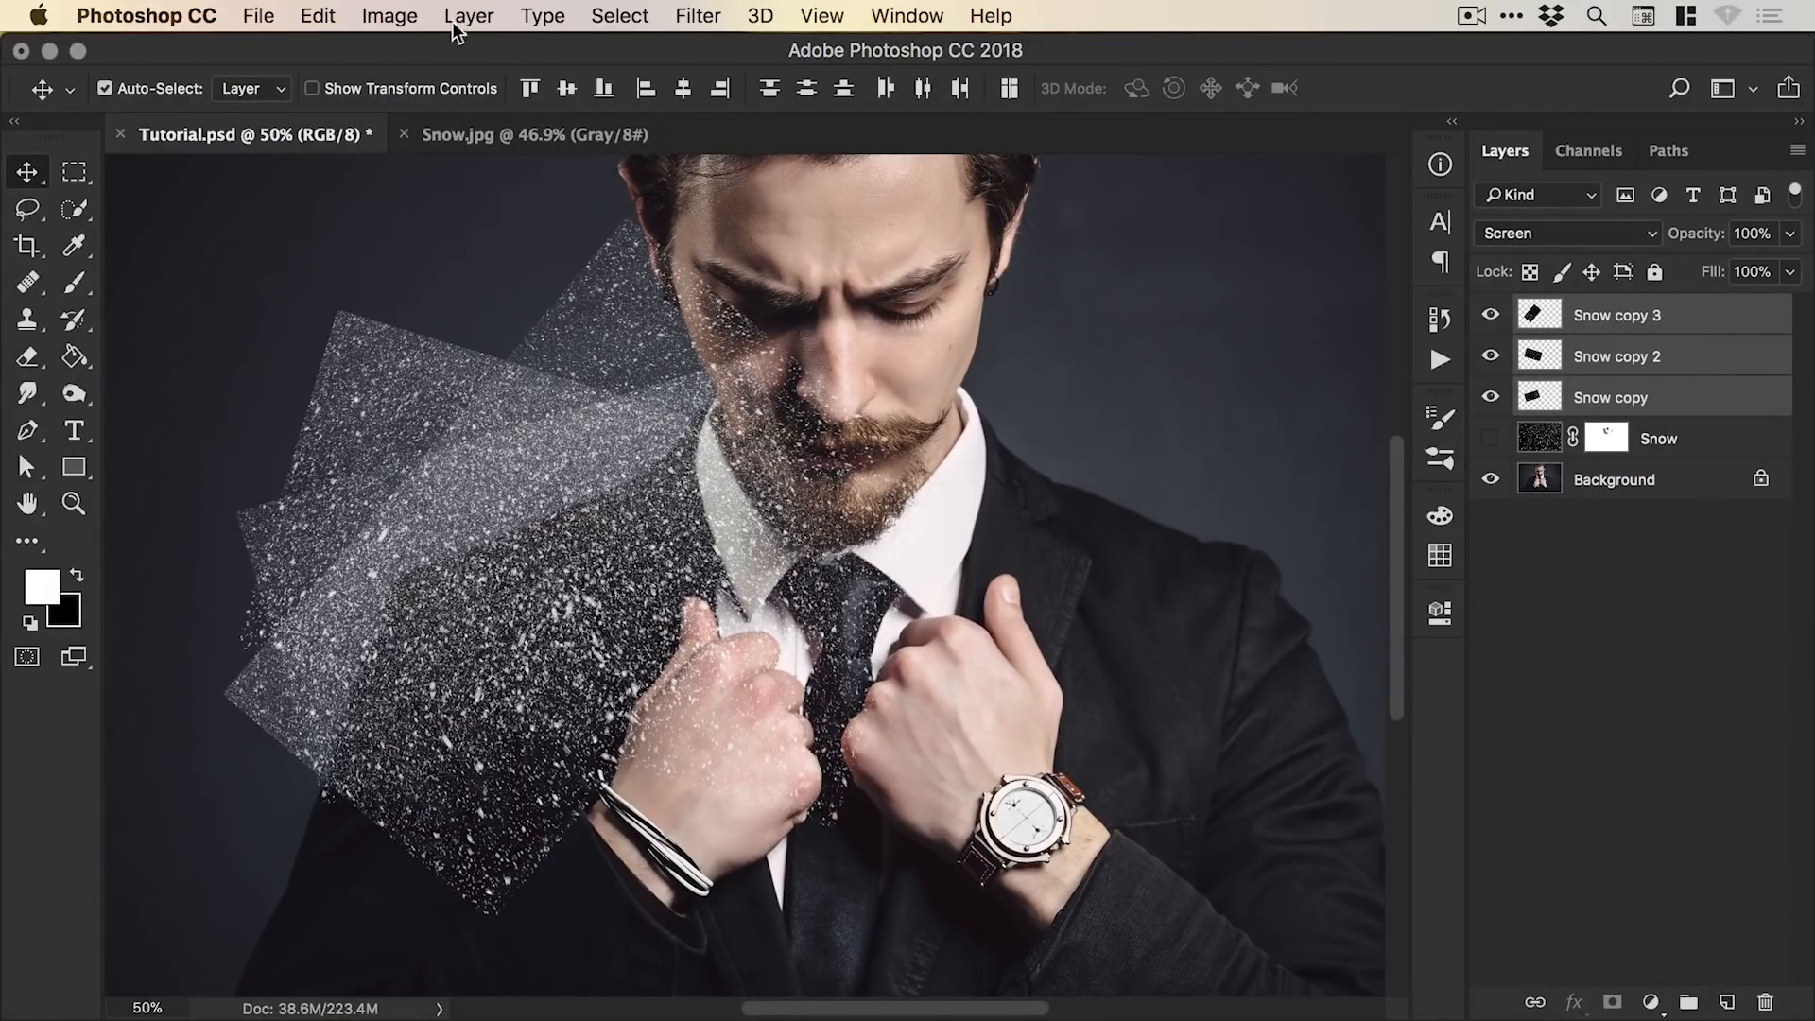
left_click(469, 15)
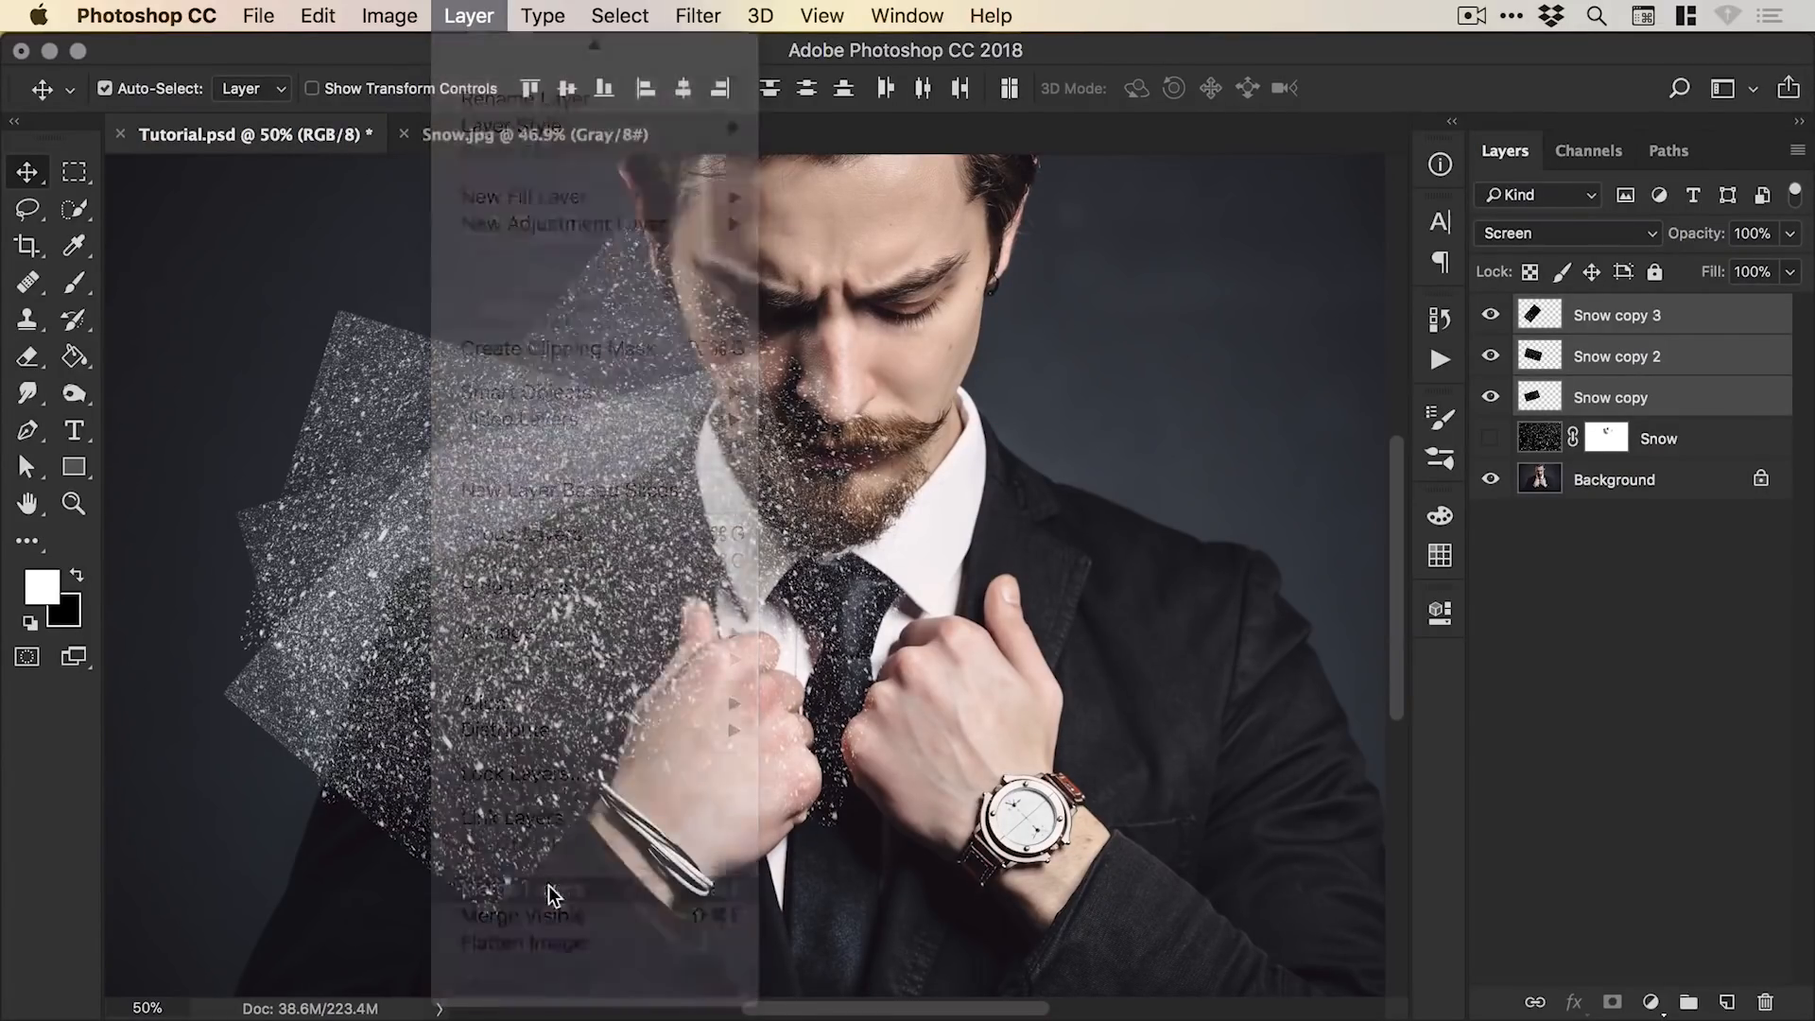
left_click(522, 915)
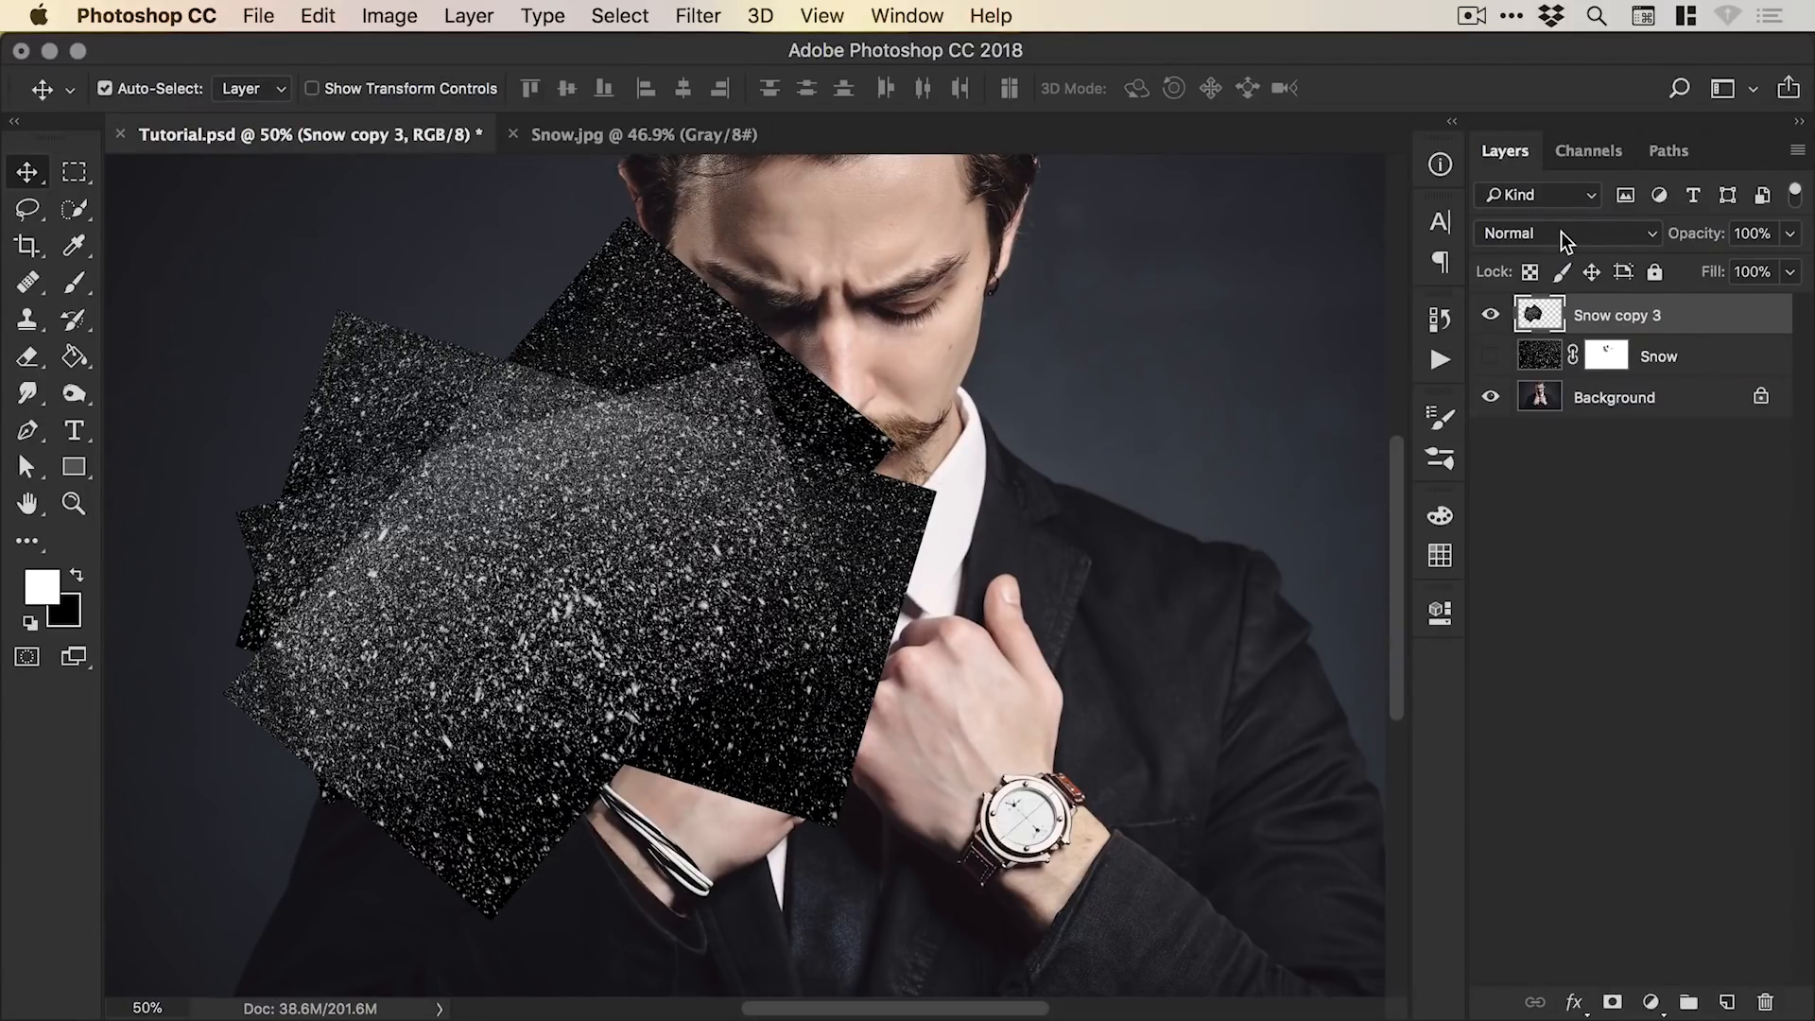
Set the merged layer to Screen blending and rename it Shoulder Snow.
left_click(1570, 233)
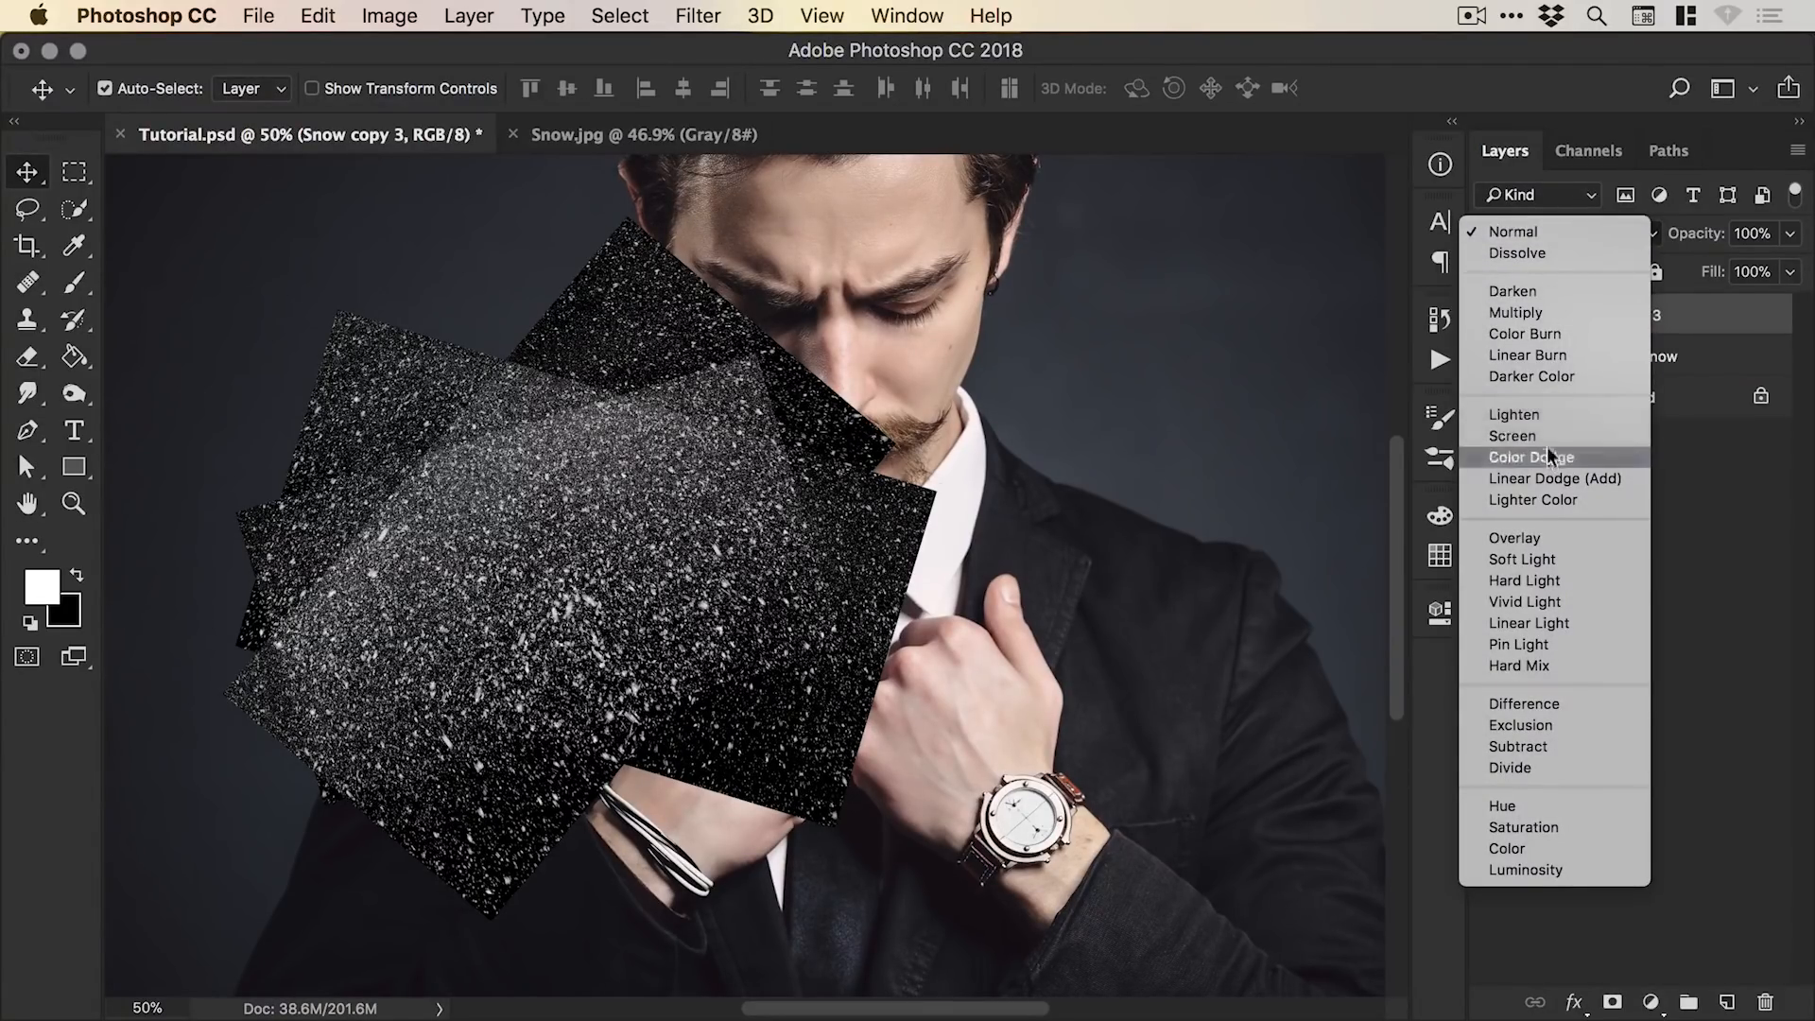
left_click(1512, 435)
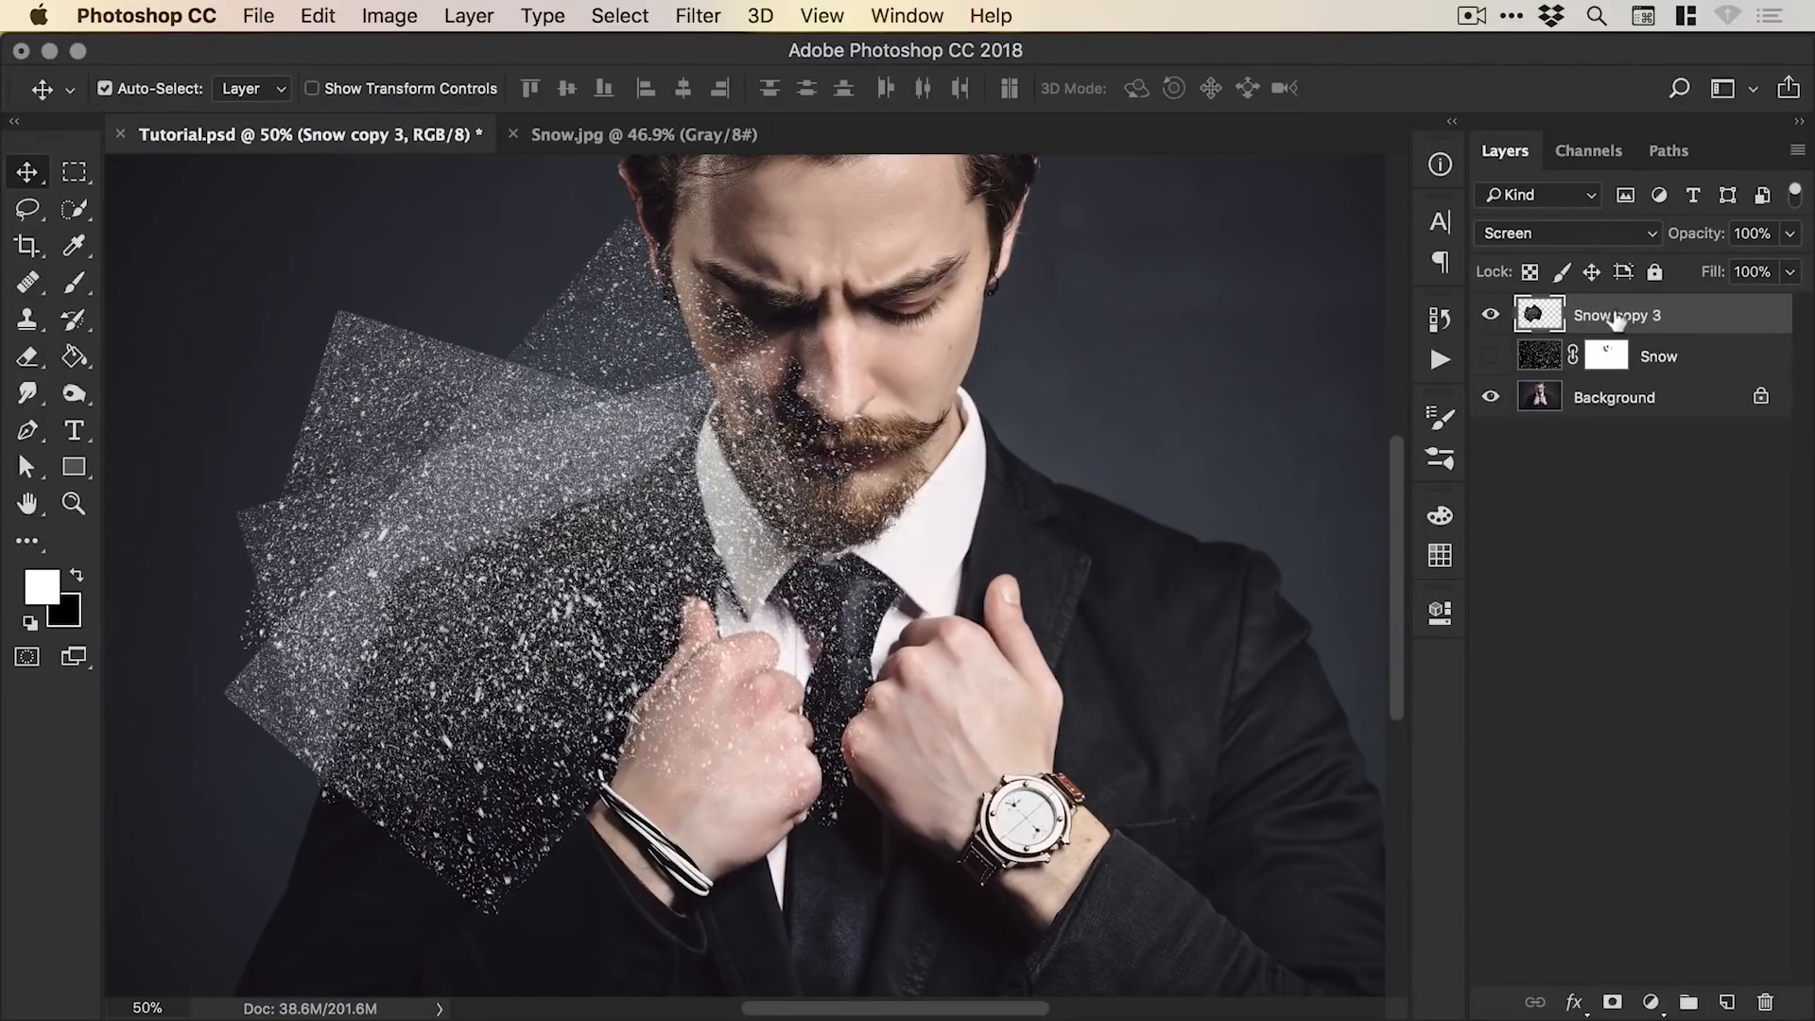
type("Shouldr")
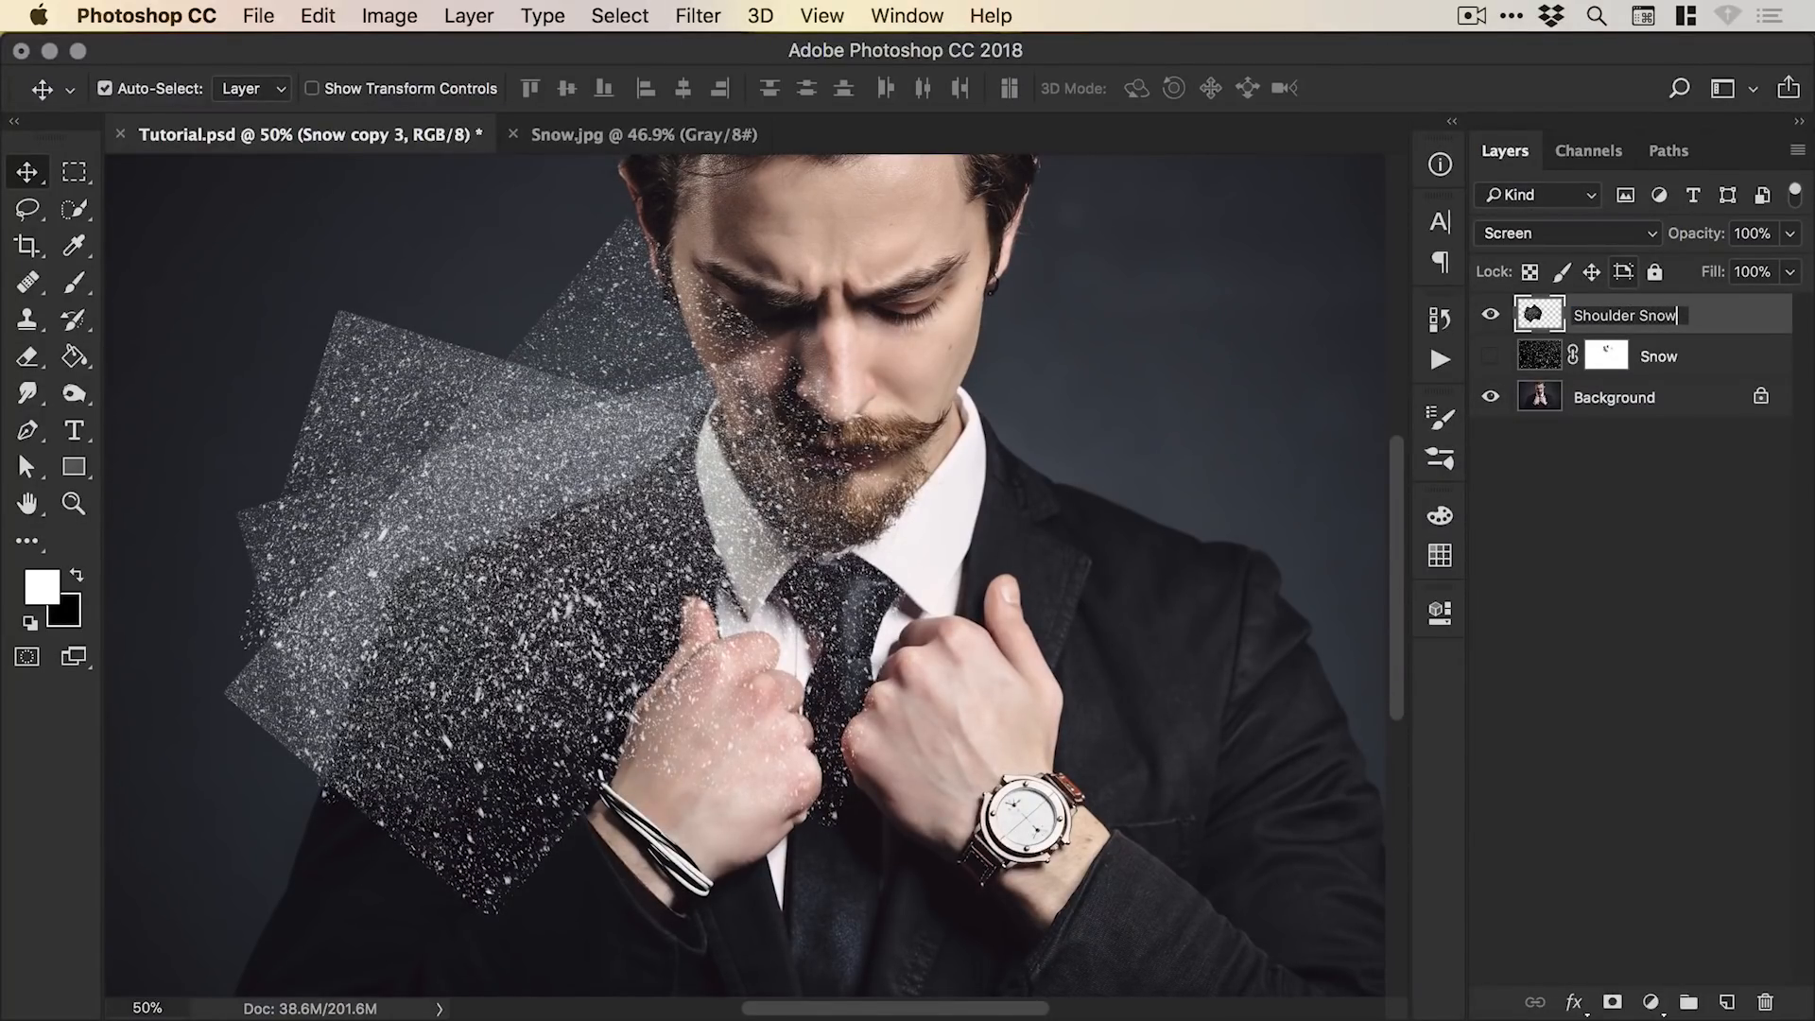
key("Return")
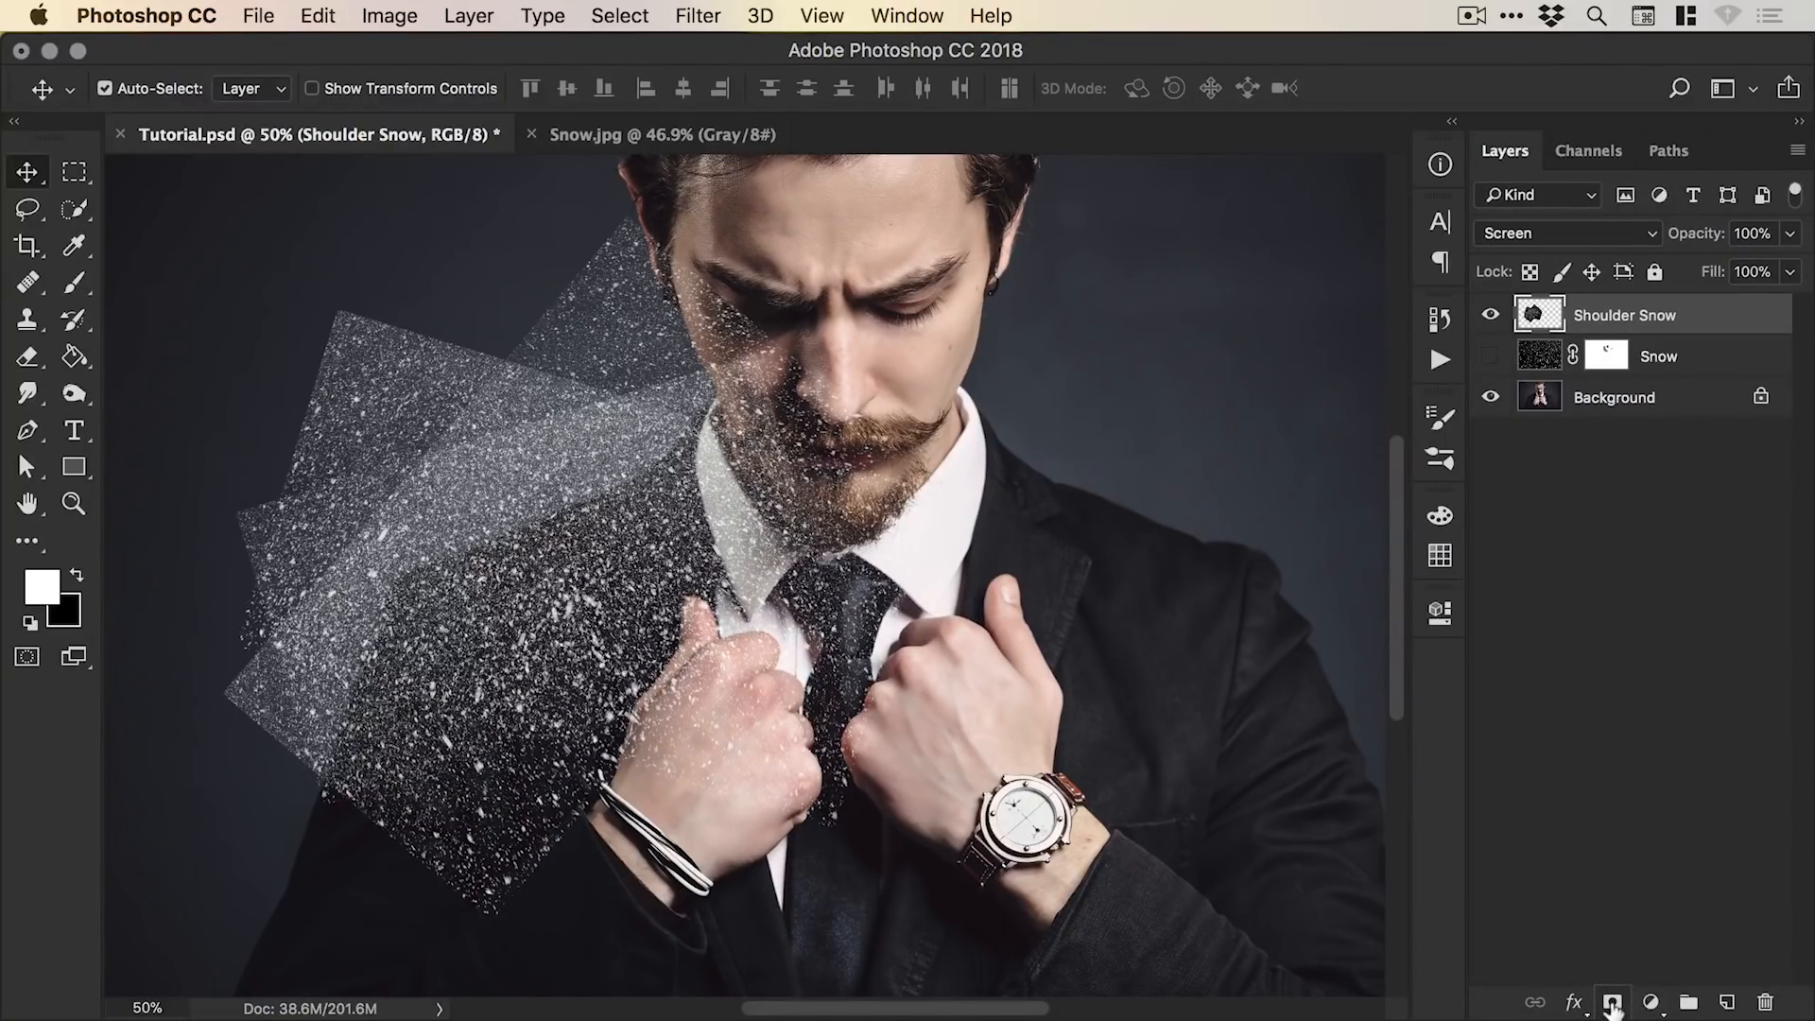
Mask Shoulder Snow and paint white so snow shows only along the man's left shoulder.
left_click(1613, 1002)
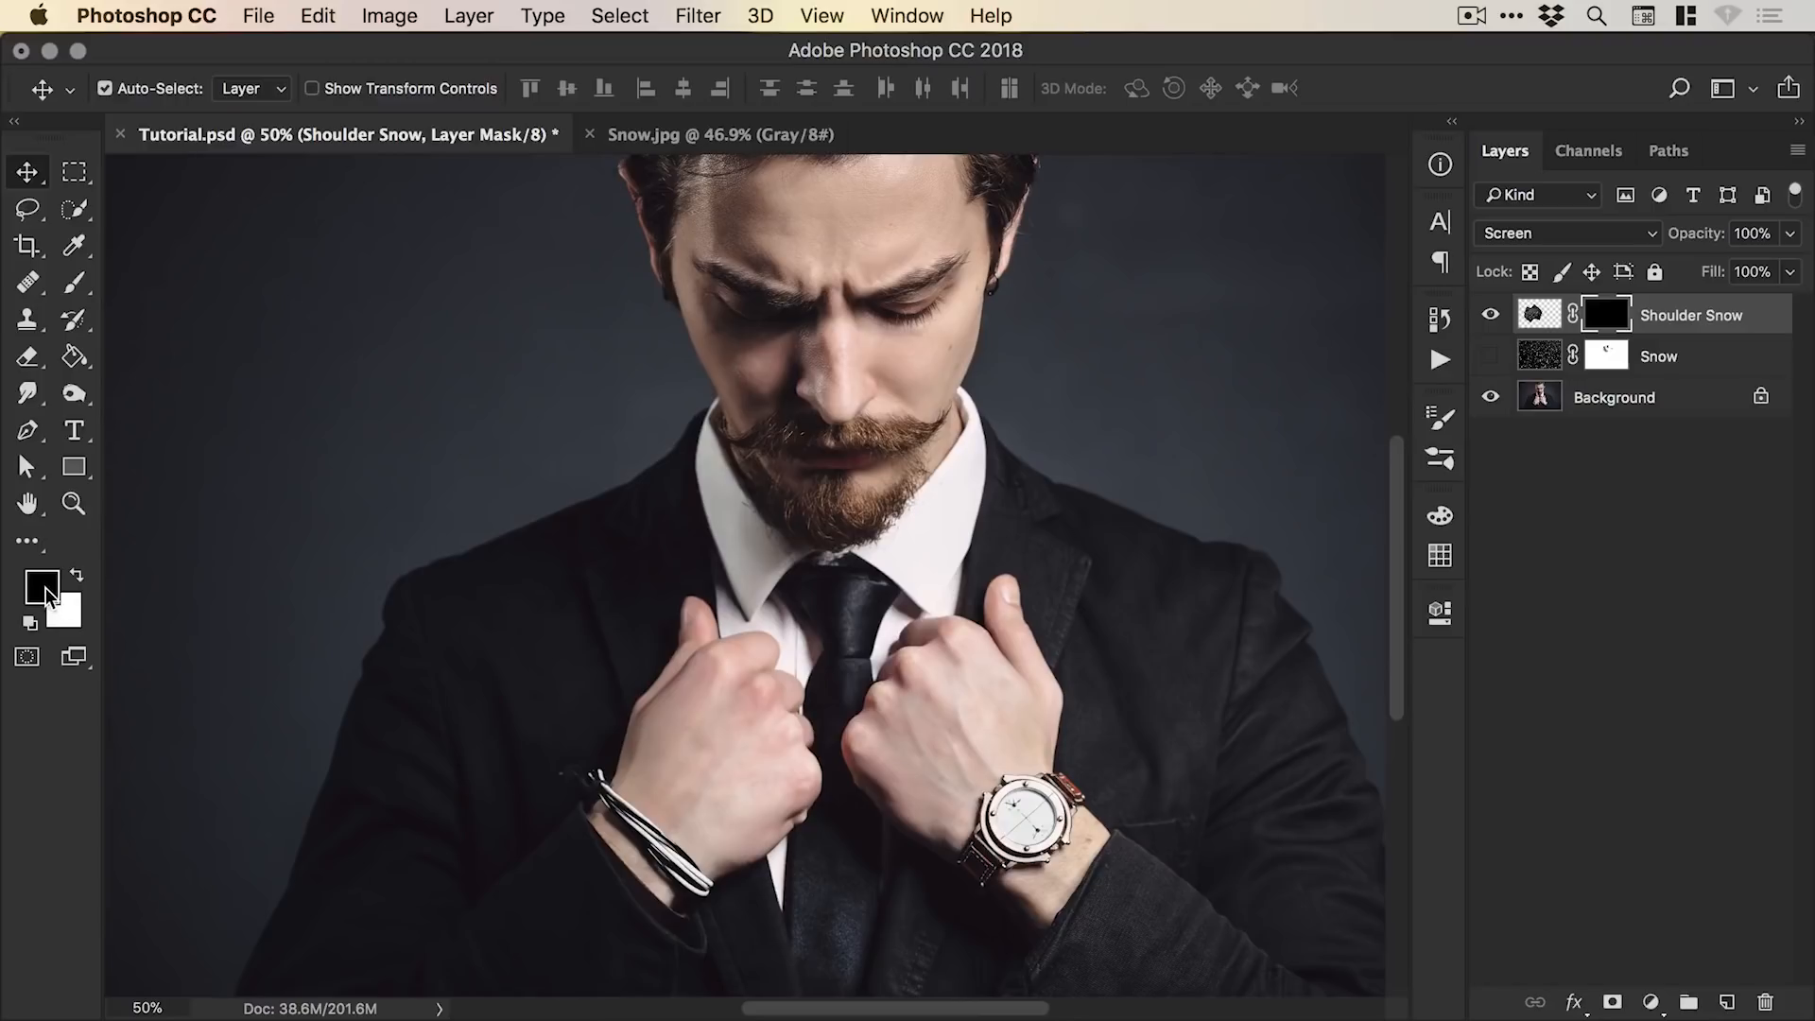
left_click(44, 586)
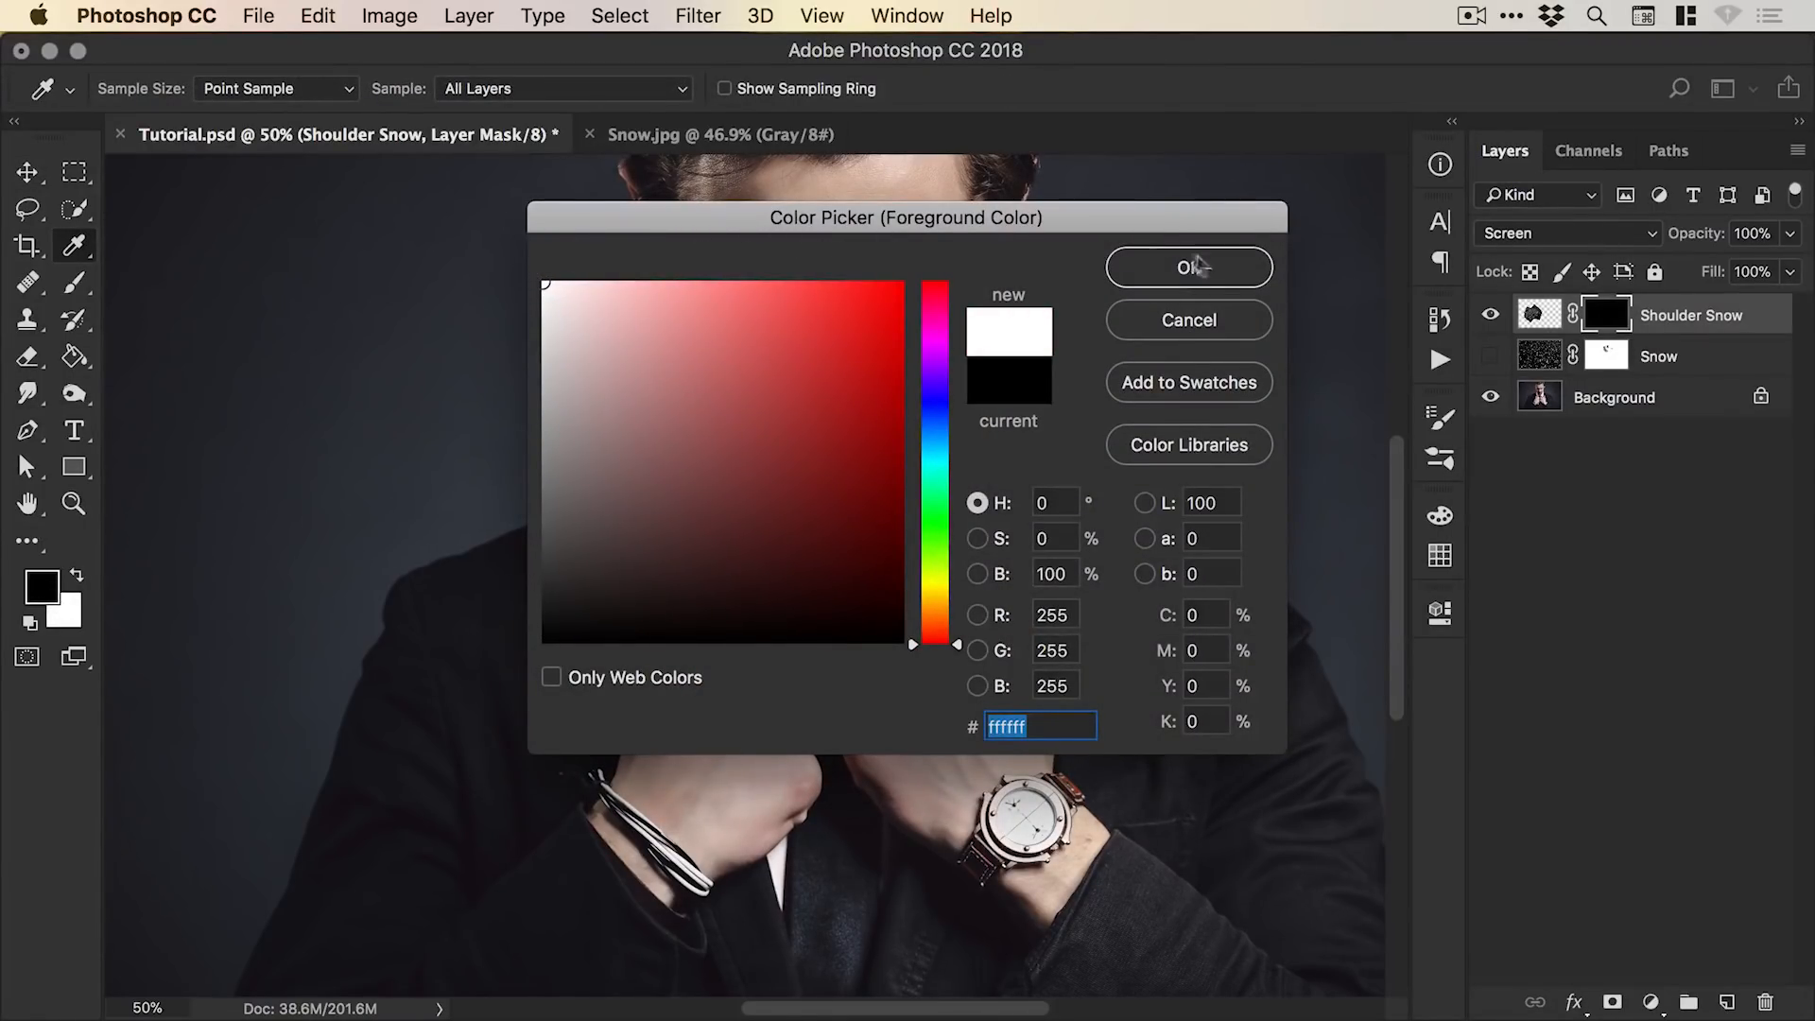
left_click(1187, 266)
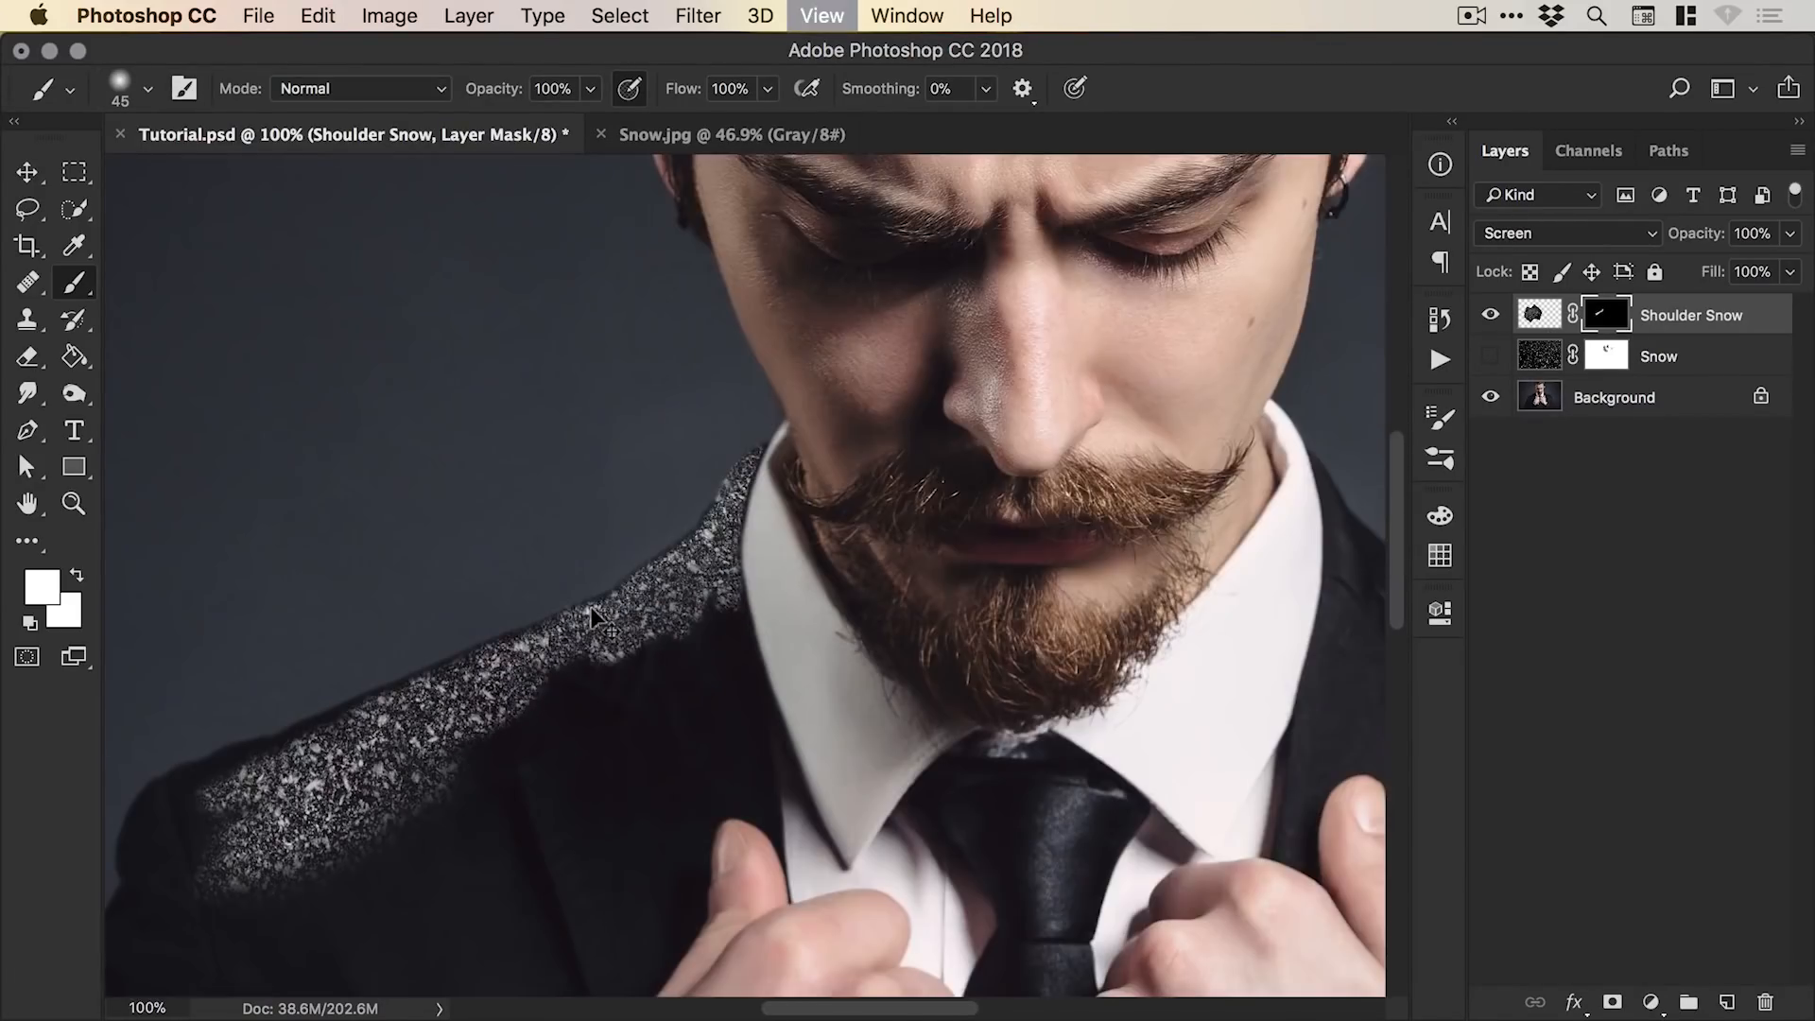
left_click(26, 502)
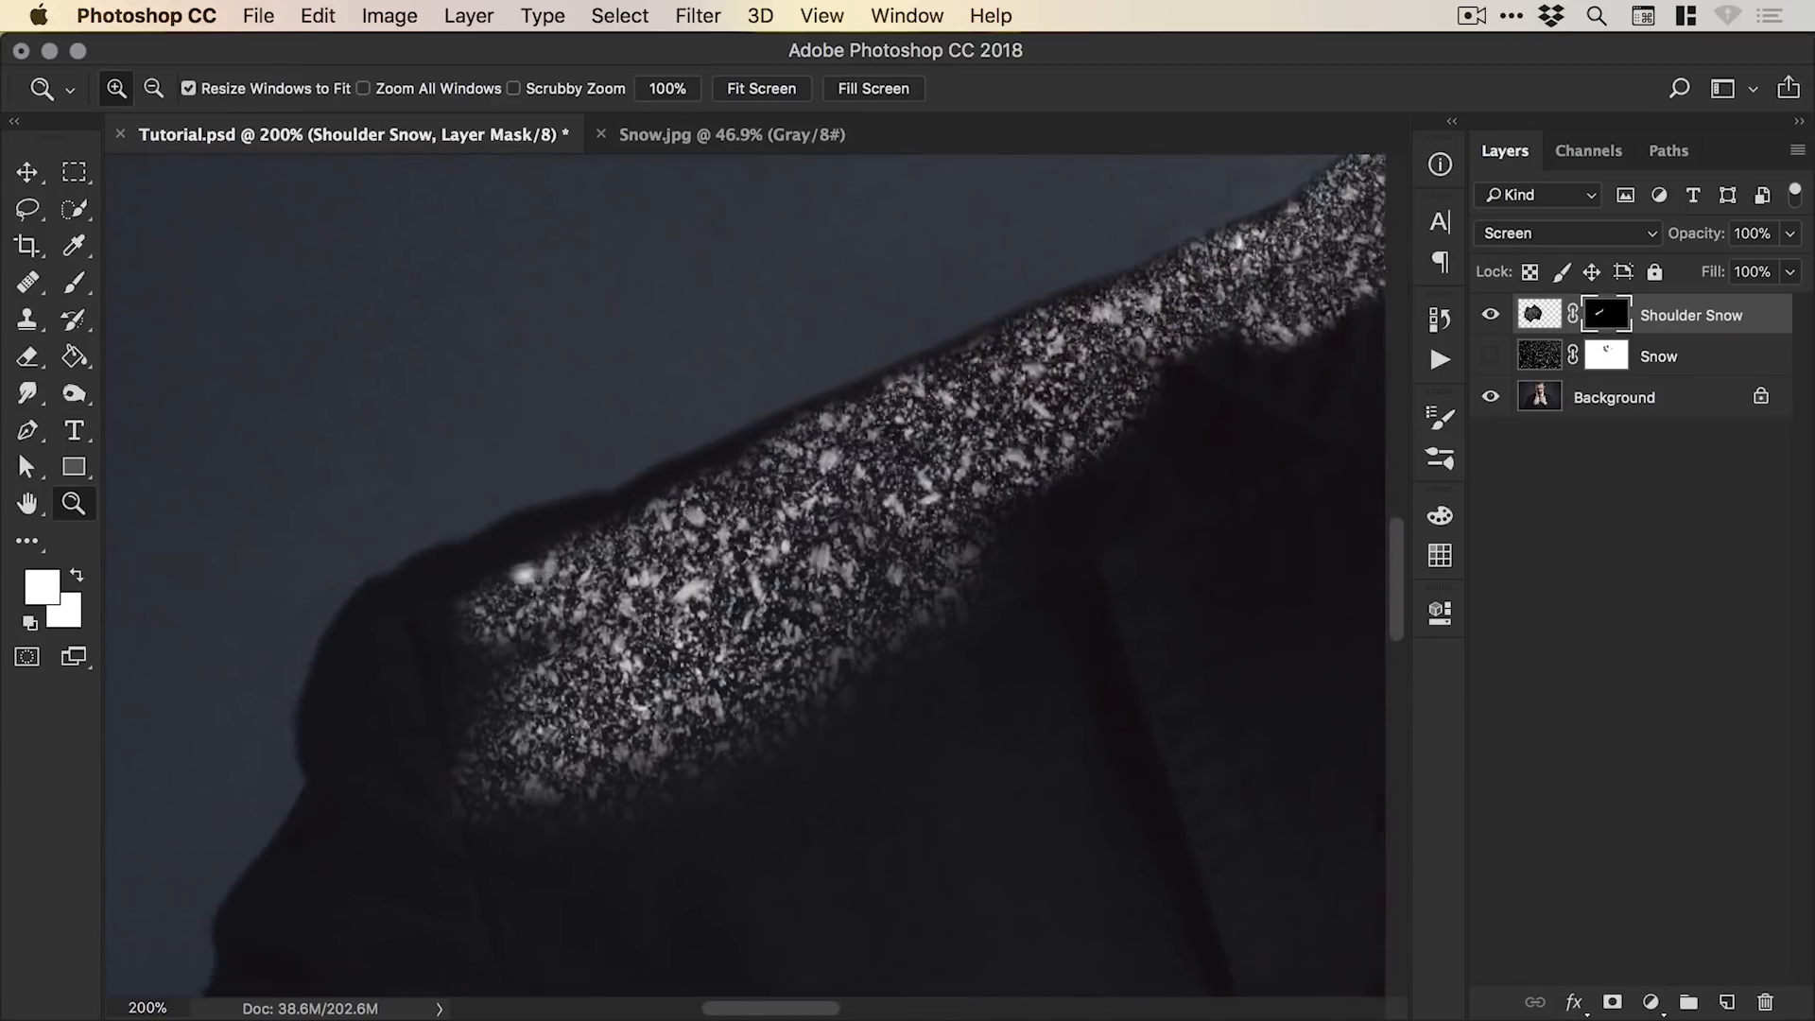
left_click(29, 282)
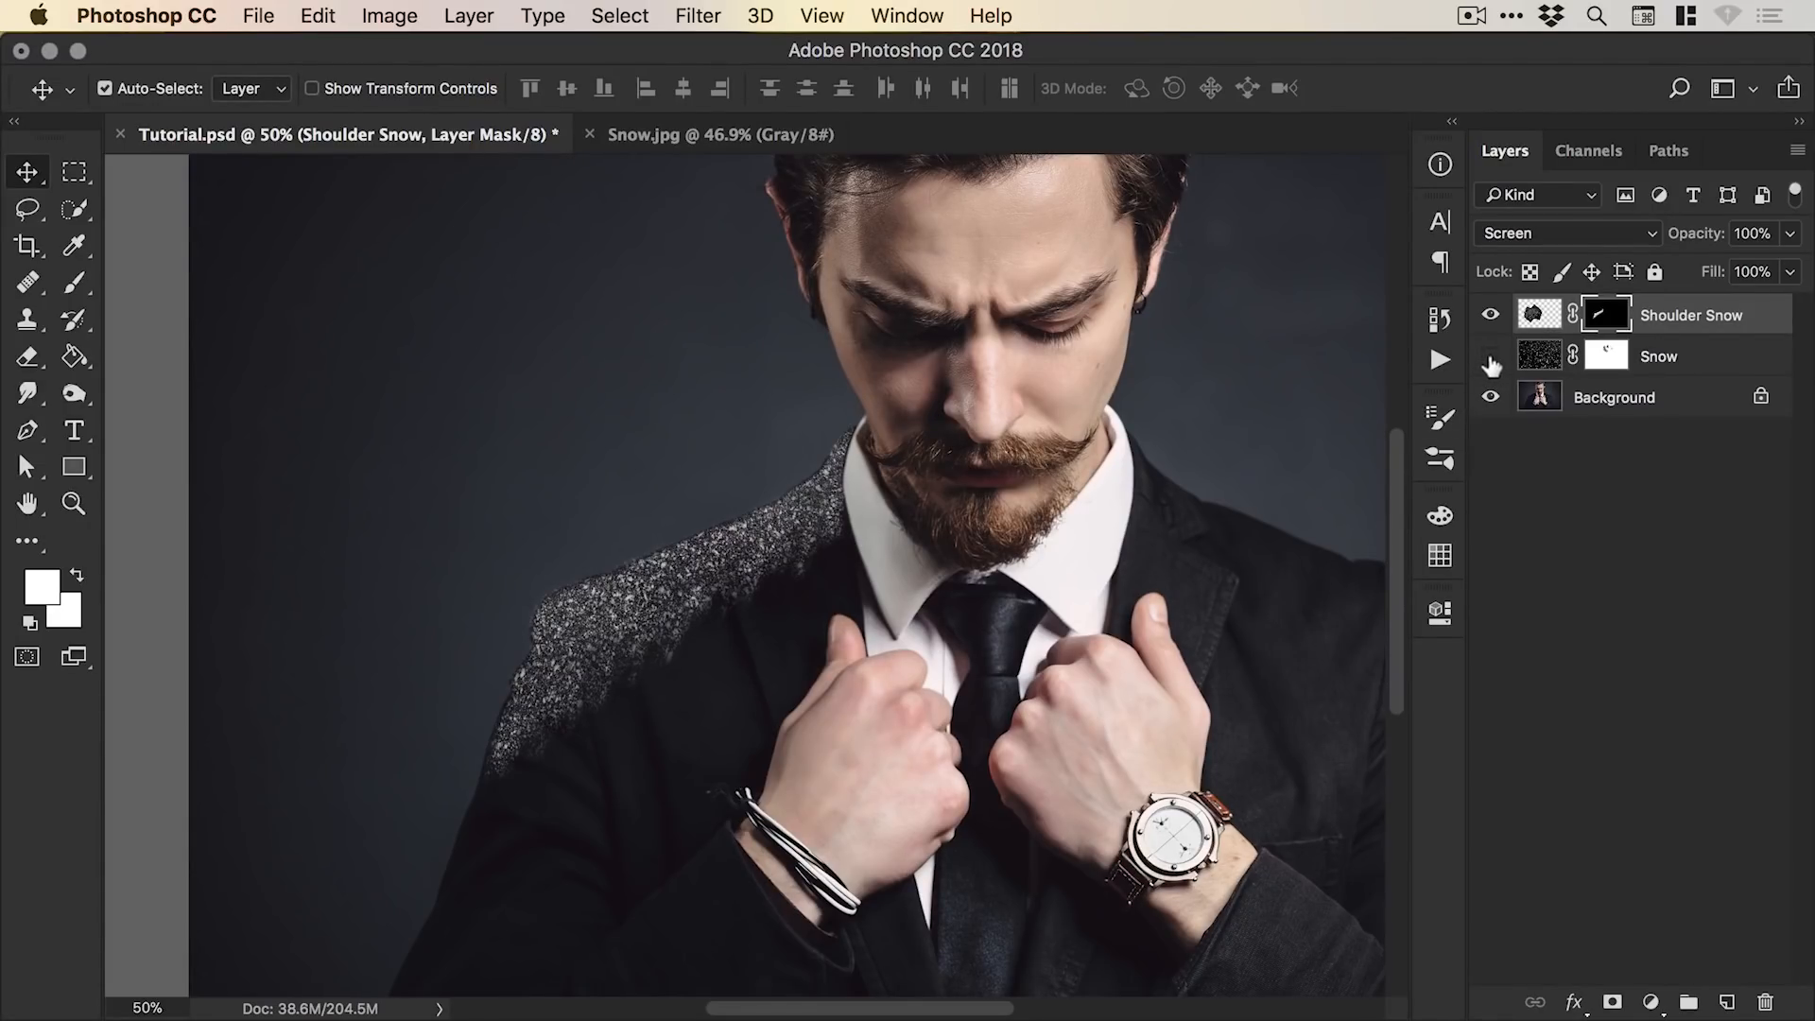
Duplicate the Snow layer and scale the copy down into a finer snow texture over the suit.
left_click(1492, 363)
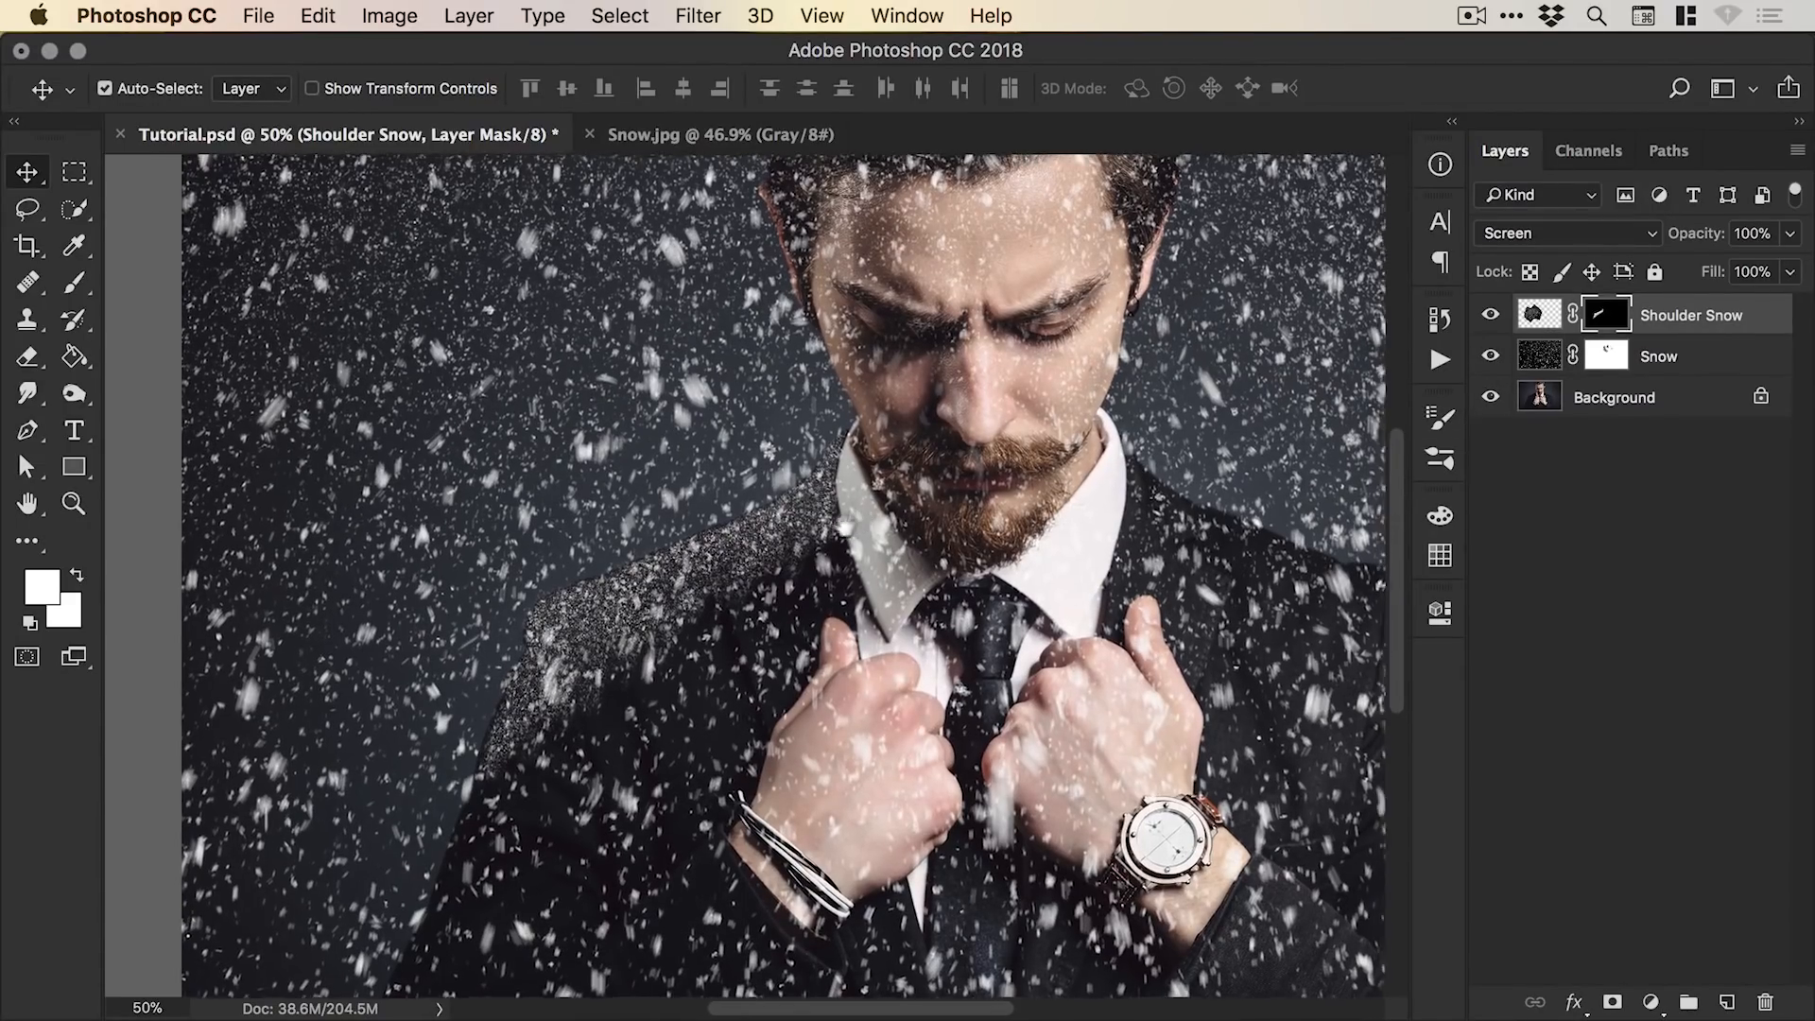
scroll("down", 3)
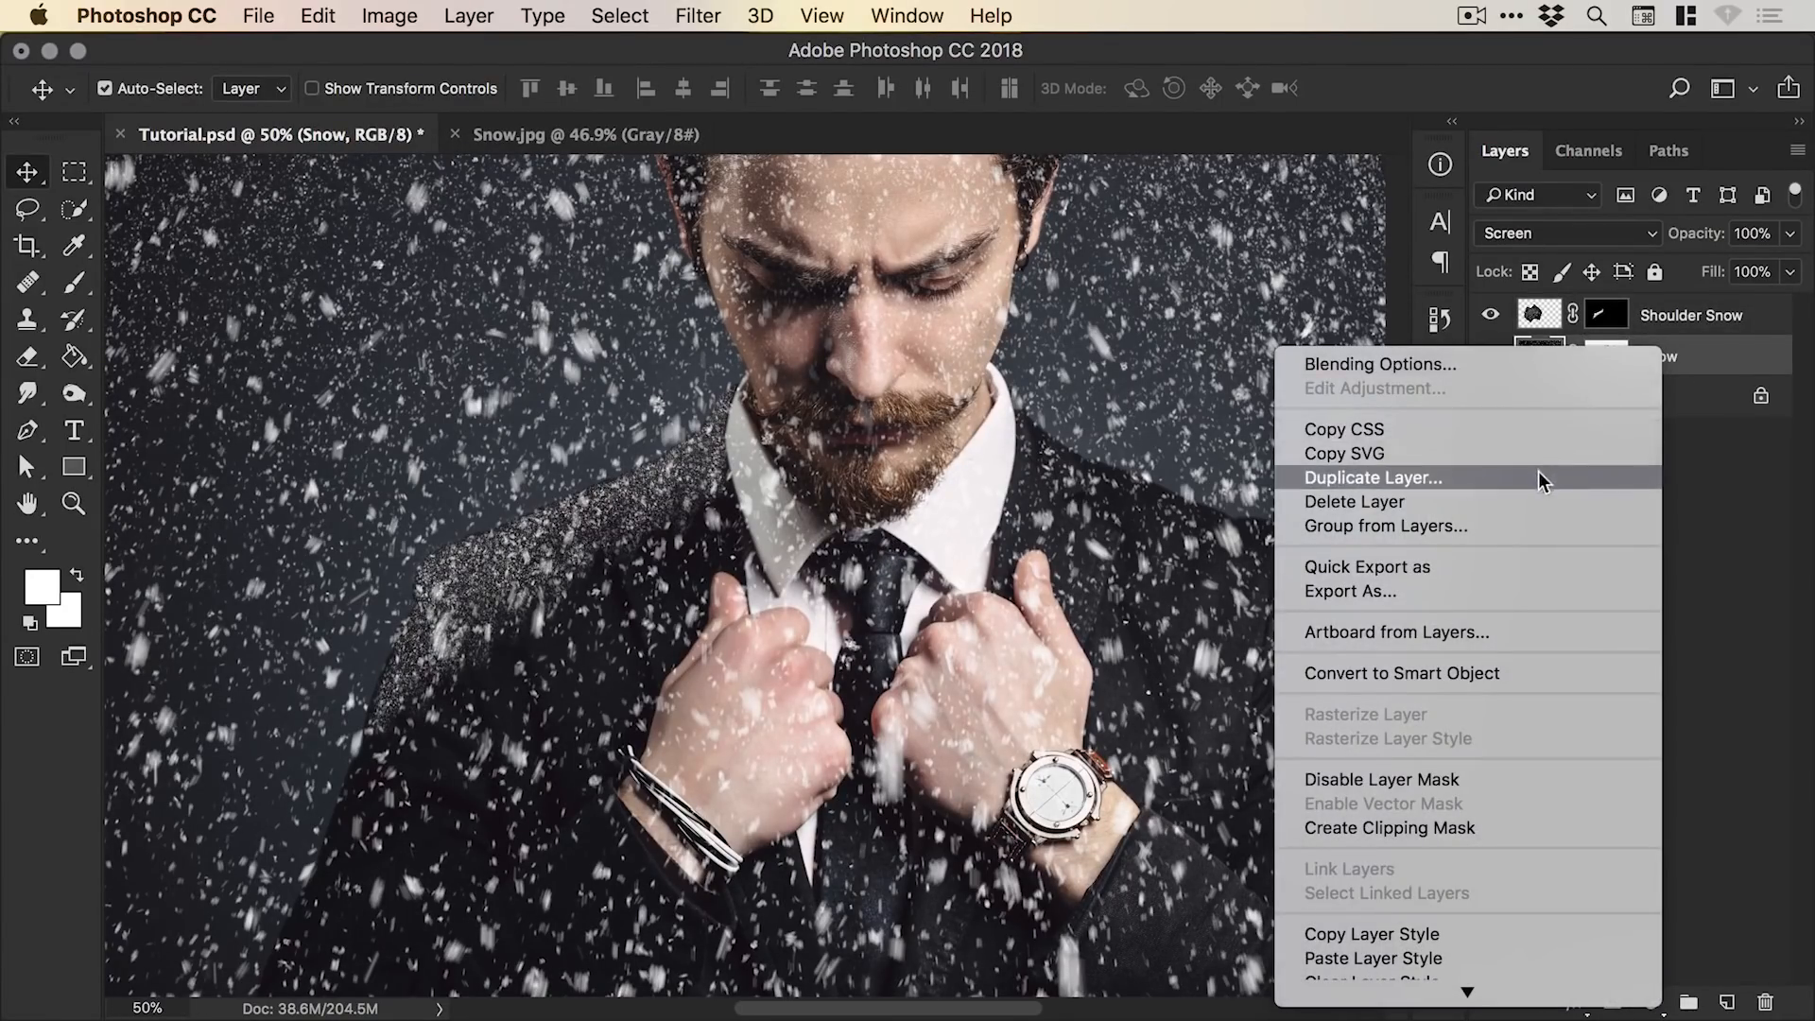
left_click(1373, 477)
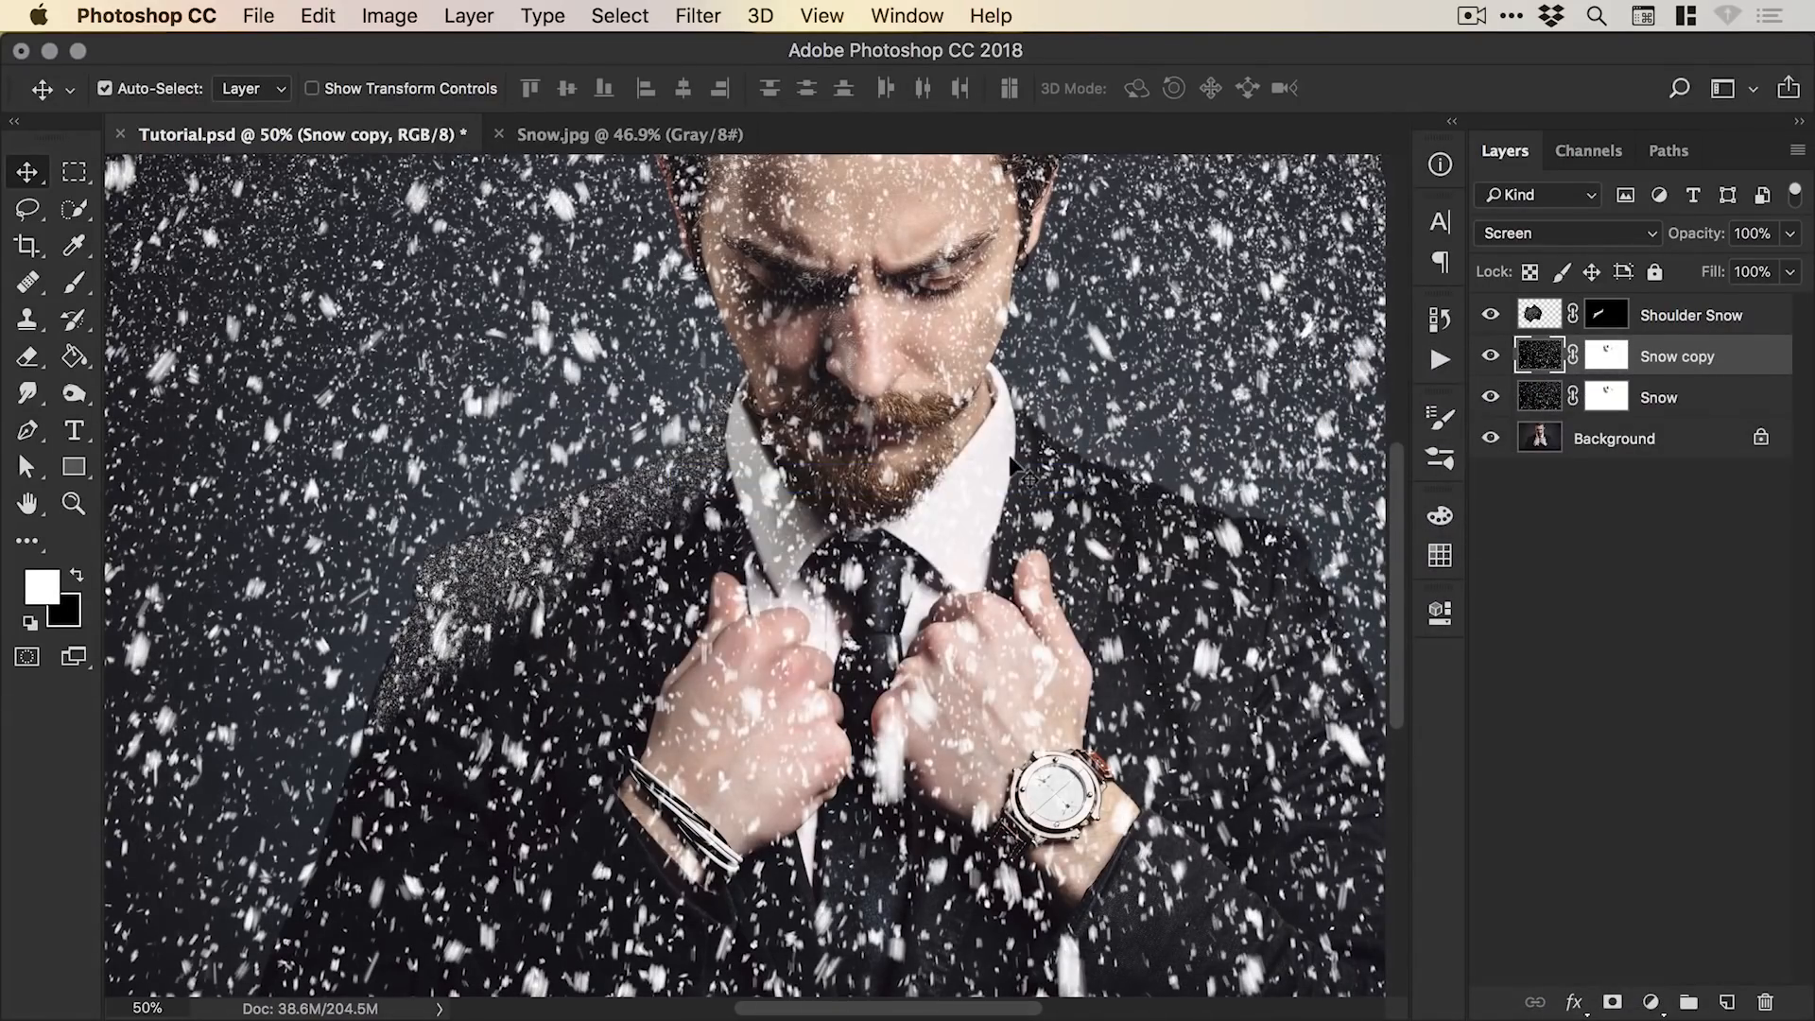
left_click(318, 15)
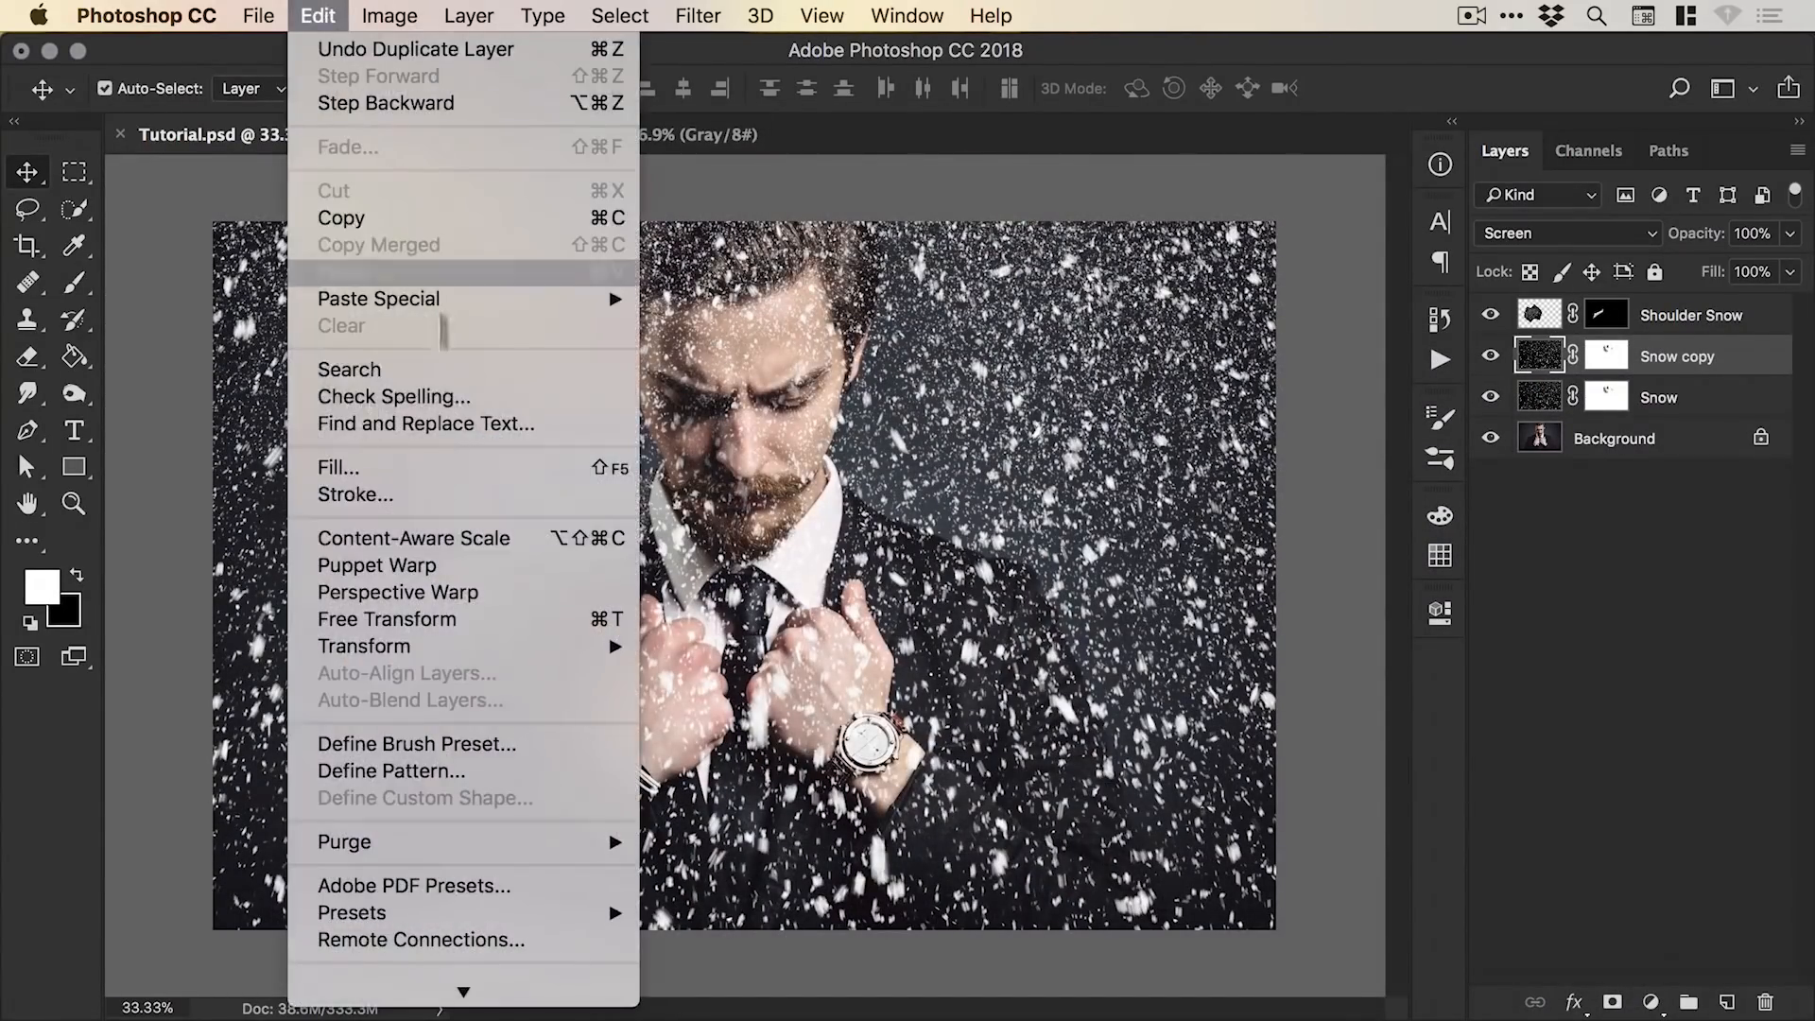
left_click(385, 620)
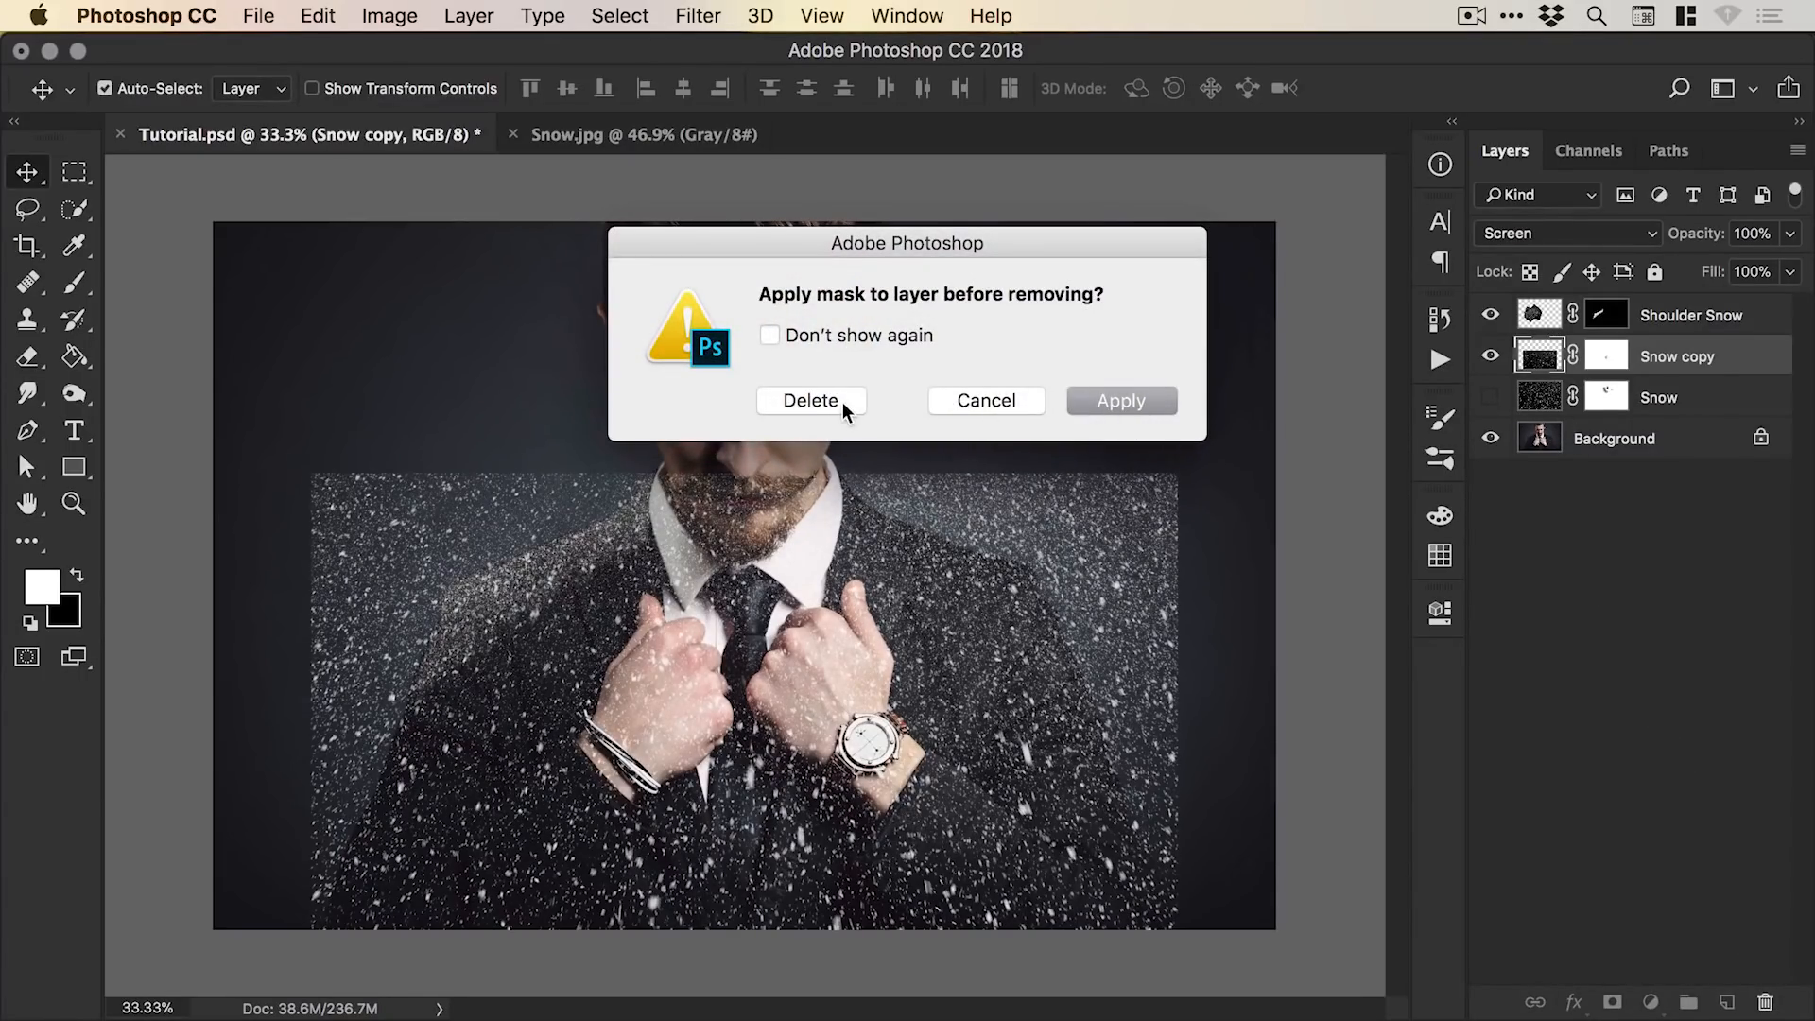
Give Snow copy a black mask, paint fine snow onto the jacket, and show the falling Snow layer again.
left_click(810, 400)
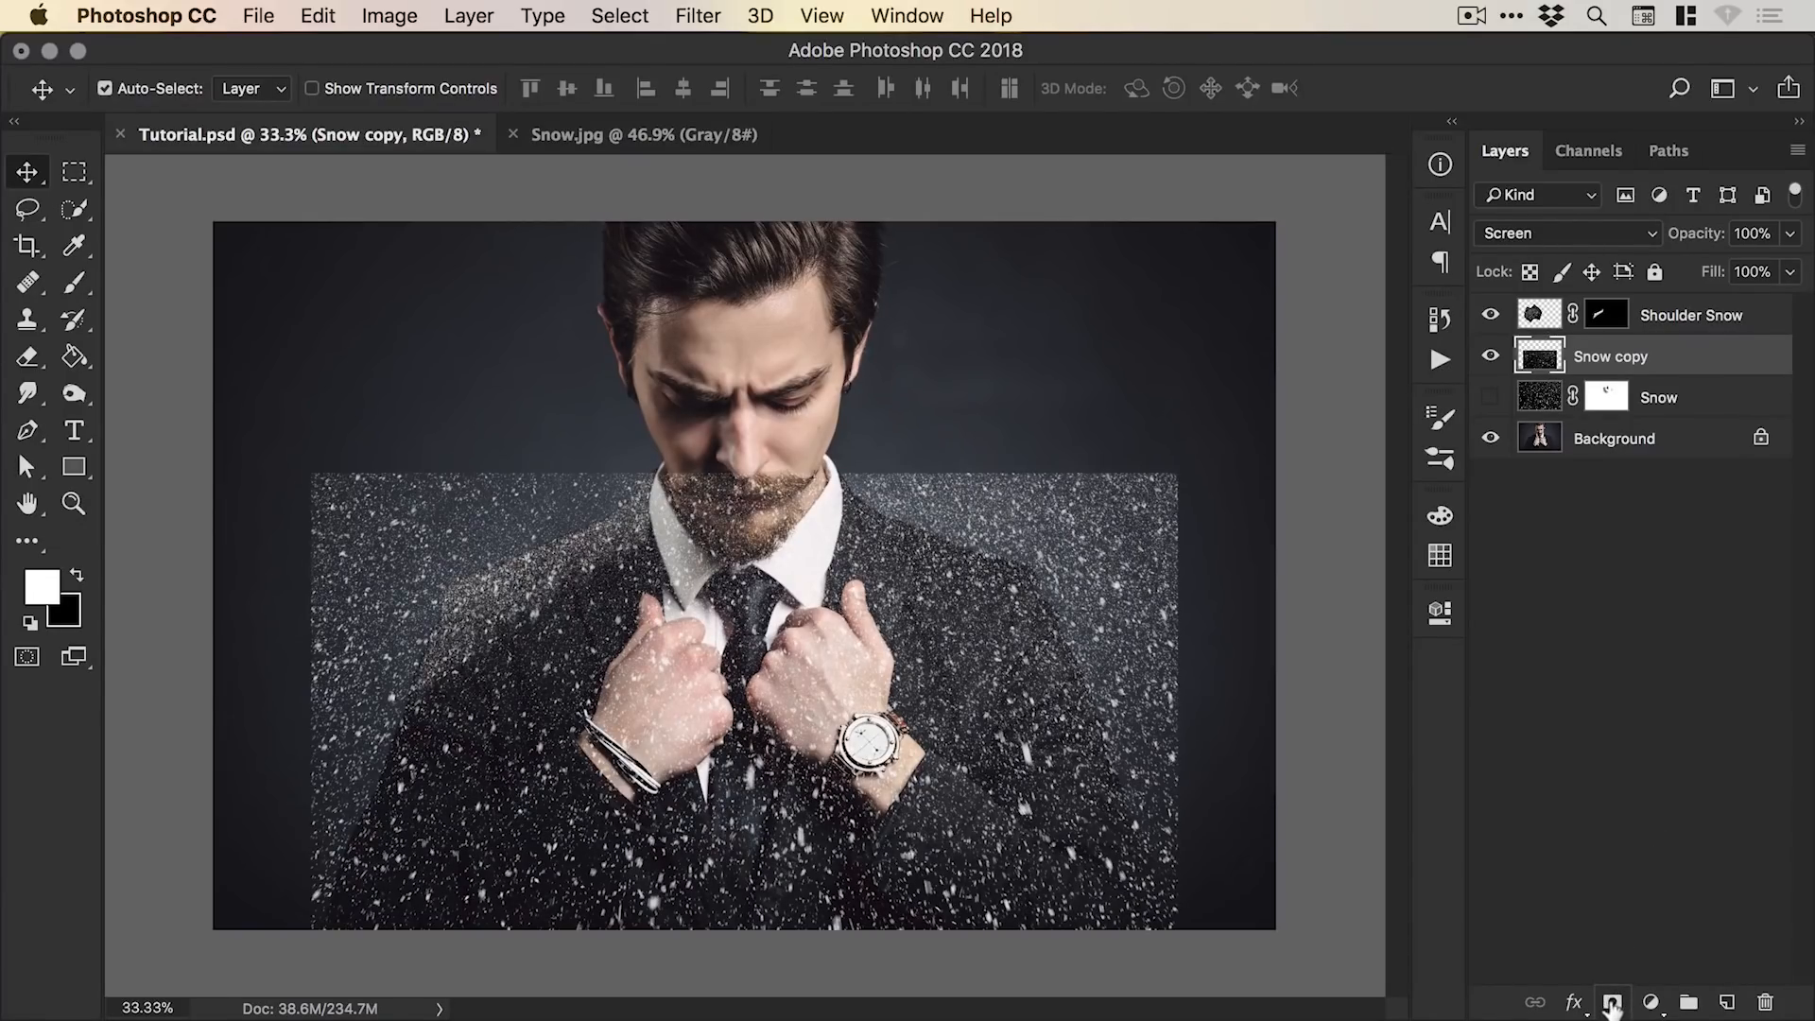
left_click(1611, 1002)
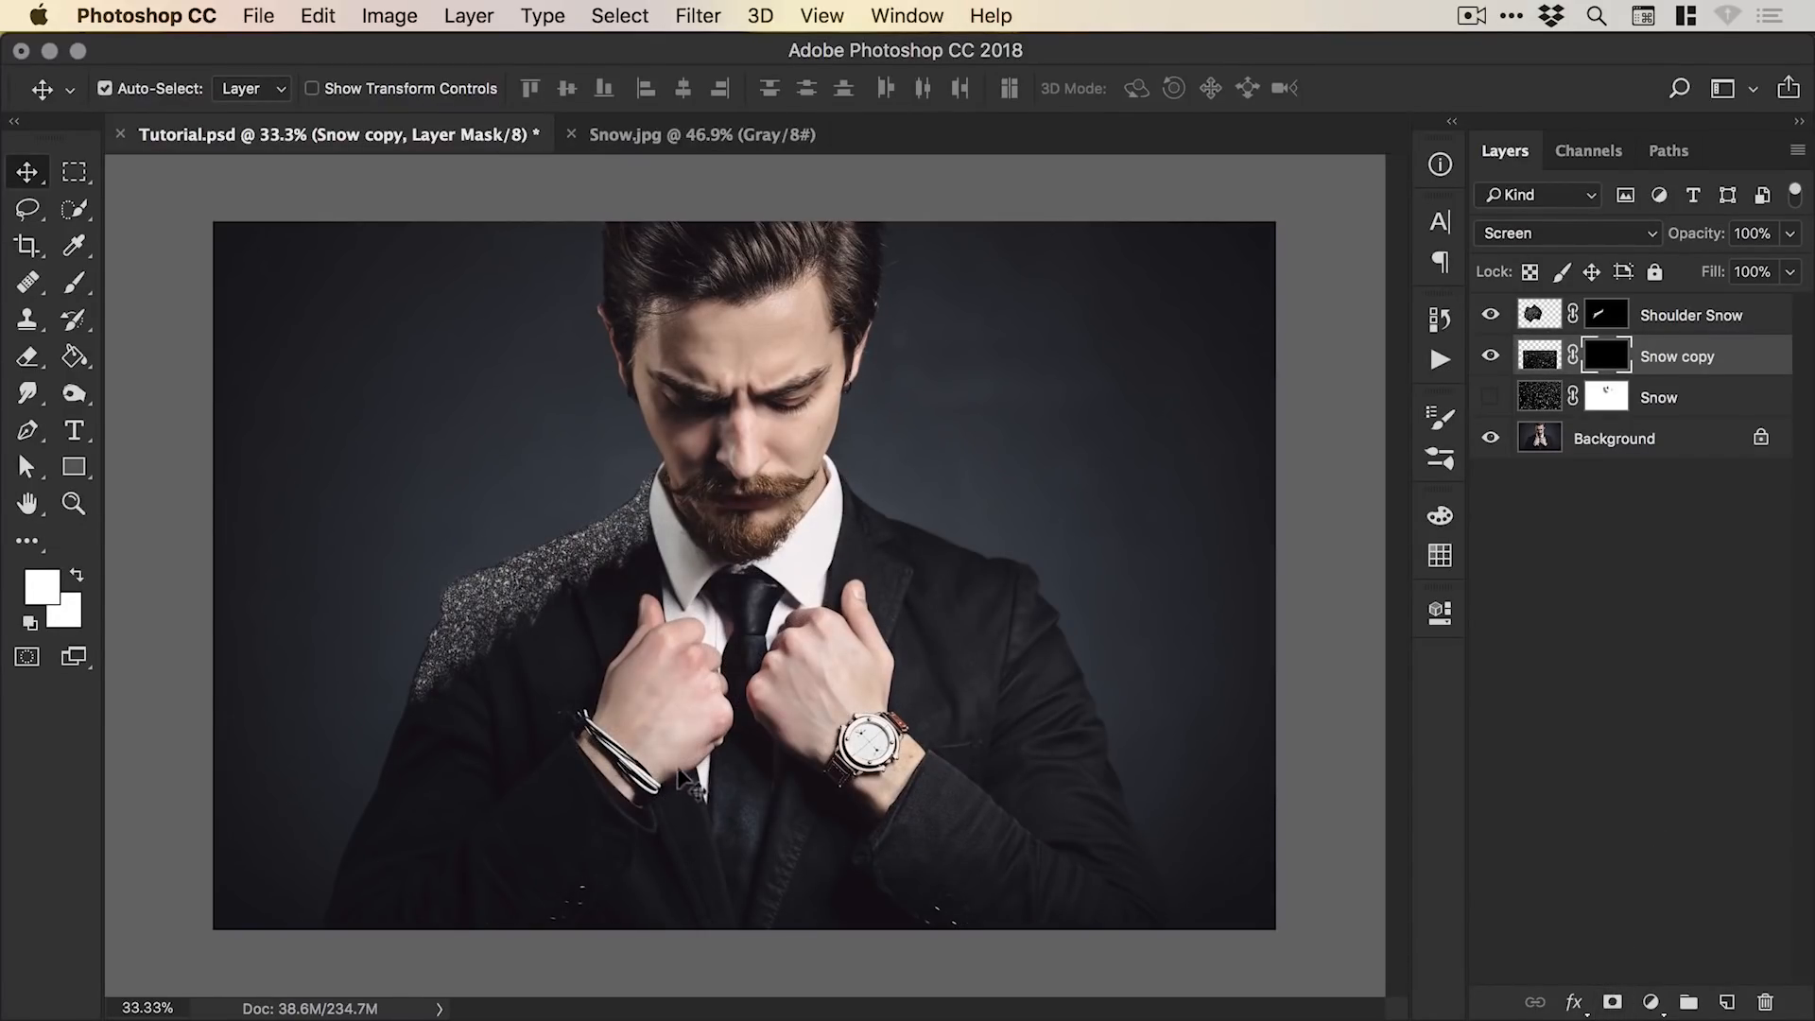
left_click(28, 281)
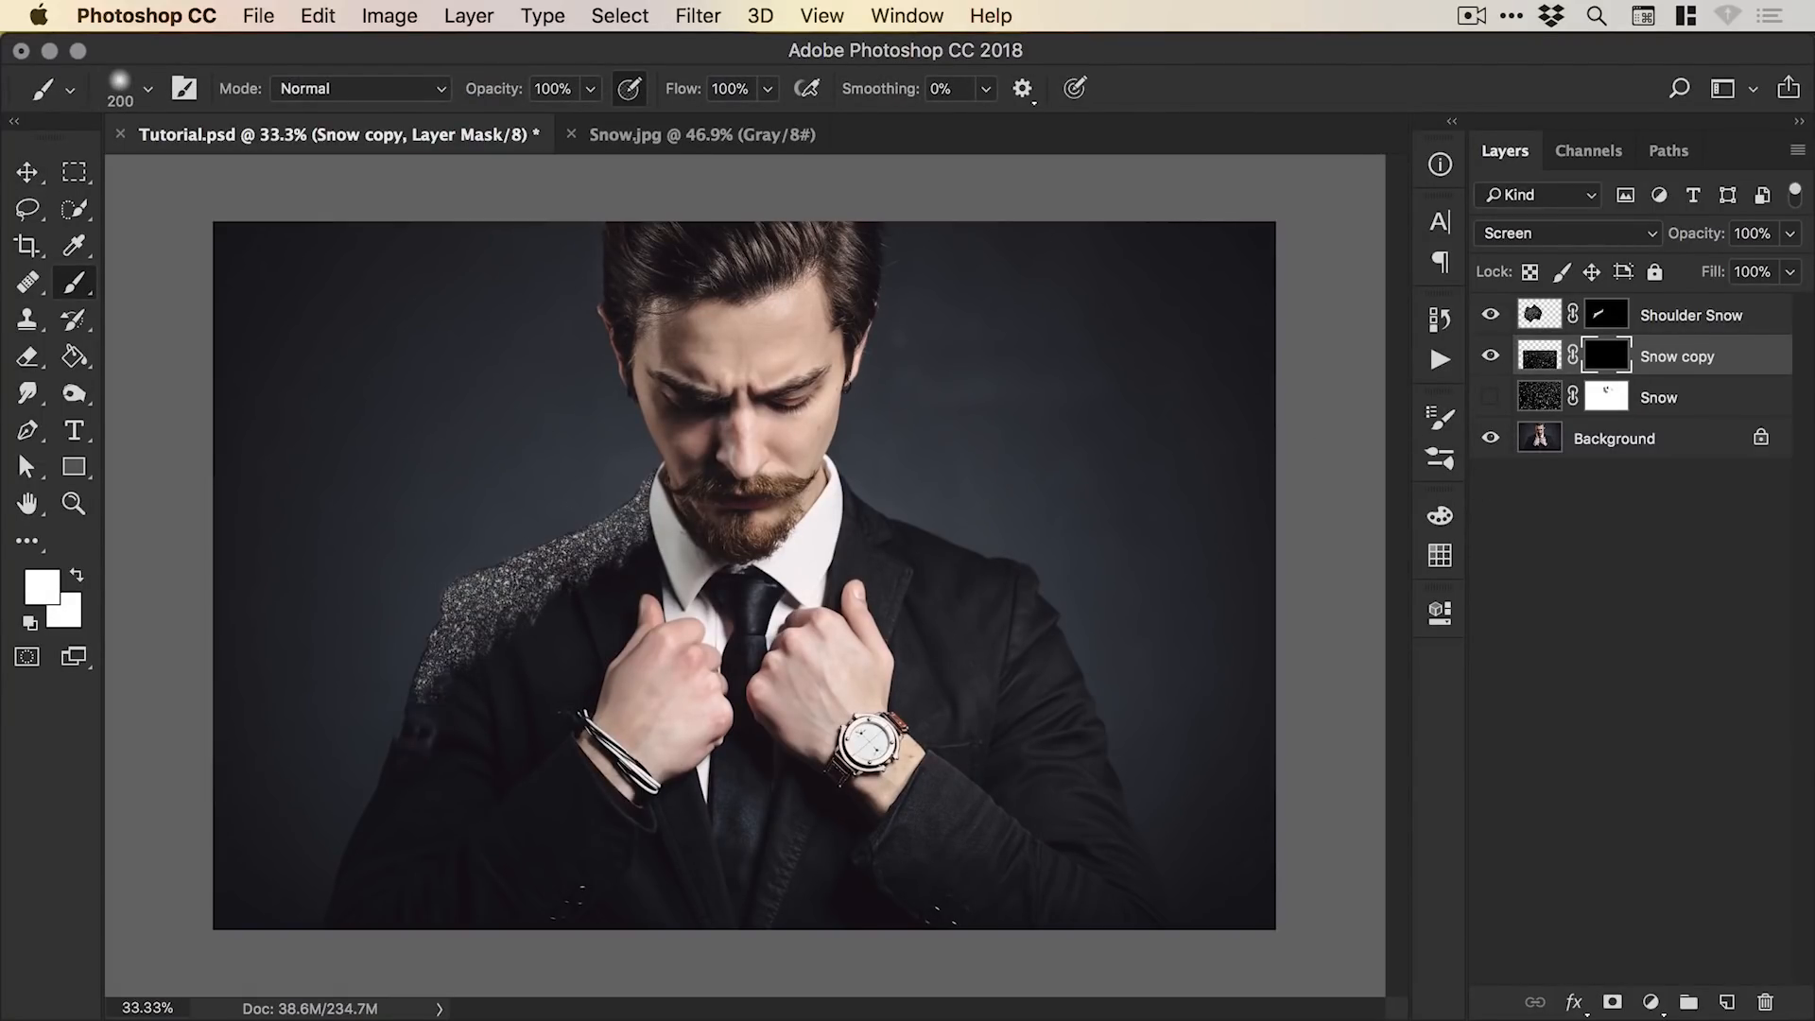
left_click(382, 786)
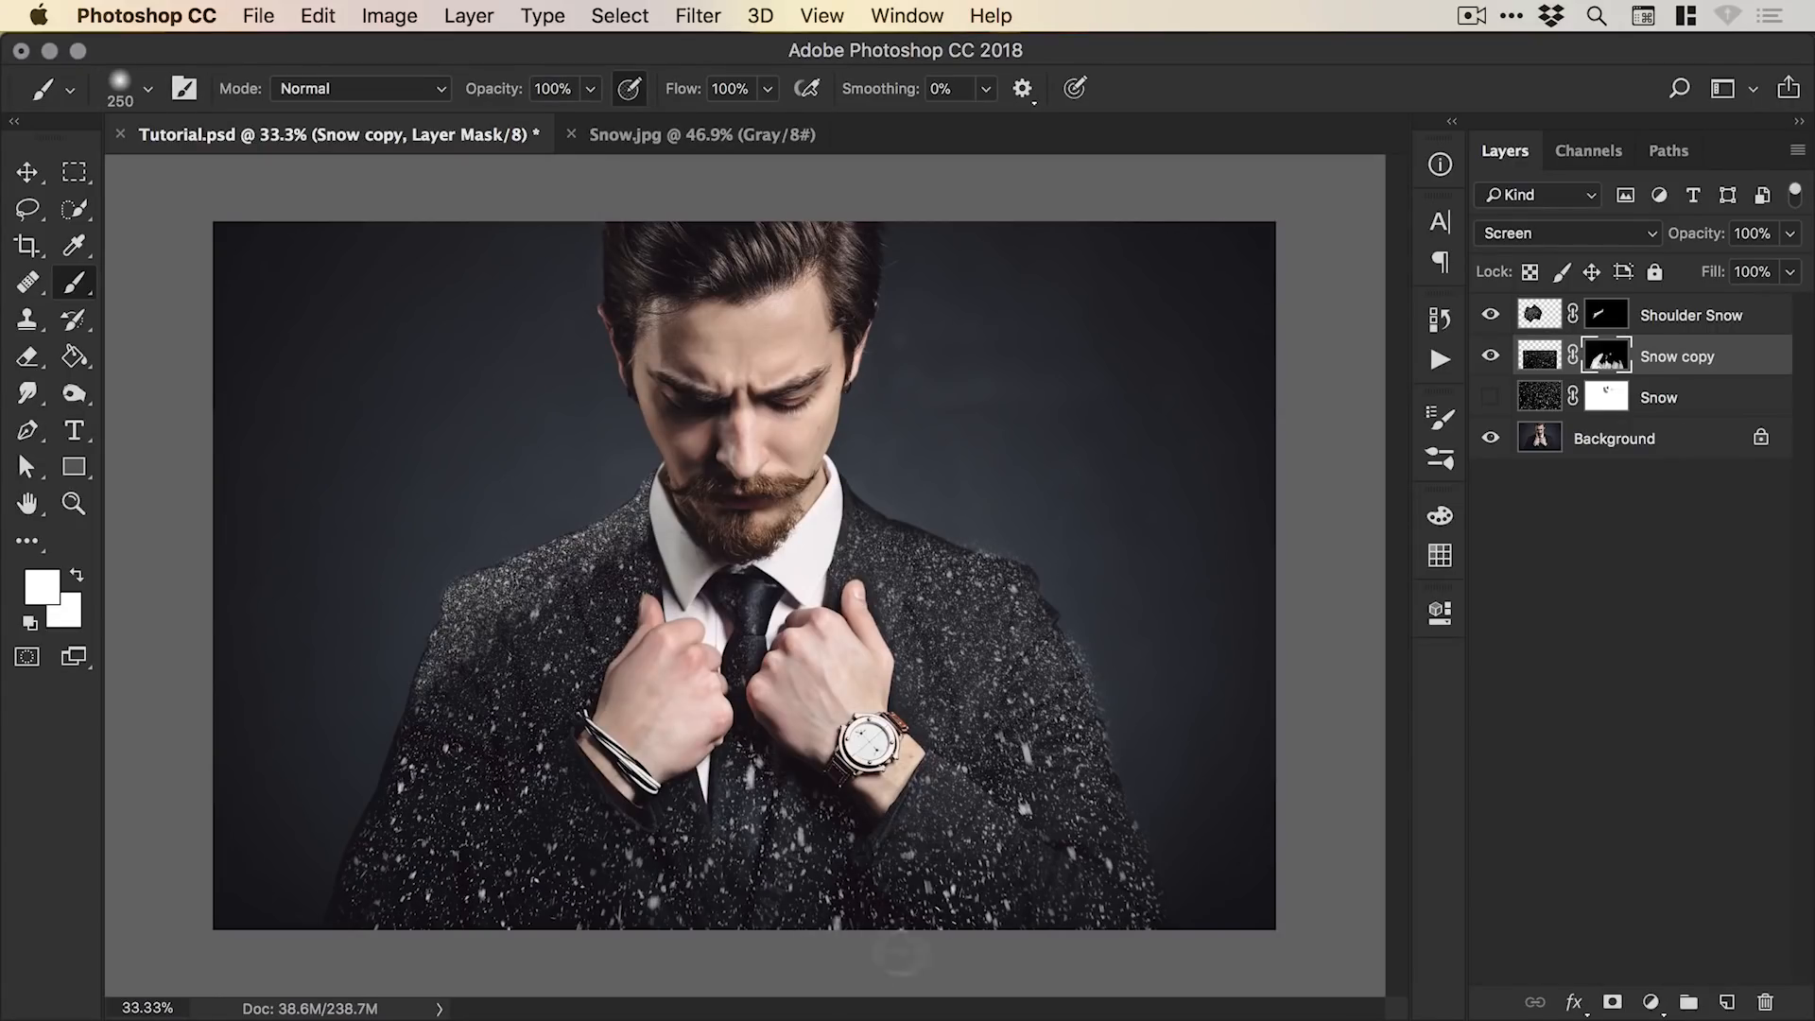
left_click(27, 172)
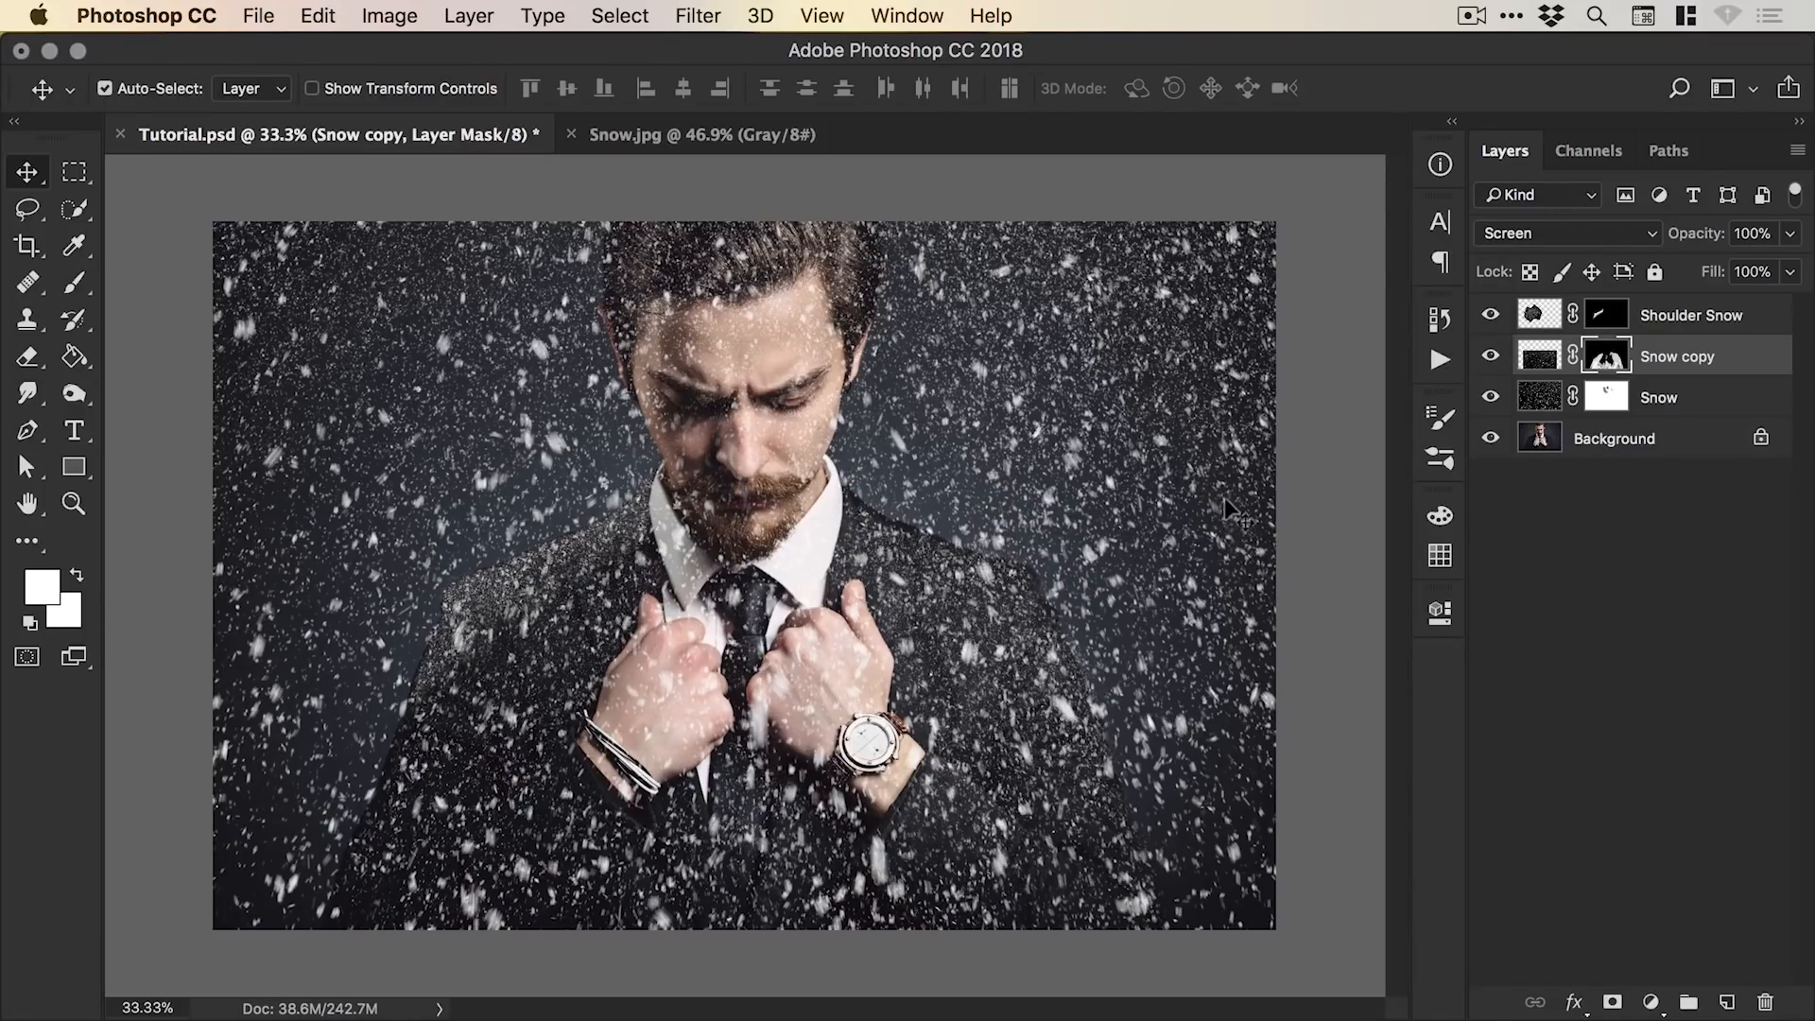
Hide the other snow layers and split Shoulder Snow's Blend If underlying black slider to 0/36.
left_click(1689, 316)
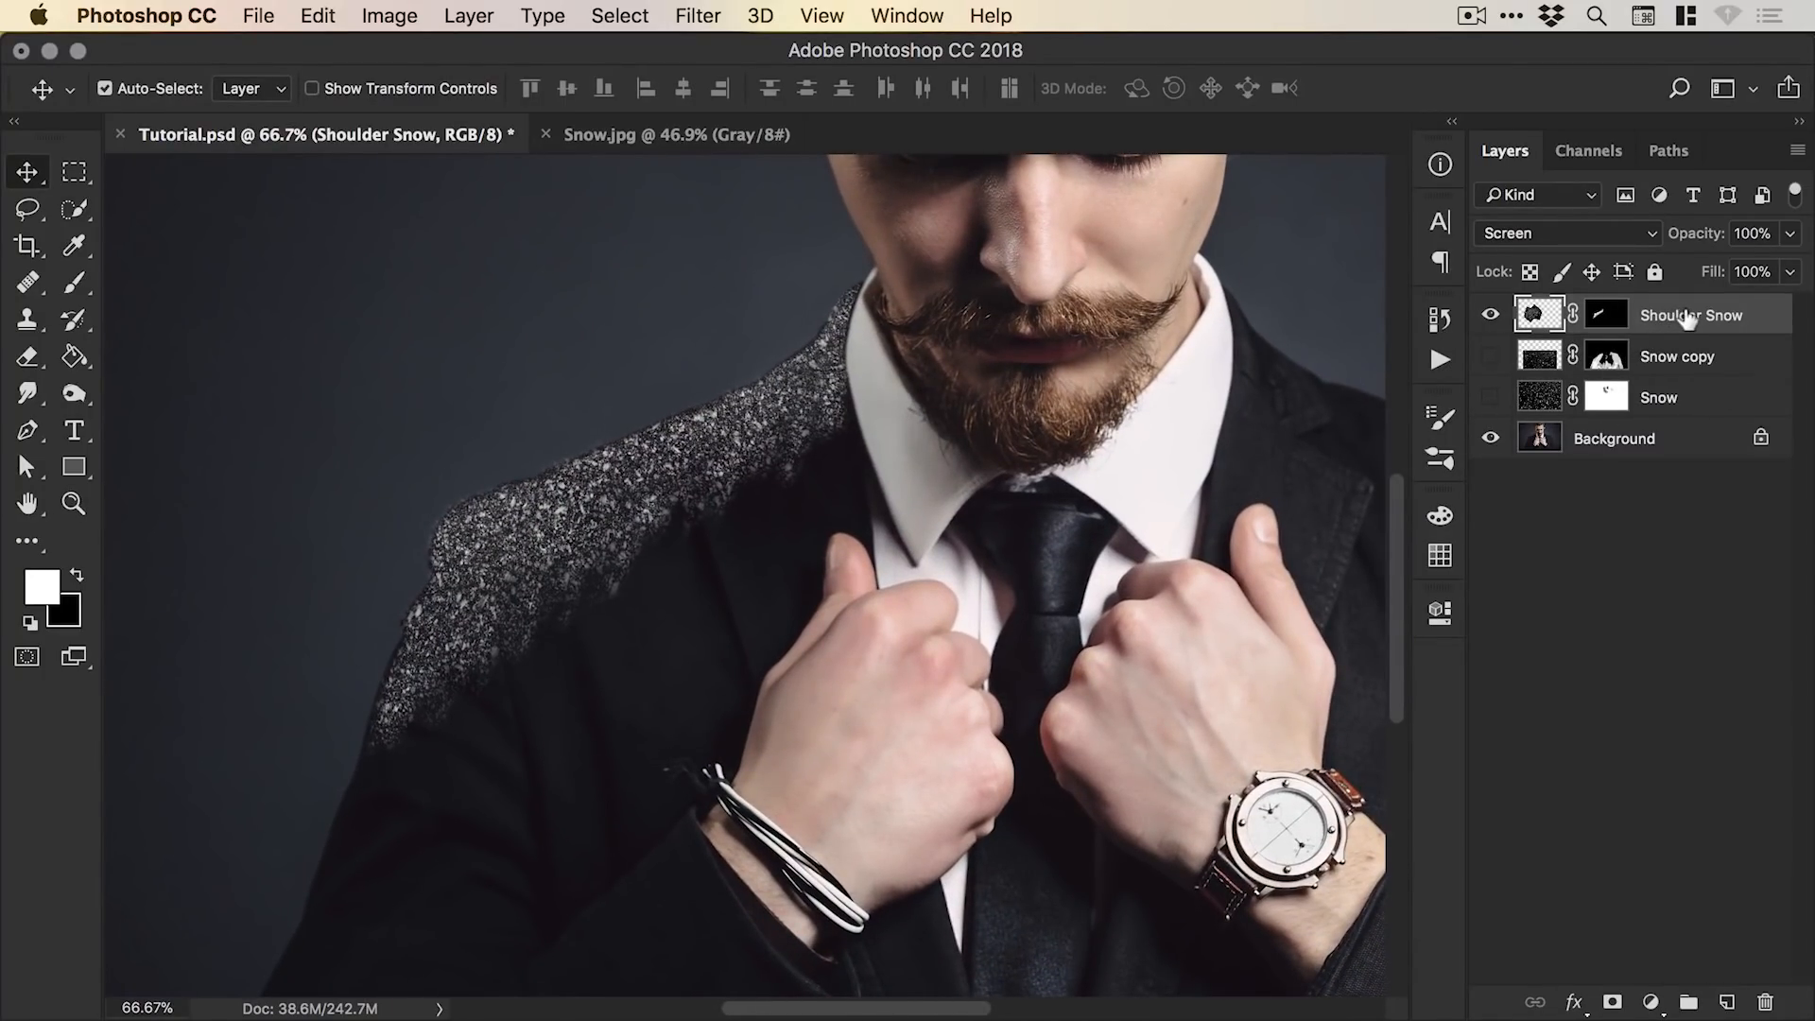
right_click(1690, 315)
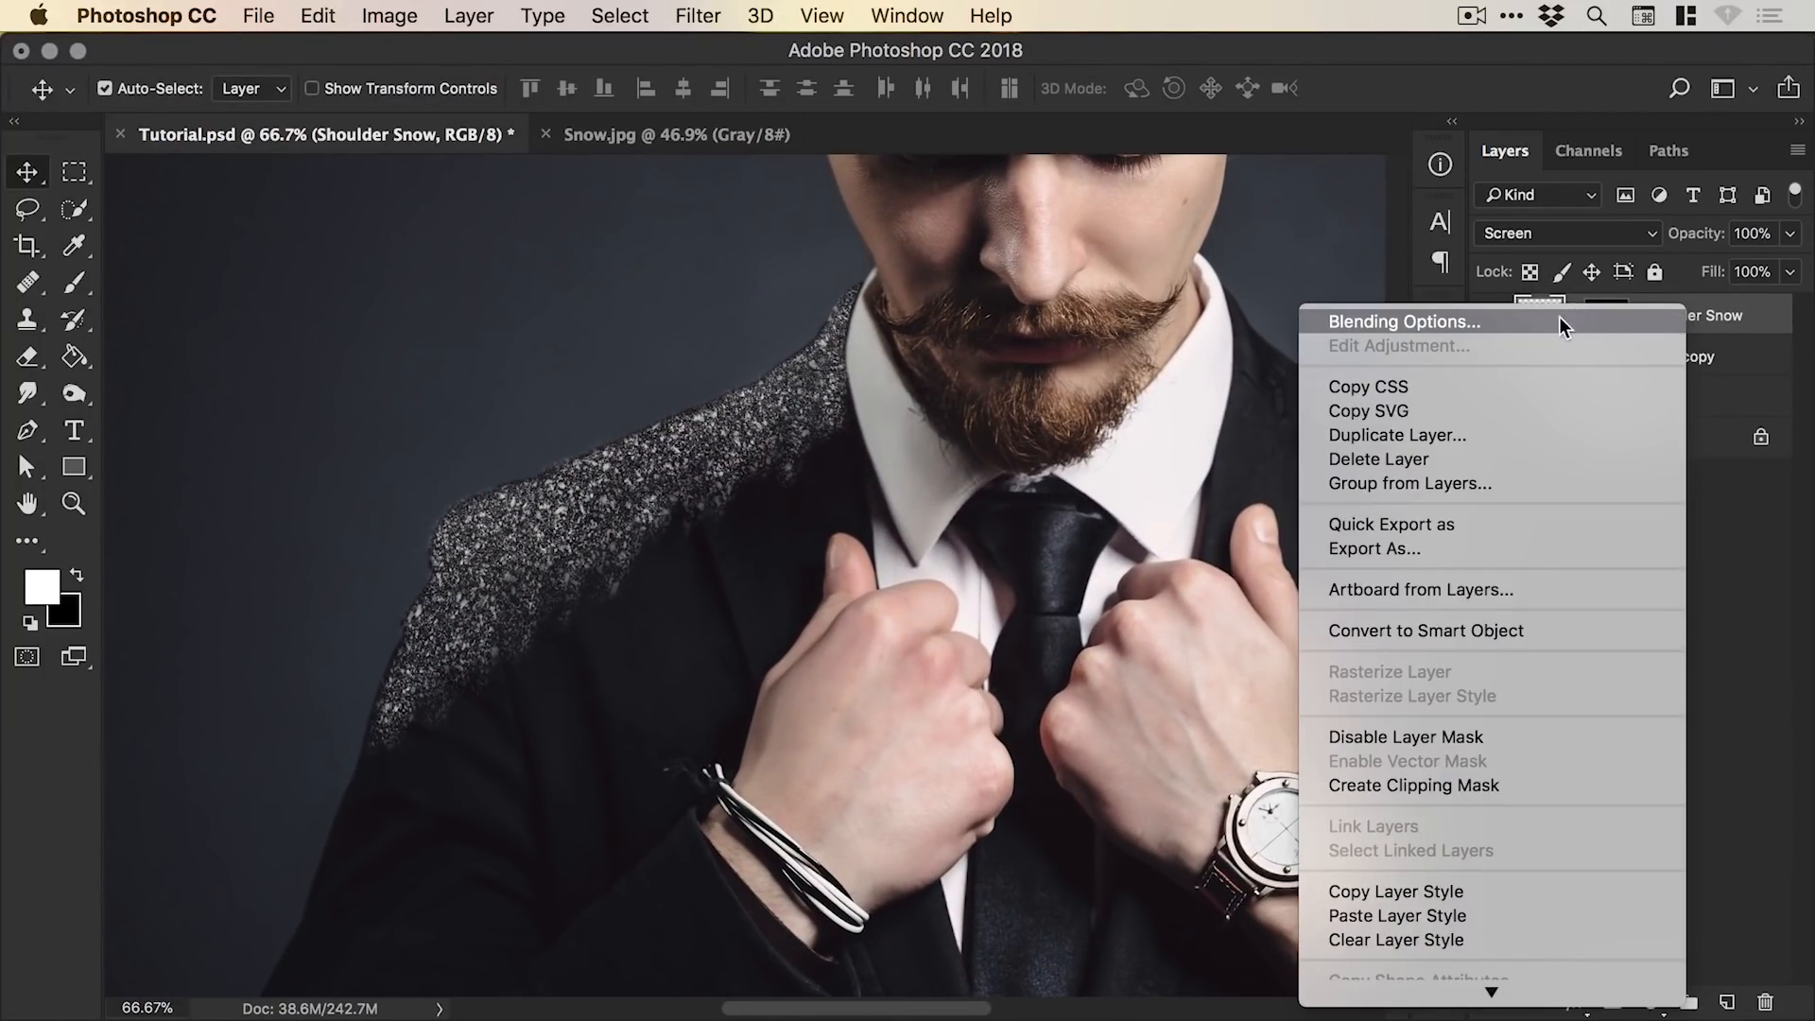
left_click(1401, 321)
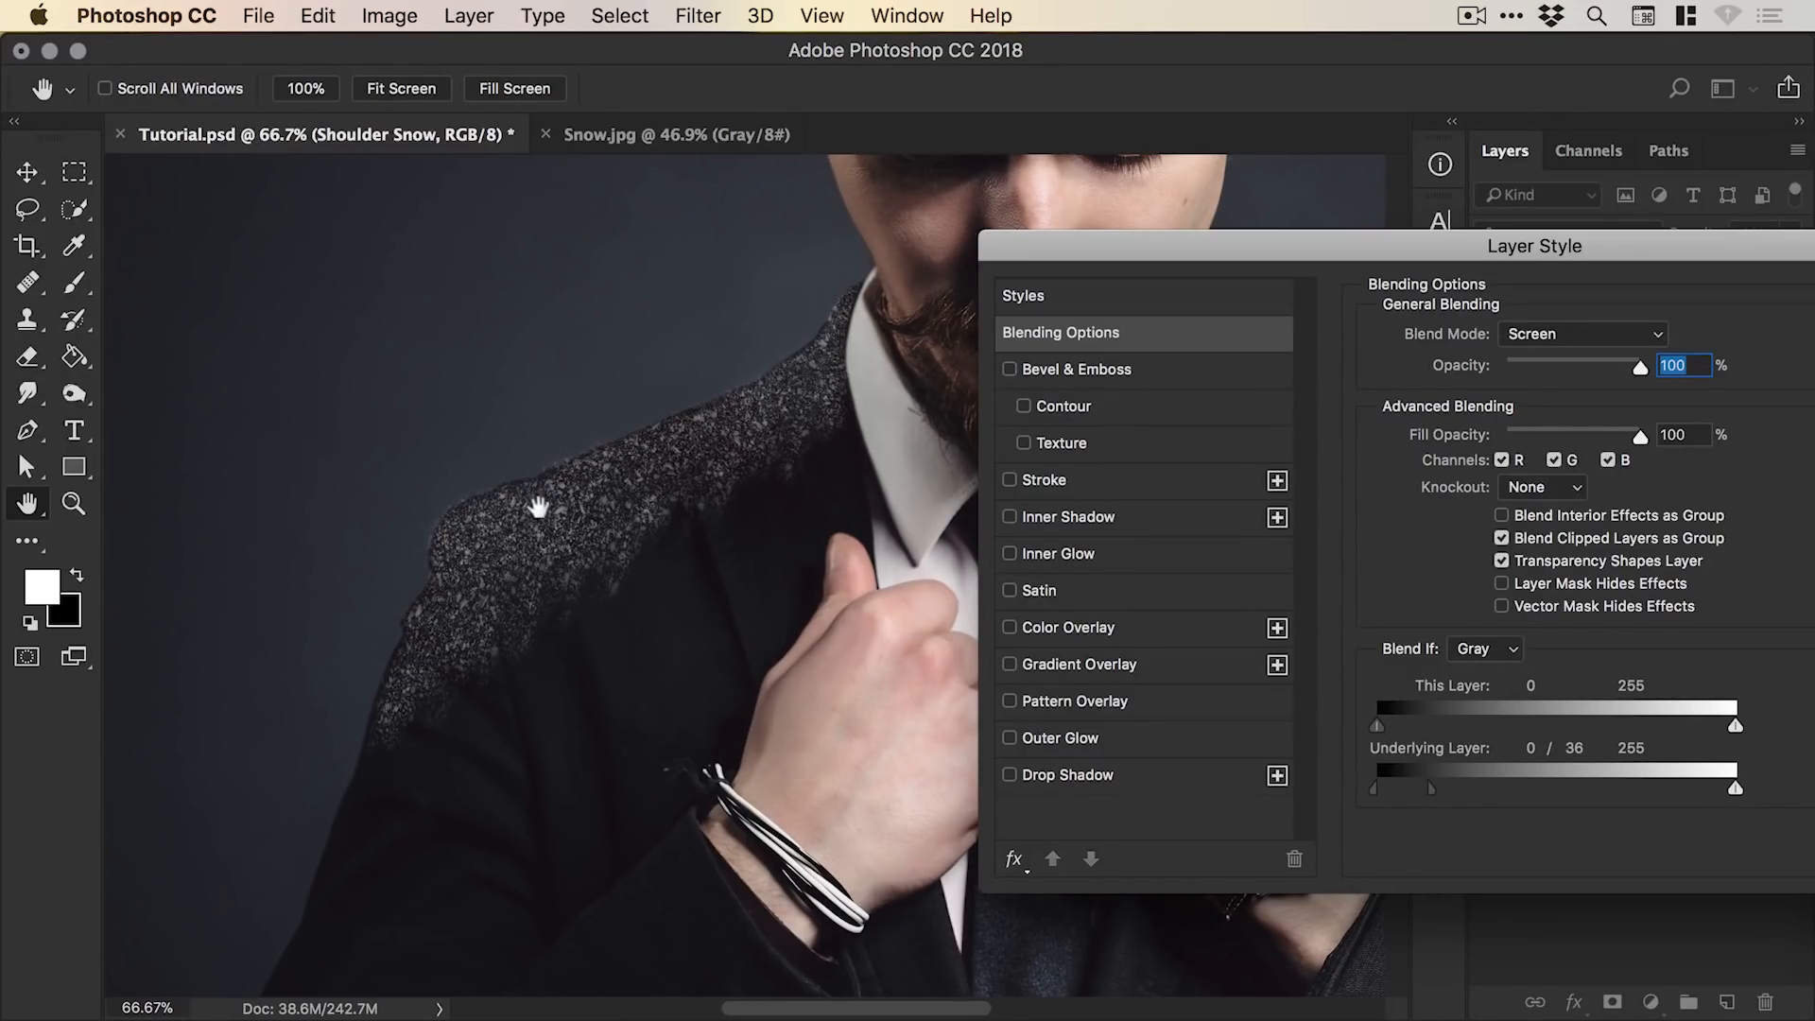
mouse_move(643, 508)
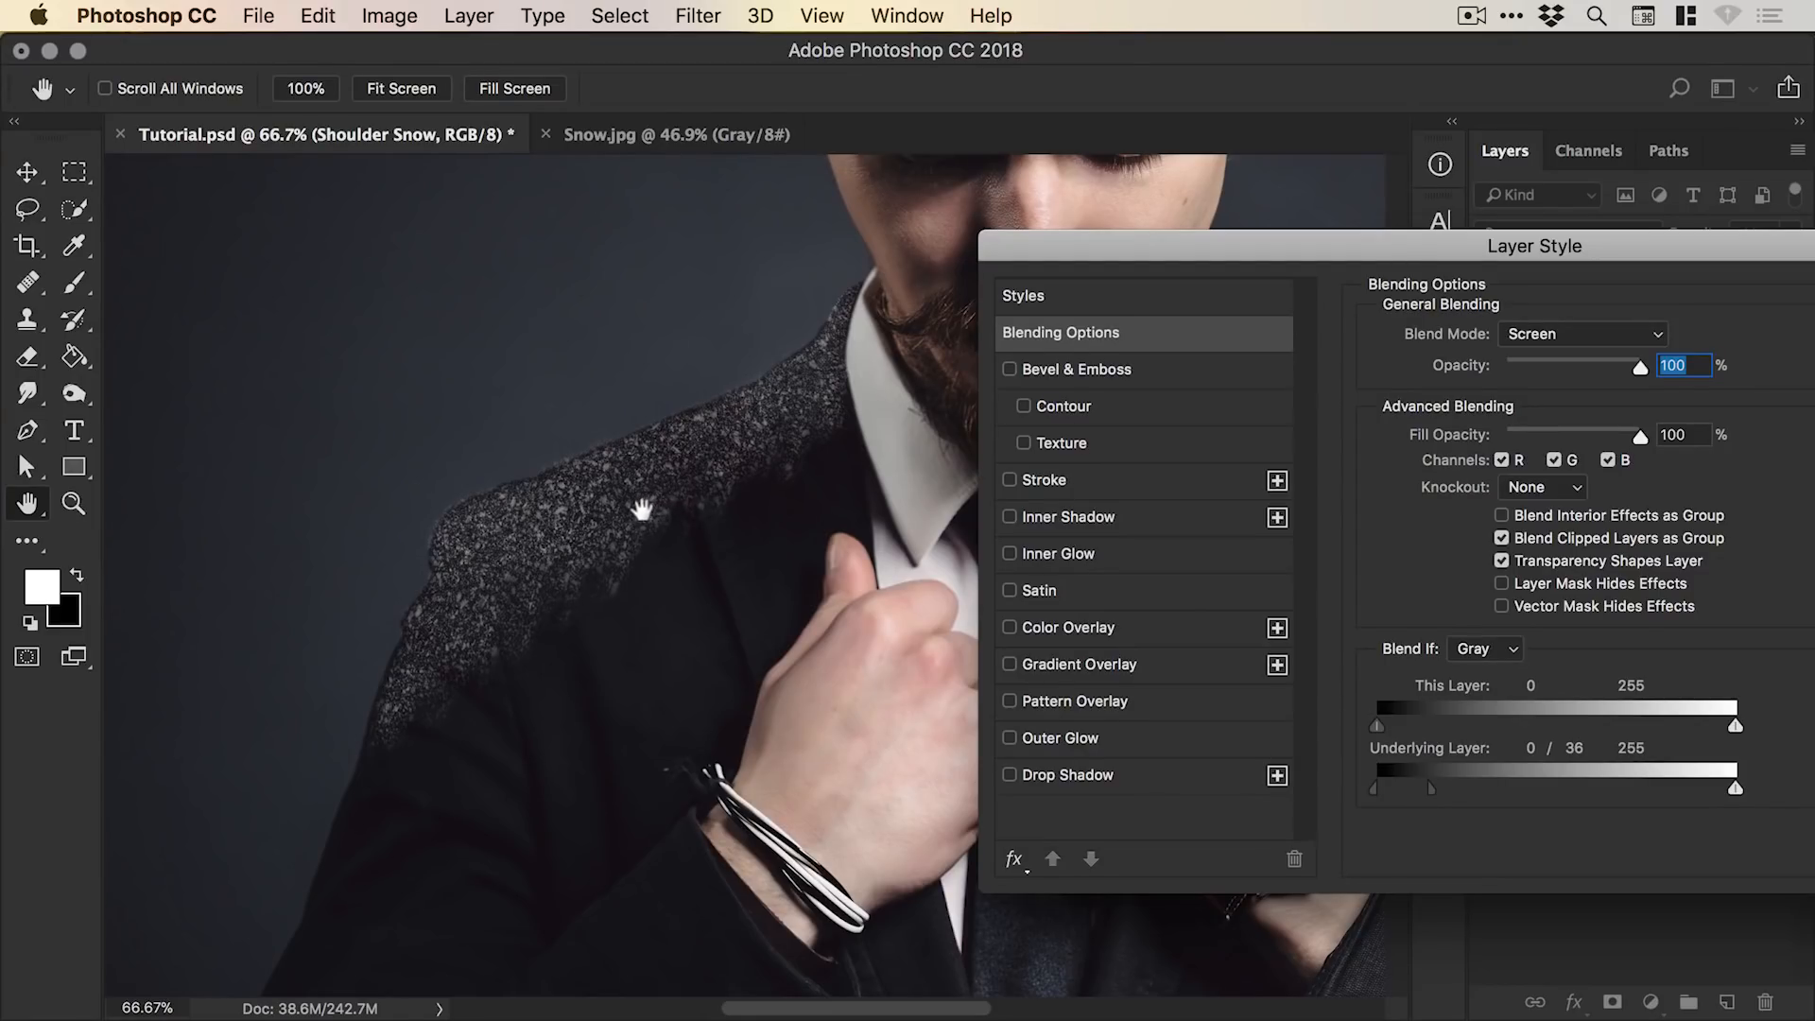
mouse_move(660, 486)
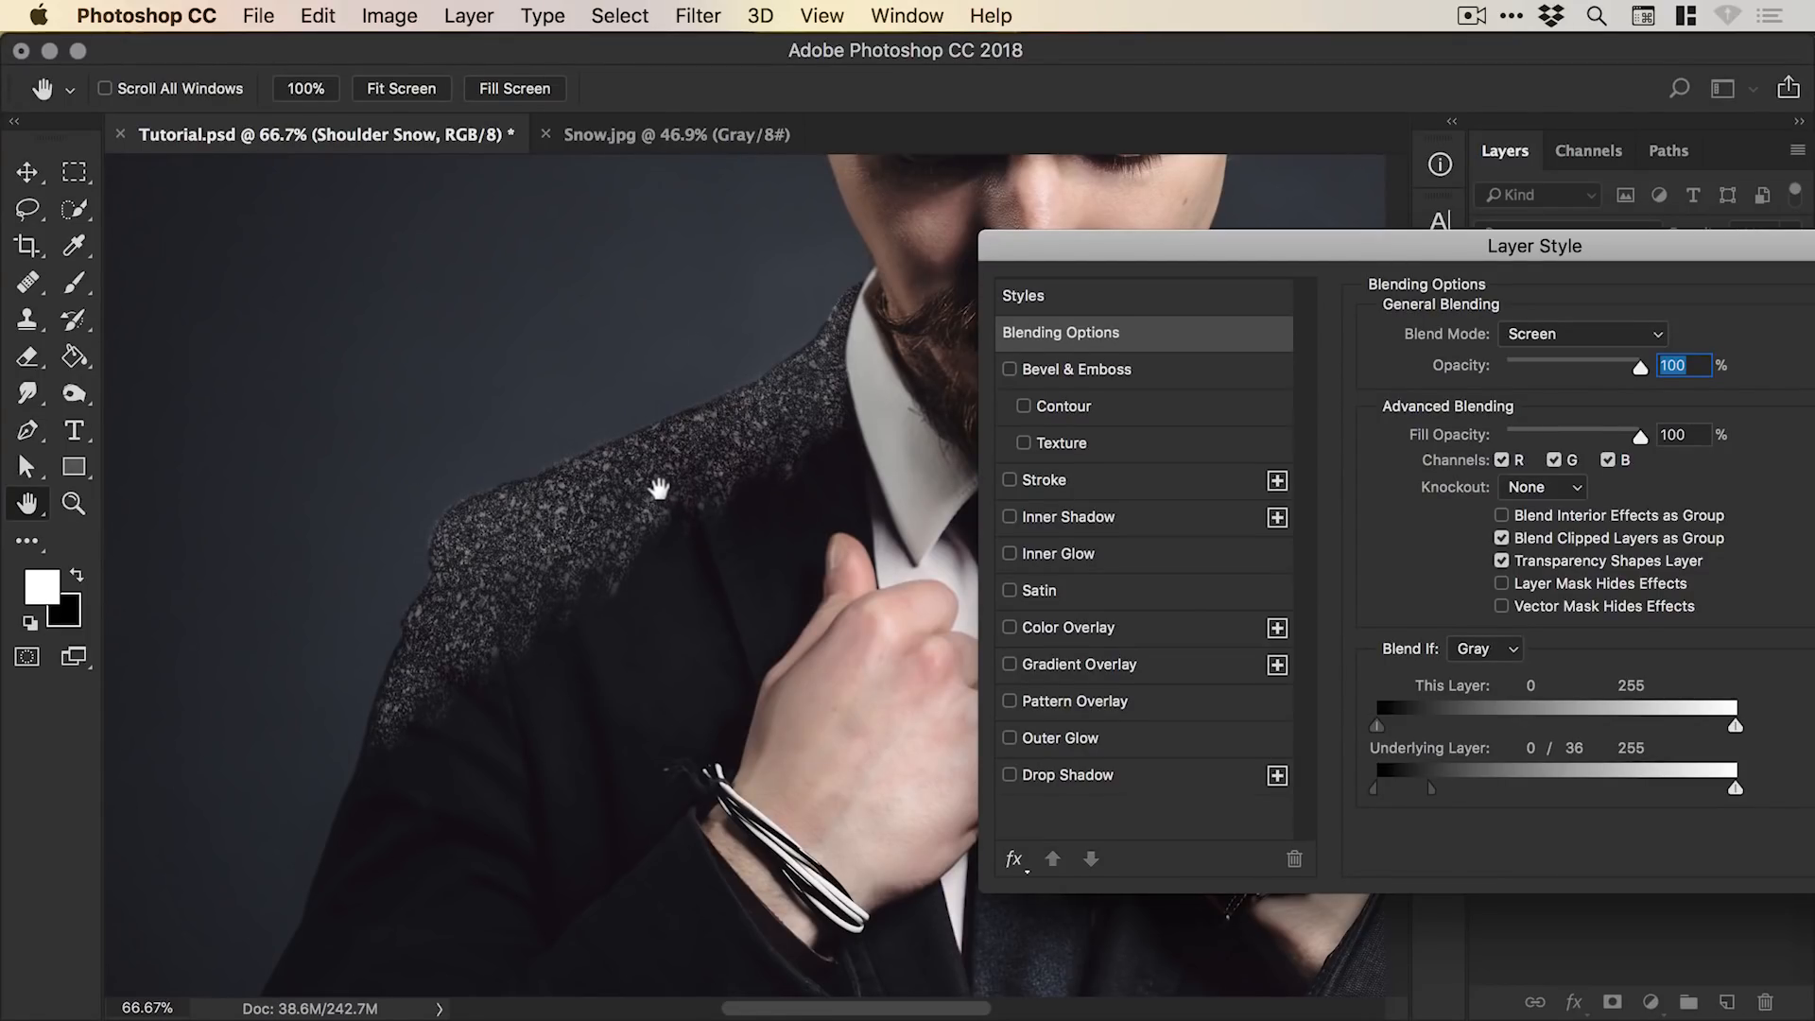
mouse_move(696, 528)
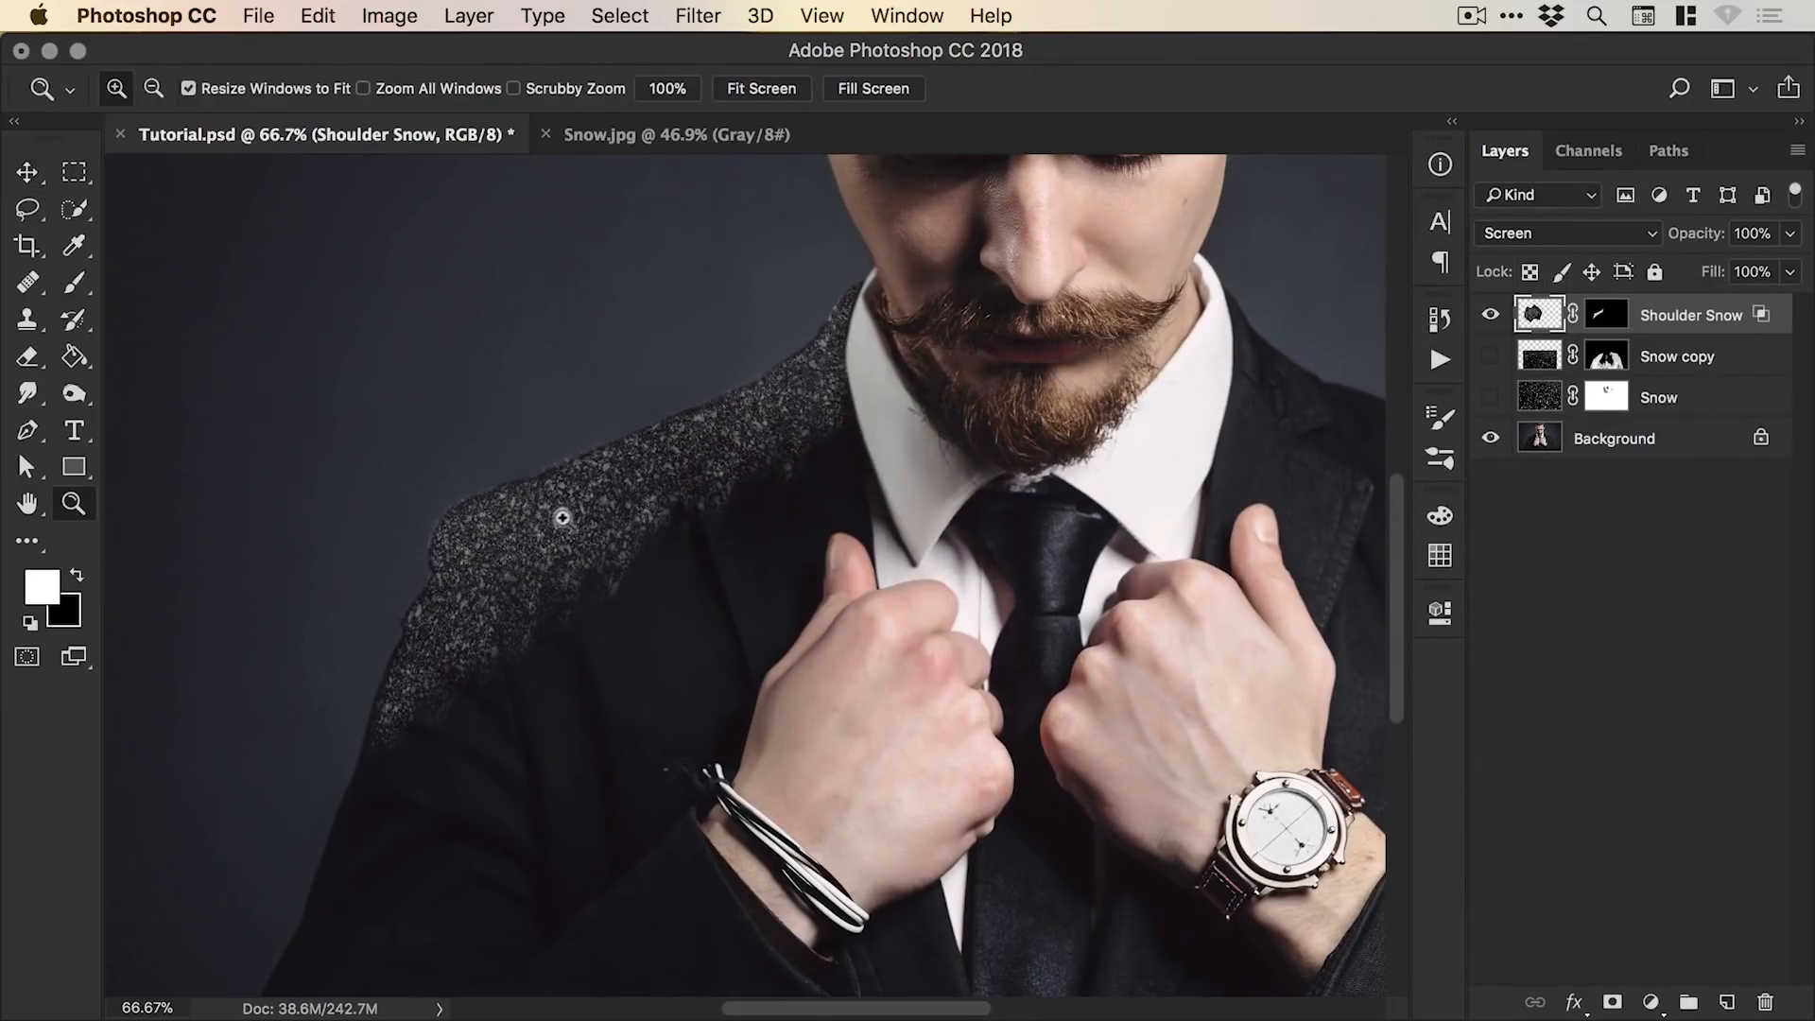
Zoom in to inspect the snow fading into the shoulder's shadows.
left_click(28, 172)
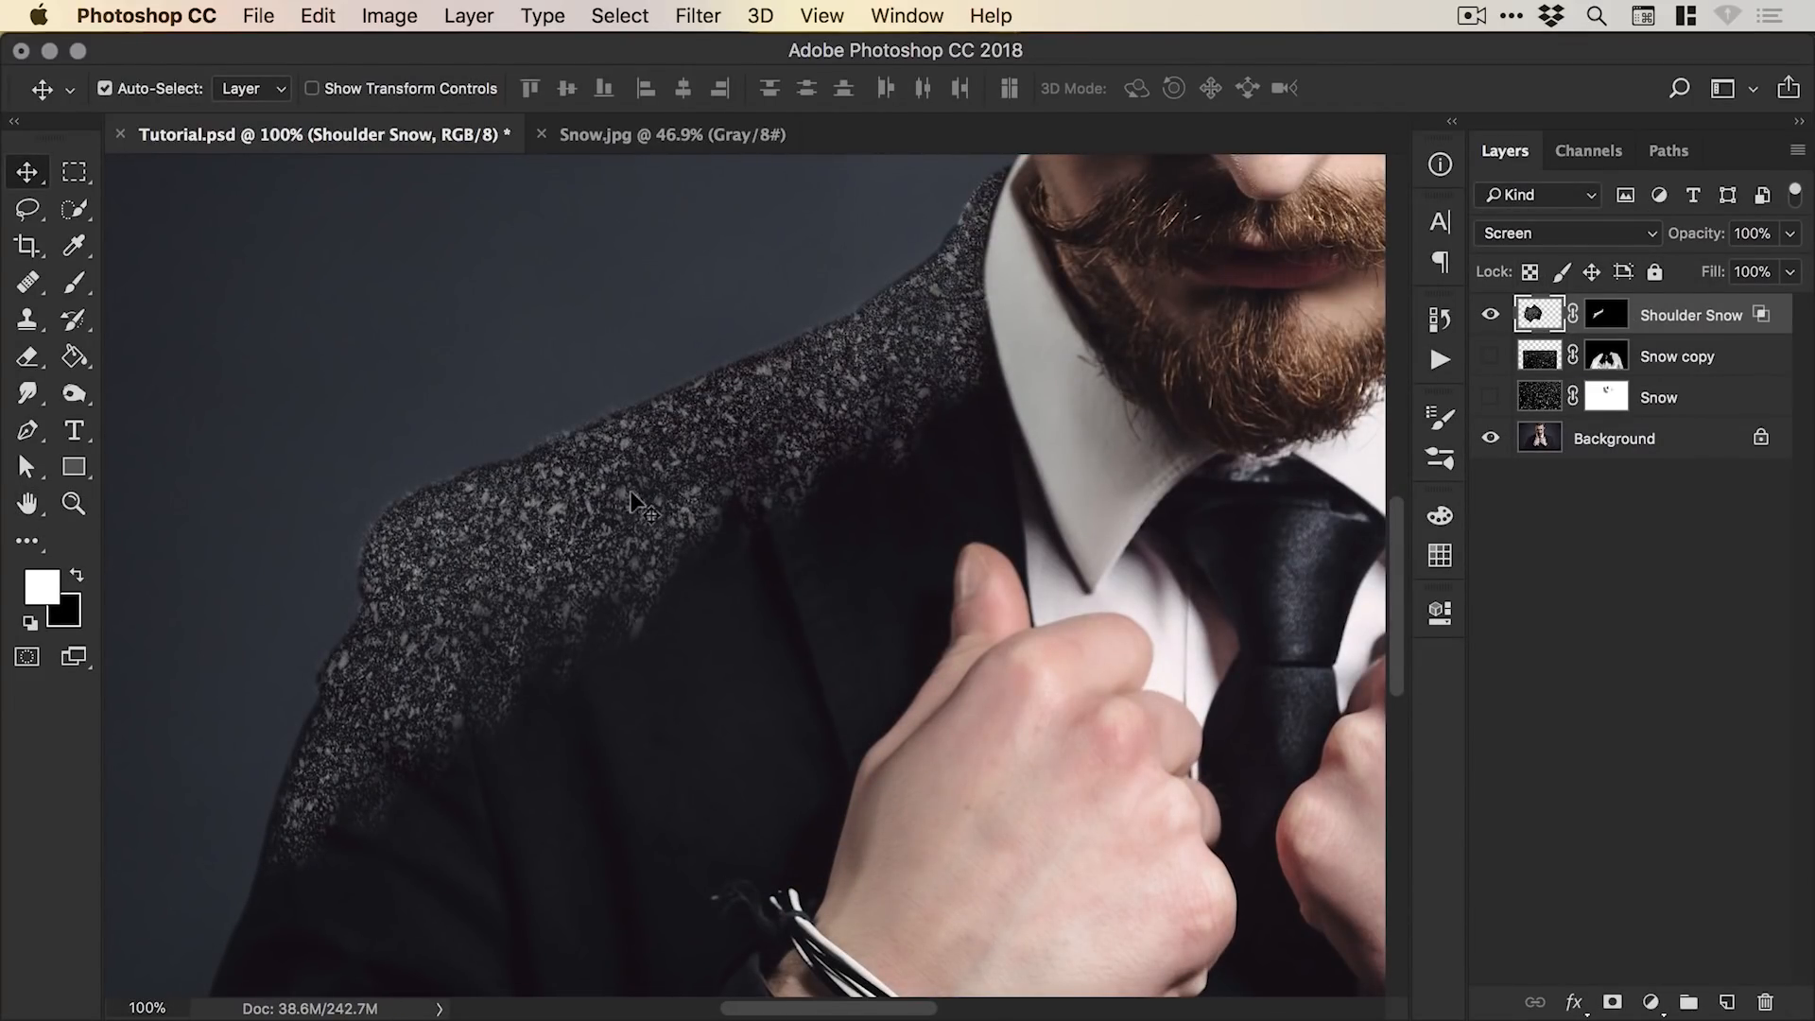
mouse_move(641, 493)
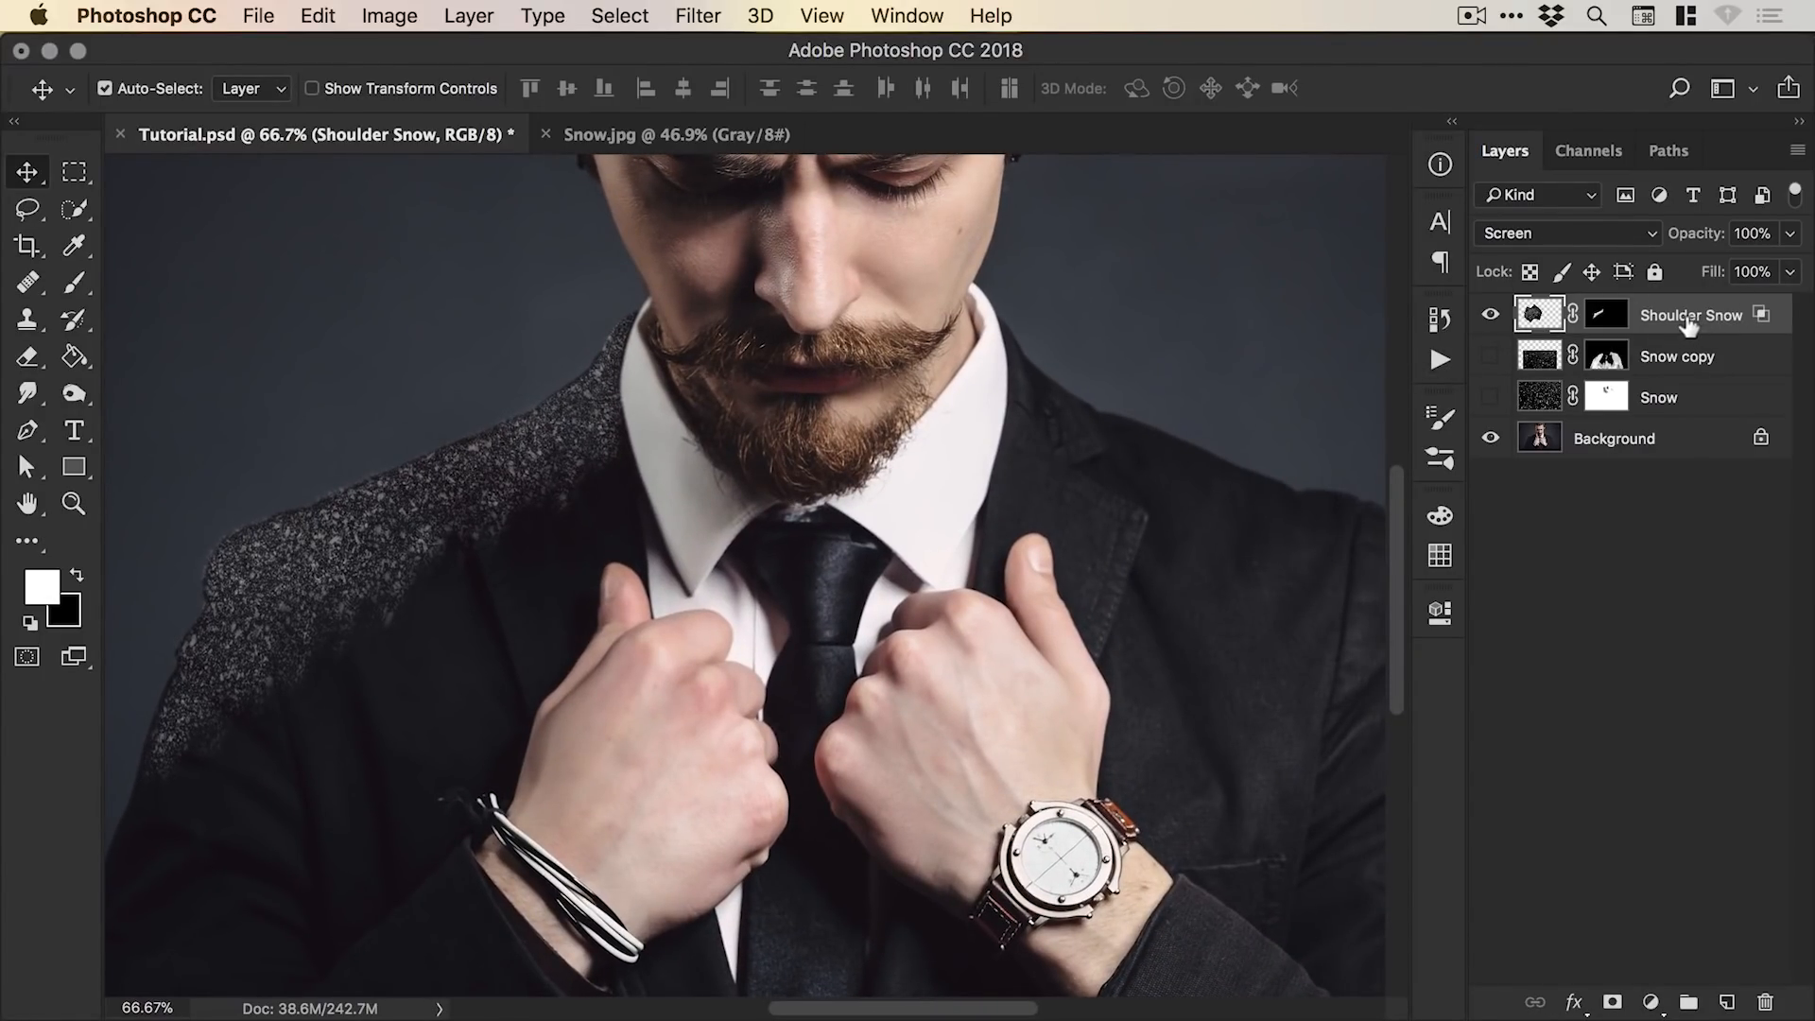
mouse_move(1677, 327)
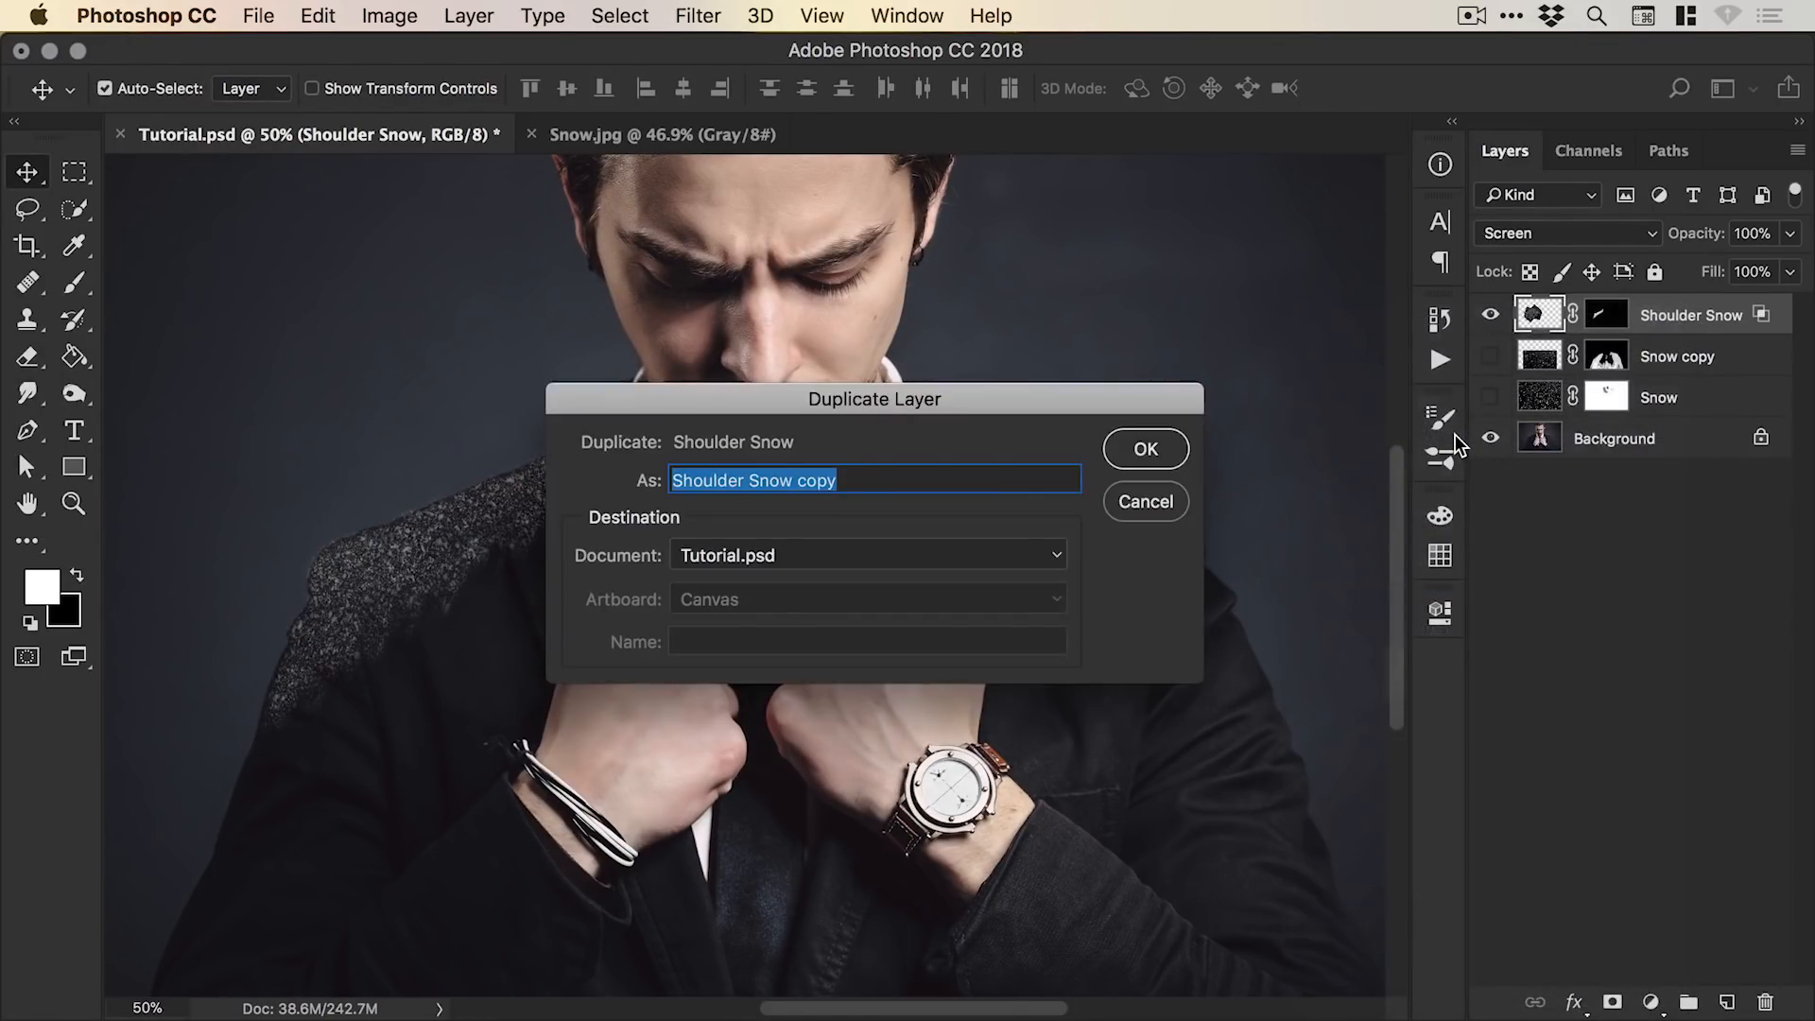
Duplicate Shoulder Snow and flip the copy horizontally onto the left shoulder.
left_click(1144, 448)
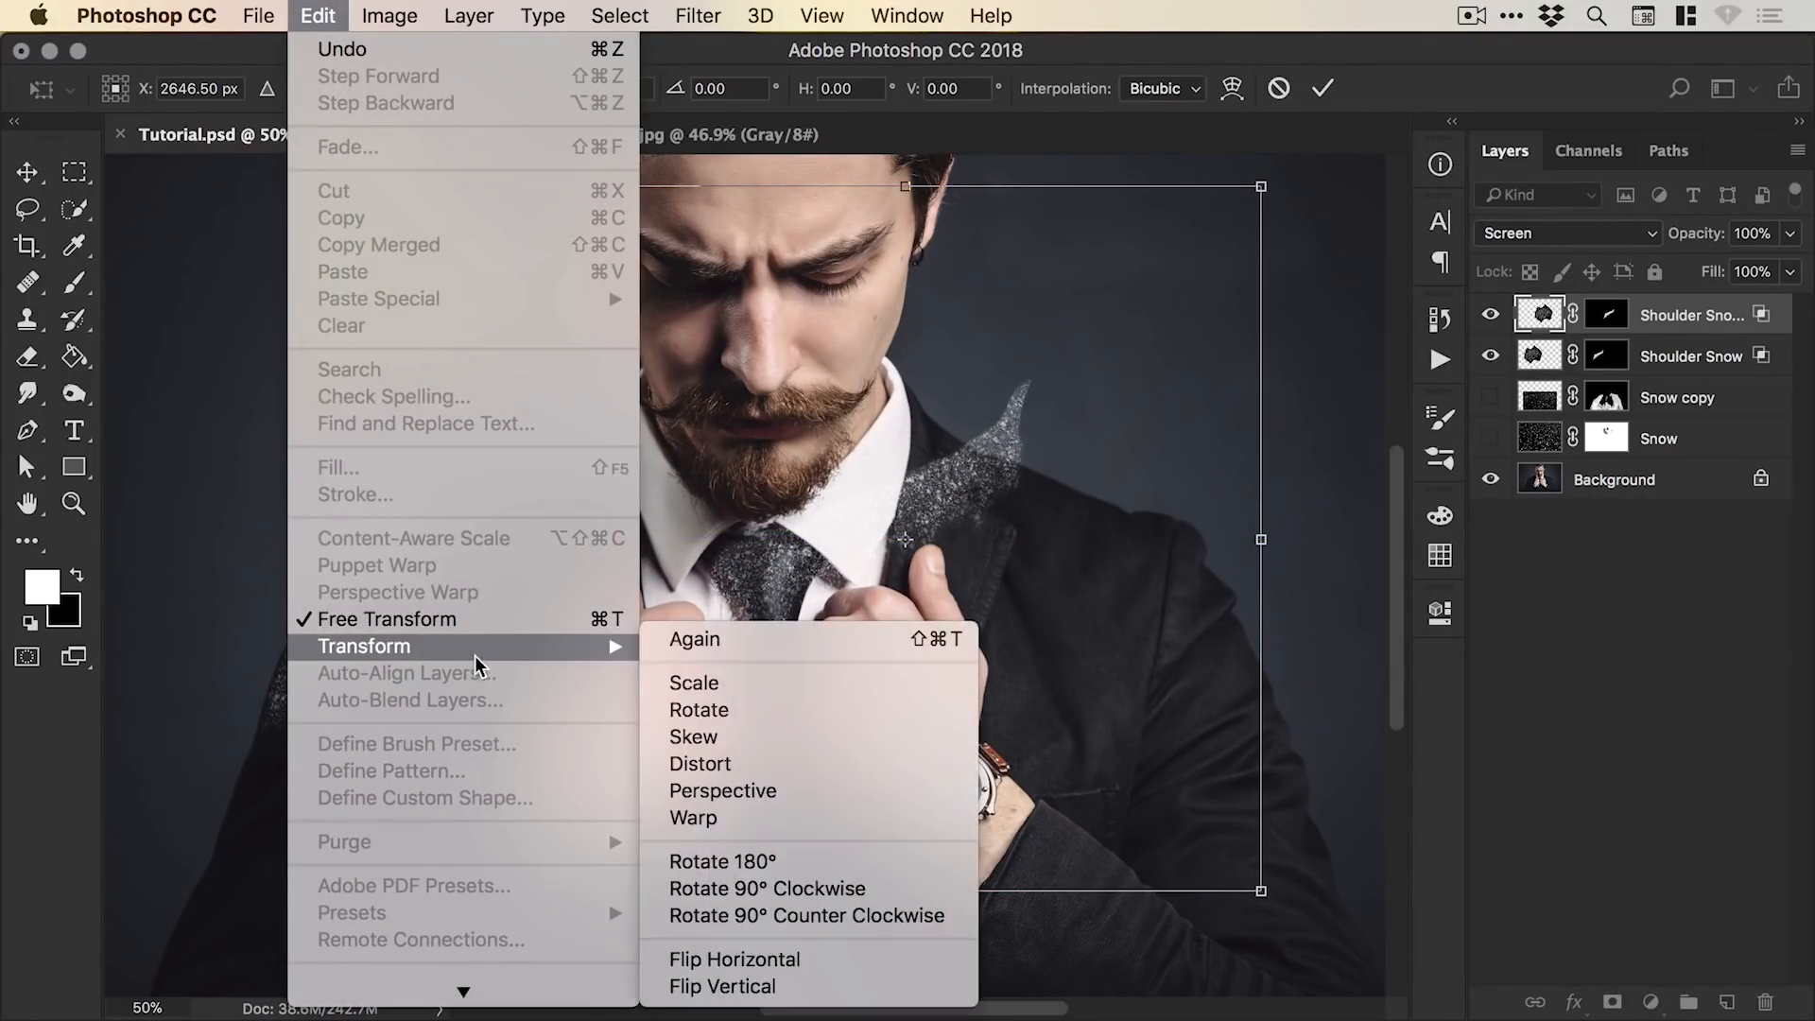
mouse_move(733, 958)
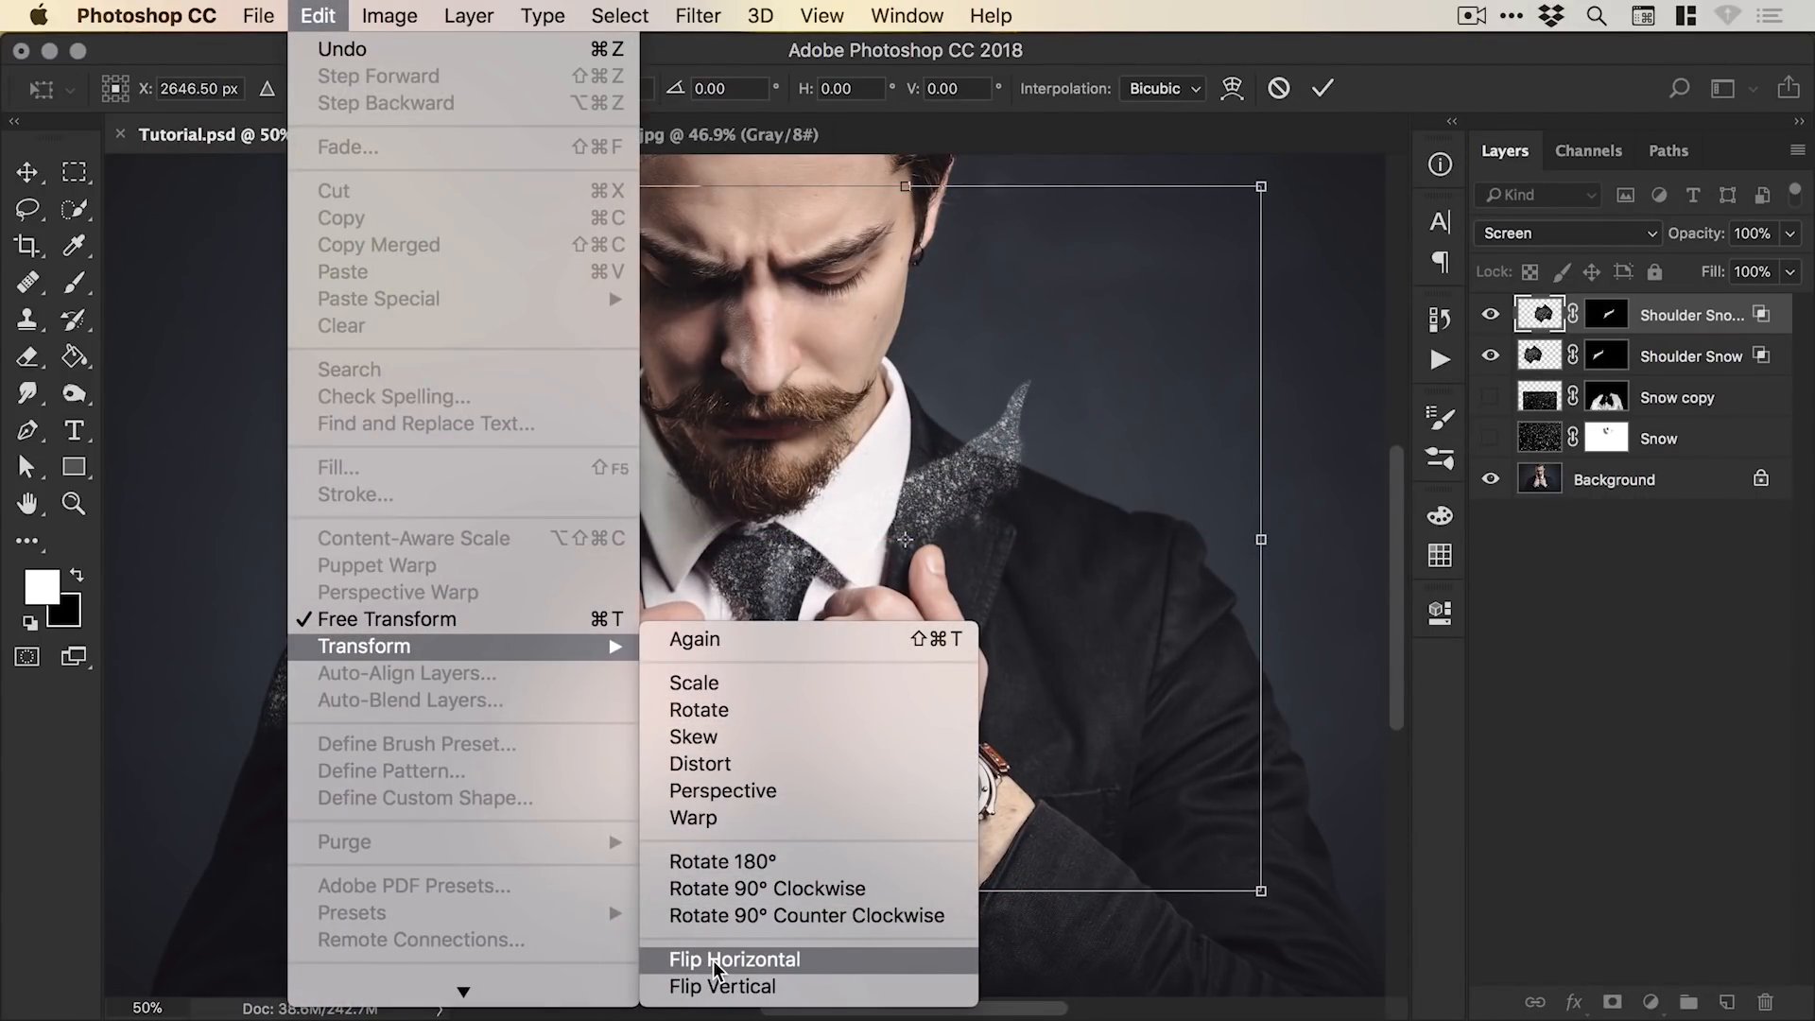
left_click(733, 960)
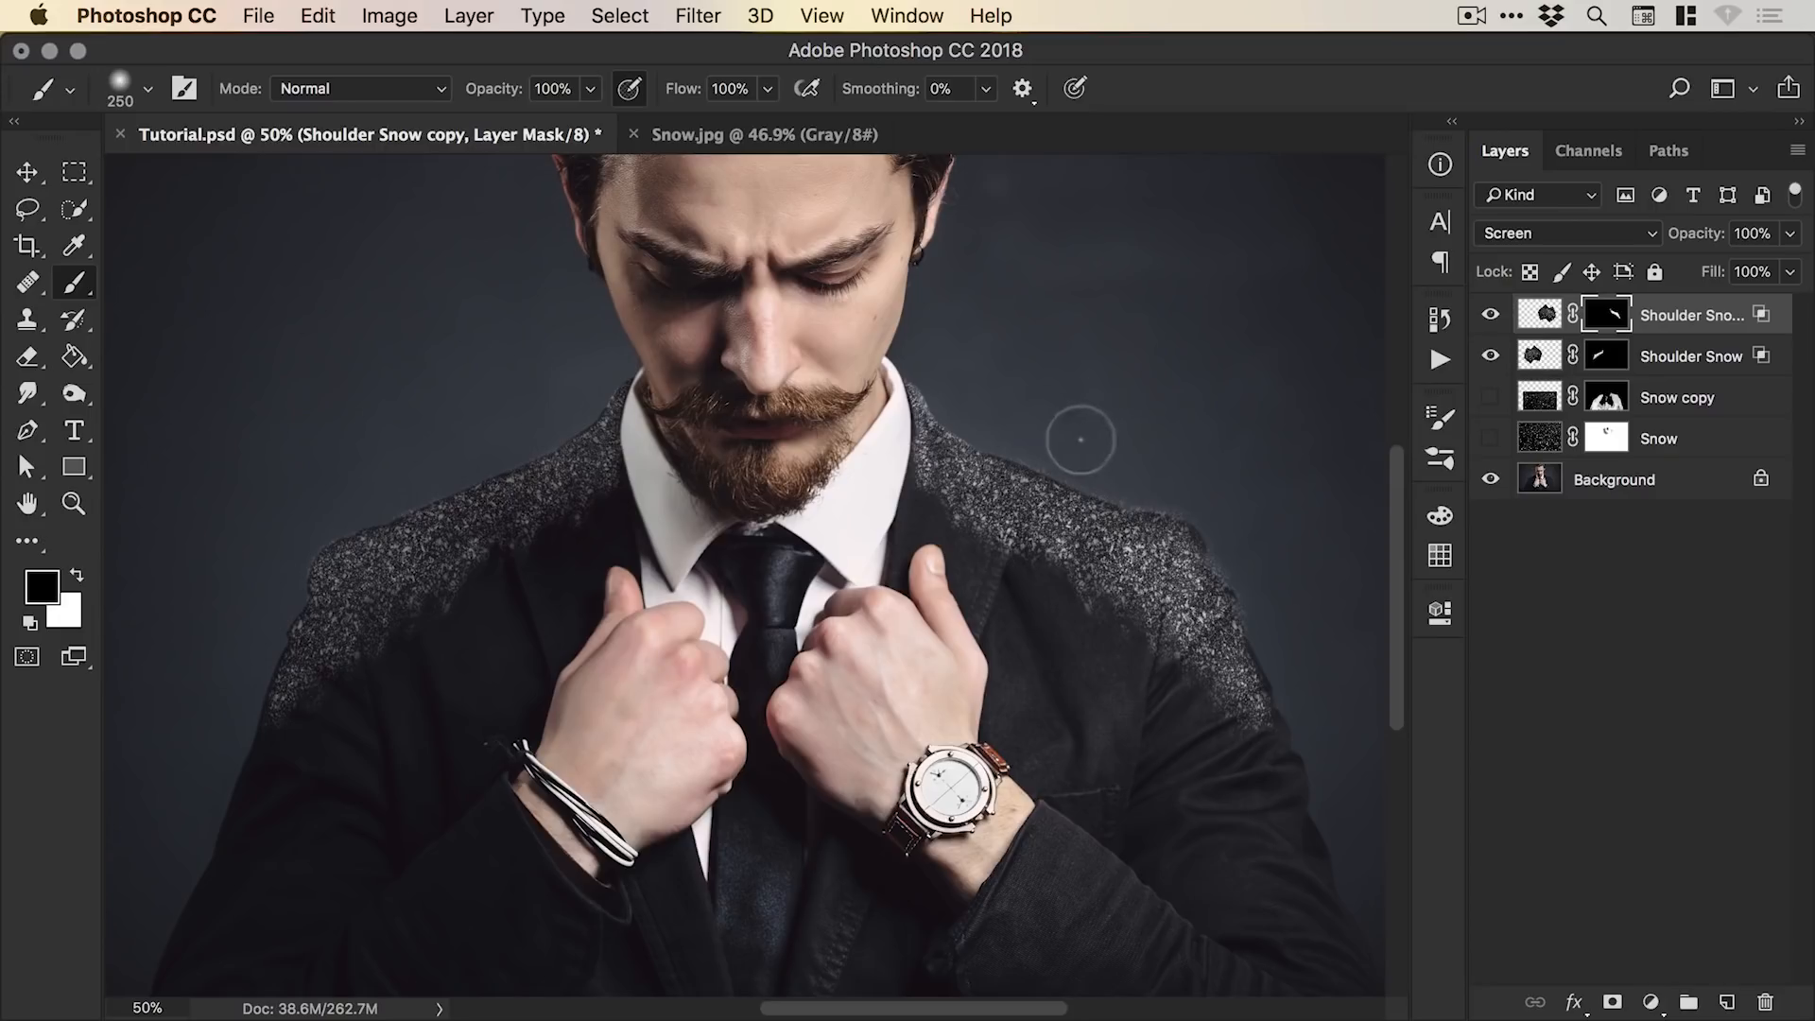
left_click(28, 172)
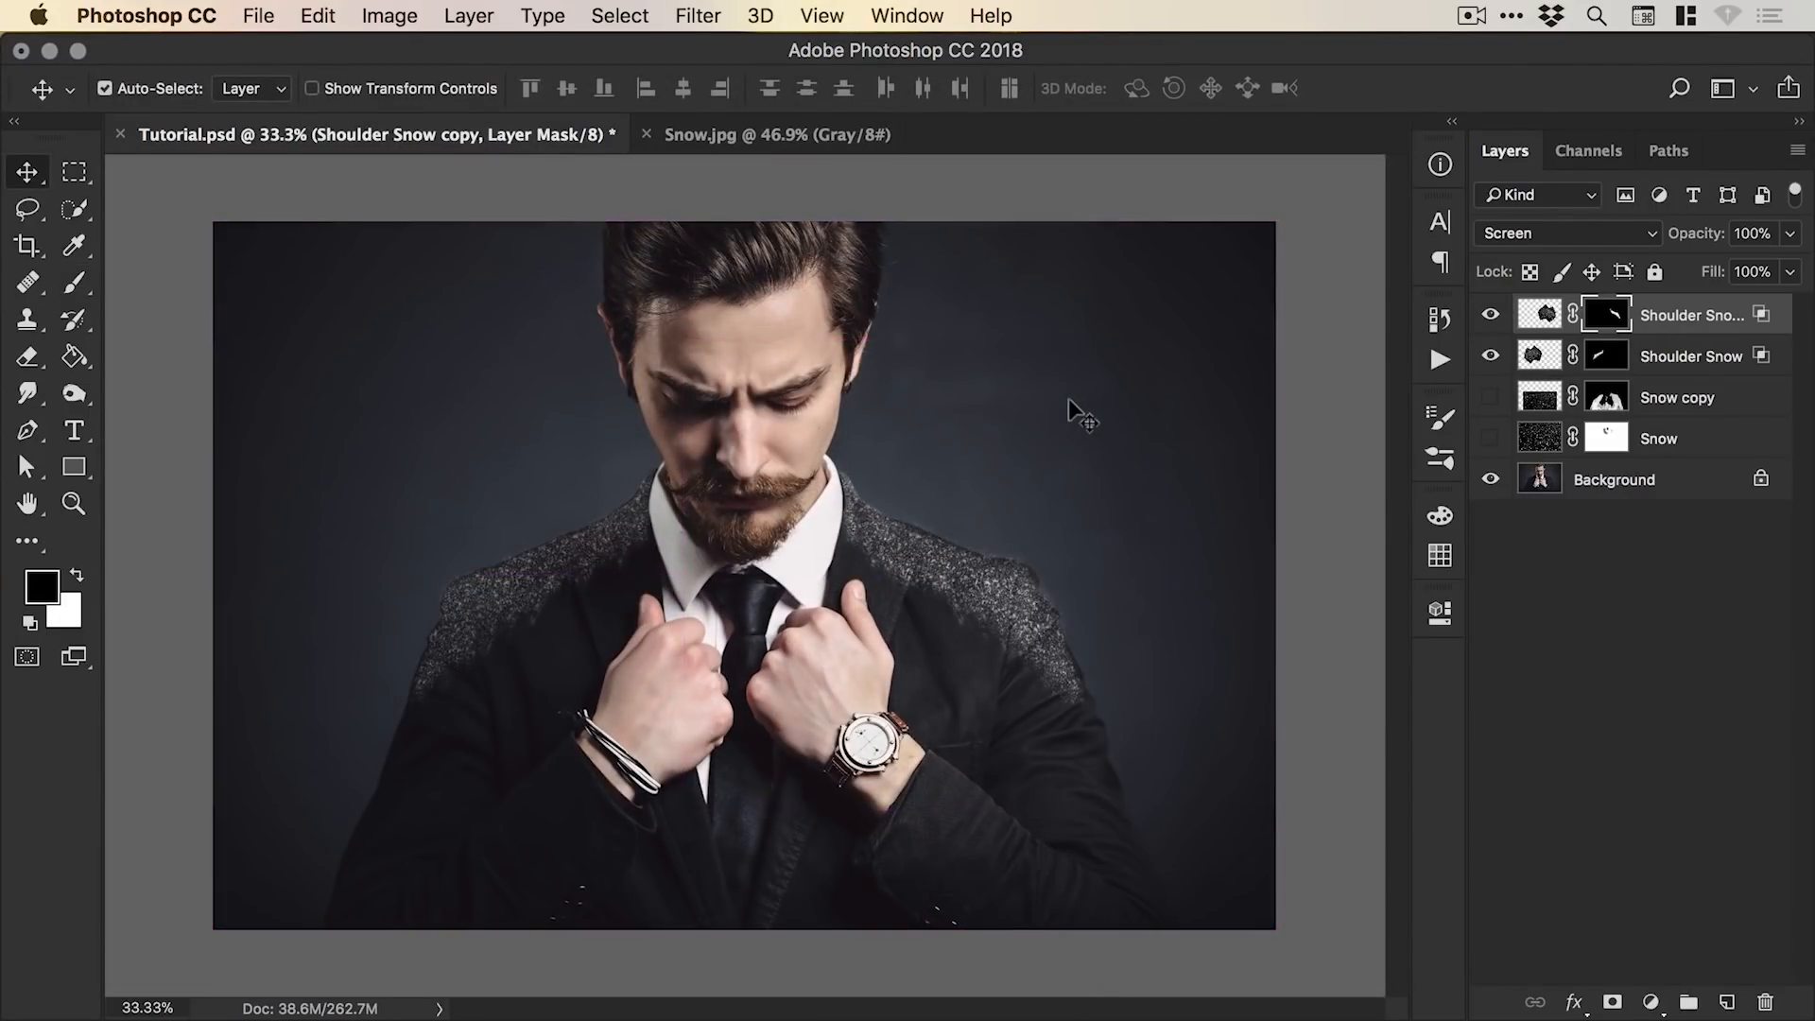
Show the Snow copy layer's jacket snow and hide both Shoulder Snow layers.
left_click(74, 503)
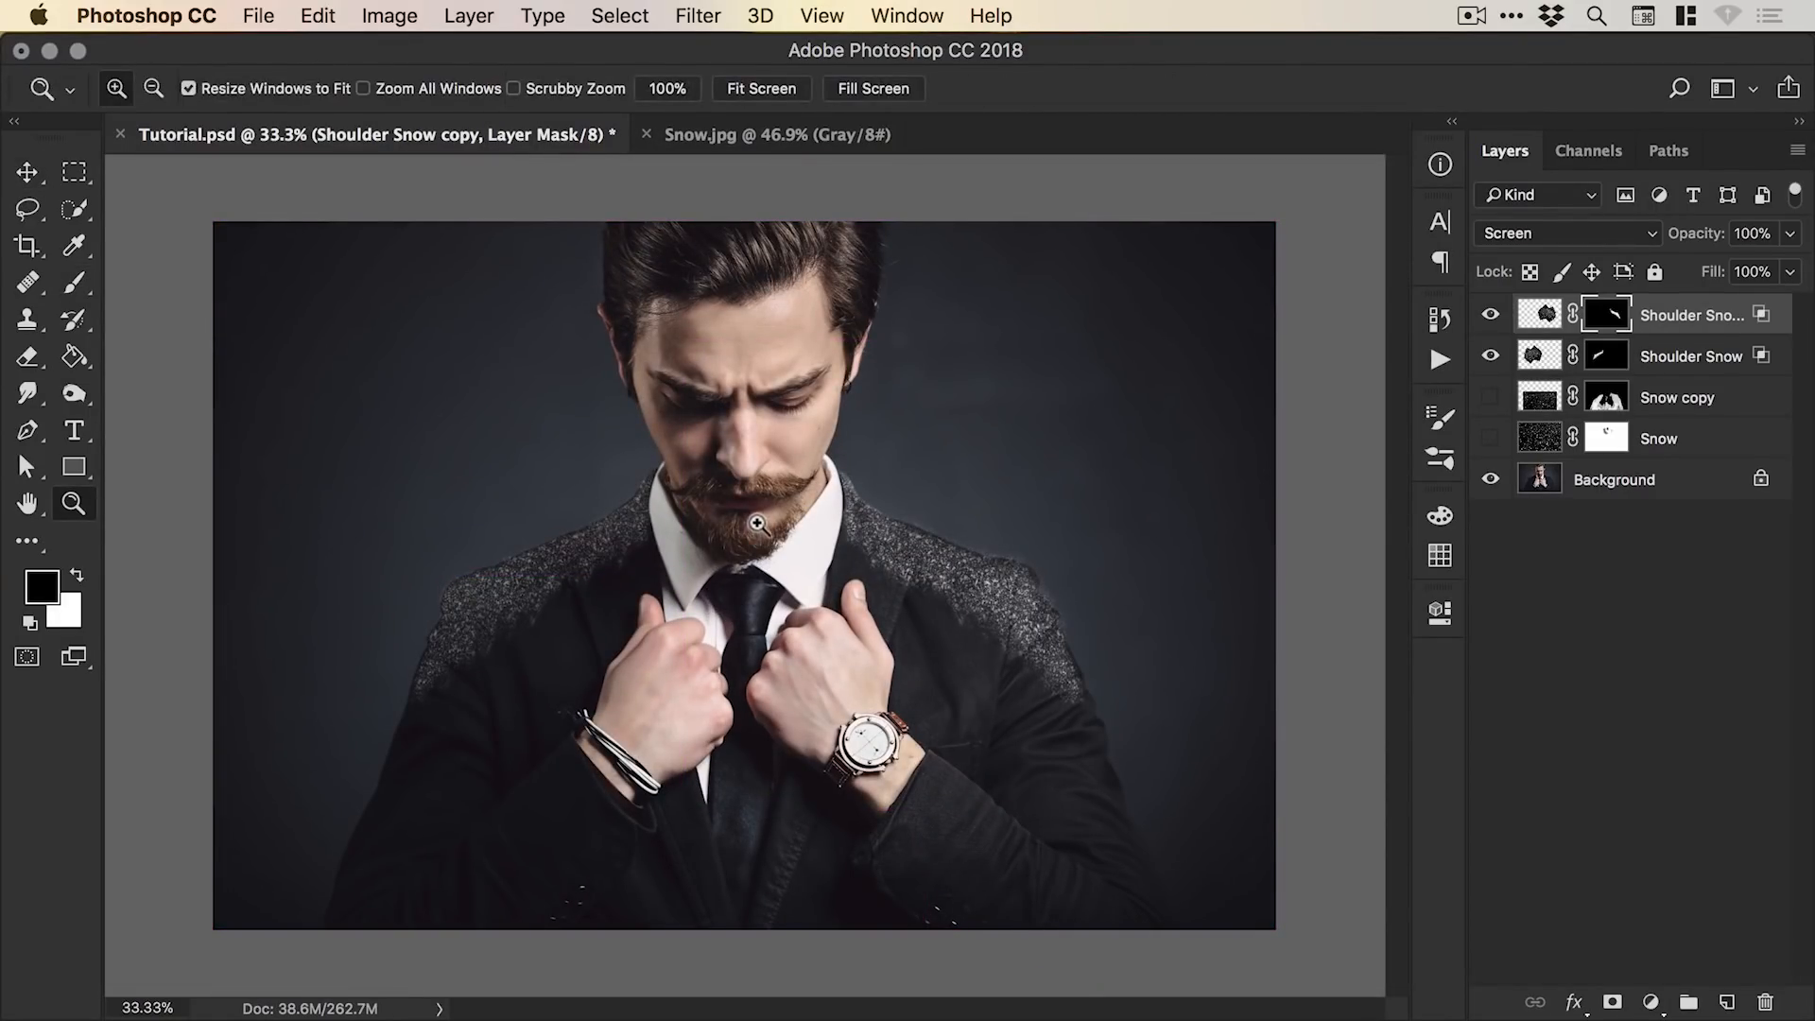
left_click(28, 173)
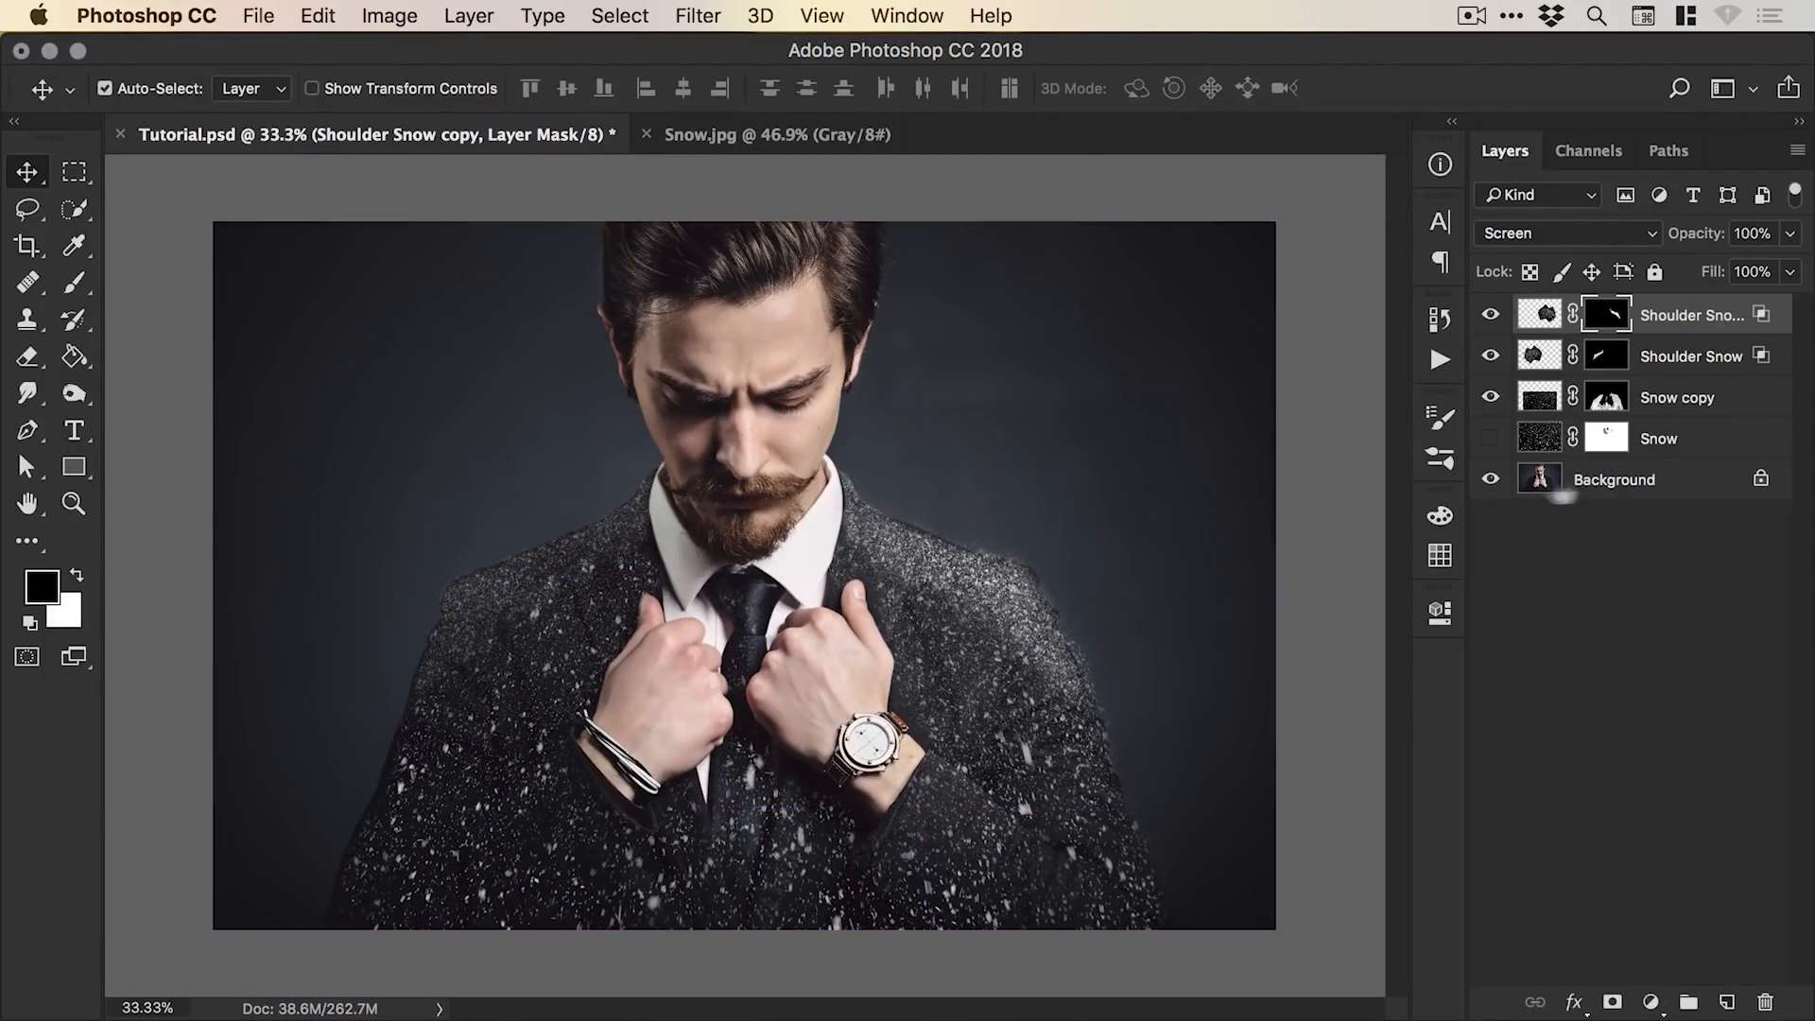
left_click(1491, 437)
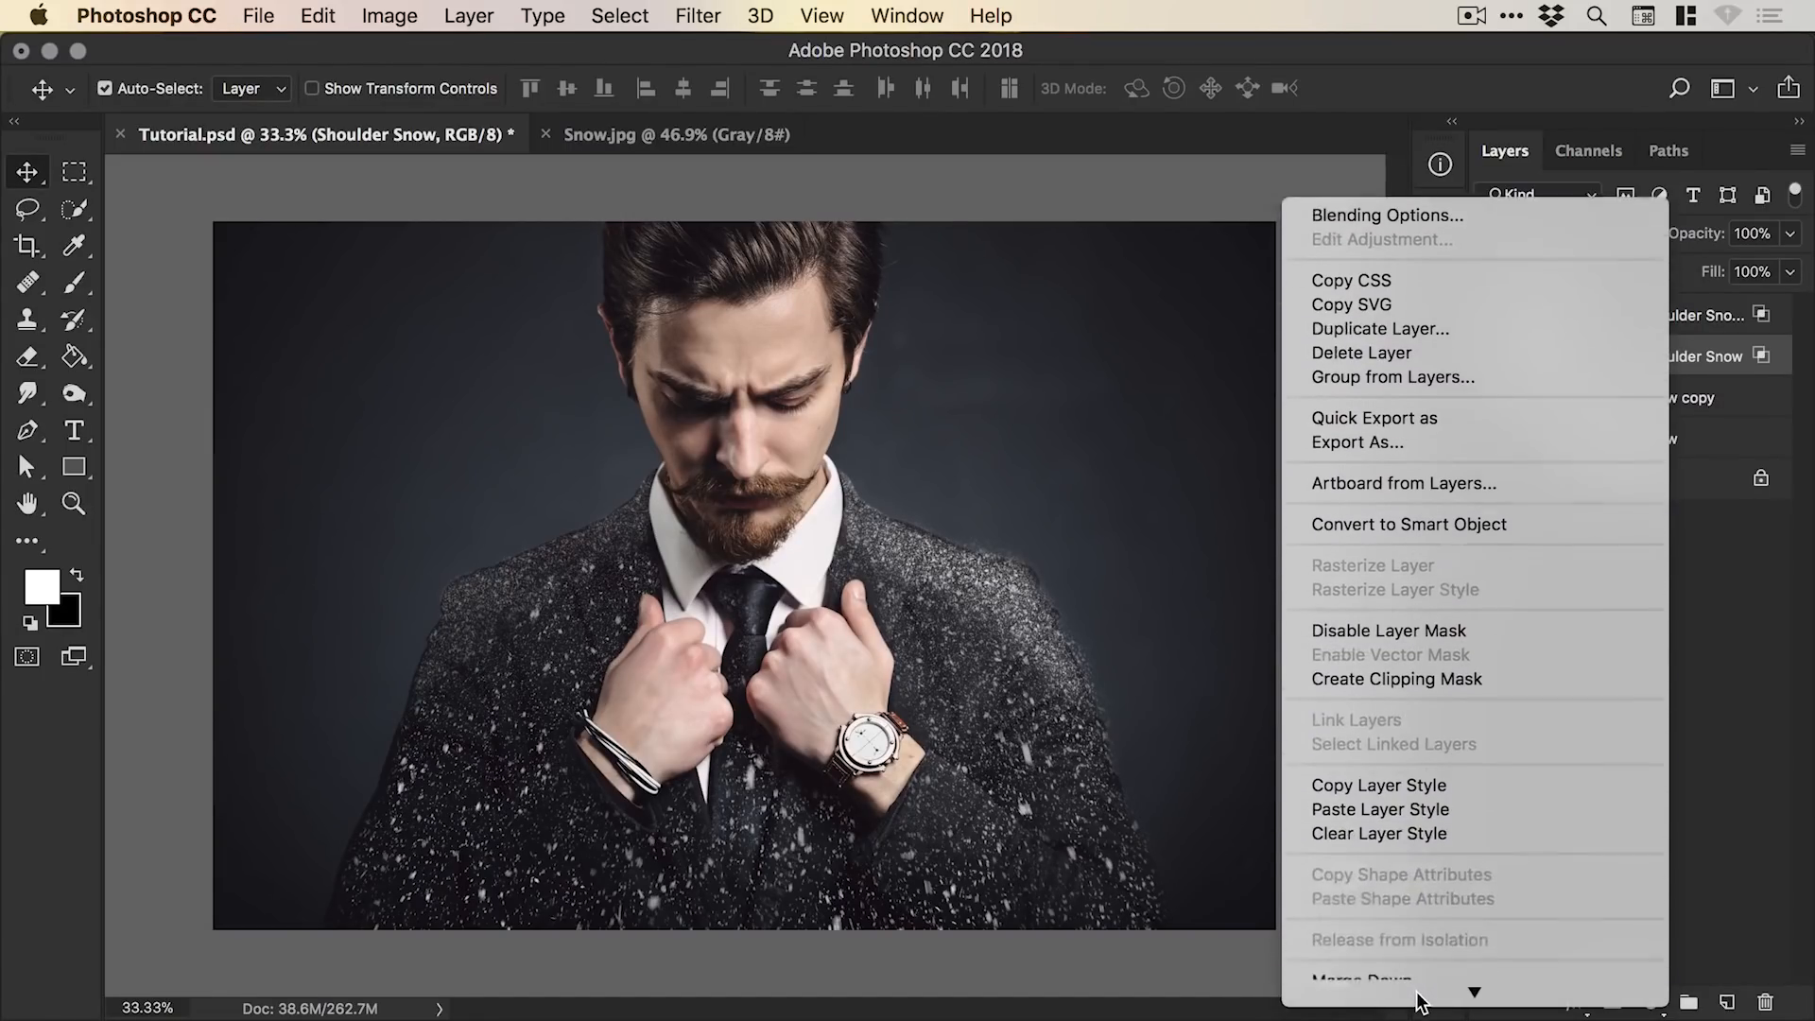
scroll("down", 3)
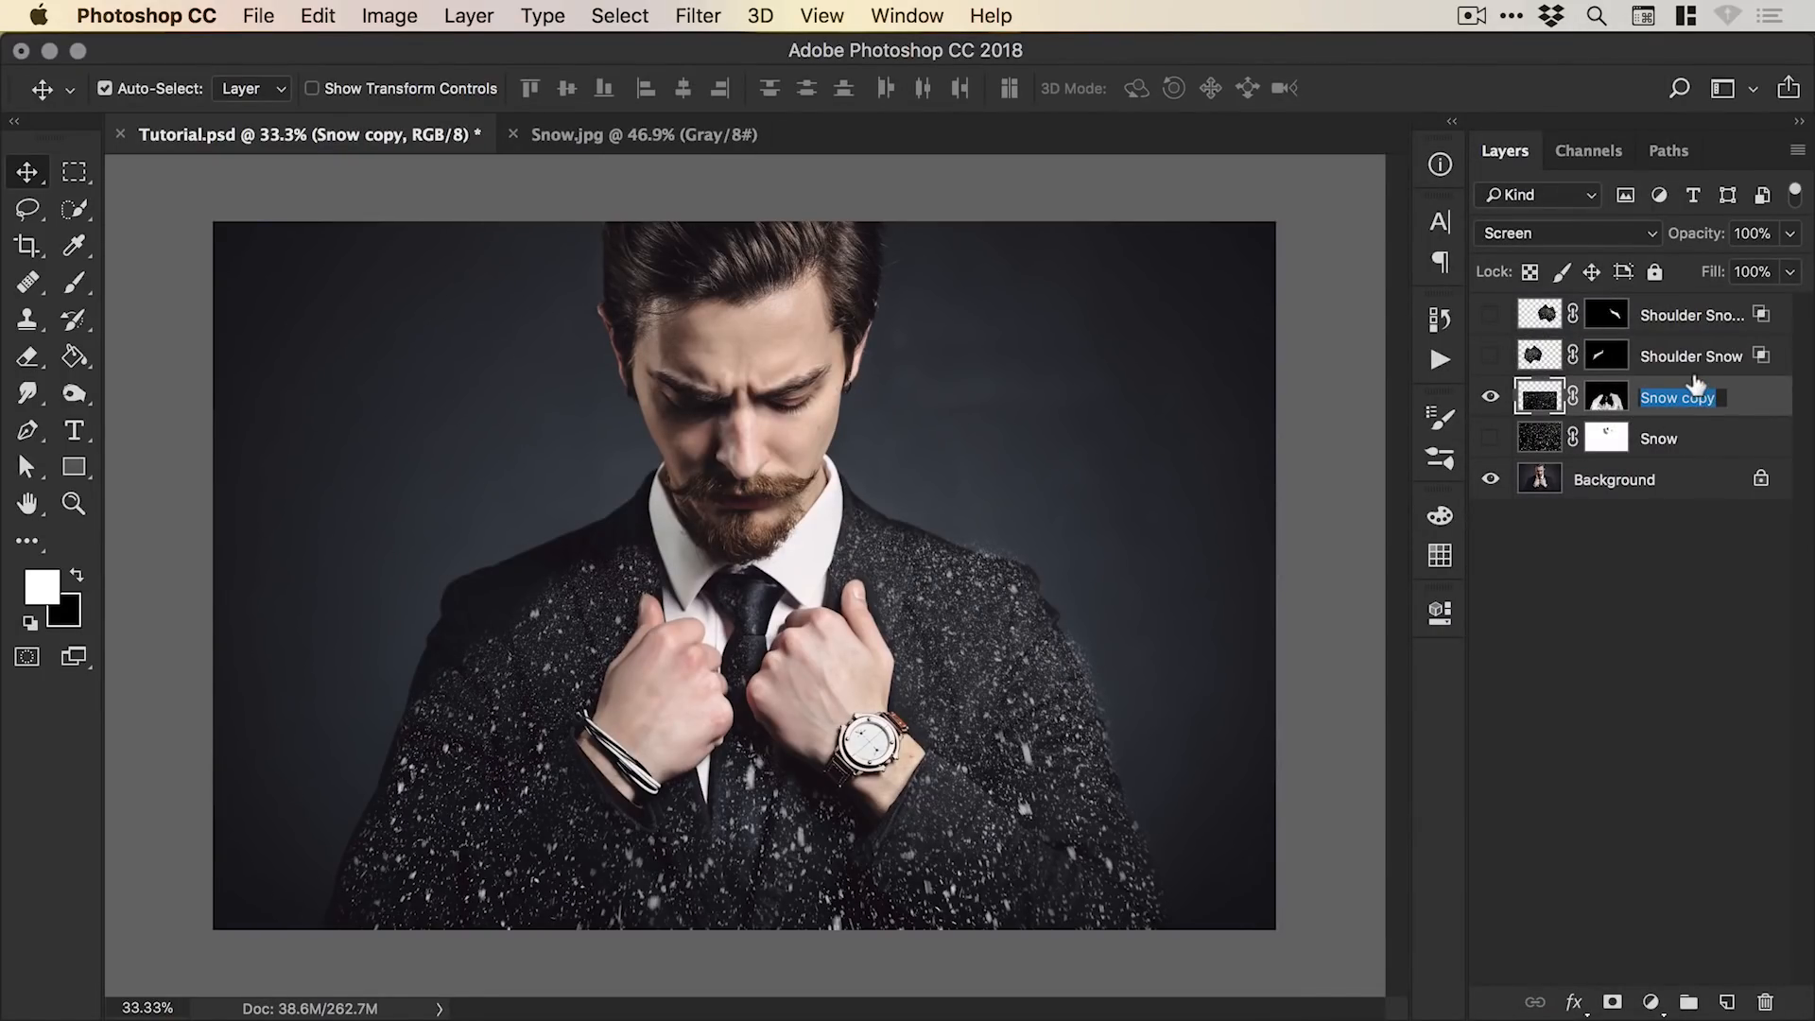
Rename Snow copy to 'Jacket Snow' and paste the shoulder layer style onto it.
type("Jacket Snow")
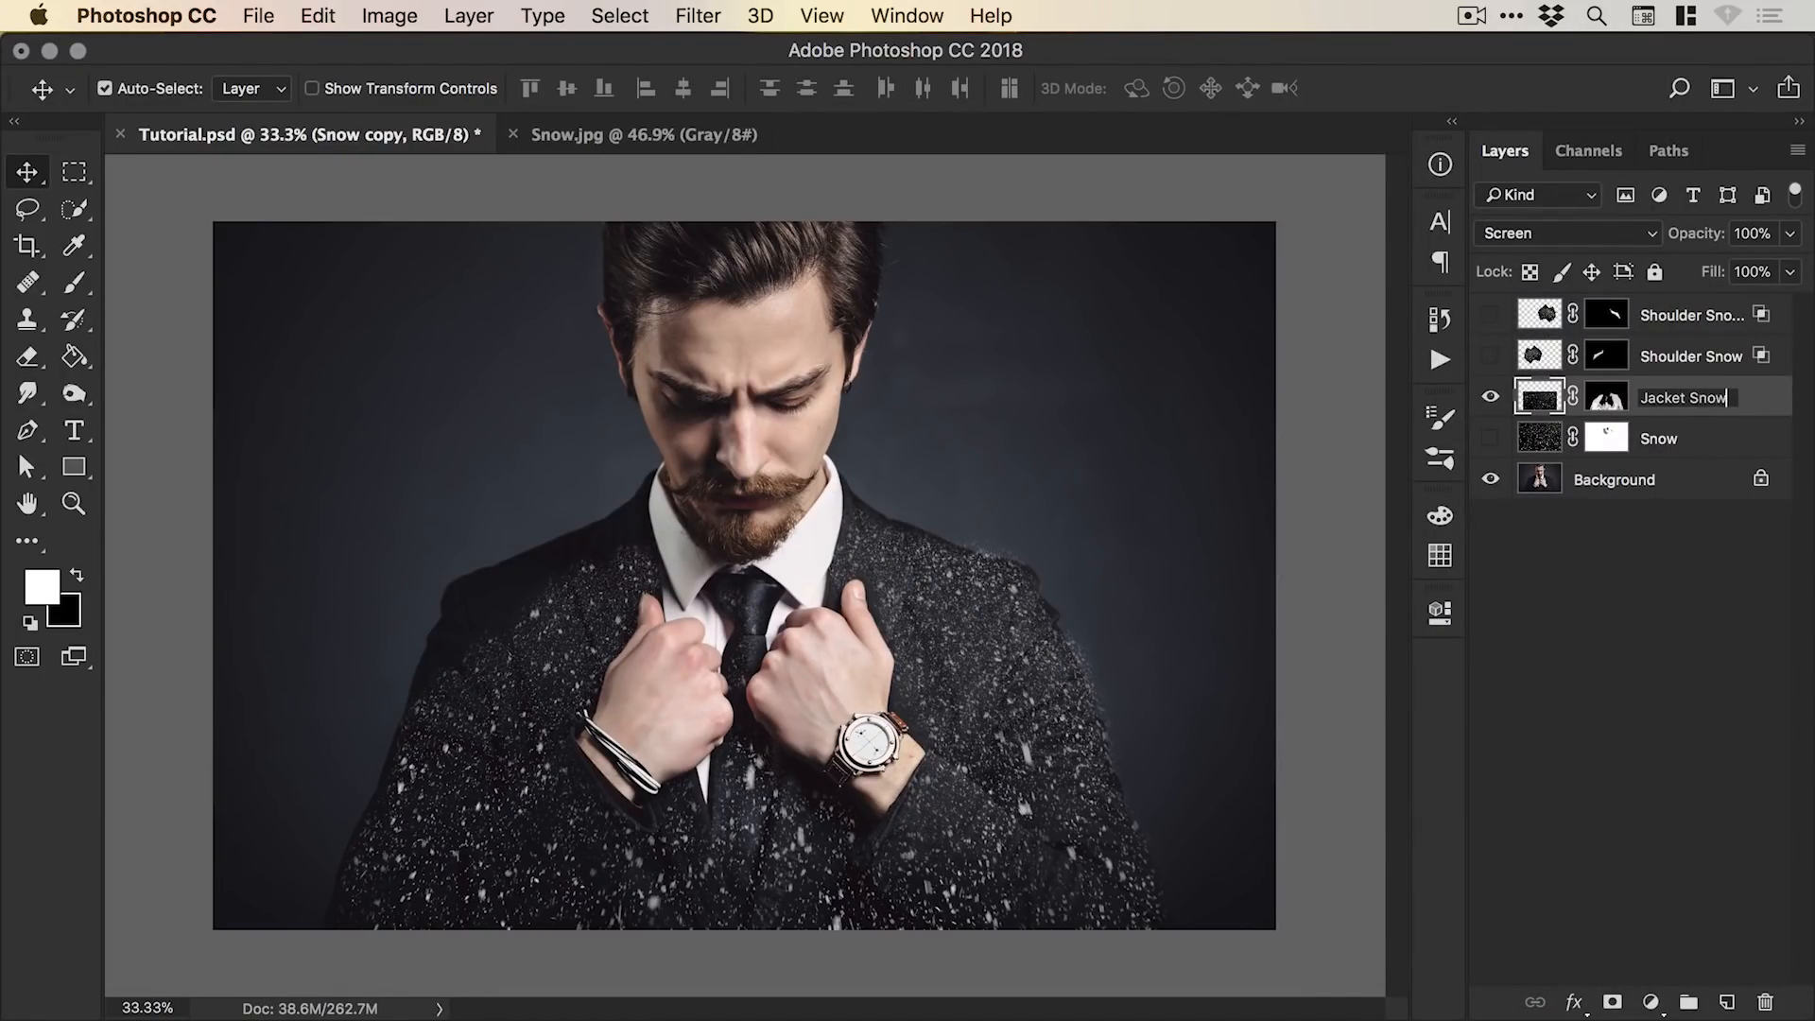
right_click(1667, 397)
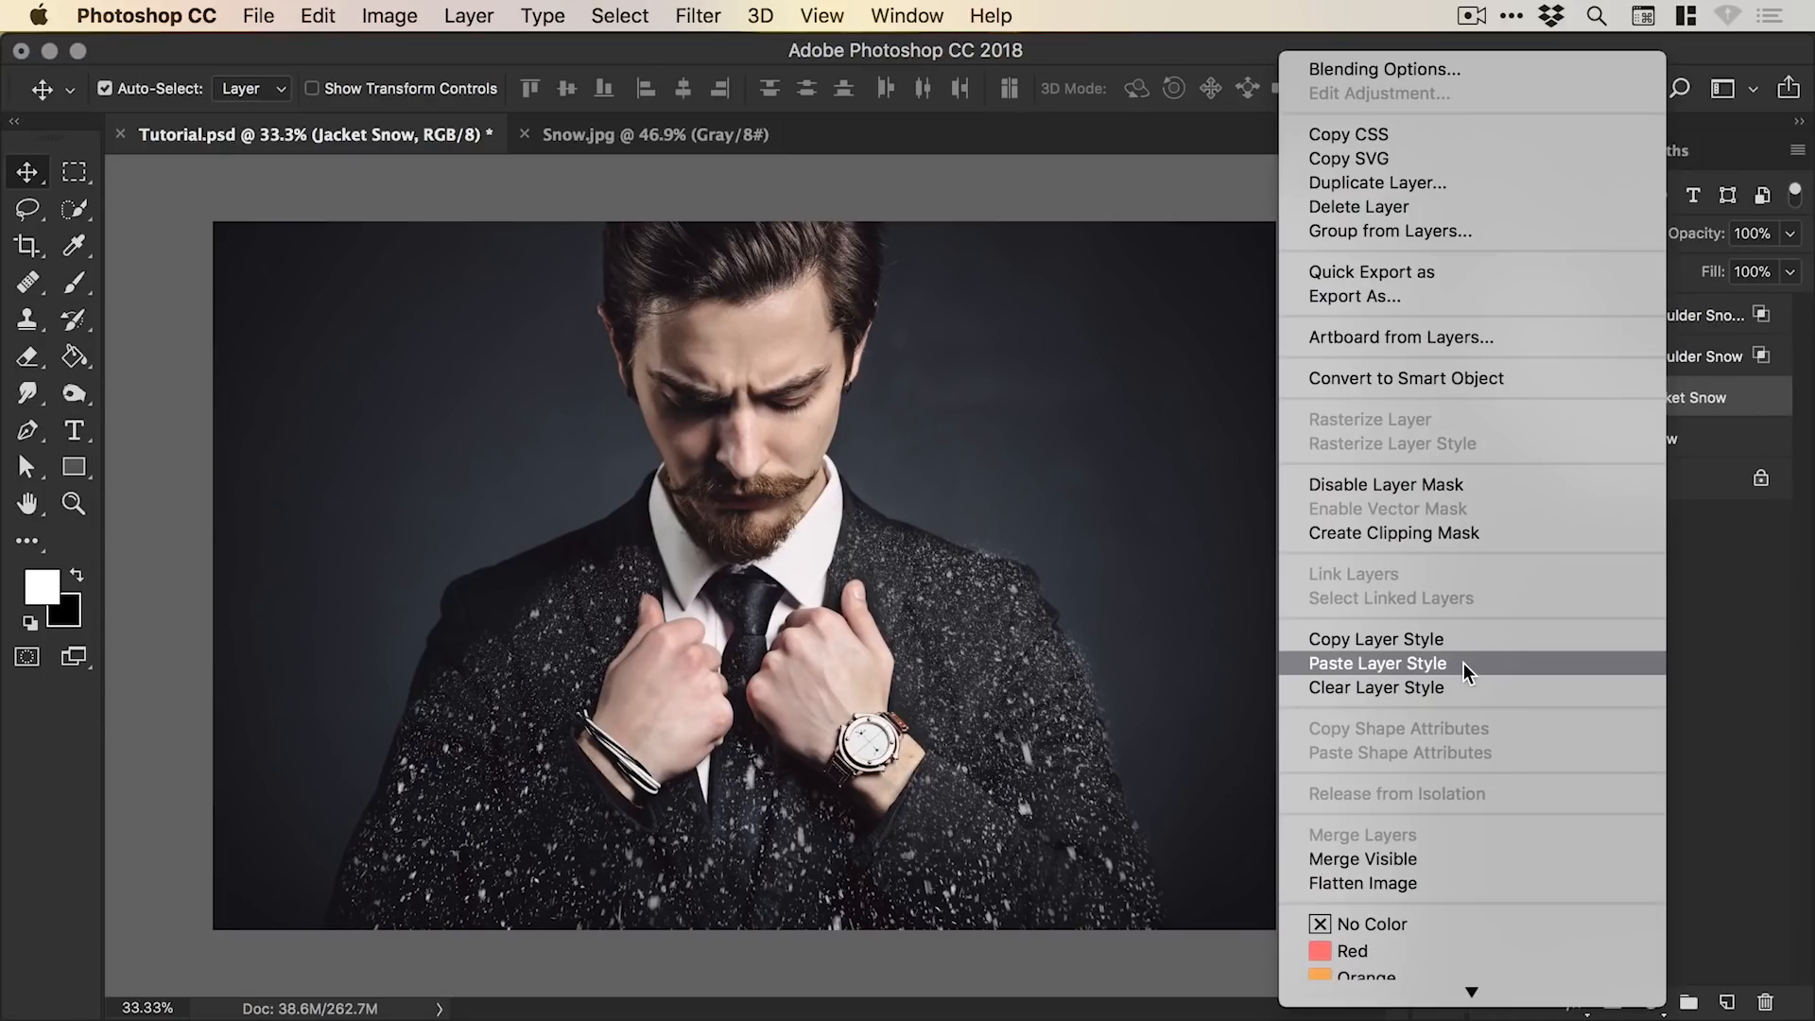
left_click(1376, 661)
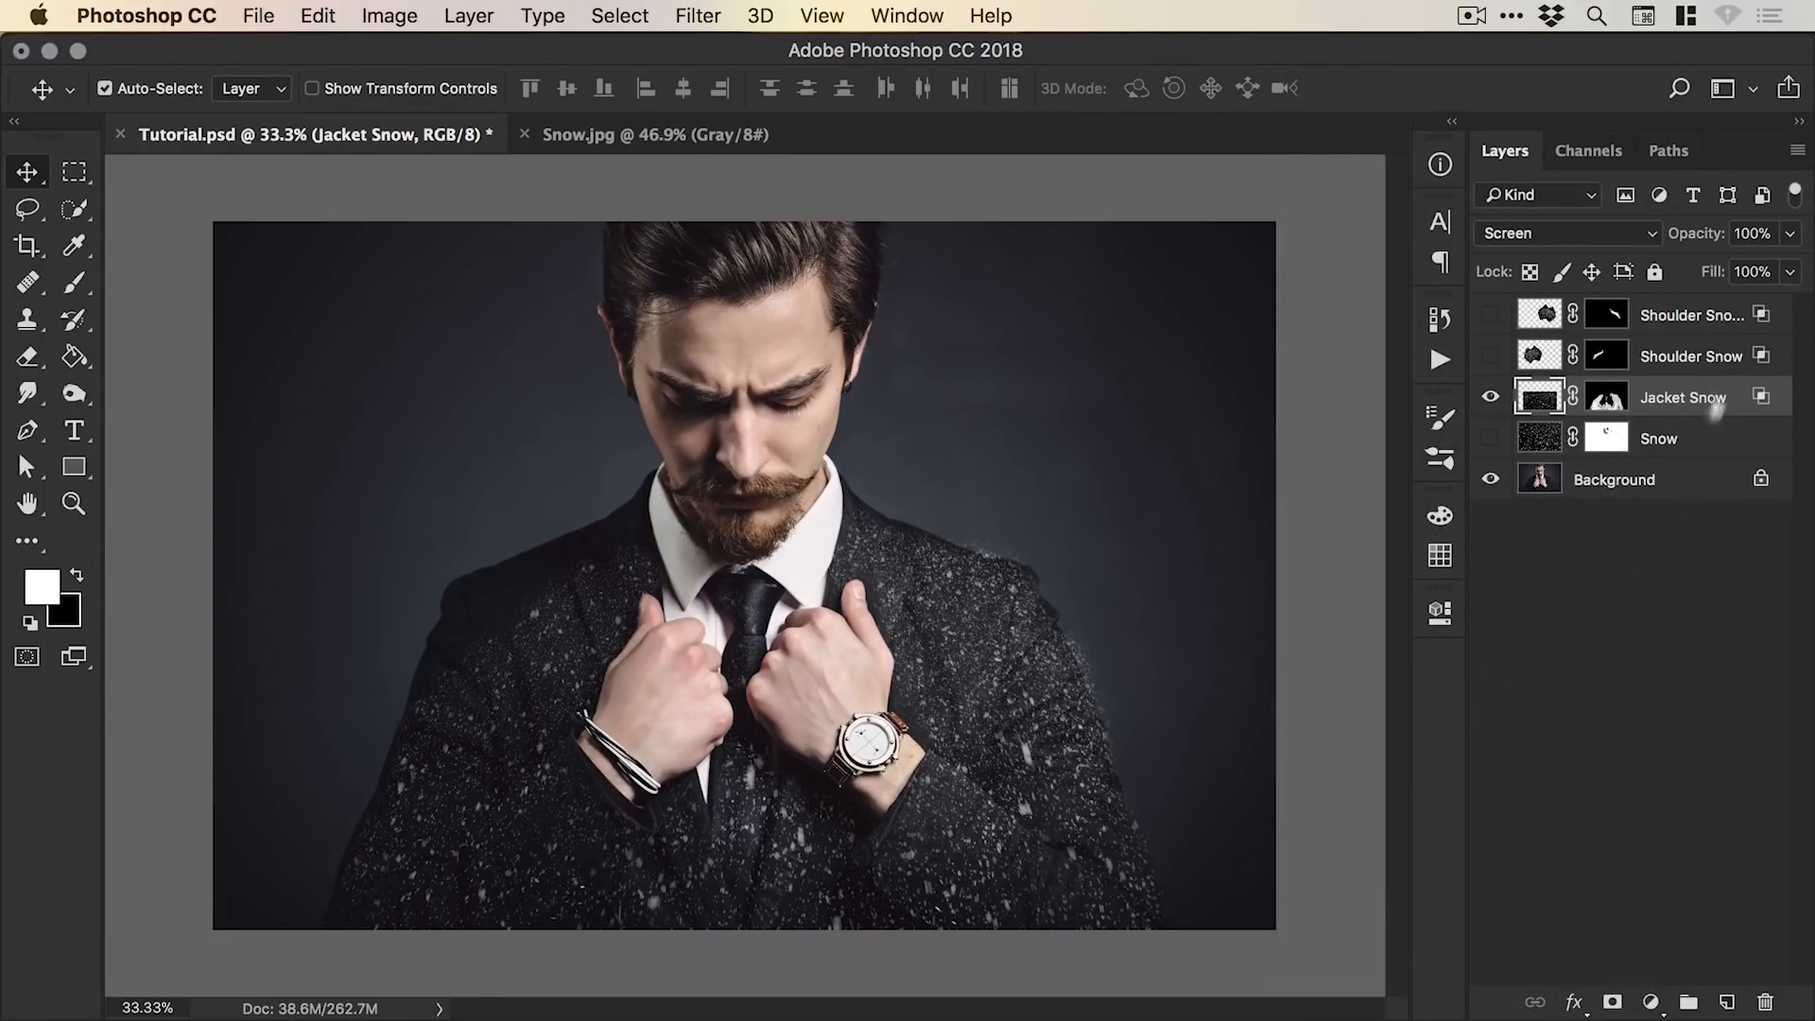
mouse_move(1762, 401)
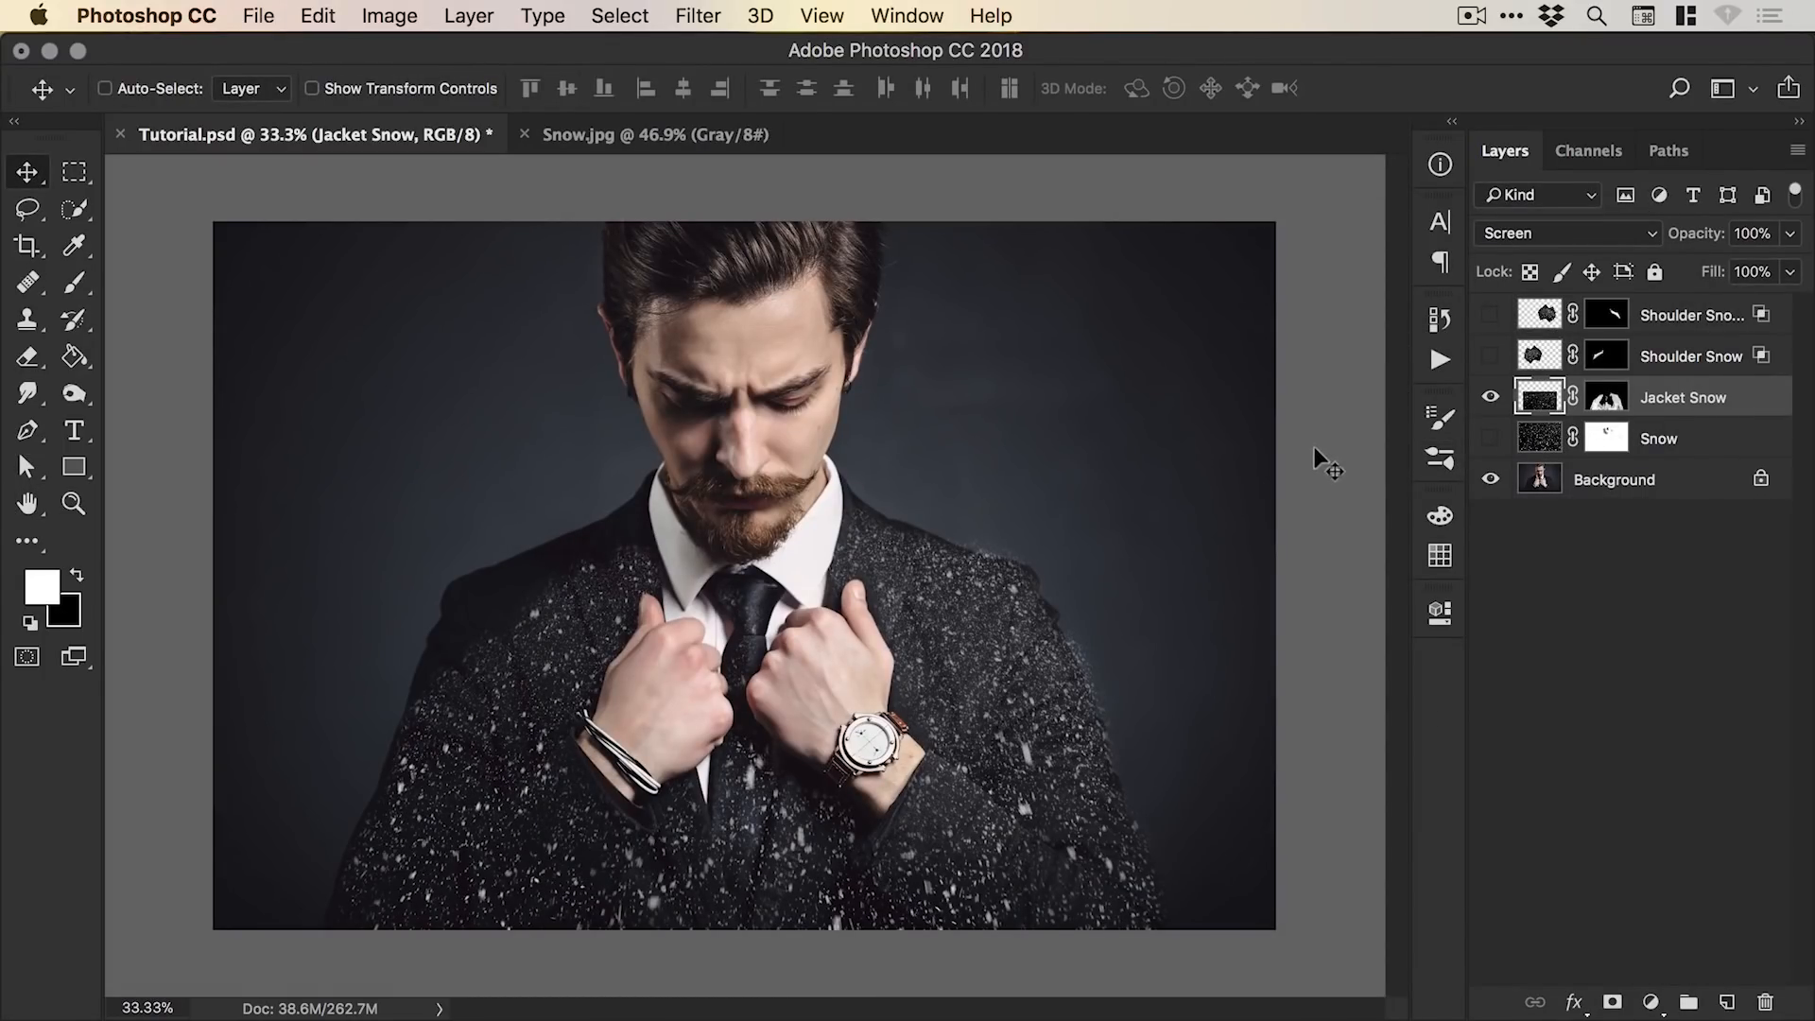
left_click(104, 89)
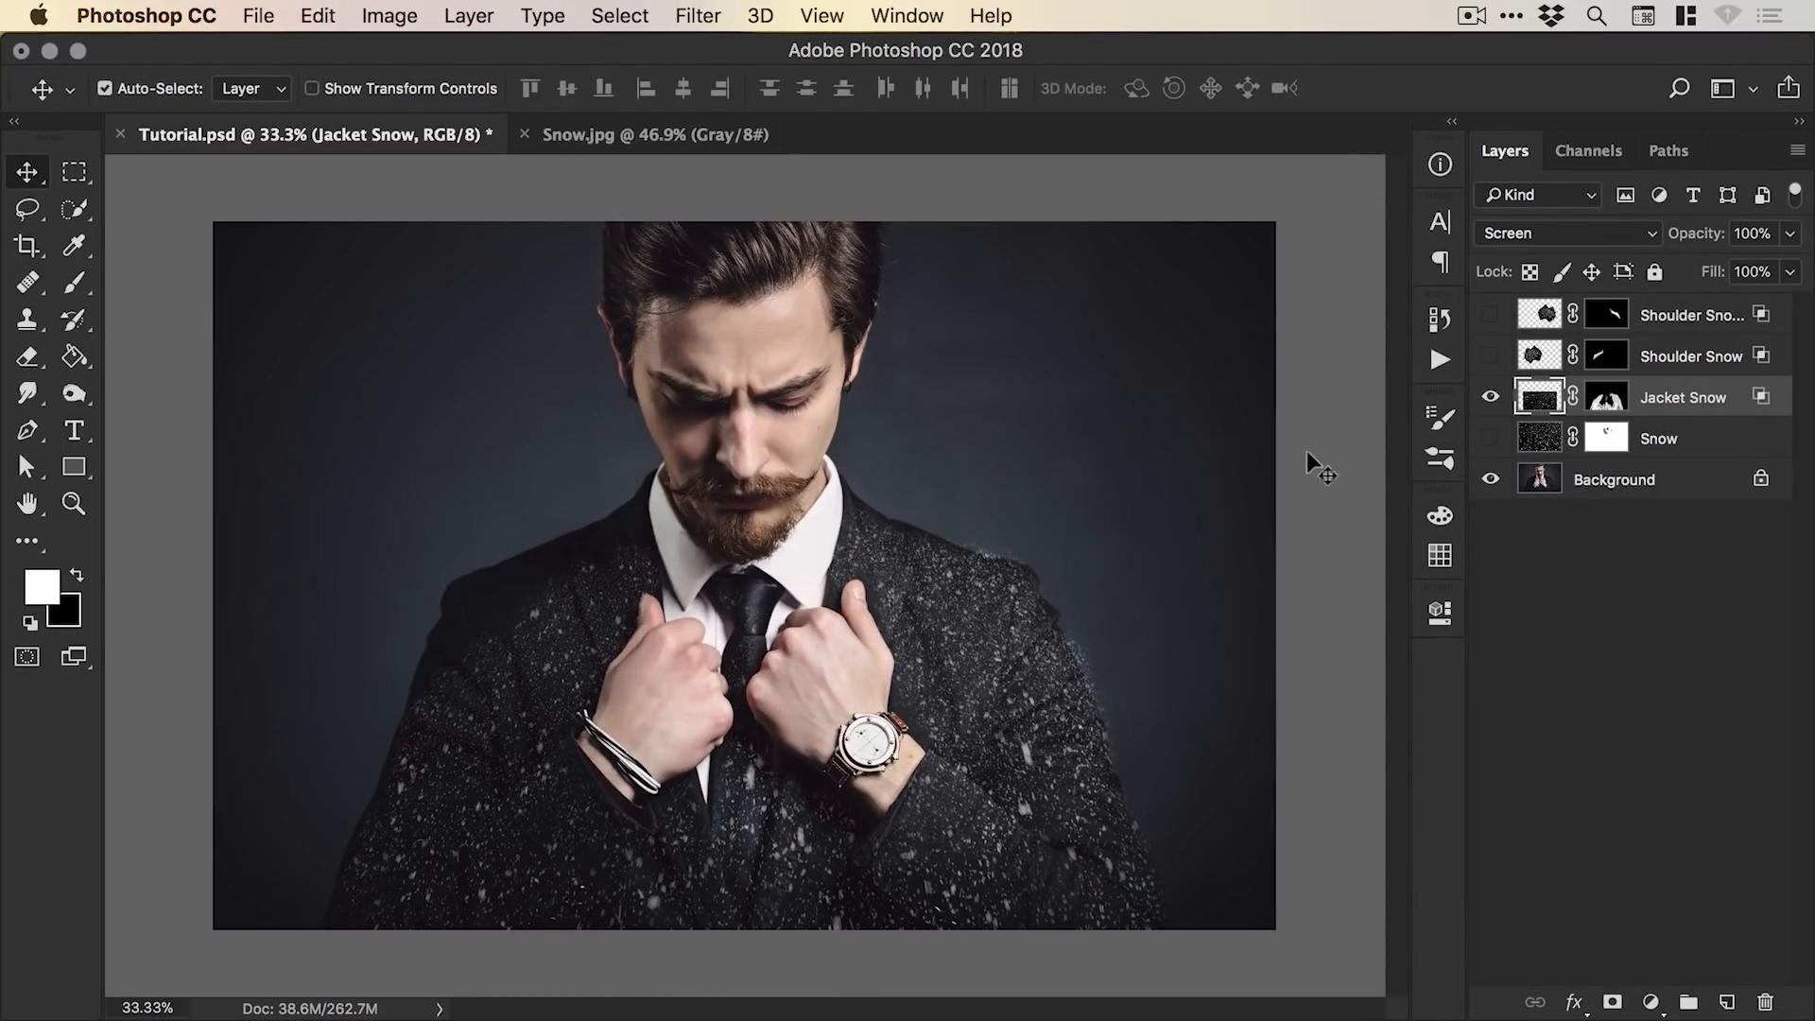
Show both shoulder snow layers again and set Shoulder Snow copy's opacity to 43%.
left_click(1492, 357)
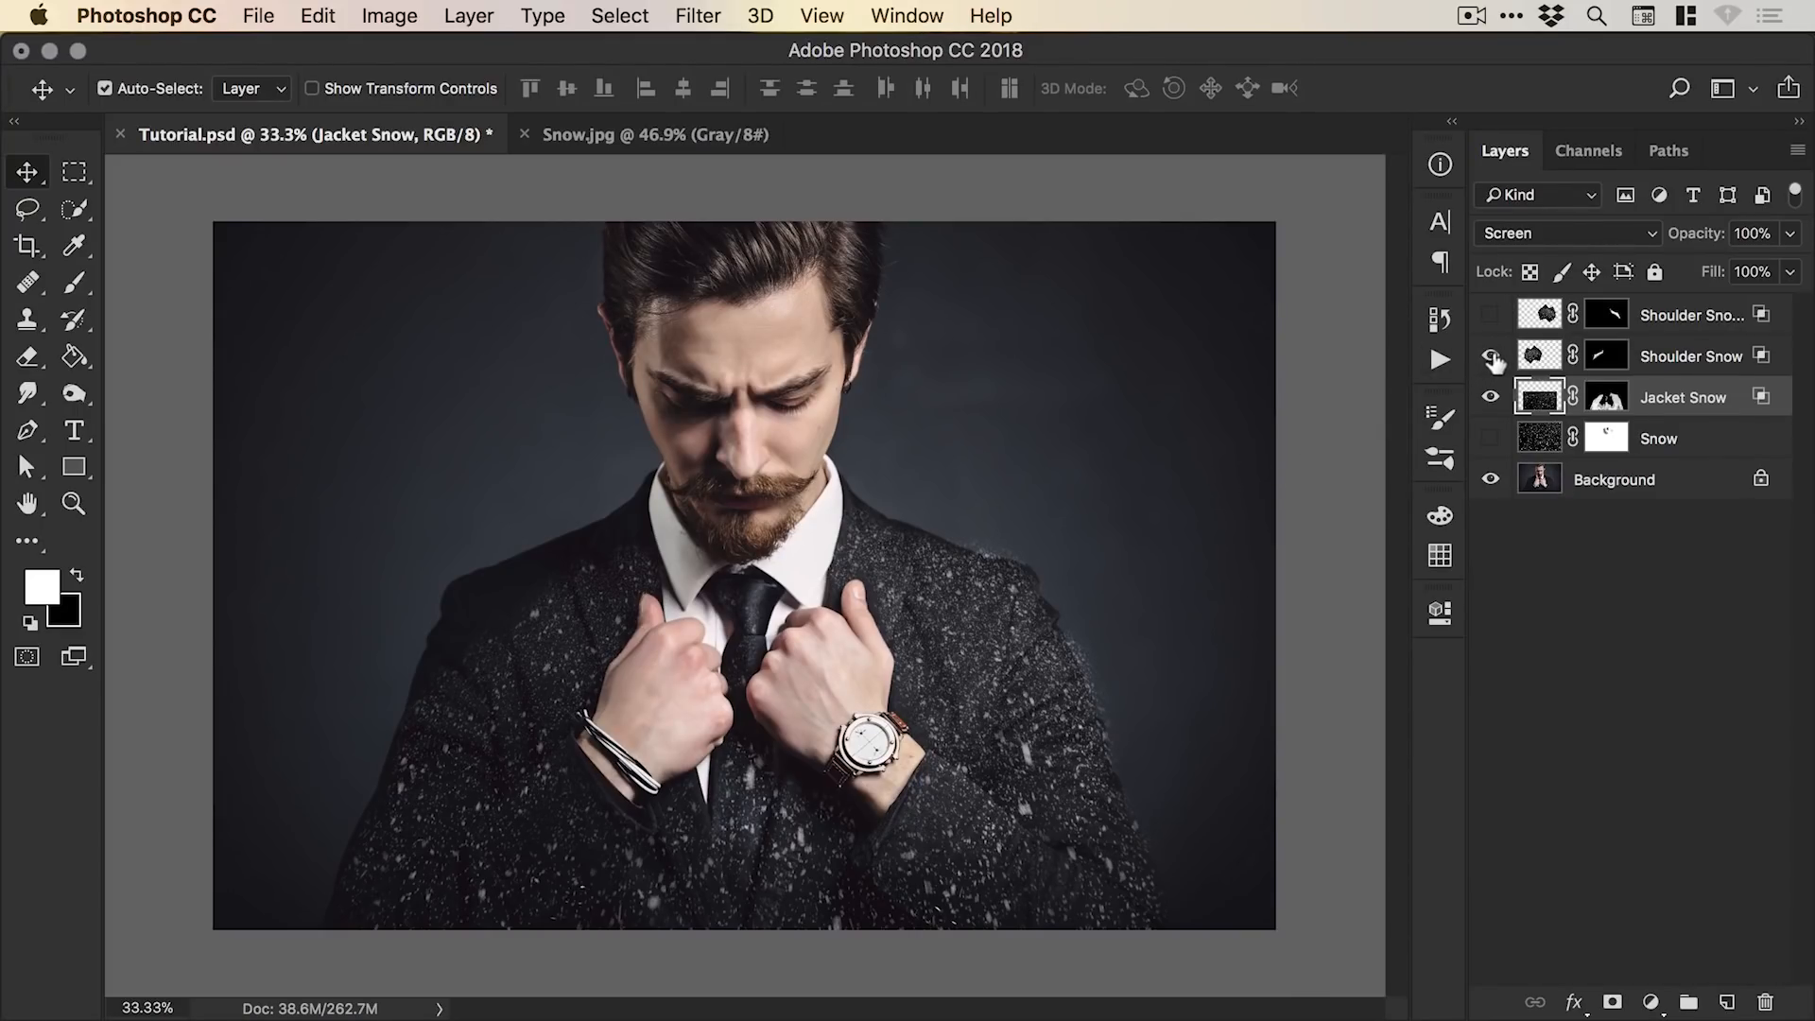
left_click(1491, 314)
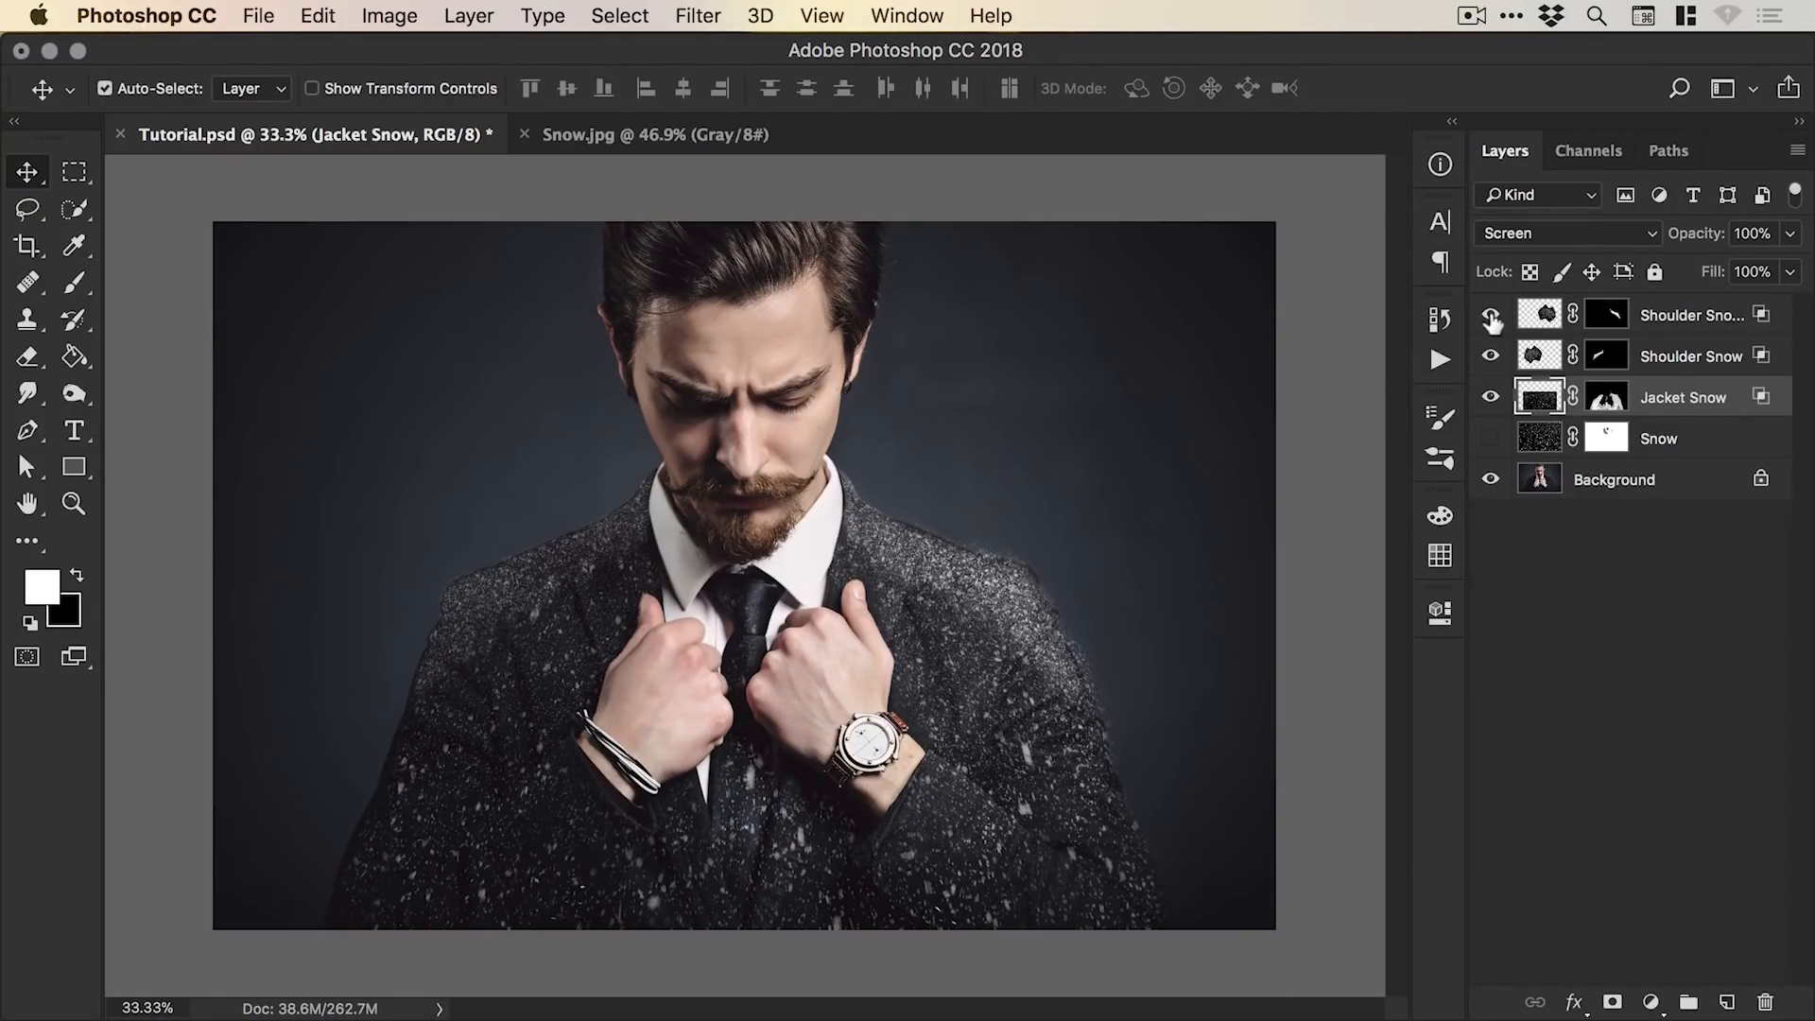
left_click(1690, 314)
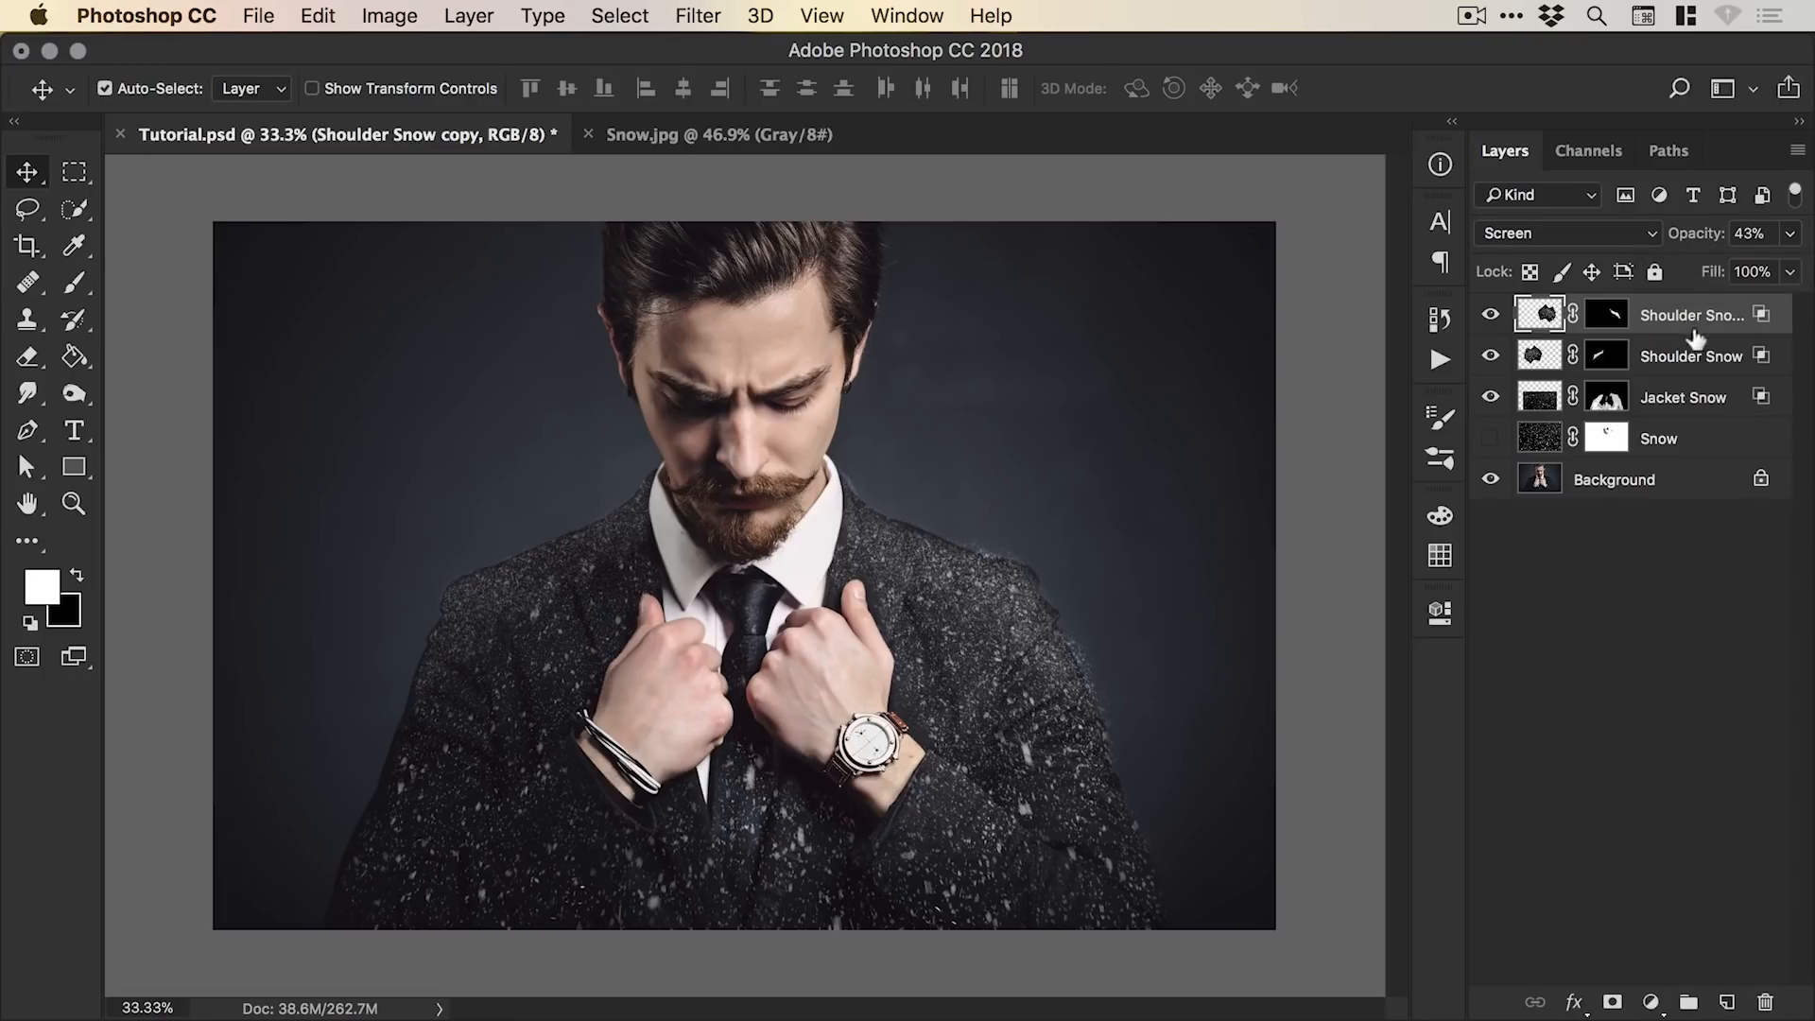
right_click(1690, 316)
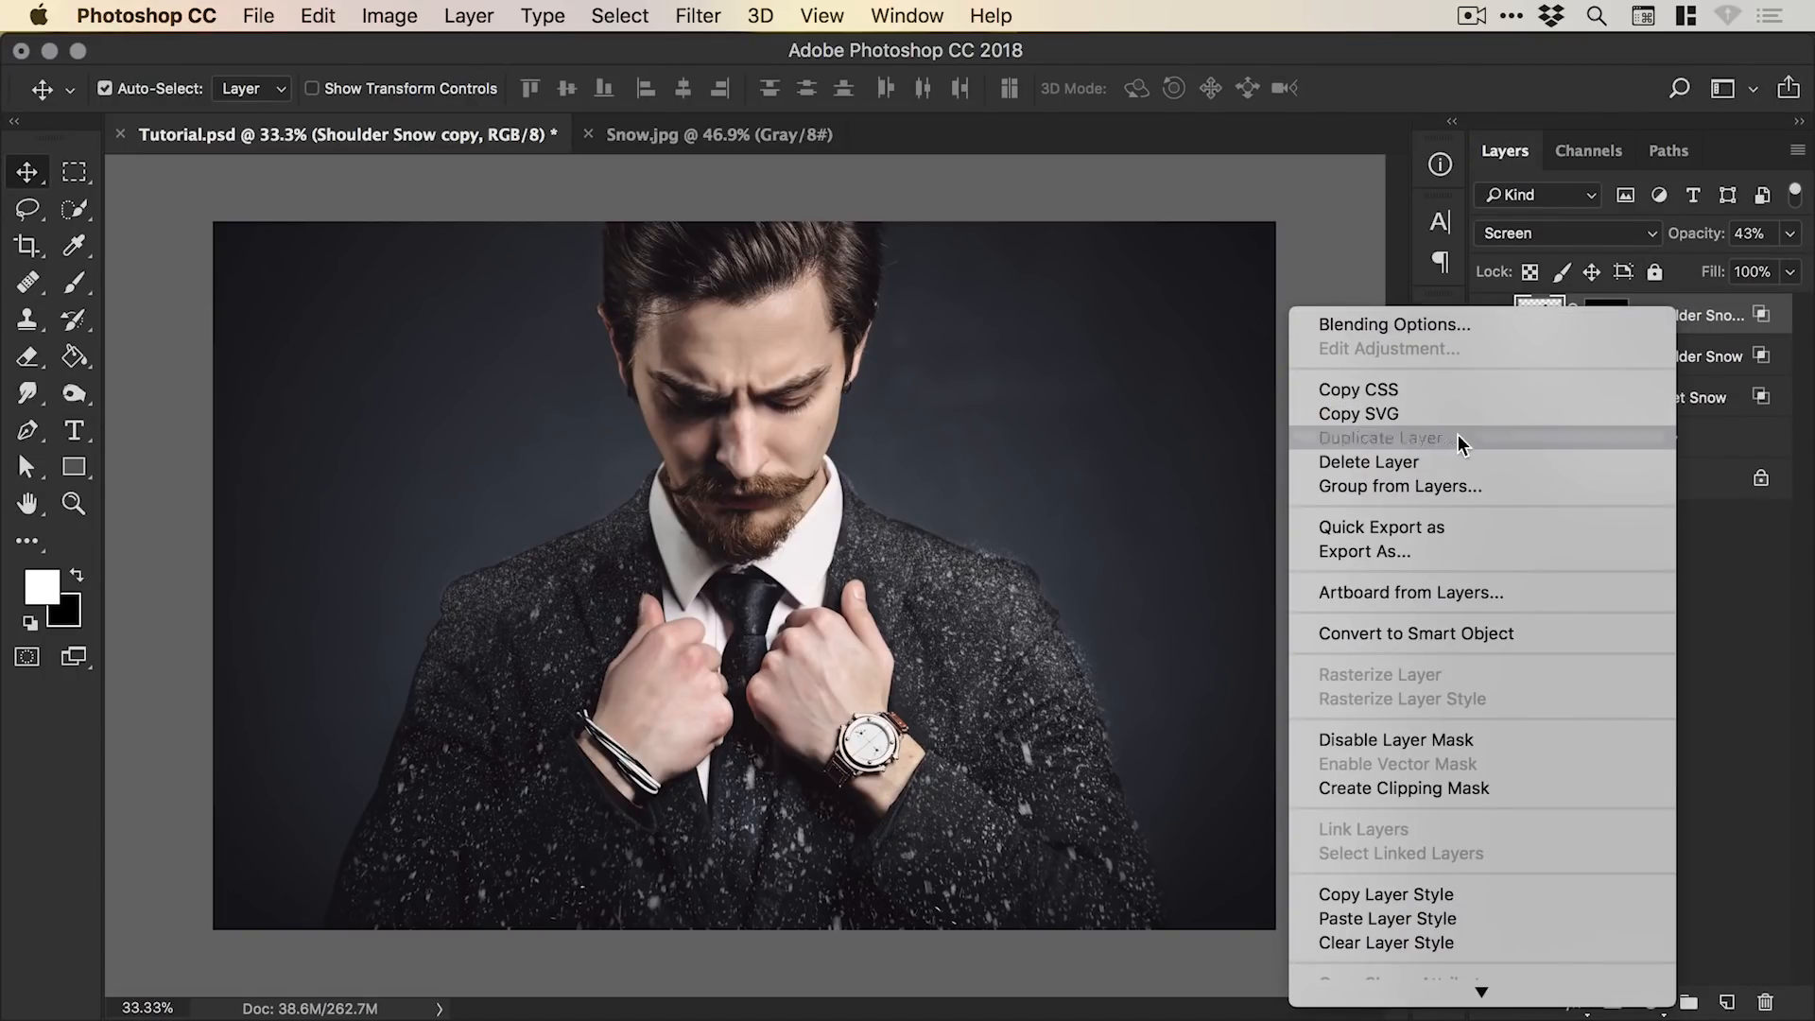
Duplicate the shoulder snow copy for the hair and show the falling Snow overlay again.
left_click(1378, 437)
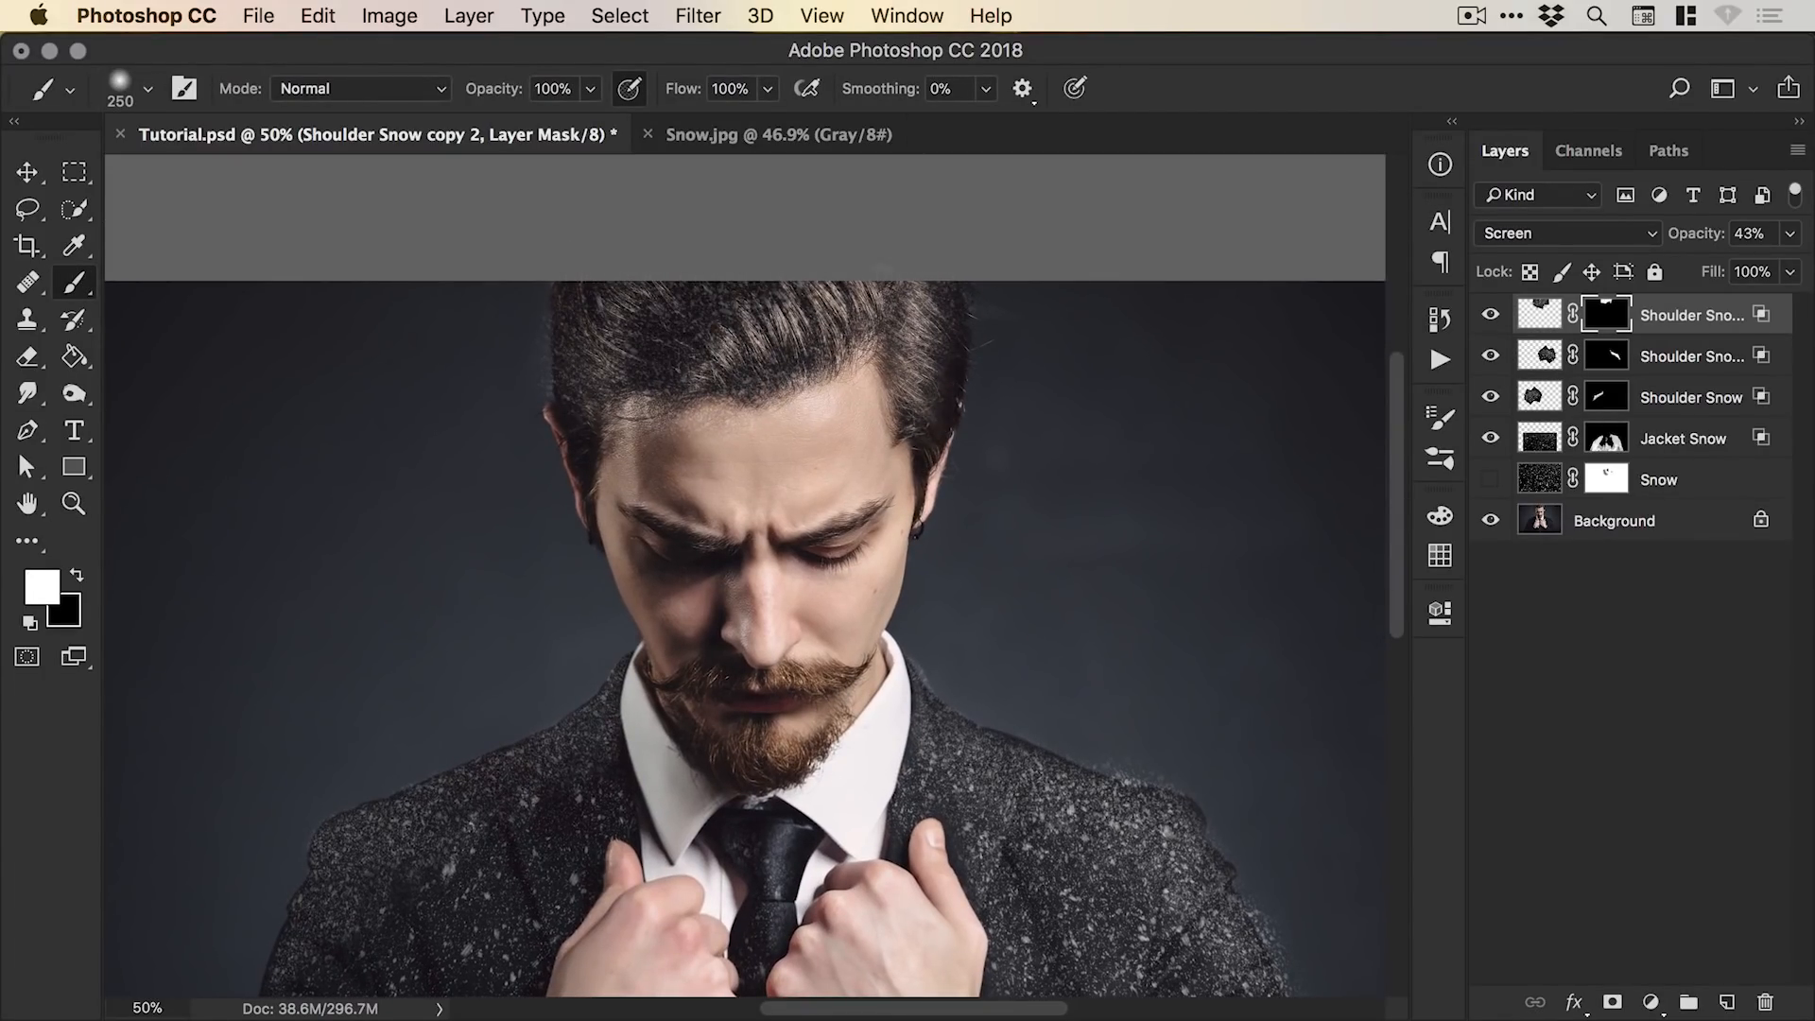
left_click(29, 172)
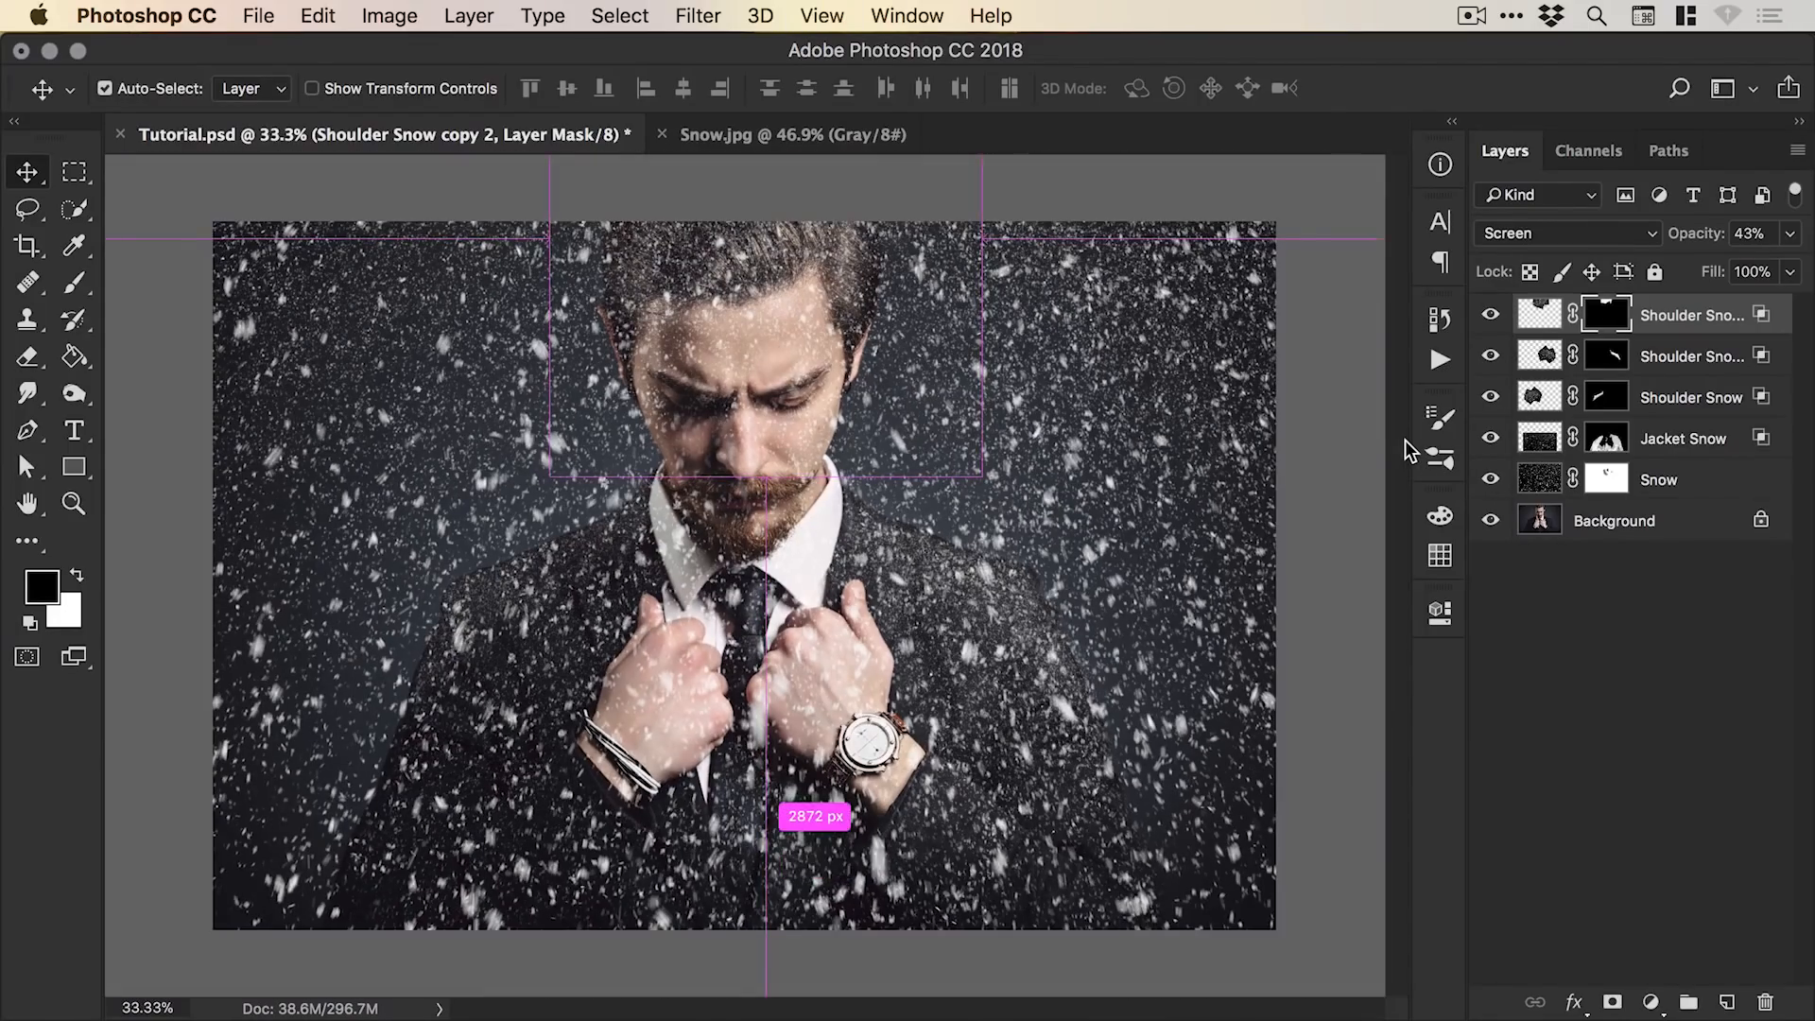
left_click(1659, 478)
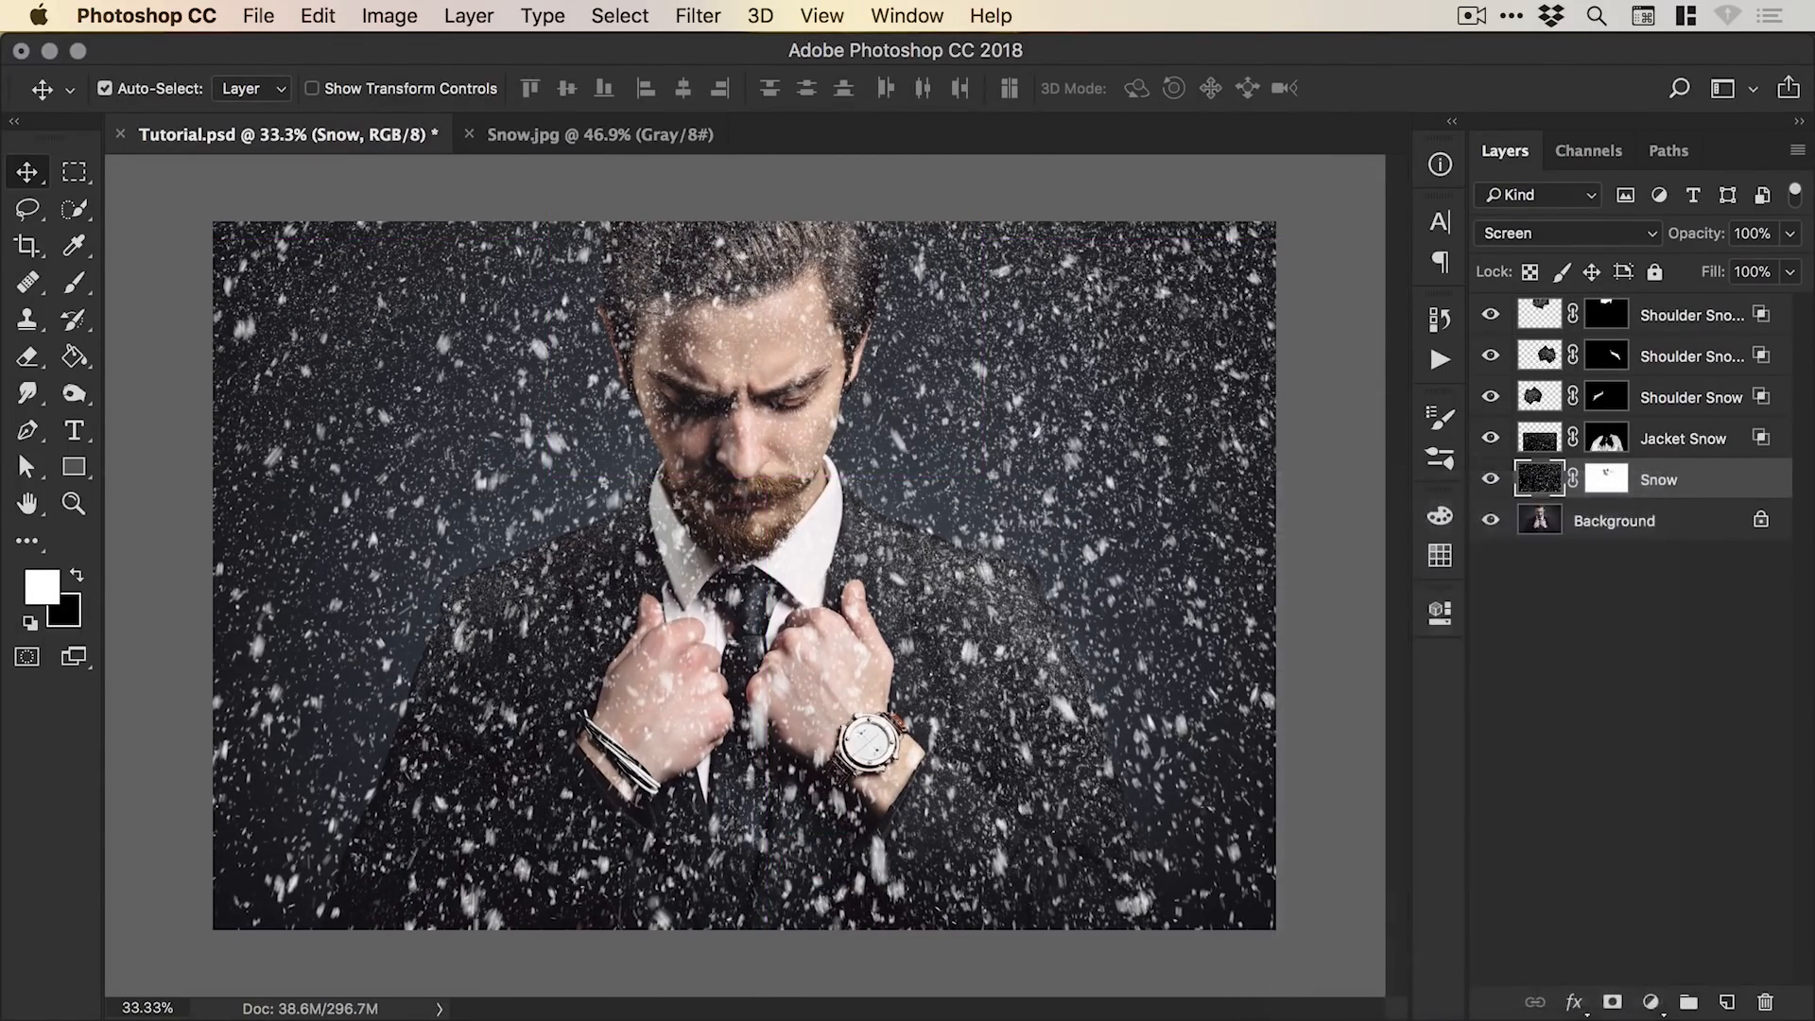
double_click(1690, 478)
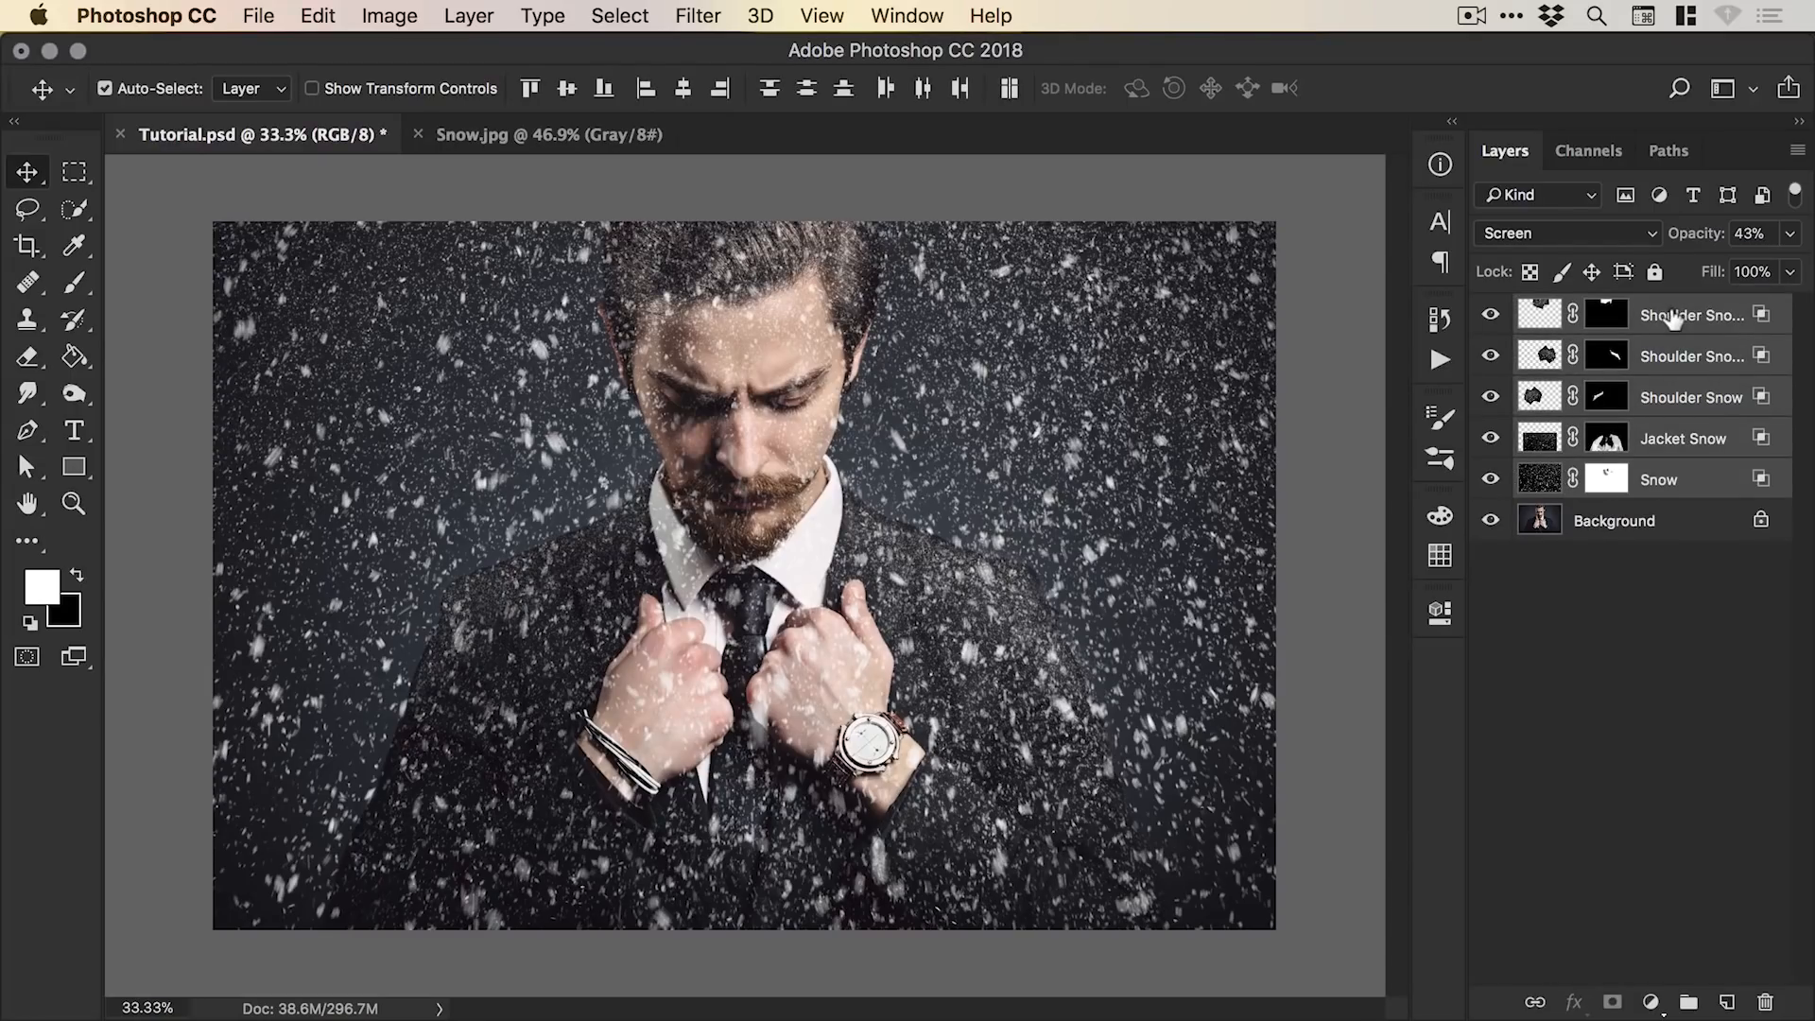
Group the selected snow layers and name the group 'Snow Effect'.
left_click(467, 15)
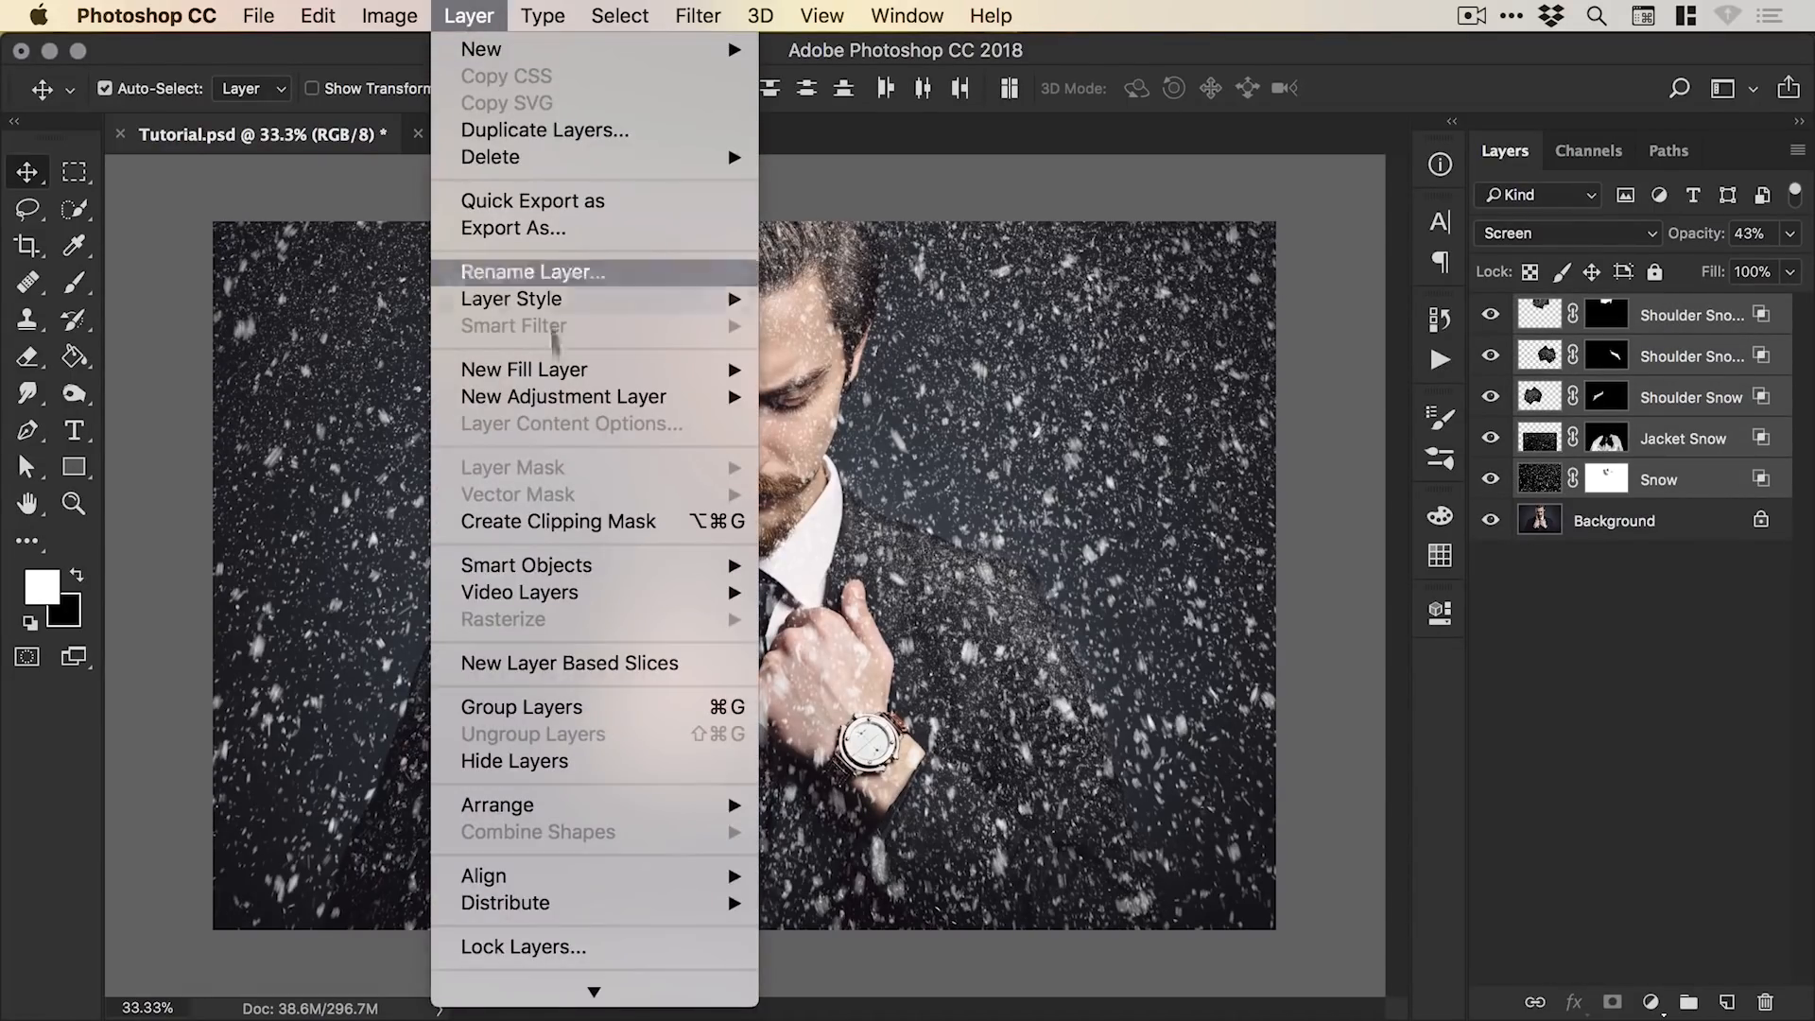
left_click(521, 705)
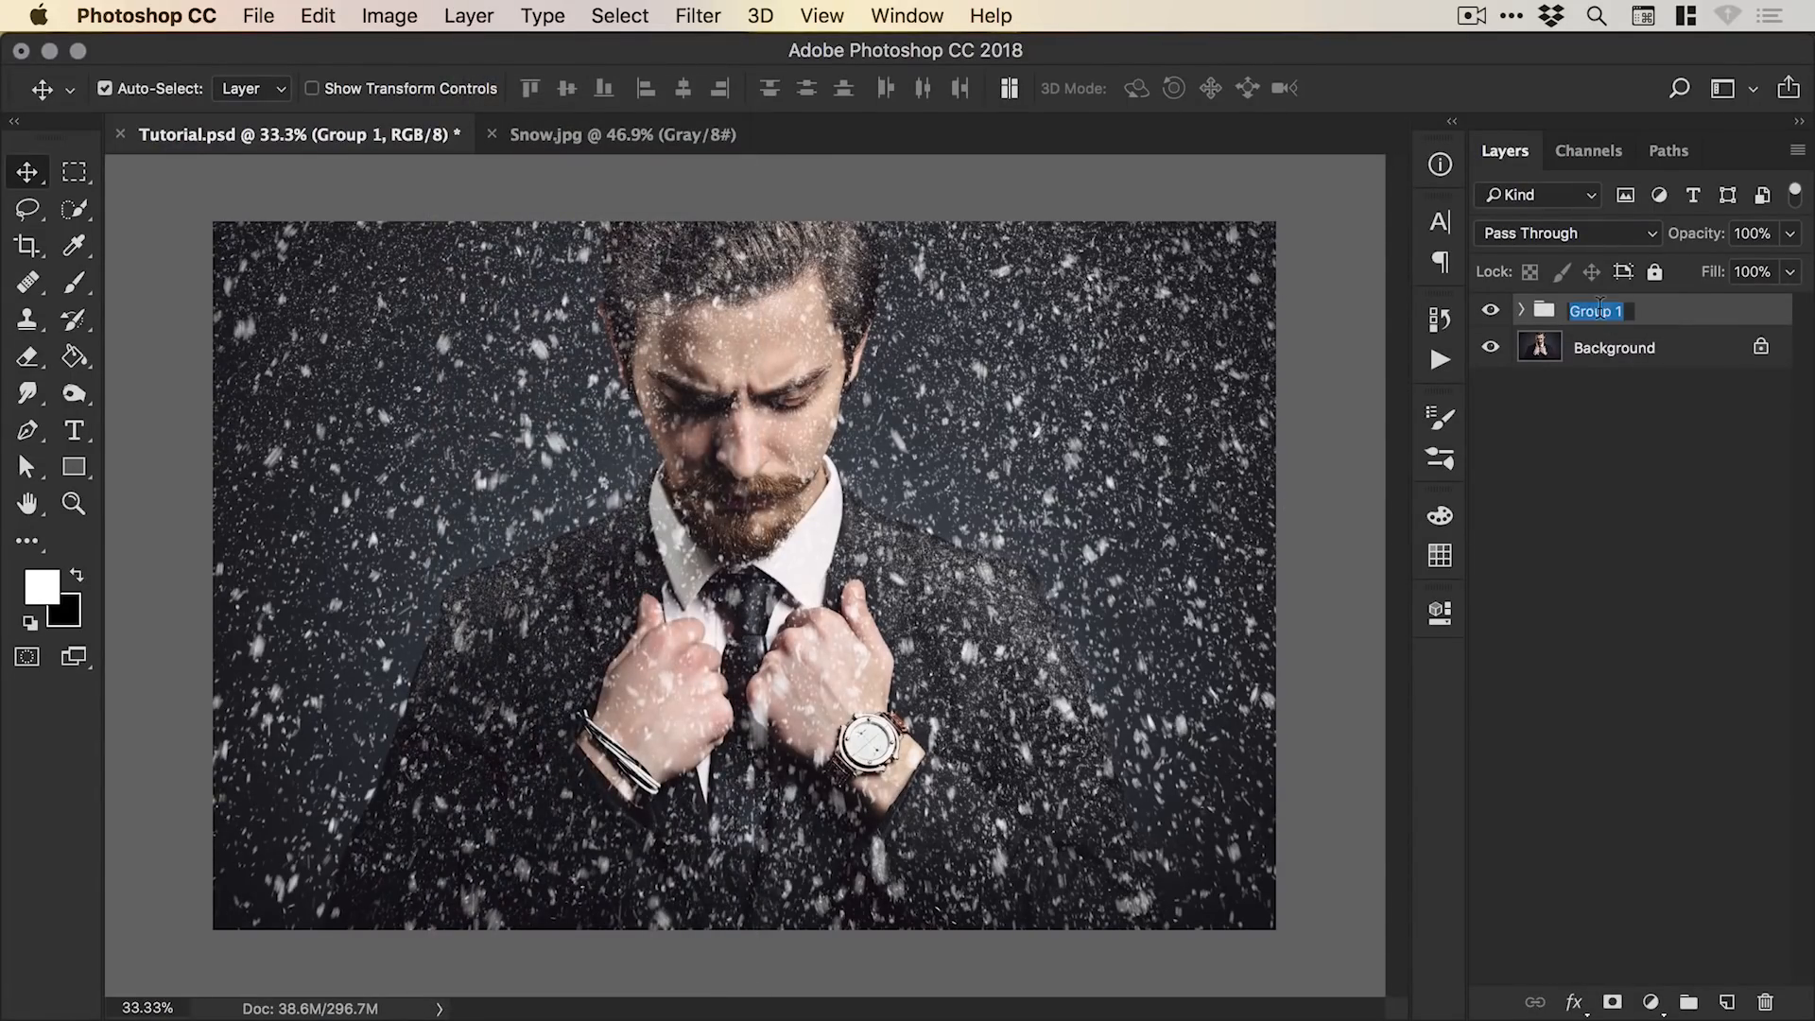
type("Snow Effe")
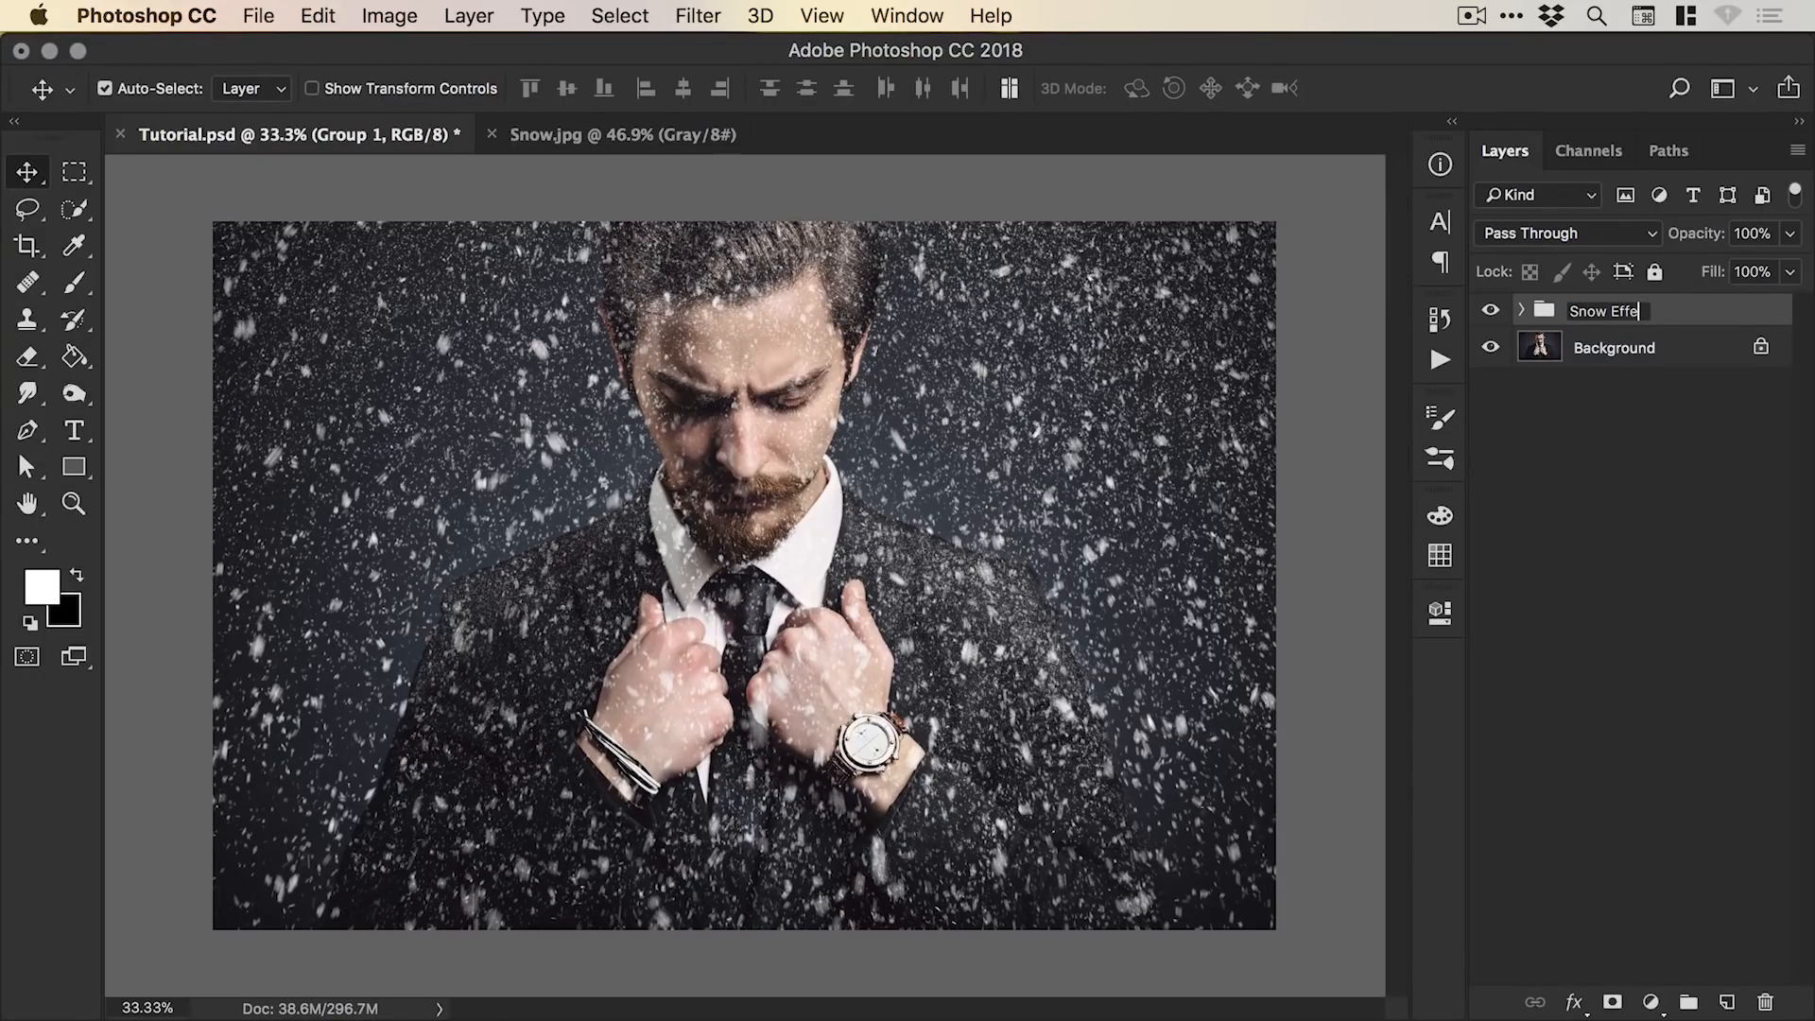
key("Return")
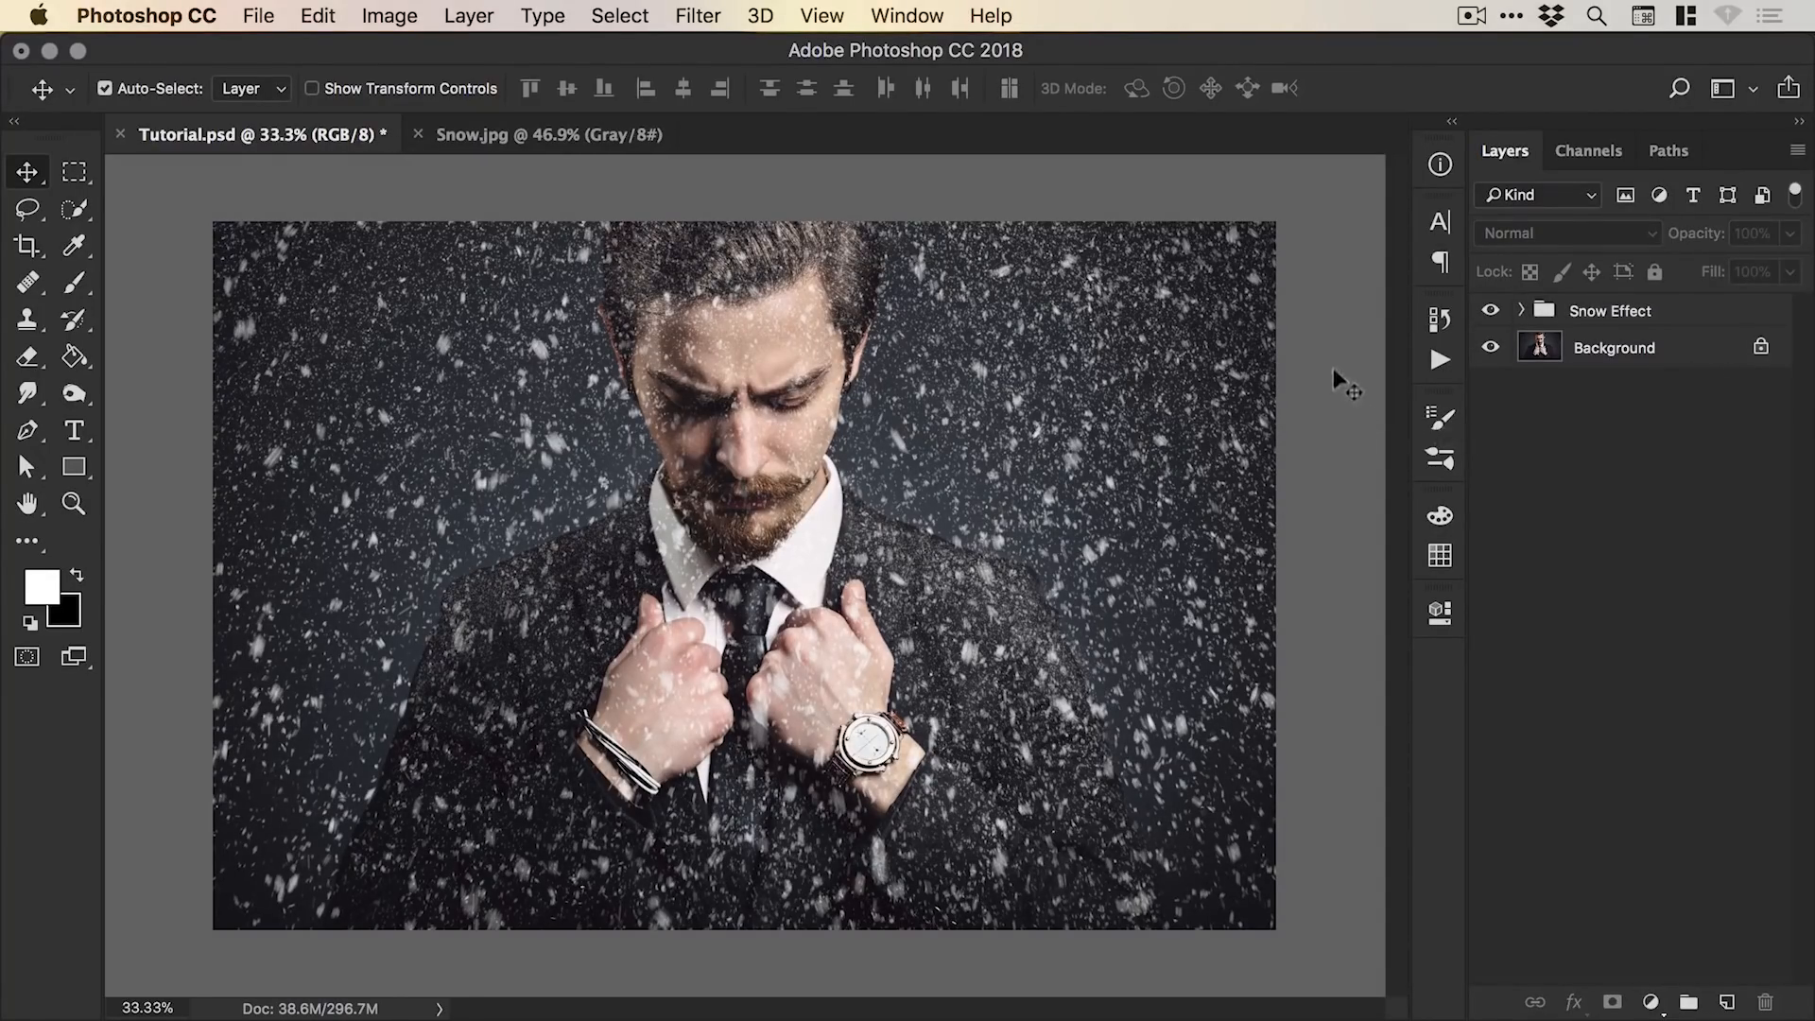
mouse_move(1331, 386)
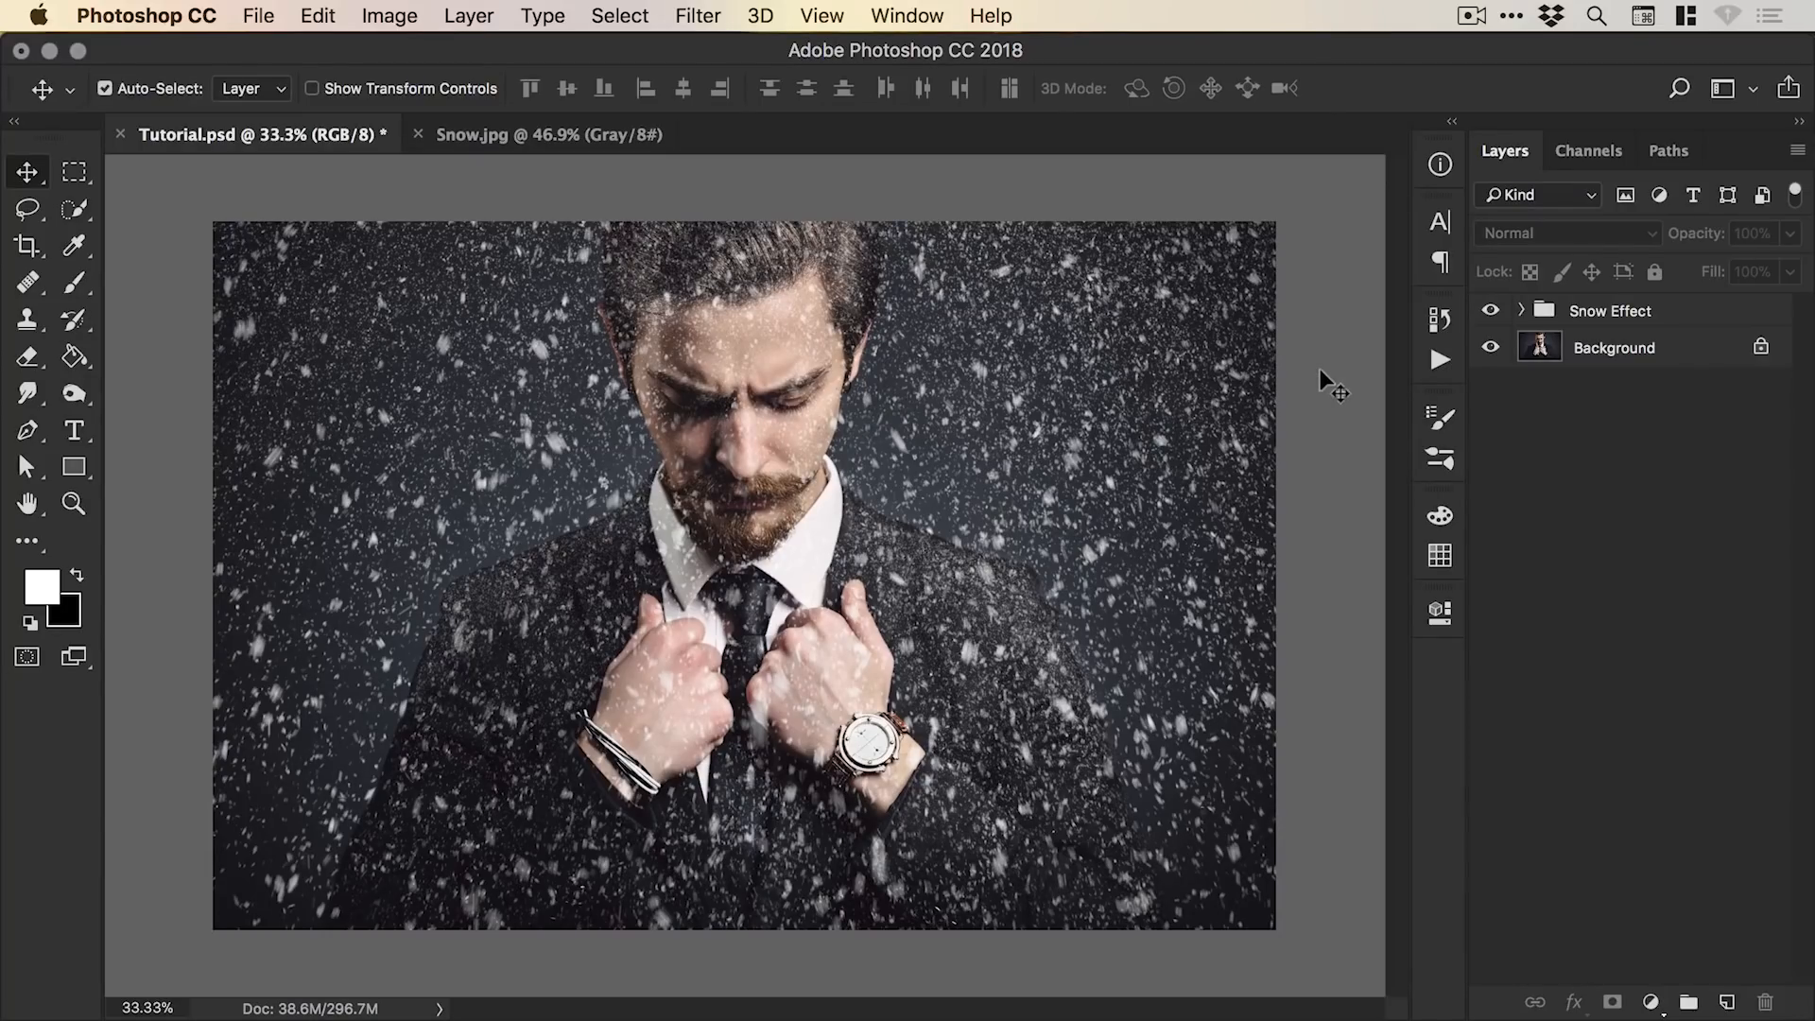